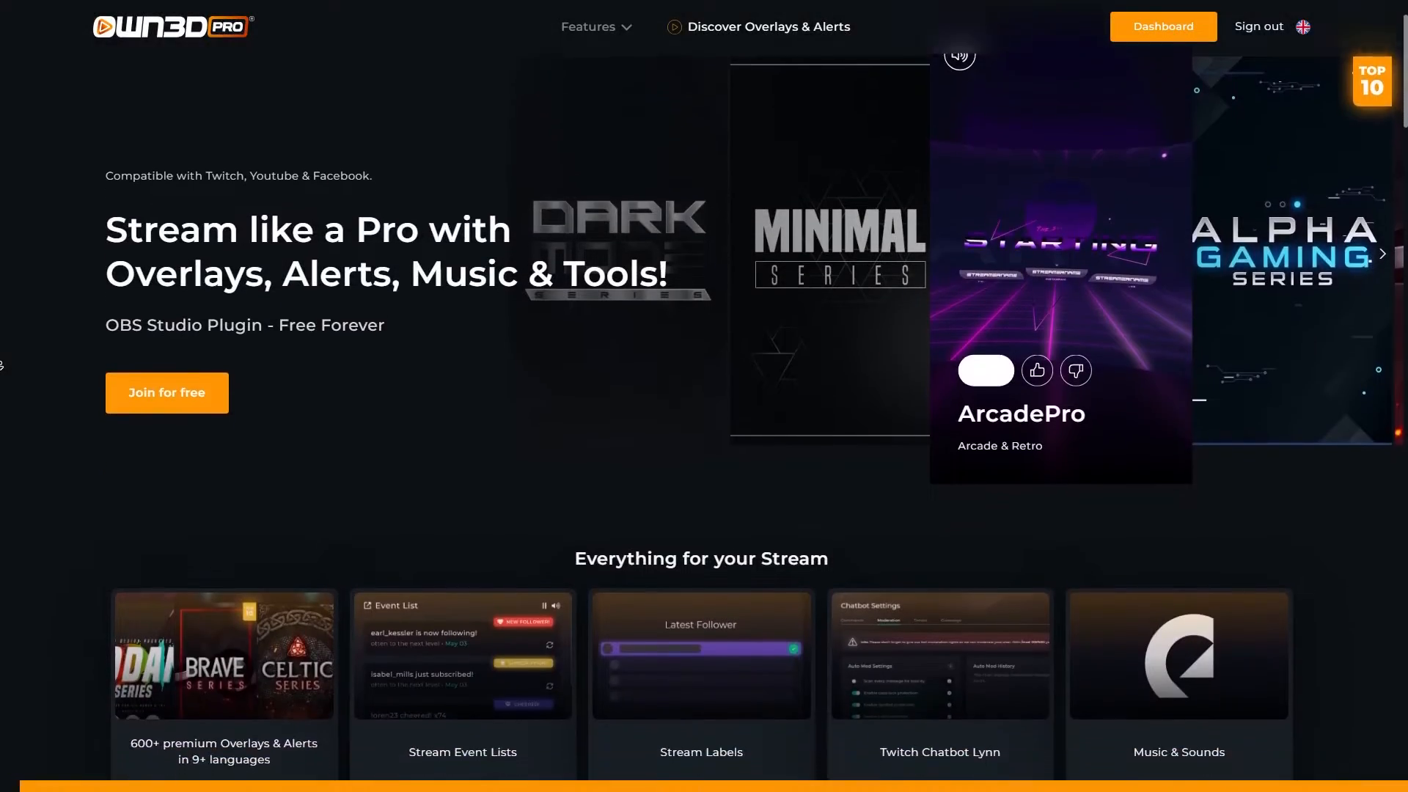
- Scroll the page, then go to the OWN3D Pro dashboard's settings and alerts library
scroll(down, 3)
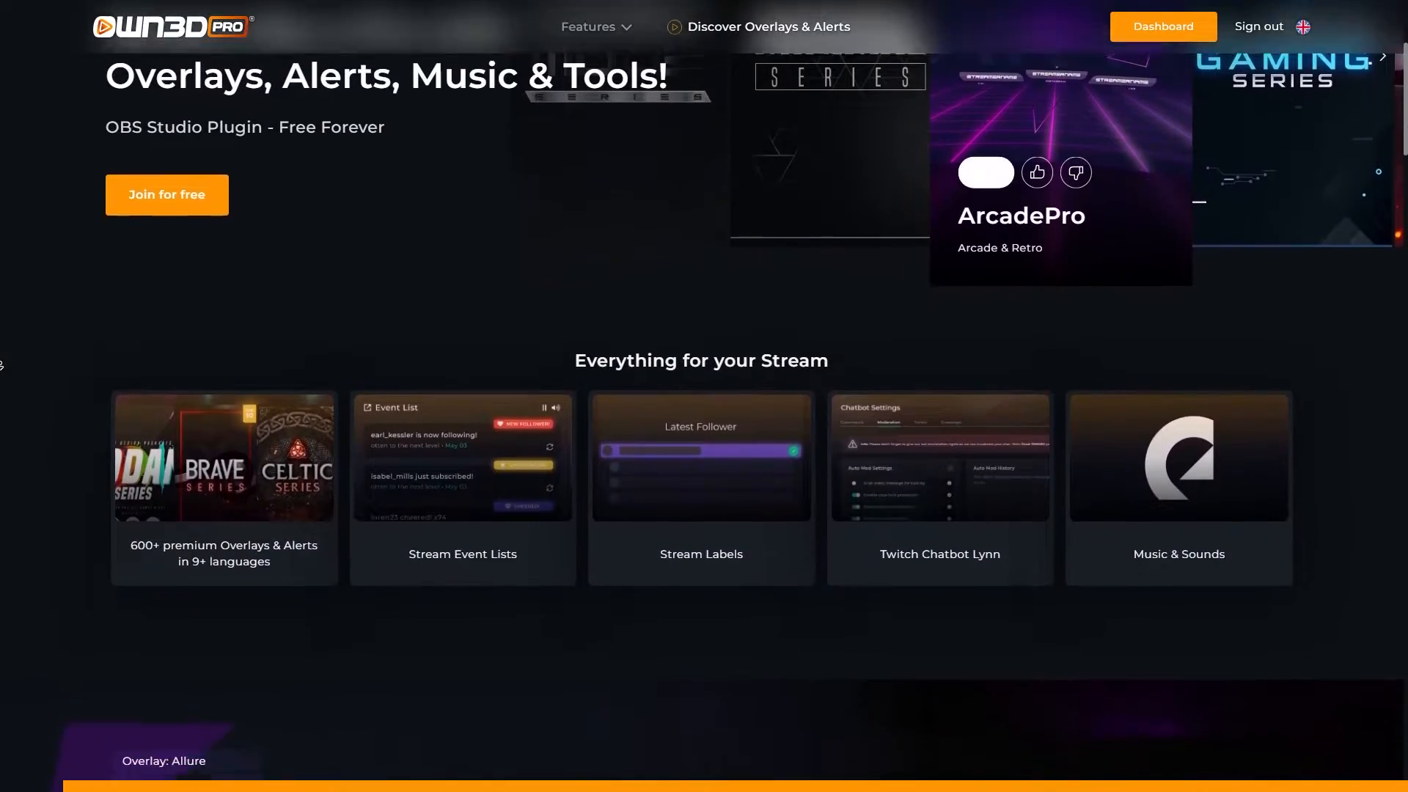
scroll(down, 3)
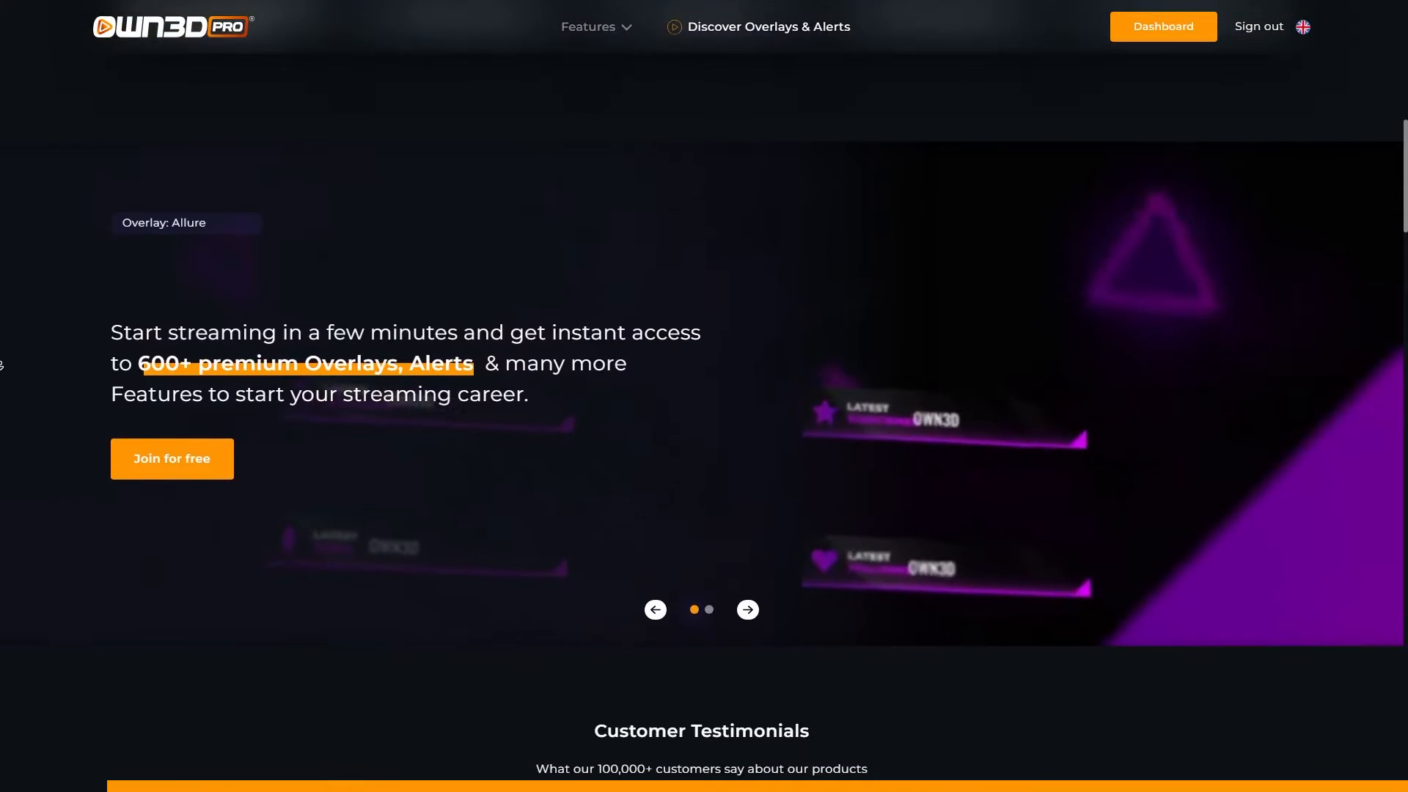
scroll(down, 3)
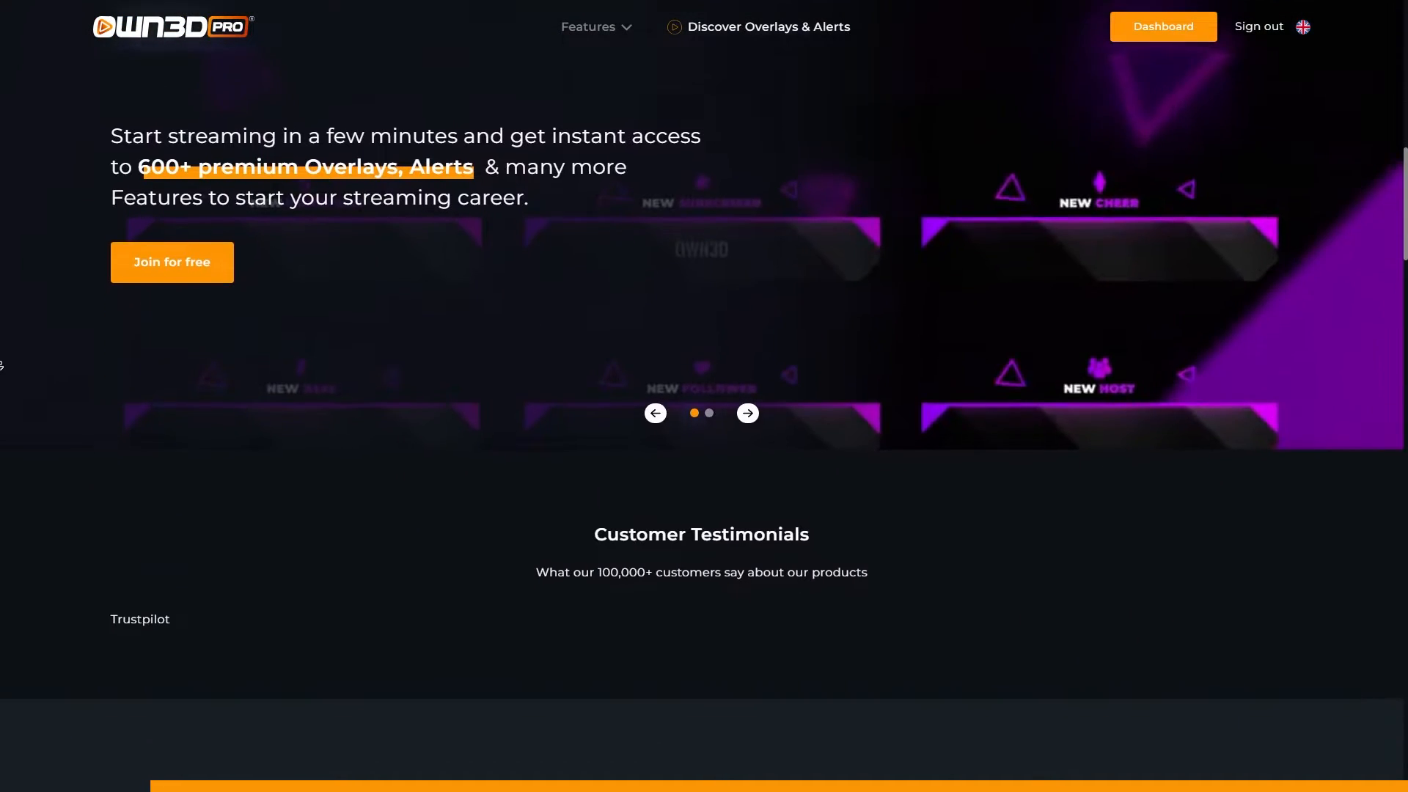
scroll(down, 3)
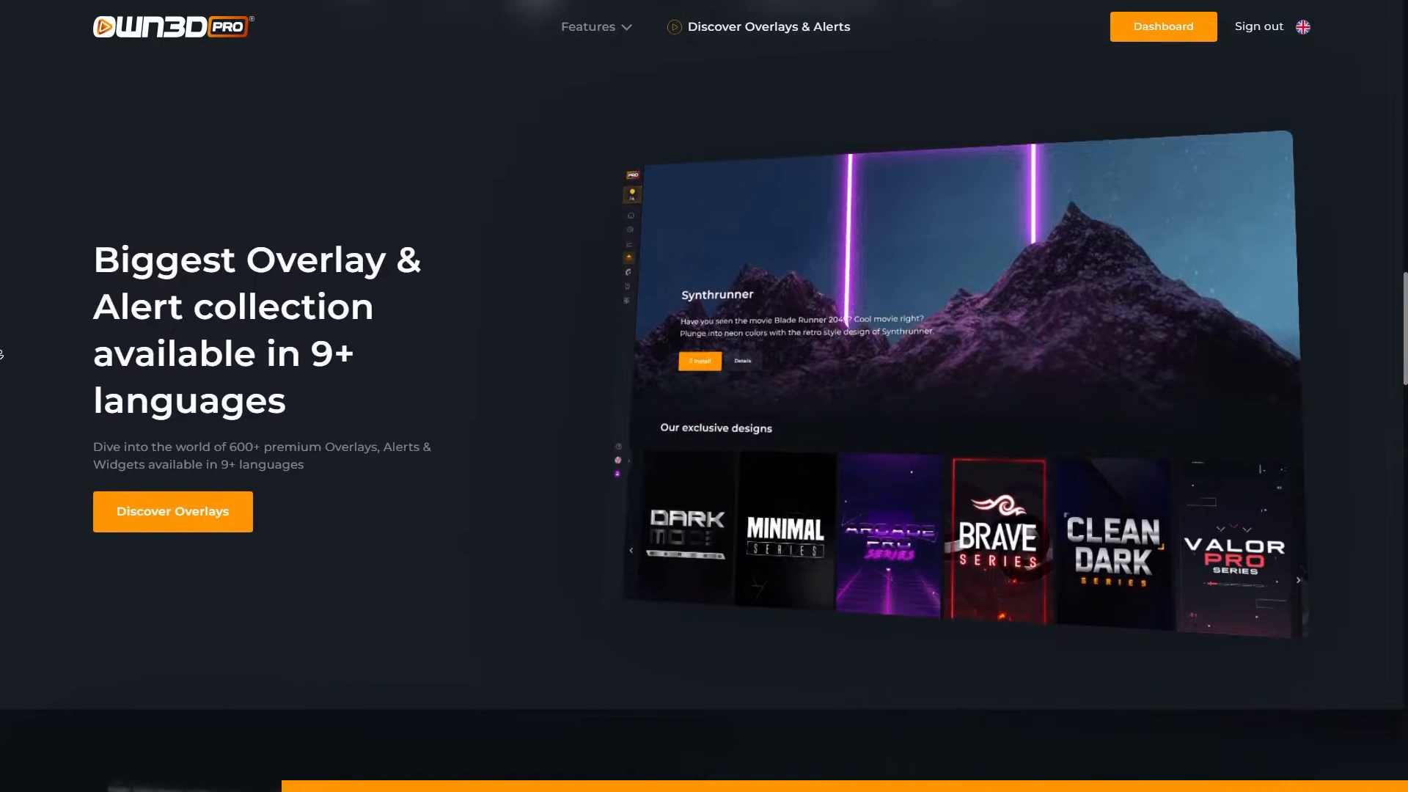
scroll(down, 3)
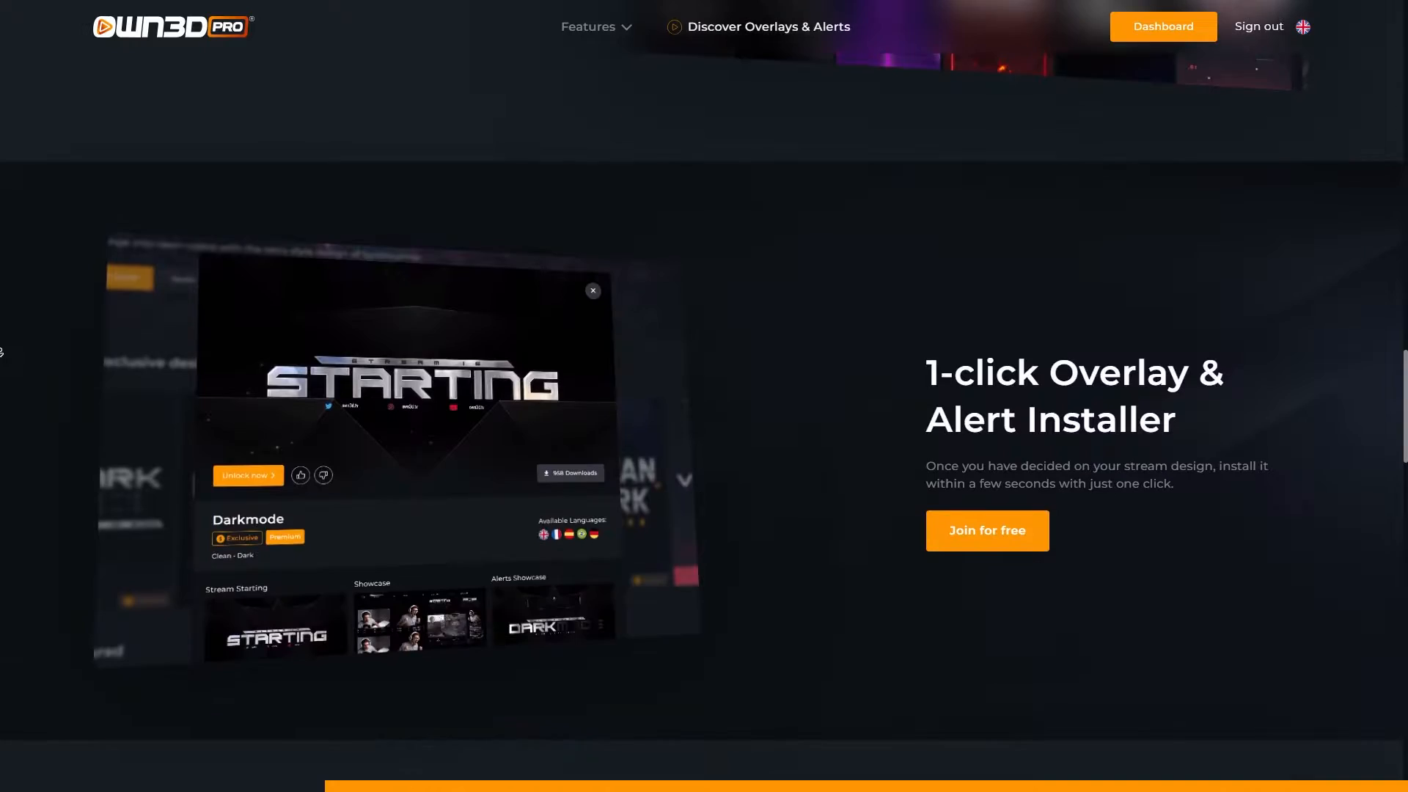
scroll(down, 3)
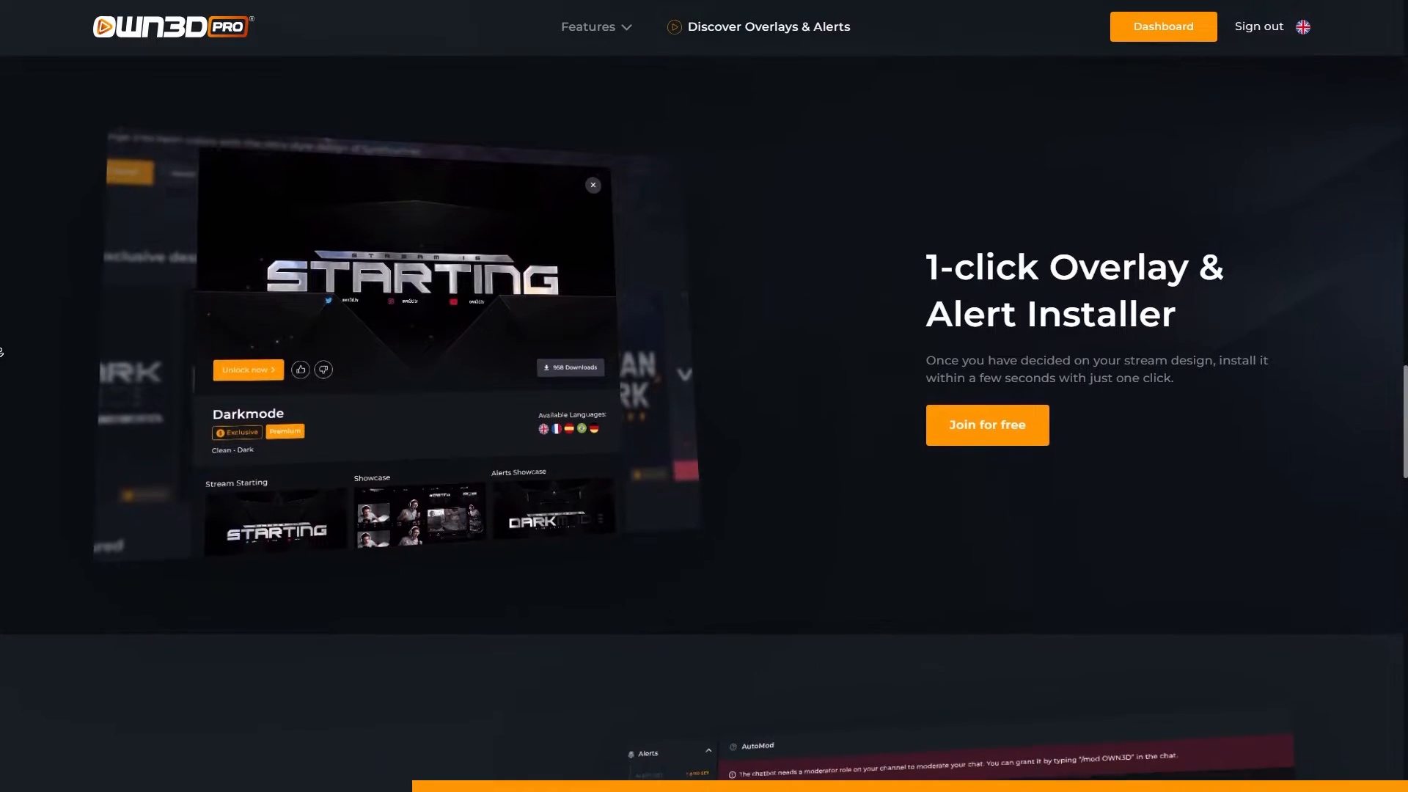
scroll(up, 3)
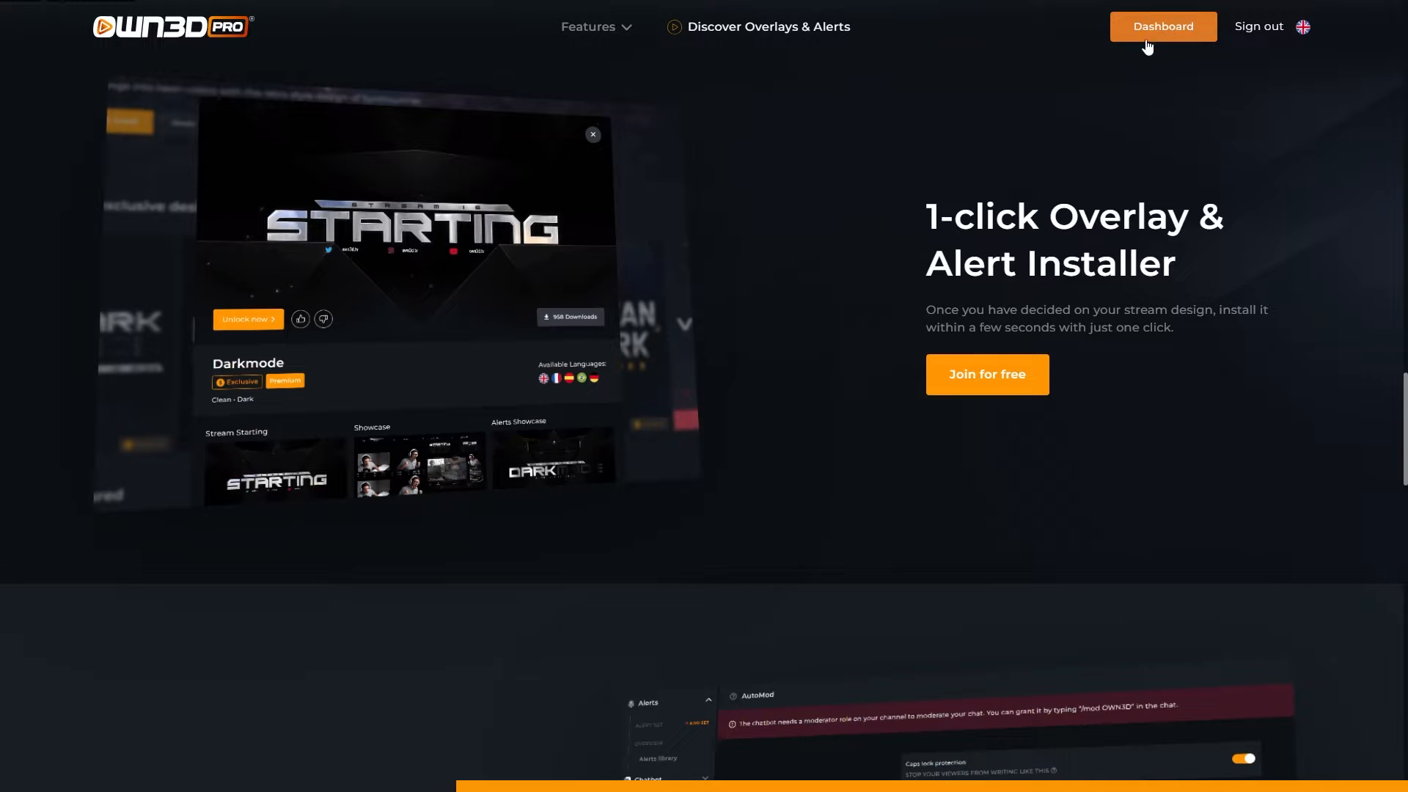
click(1161, 27)
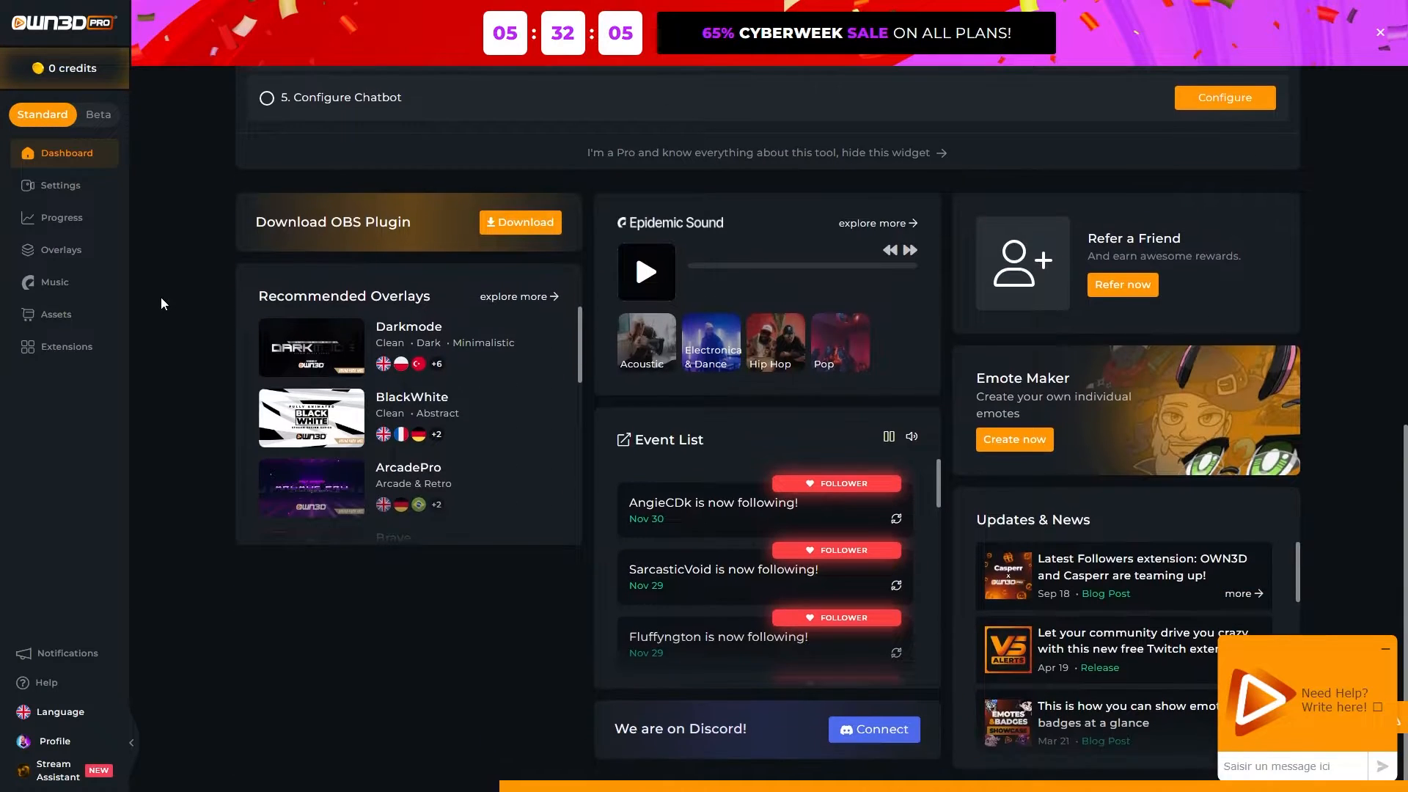
click(60, 185)
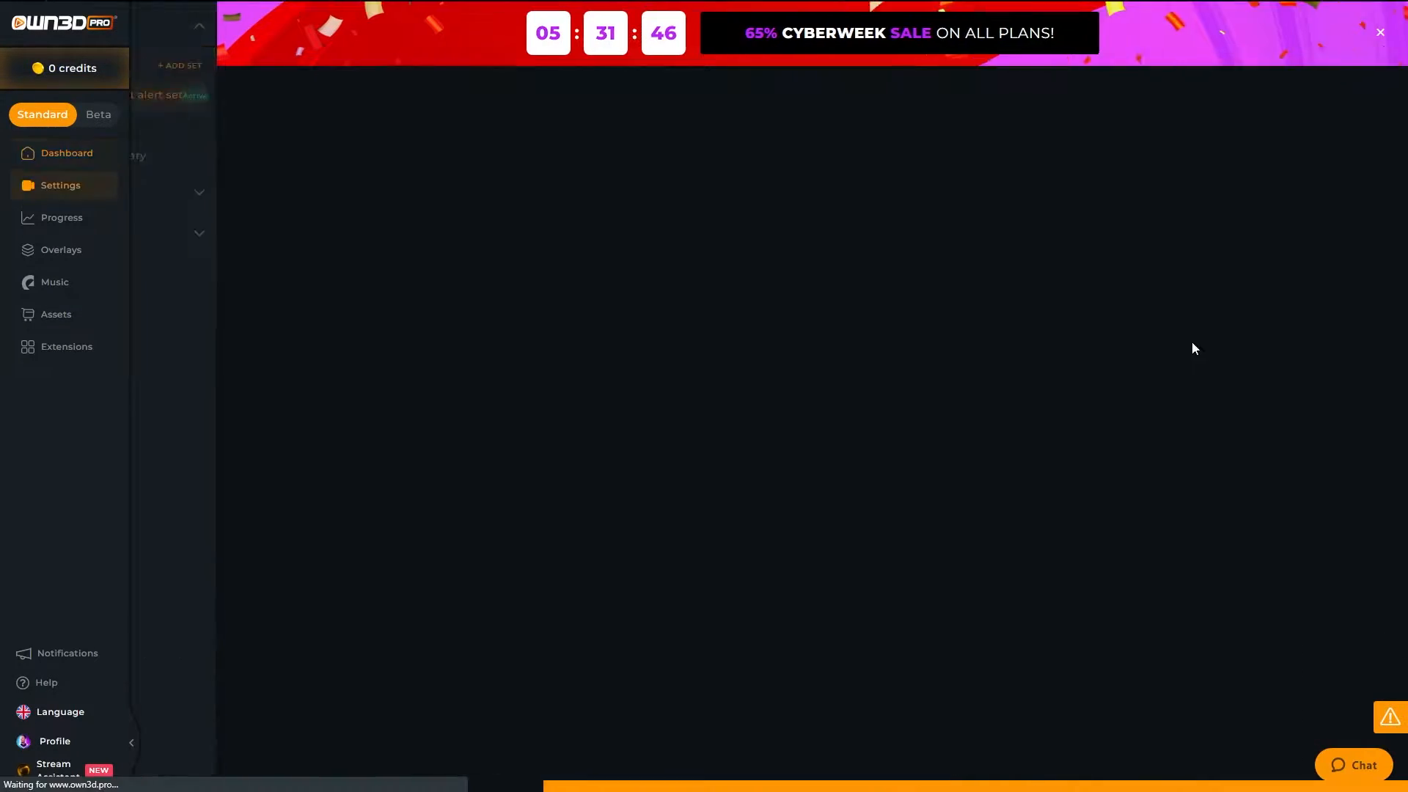
click(200, 155)
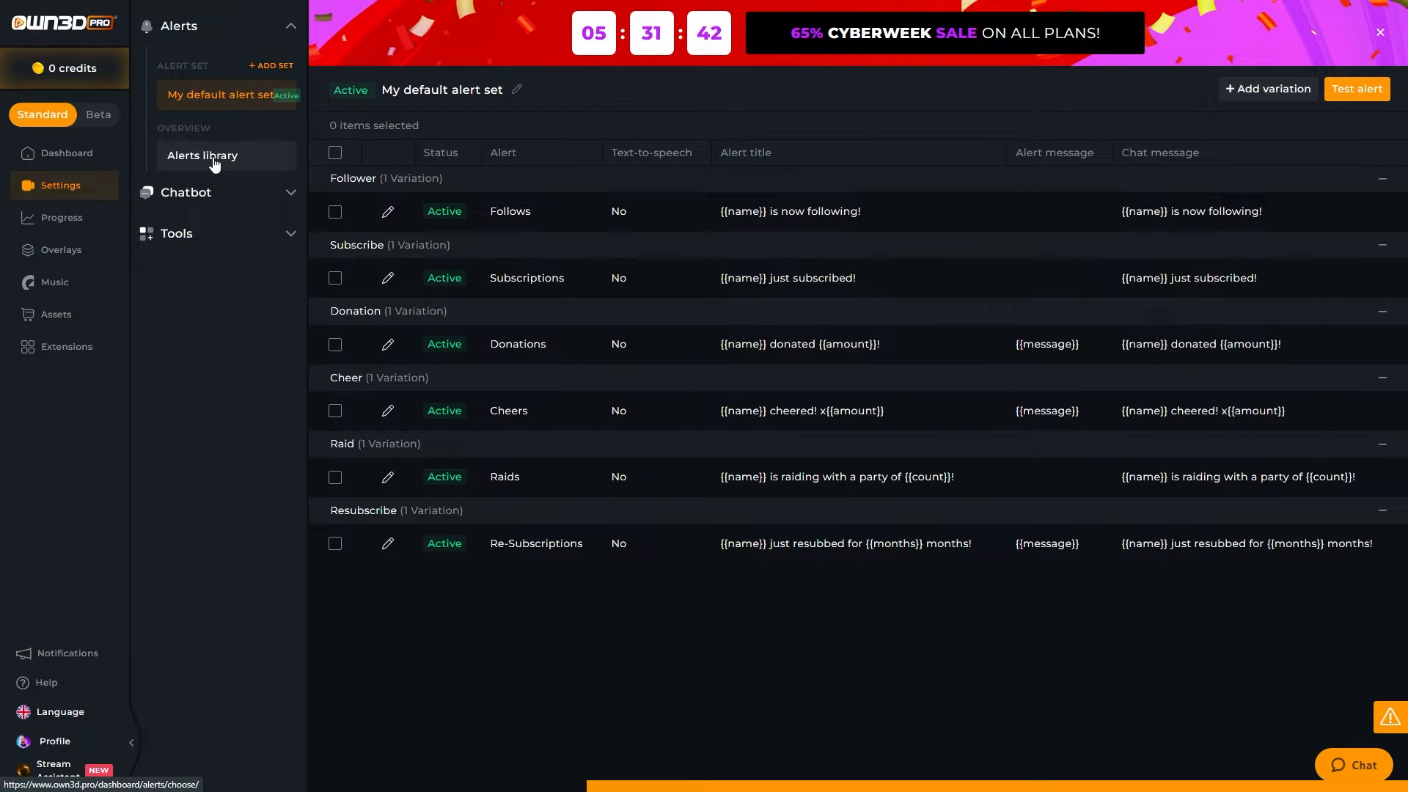
click(202, 154)
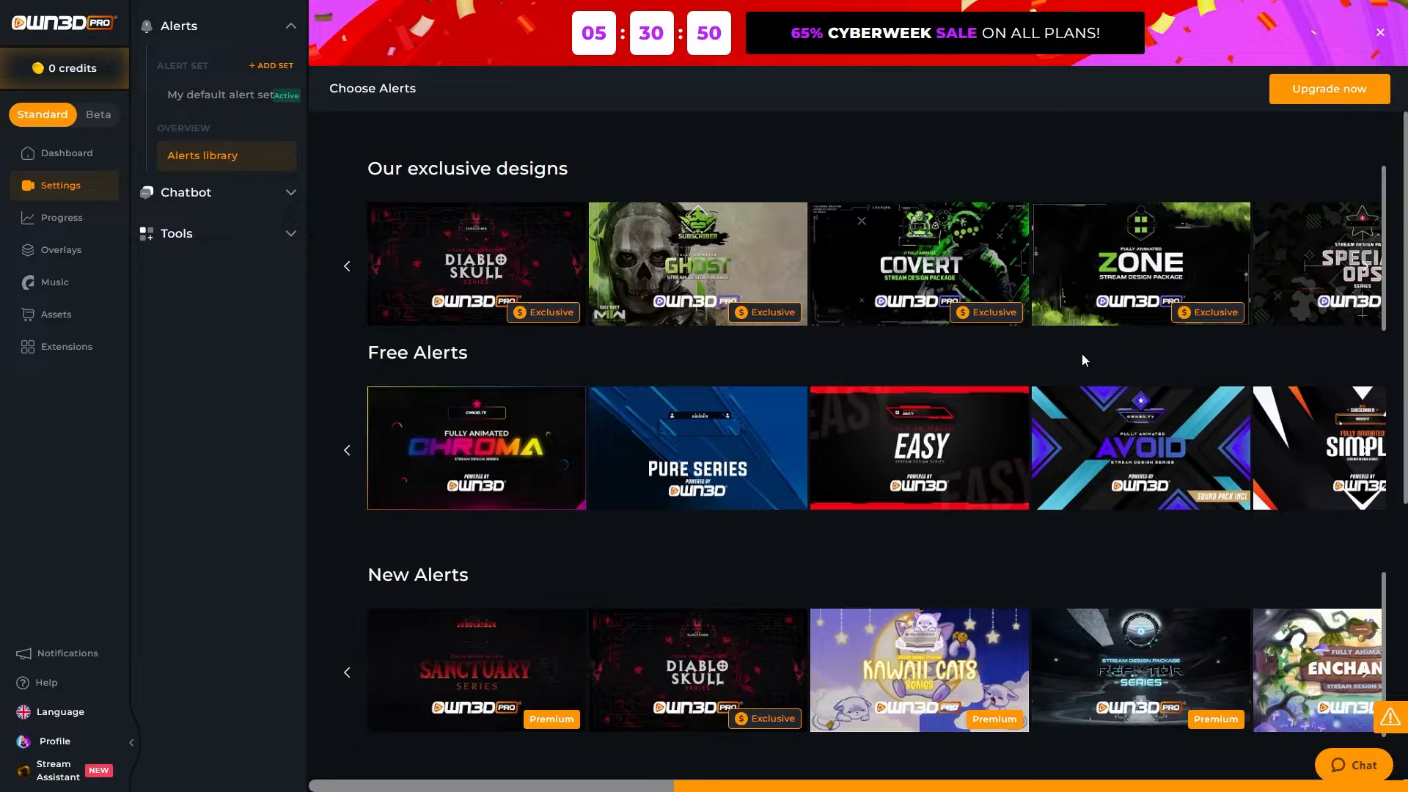
mouse_move(412, 440)
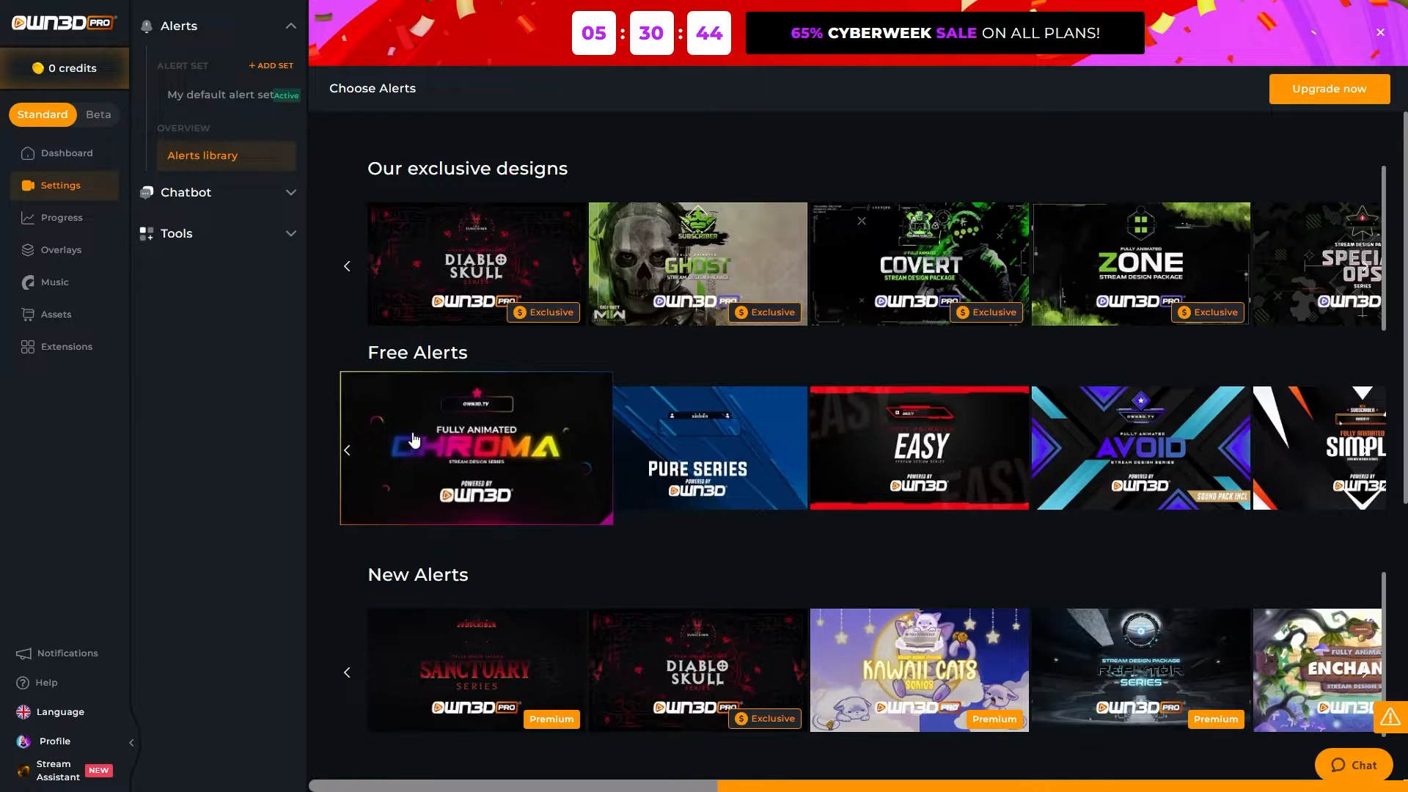
- Preview the free Chroma alert package, then browse overlays and preview the Xmas design
click(475, 449)
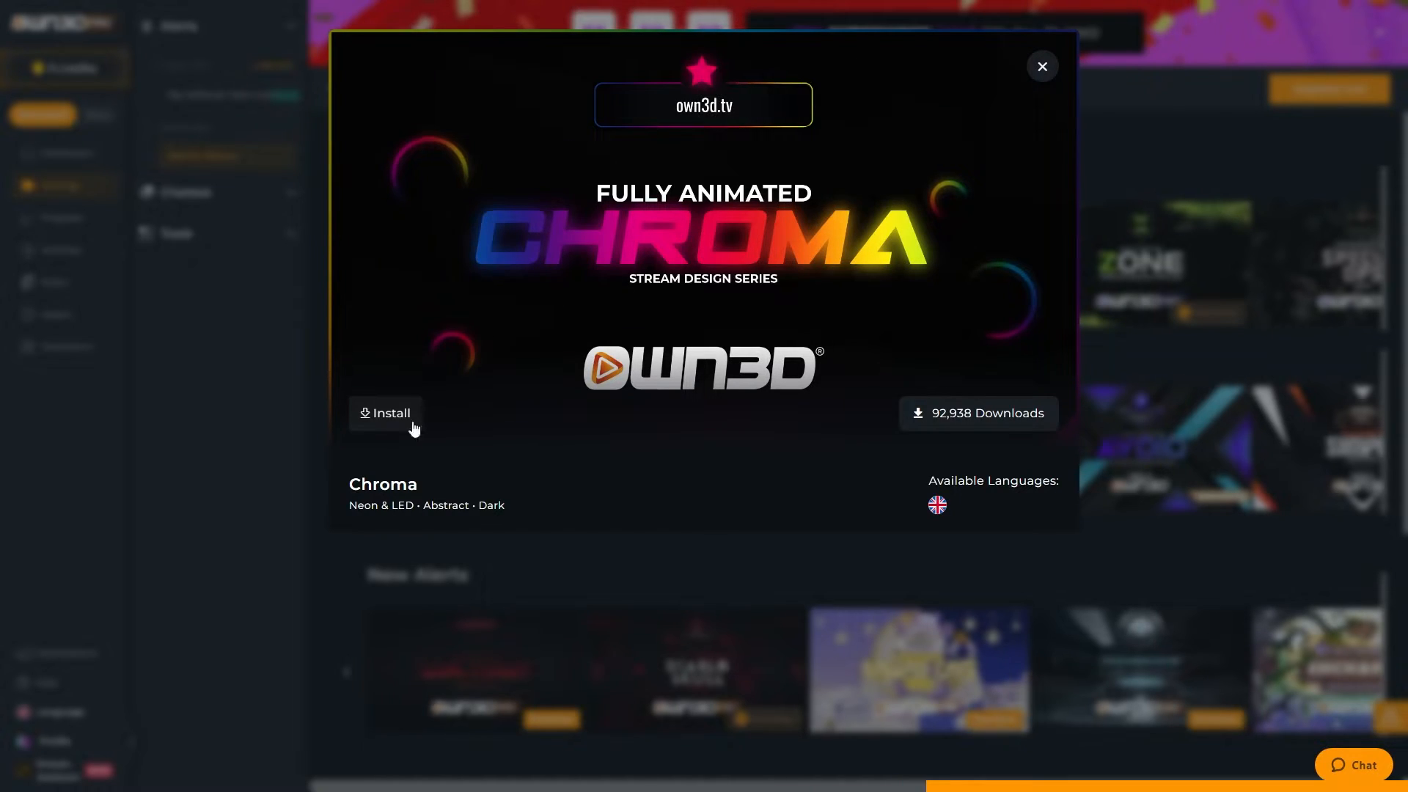
mouse_move(663, 58)
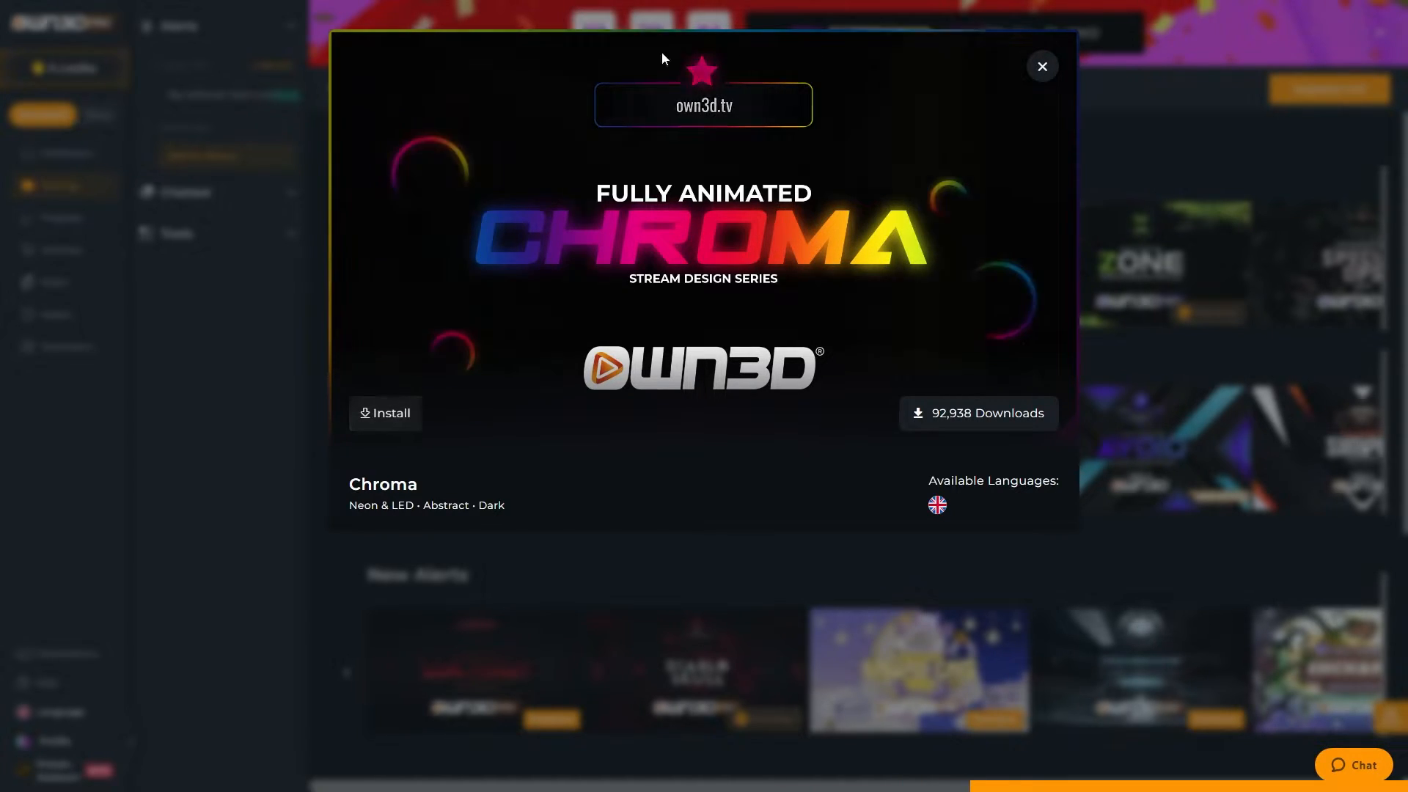
click(1041, 66)
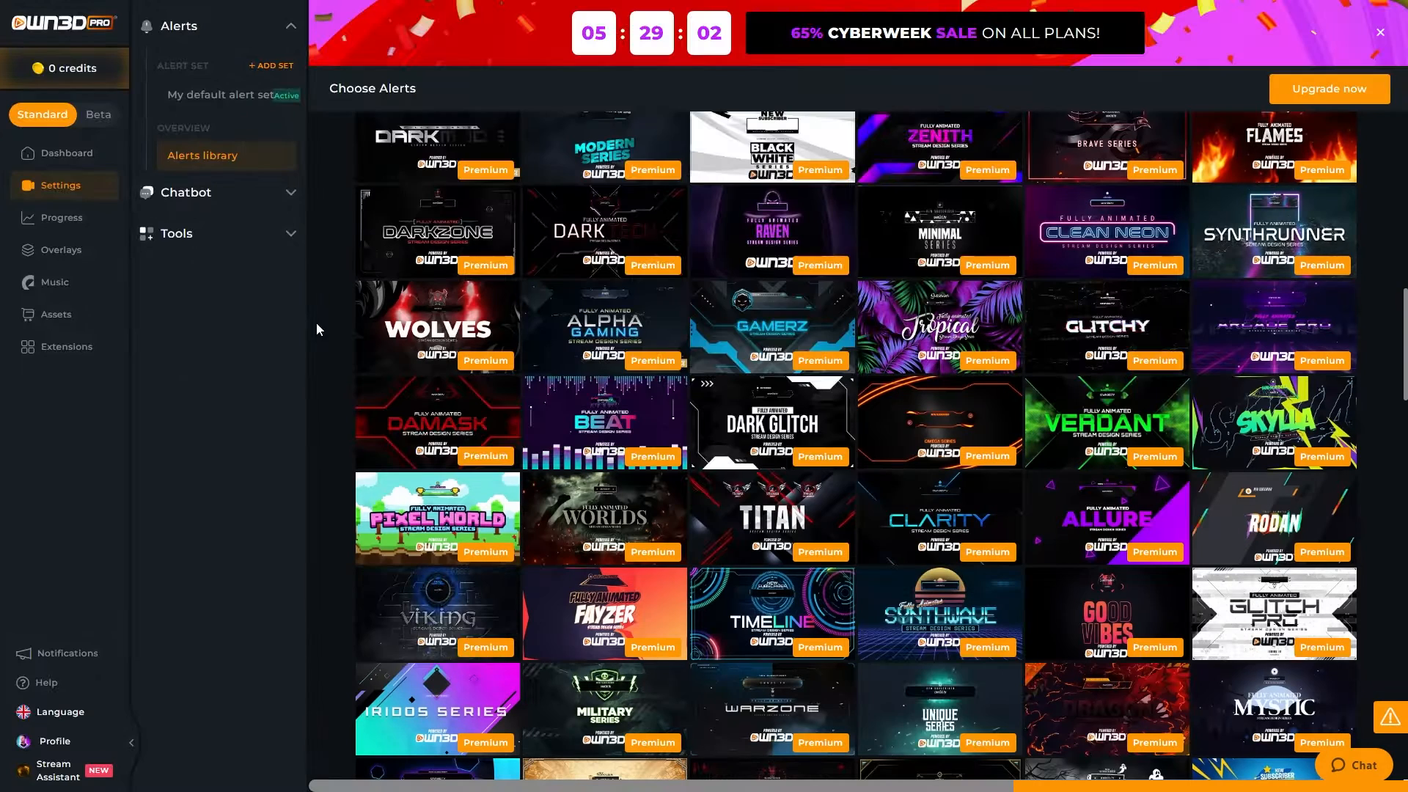
mouse_move(61, 249)
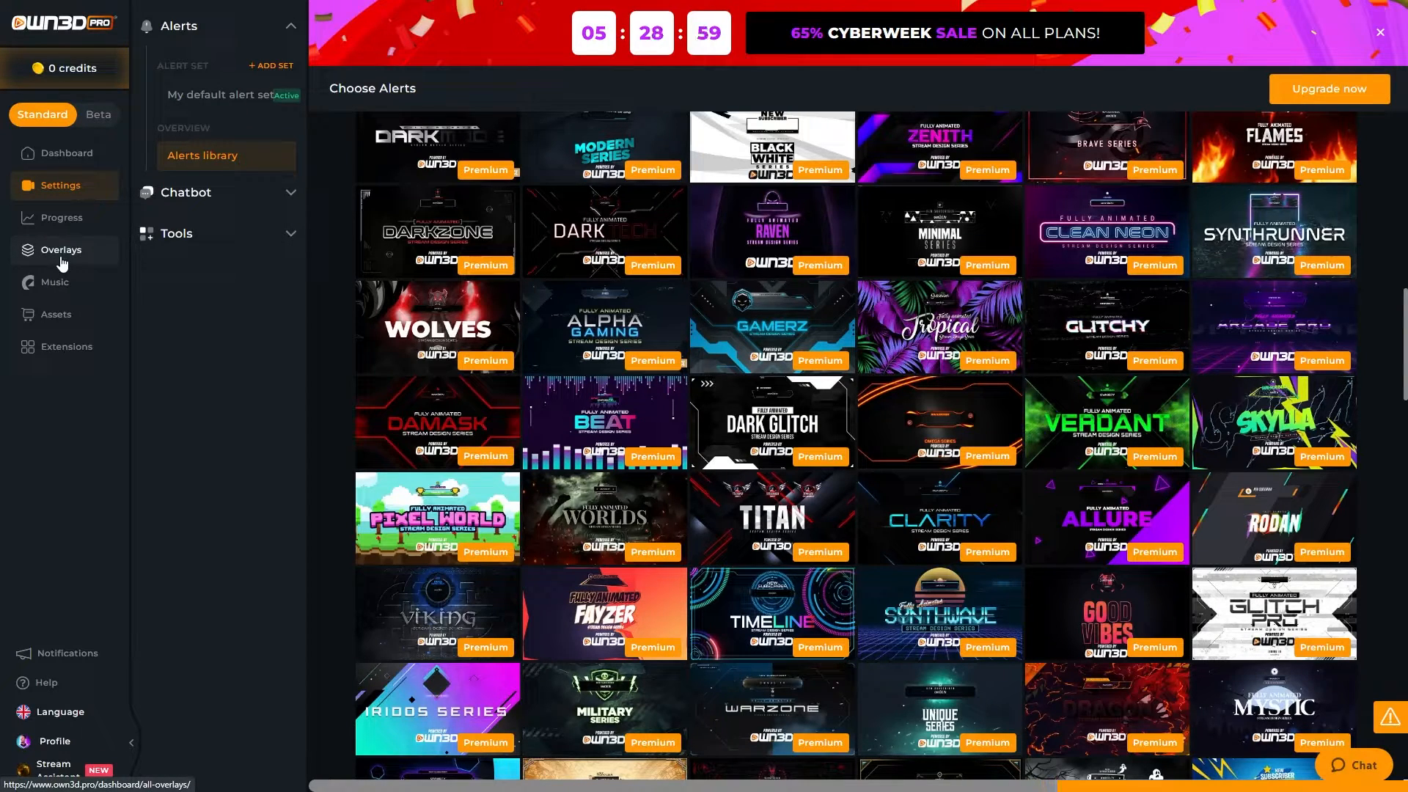
click(61, 250)
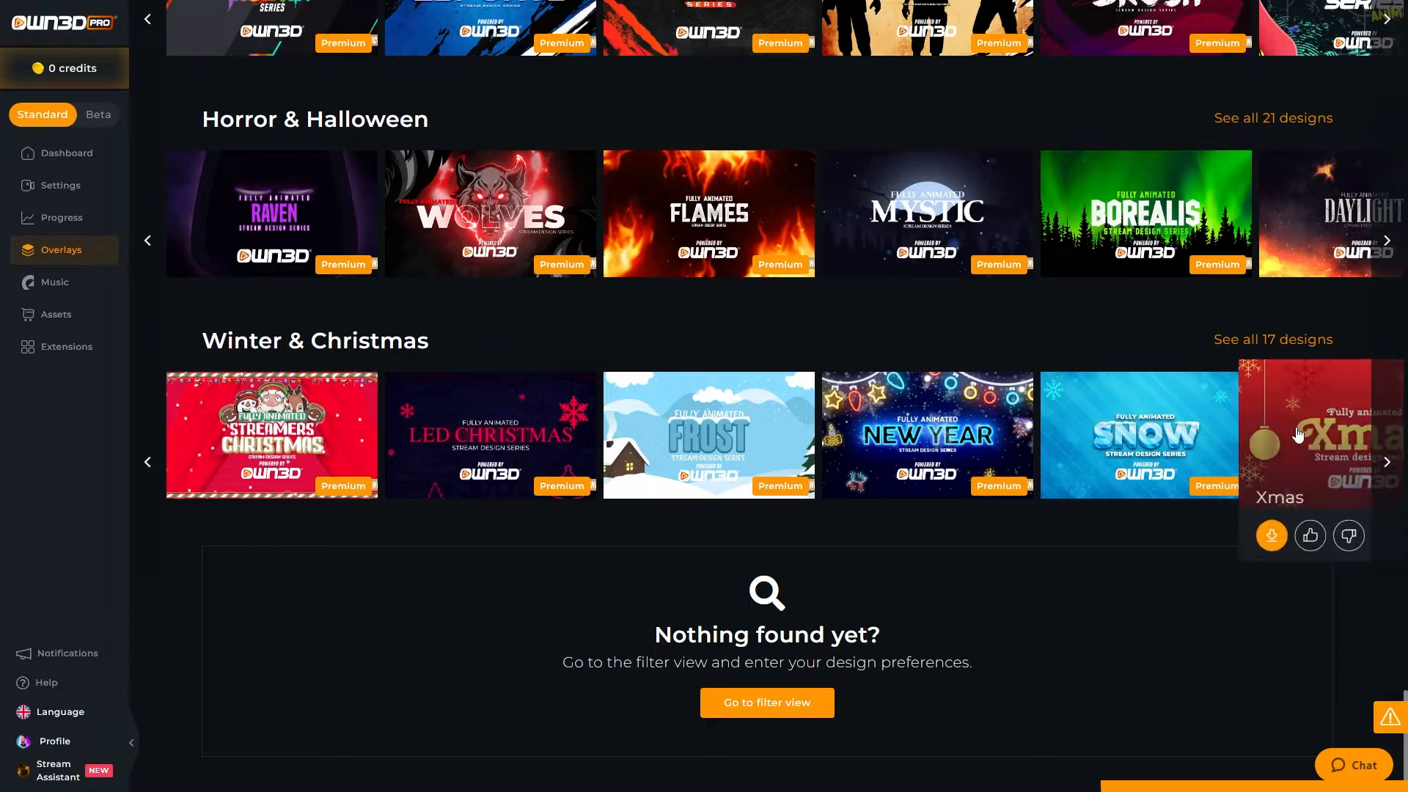
click(1320, 435)
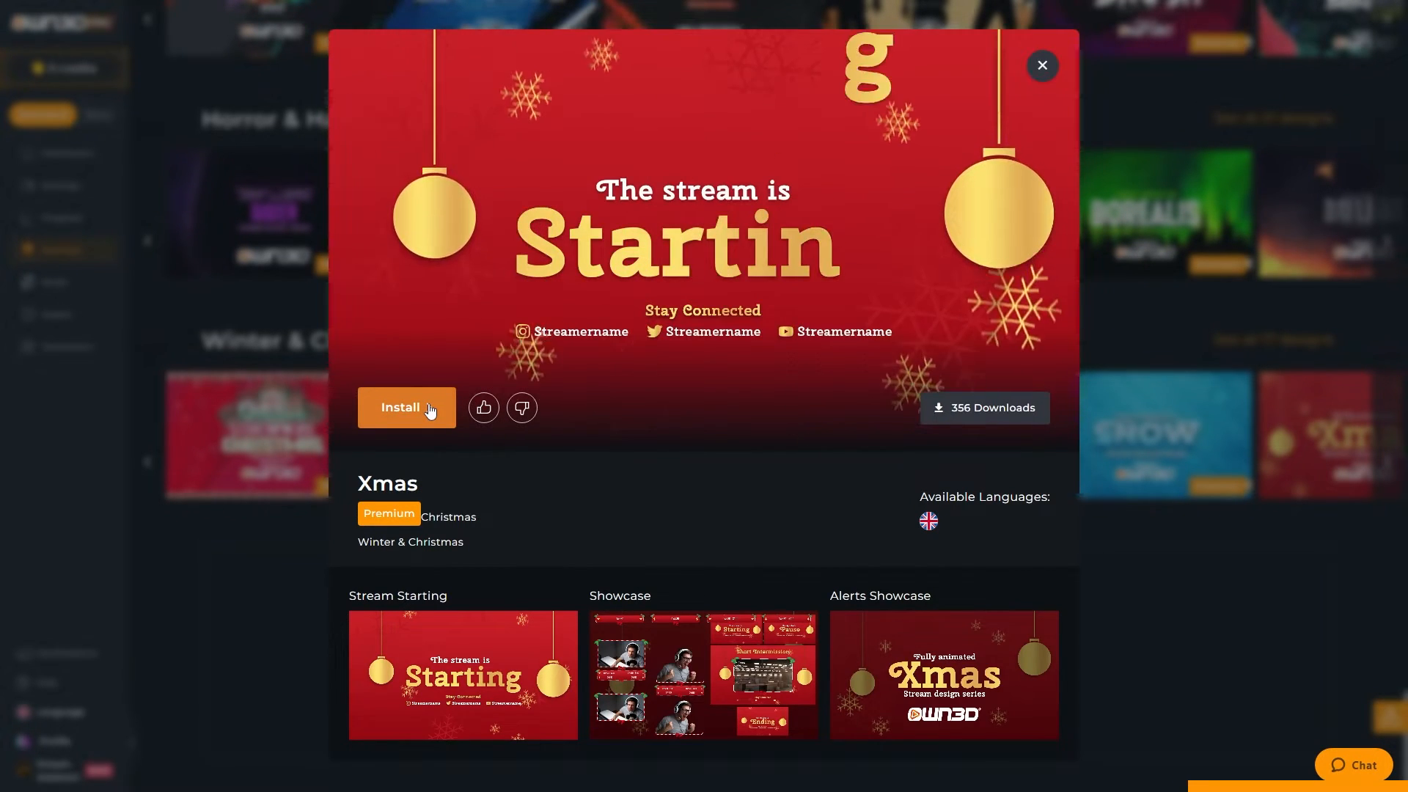
click(1041, 64)
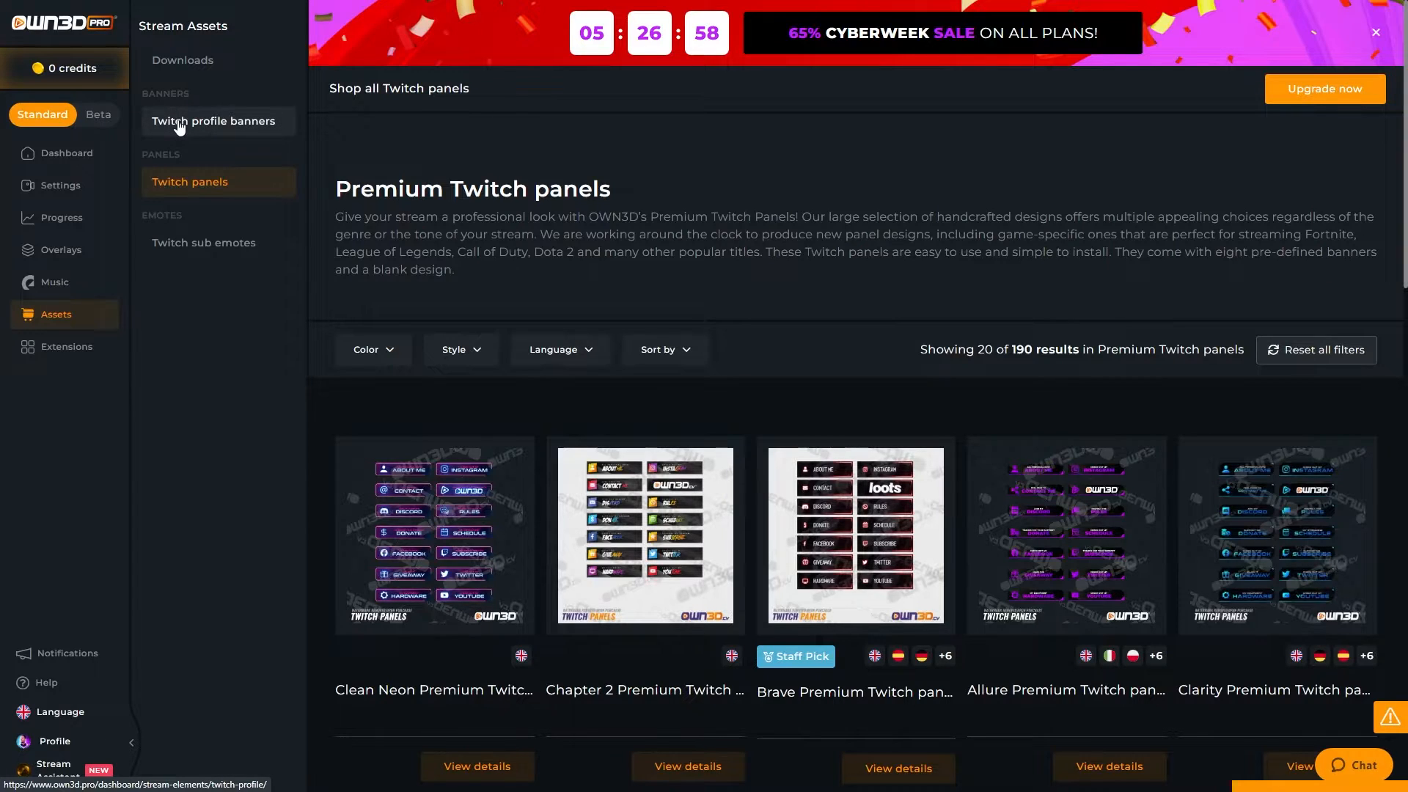
- Switch to the assets area and show the premium Twitch profile banners gallery
click(214, 122)
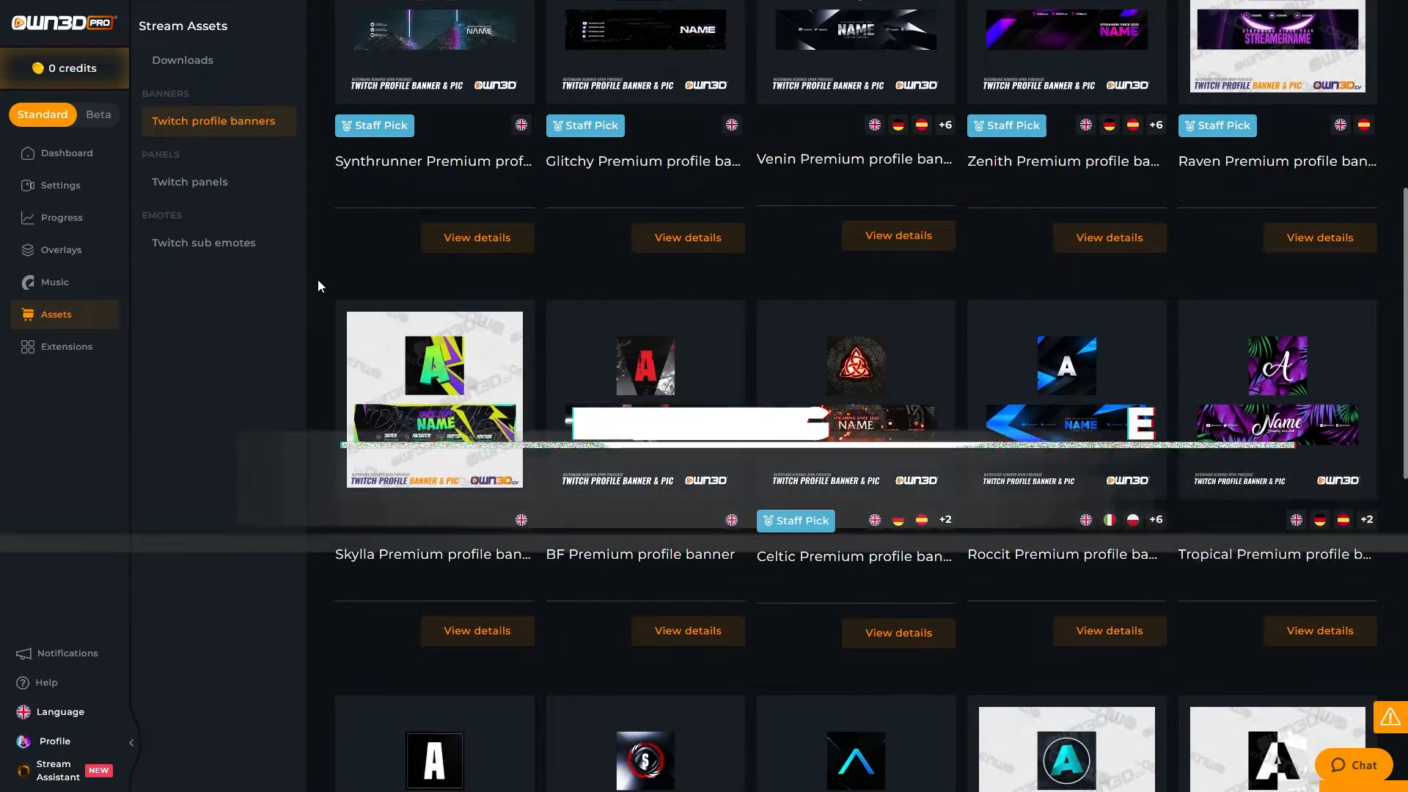
click(204, 242)
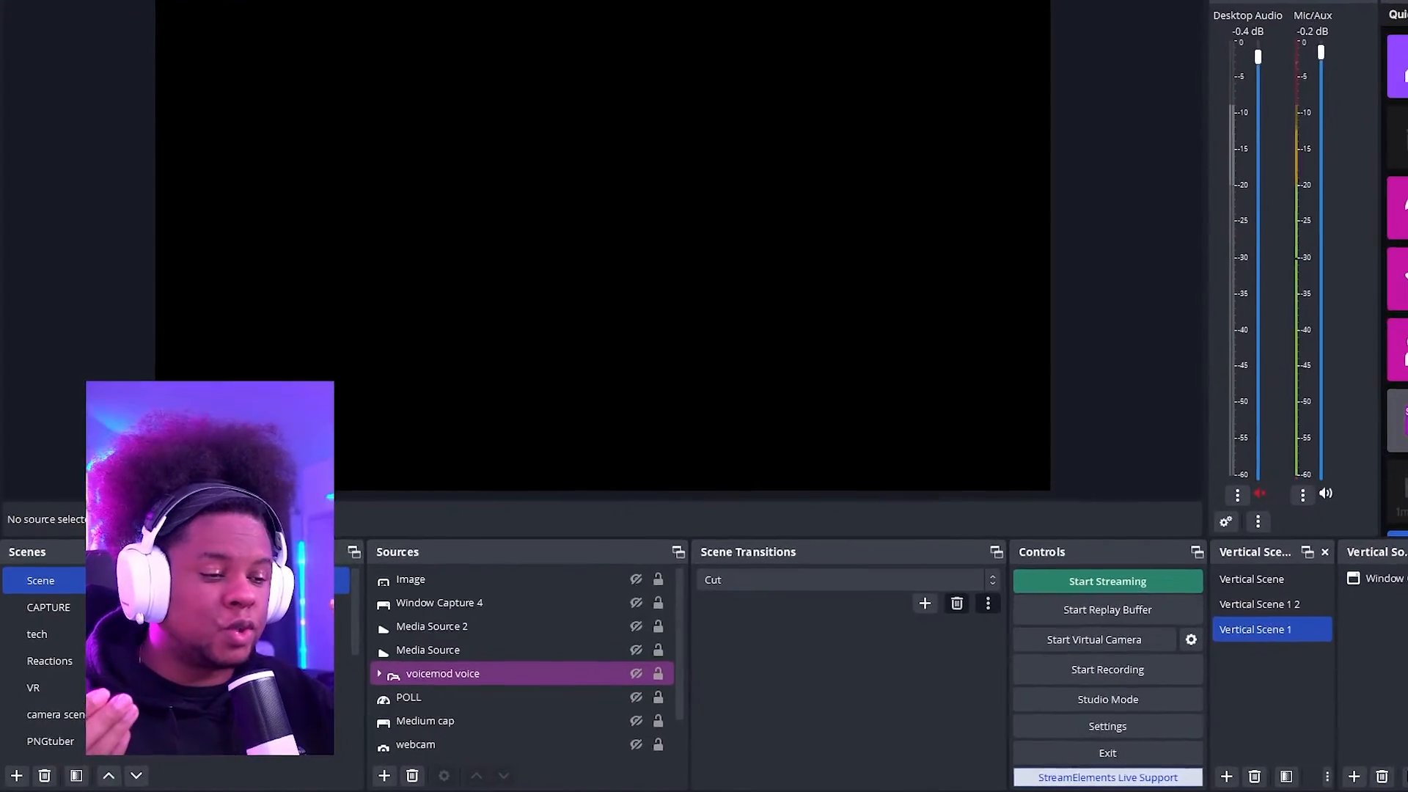
- Start adding a new scene in the OBS Scenes dock for the alerts
click(1323, 553)
text(Alert s)
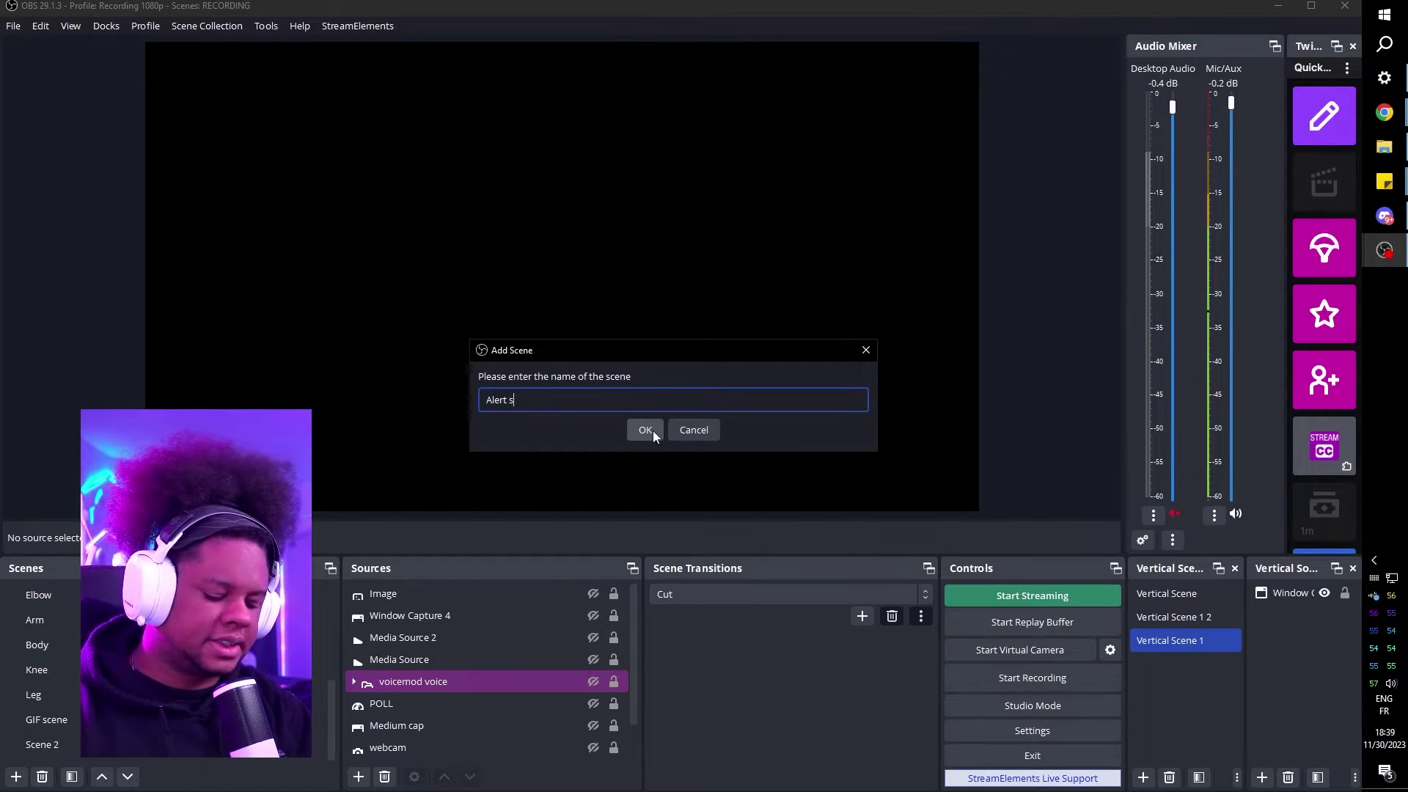
- Confirm the Alert scene name and create a new image source named panel in it
click(644, 429)
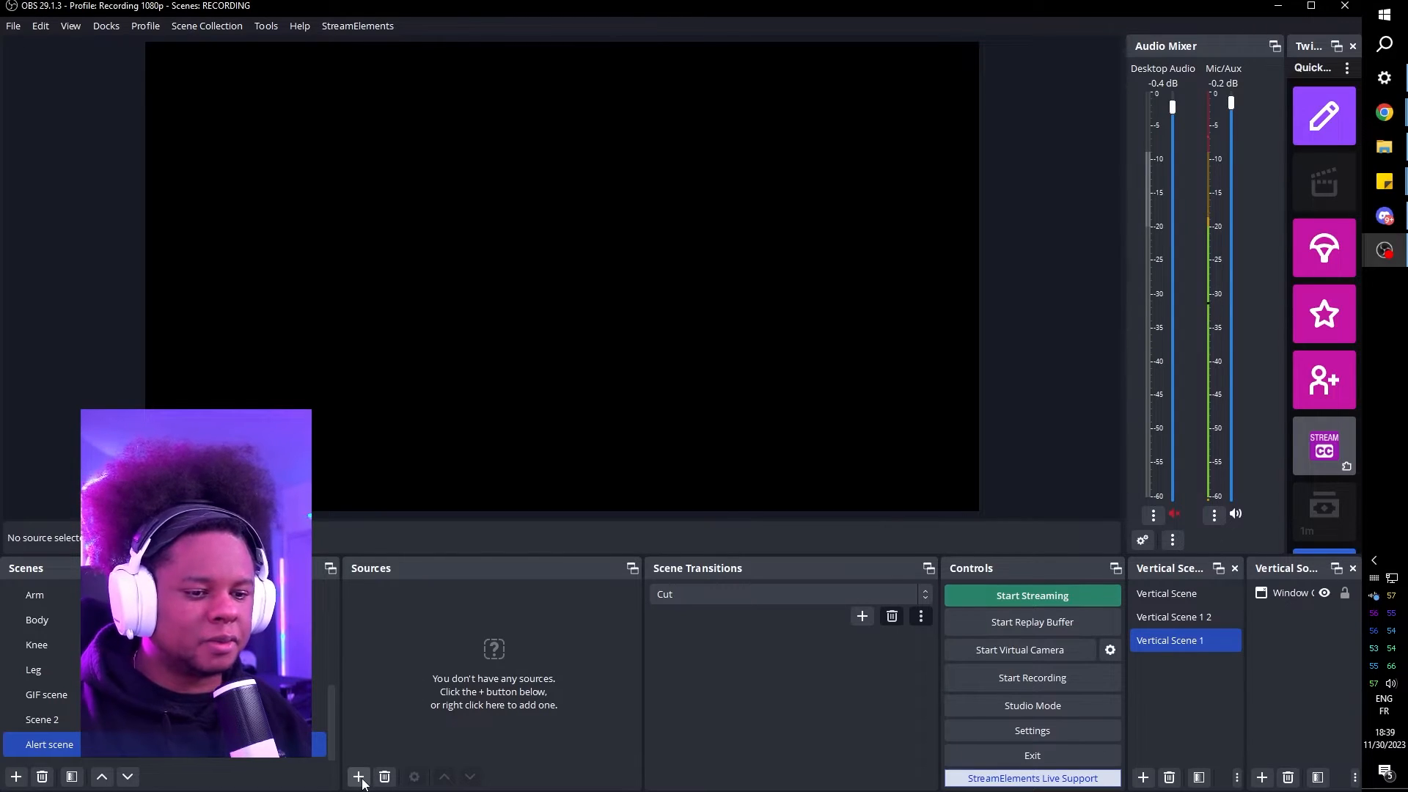
click(358, 777)
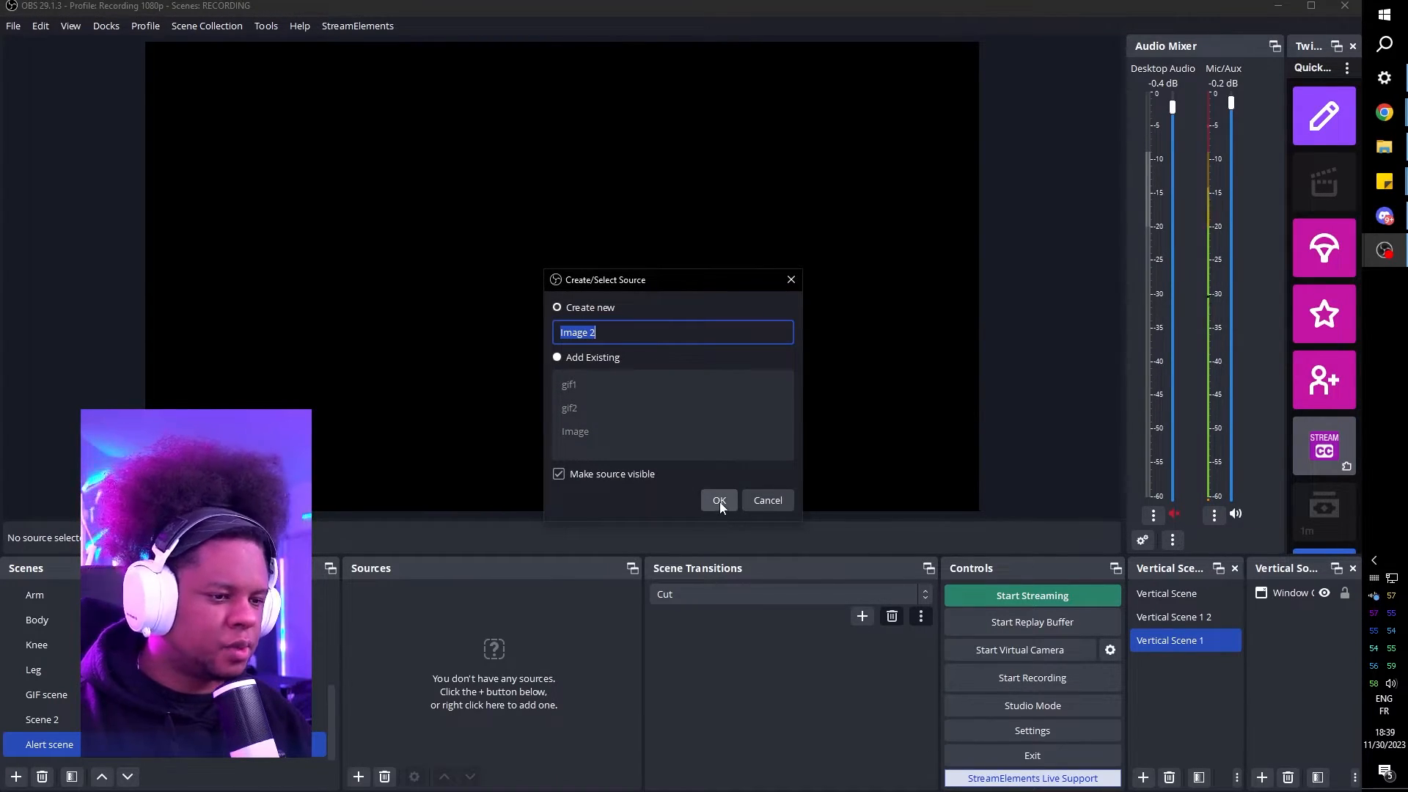
click(719, 500)
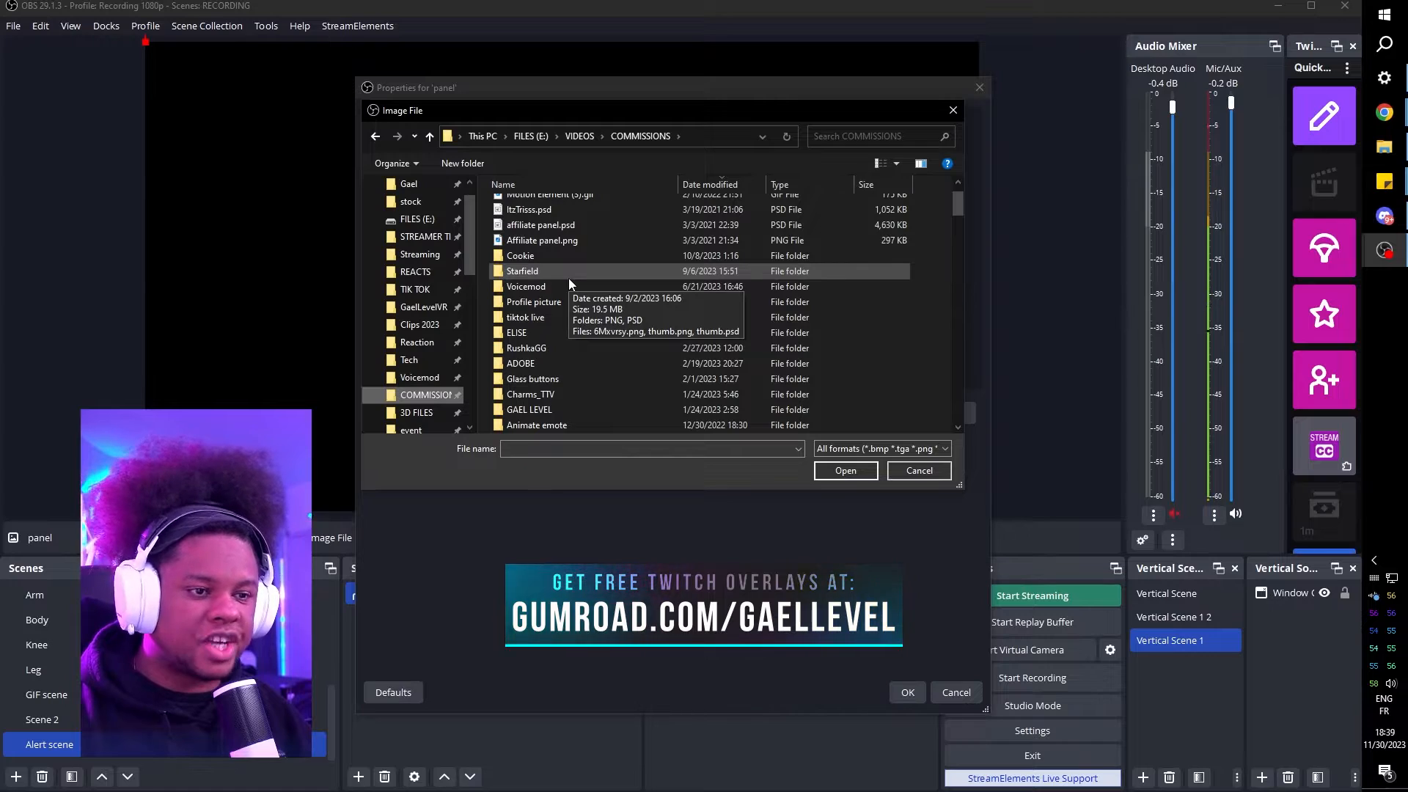
- Load Blank.png from the EPIC panel PNG folder as the panel image and confirm its properties
scroll(down, 3)
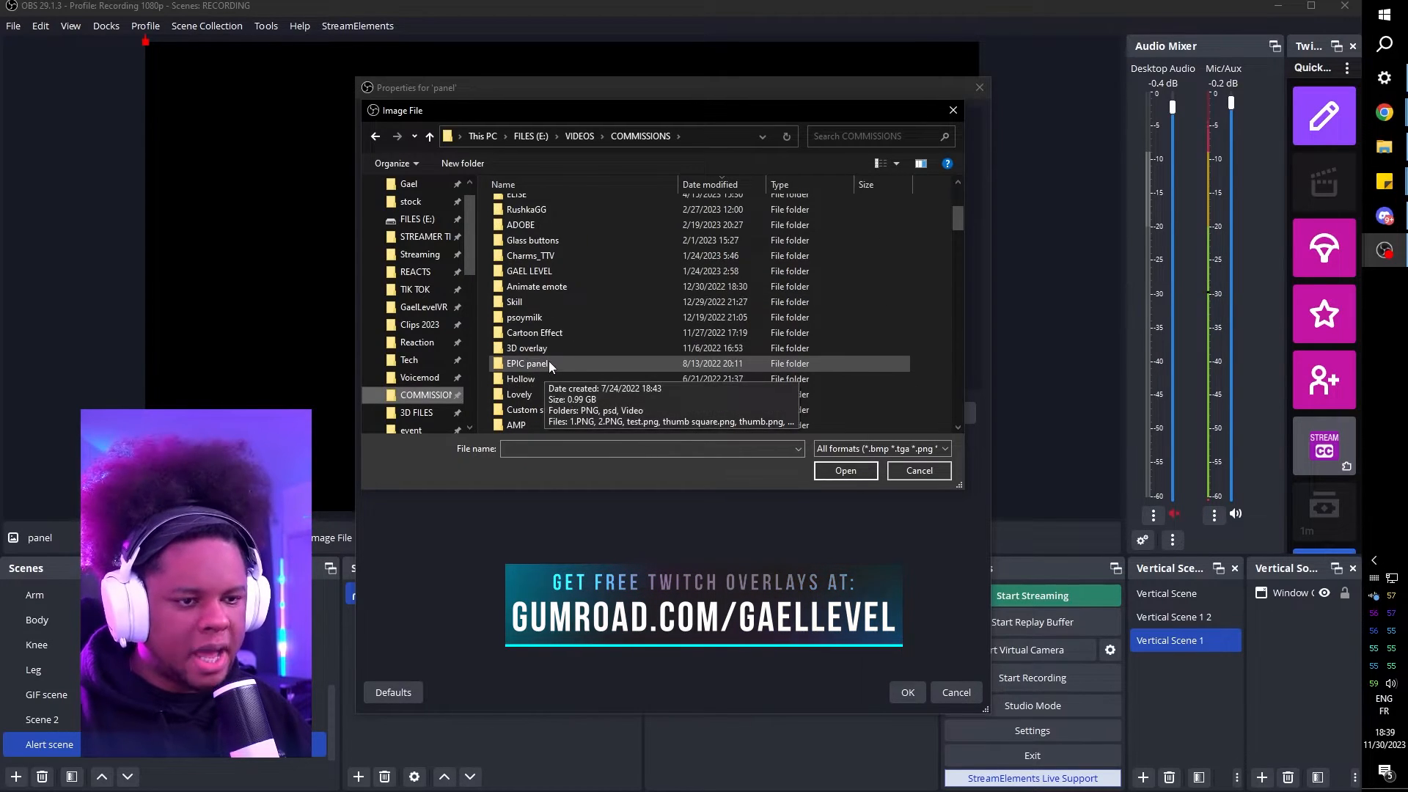
double_click(527, 362)
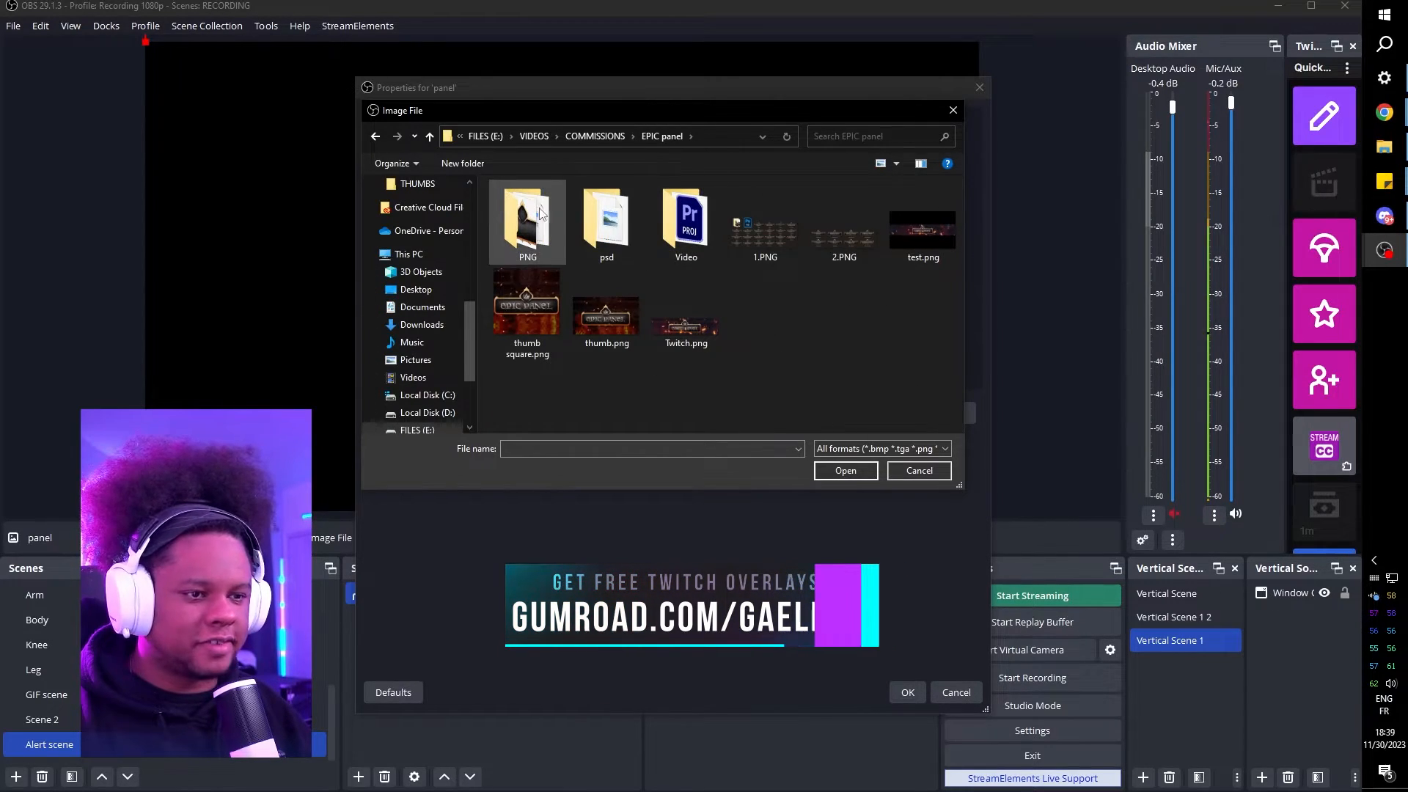
double_click(527, 220)
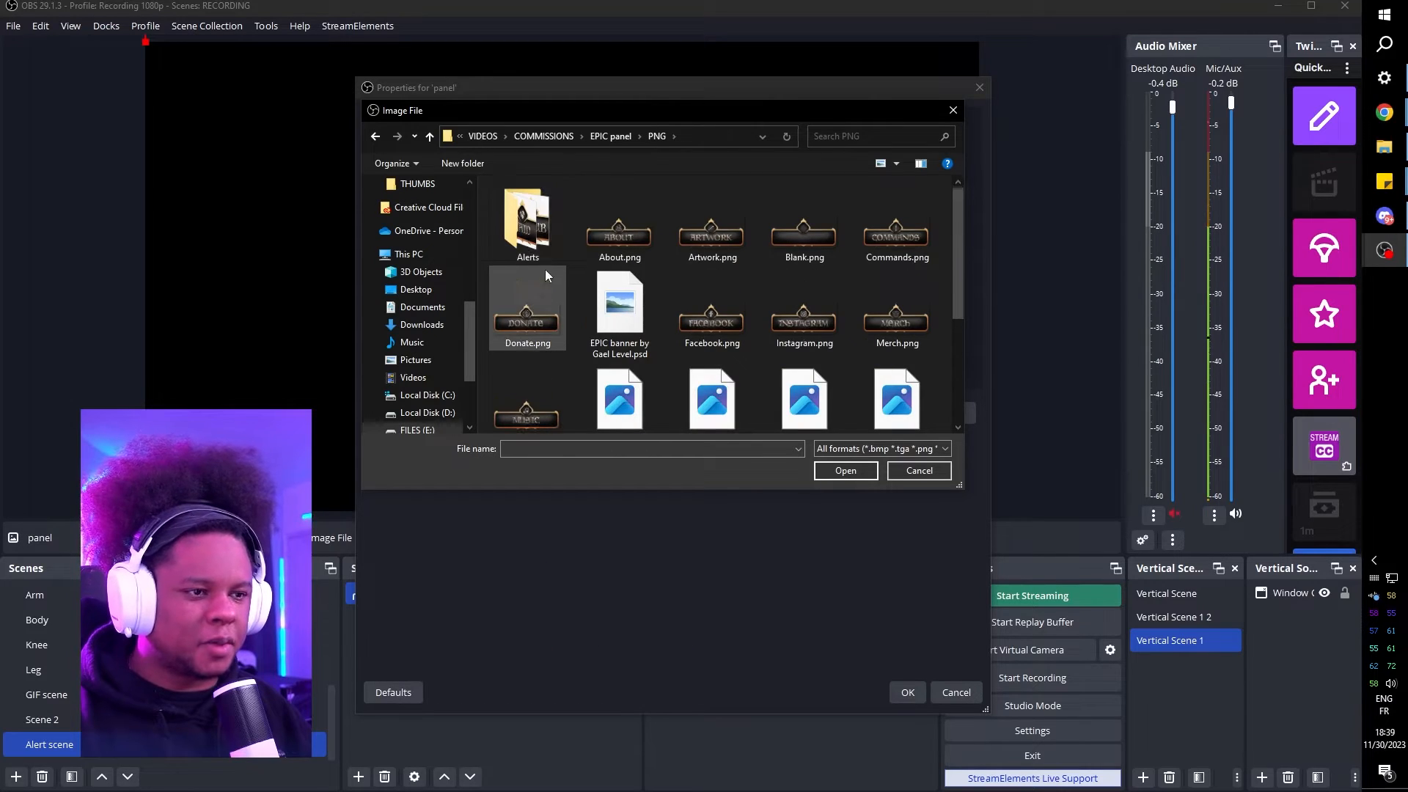
click(619, 223)
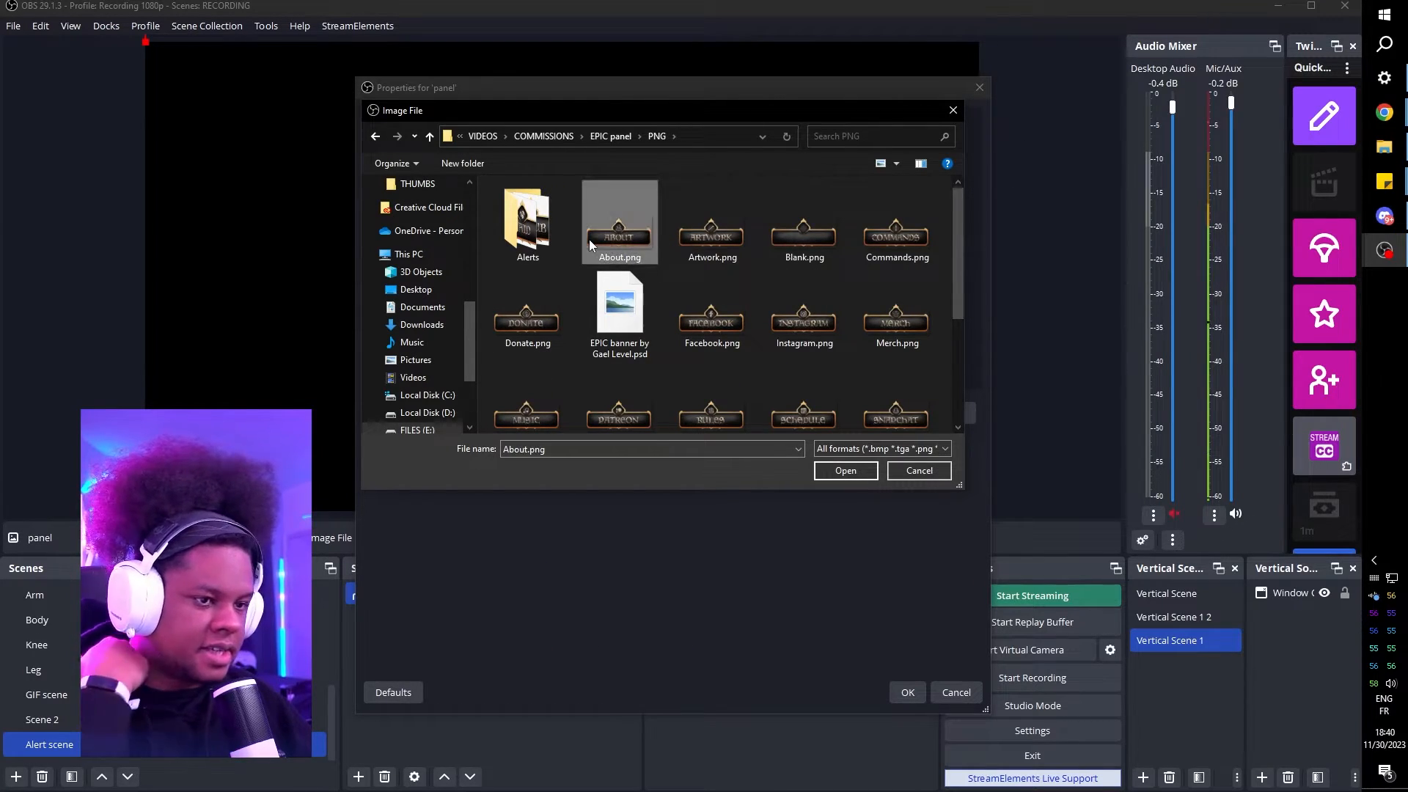
double_click(802, 220)
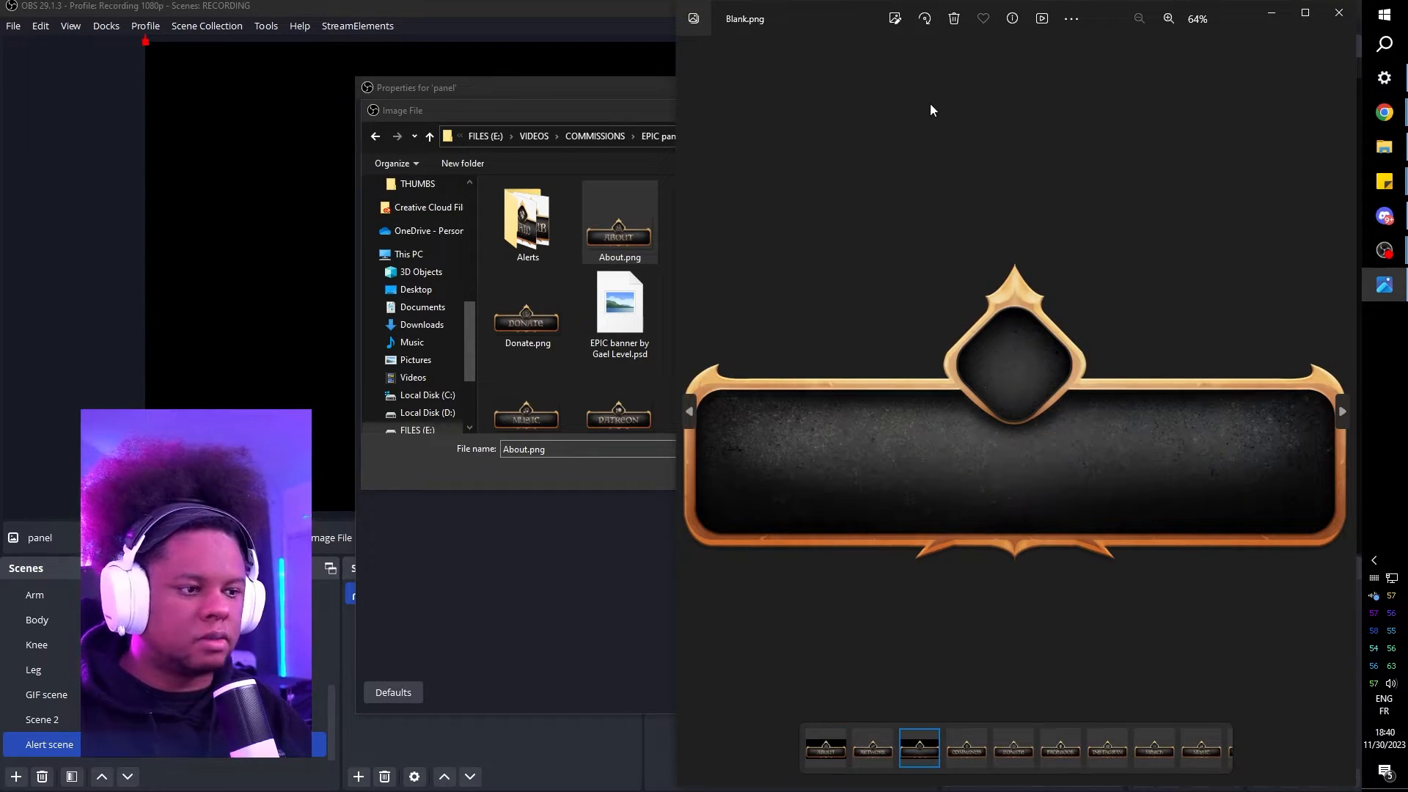
click(1105, 746)
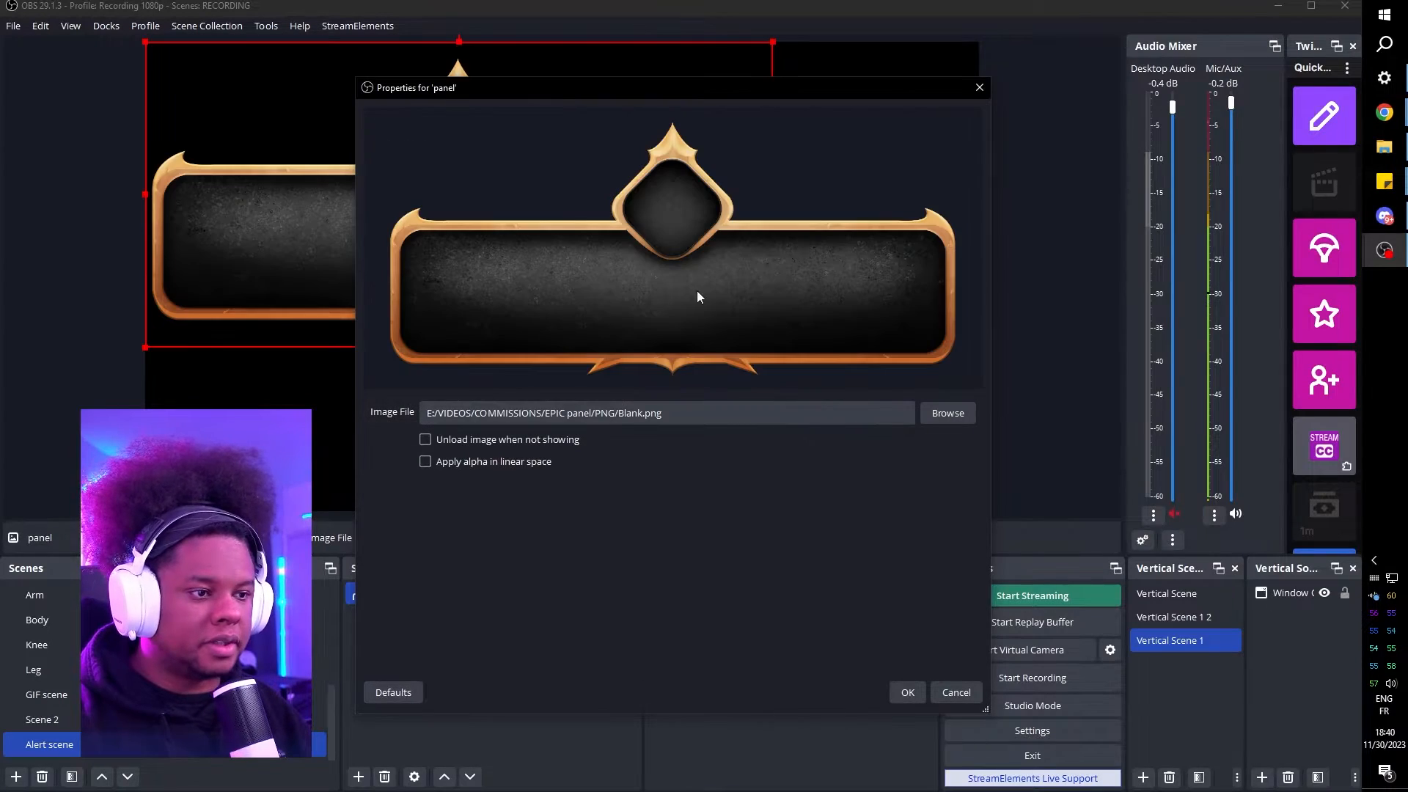
click(906, 691)
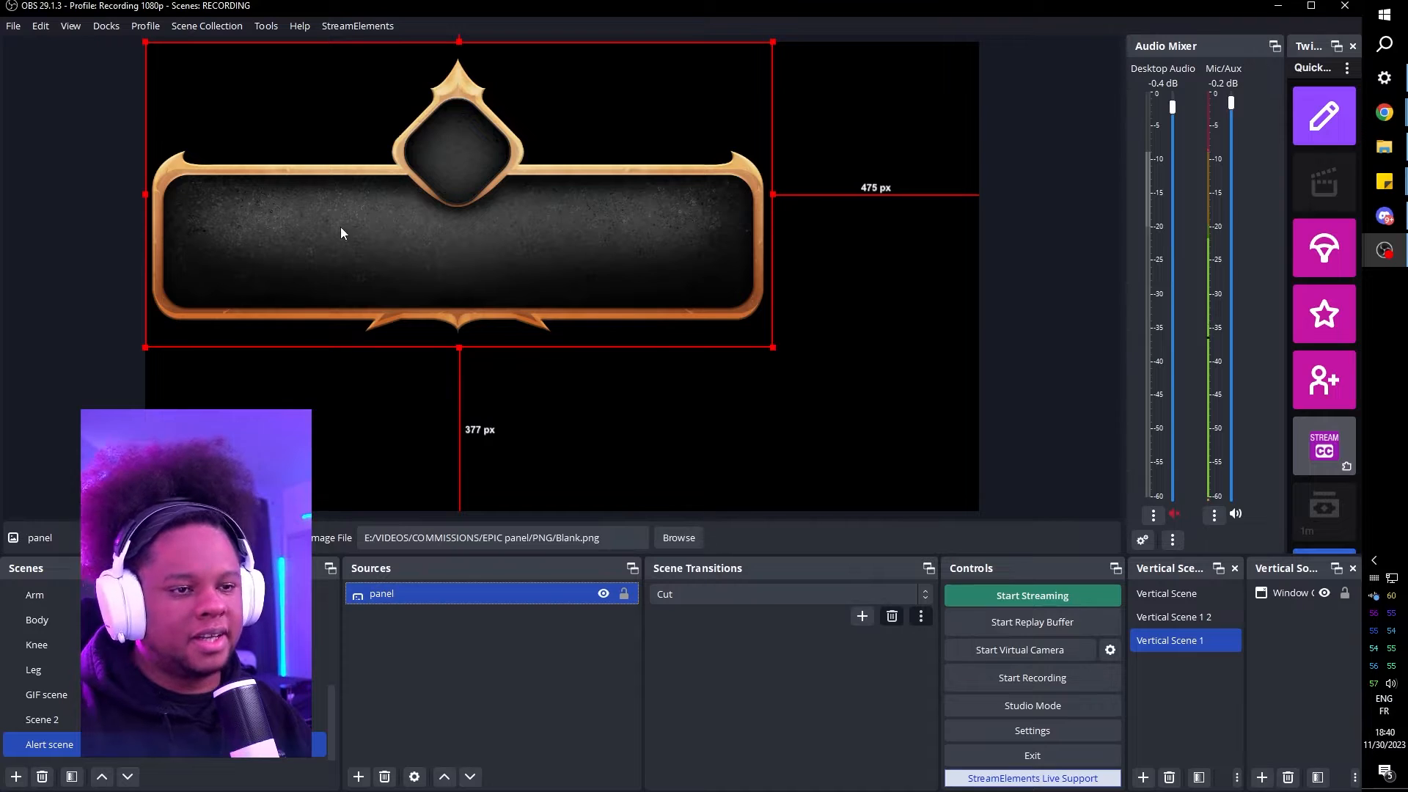
click(413, 645)
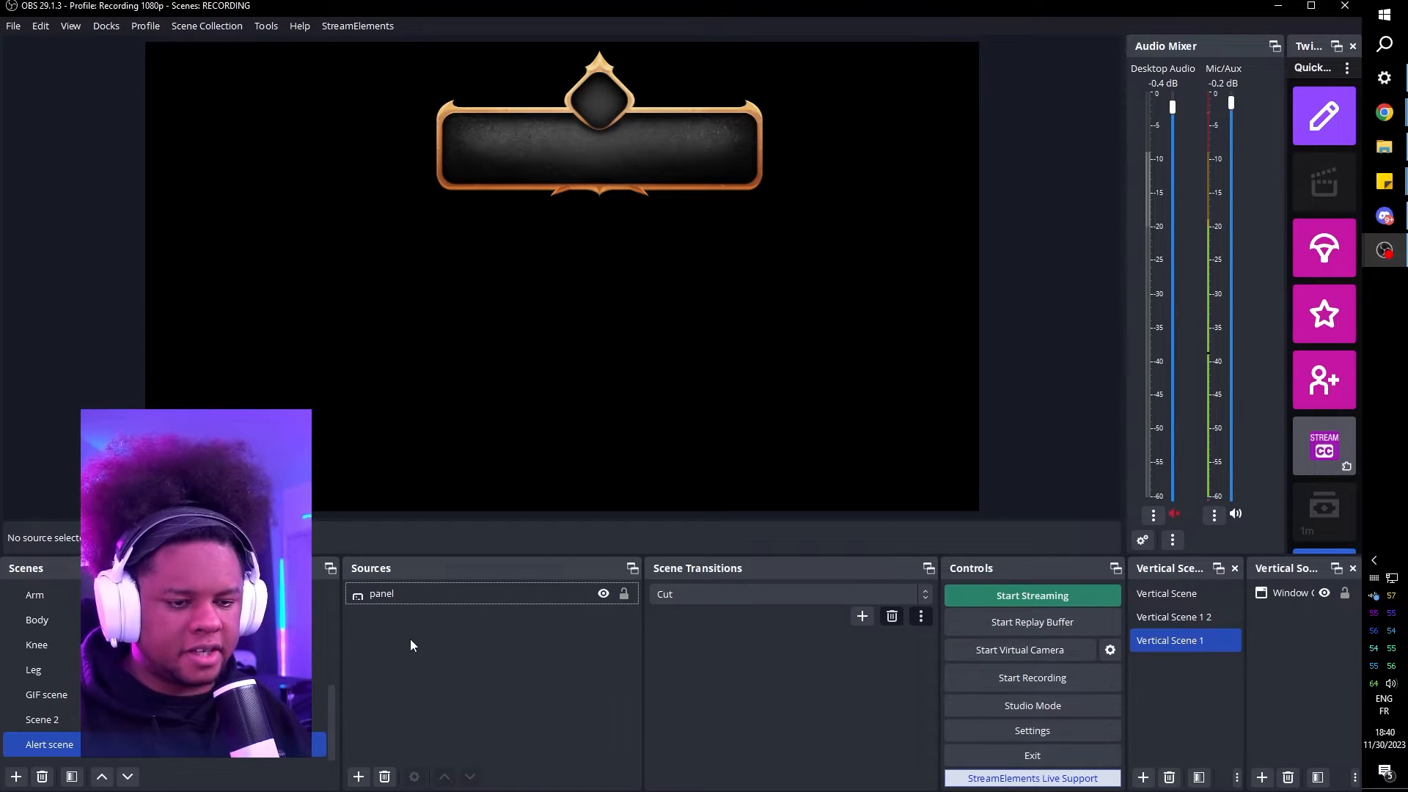
- Create a Text (GDI+) source named Alert text reading 'Gyat_Rizzler just follower'
click(358, 776)
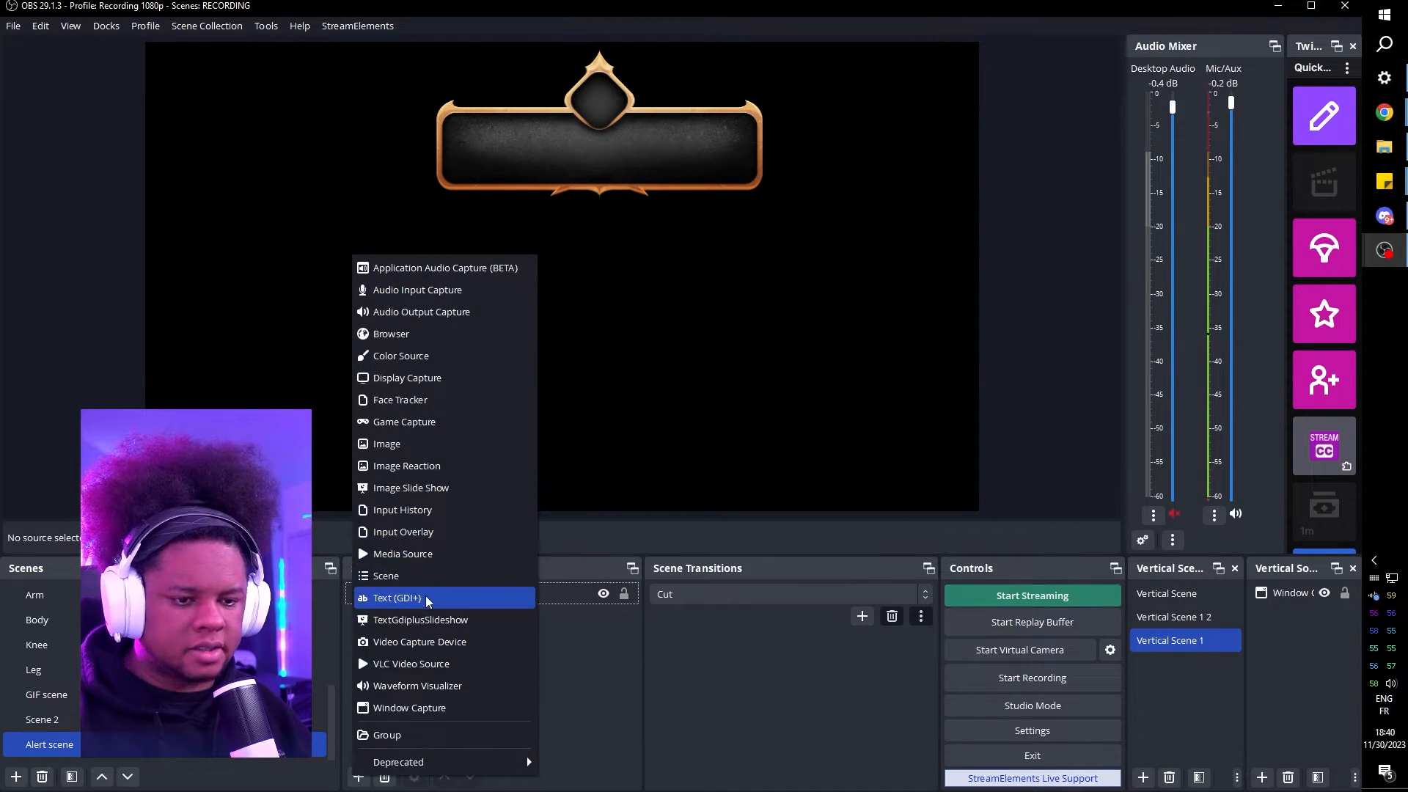
click(393, 598)
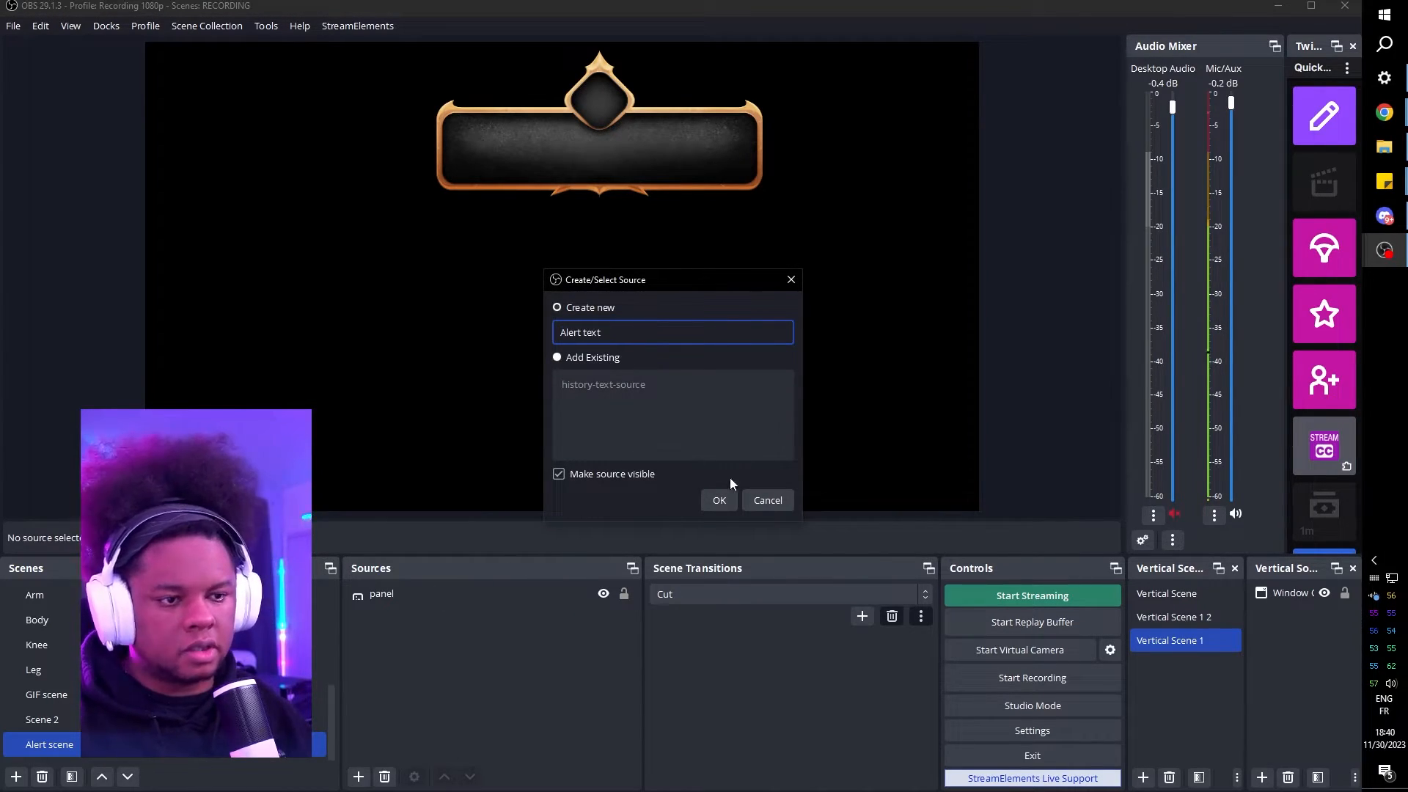
click(718, 500)
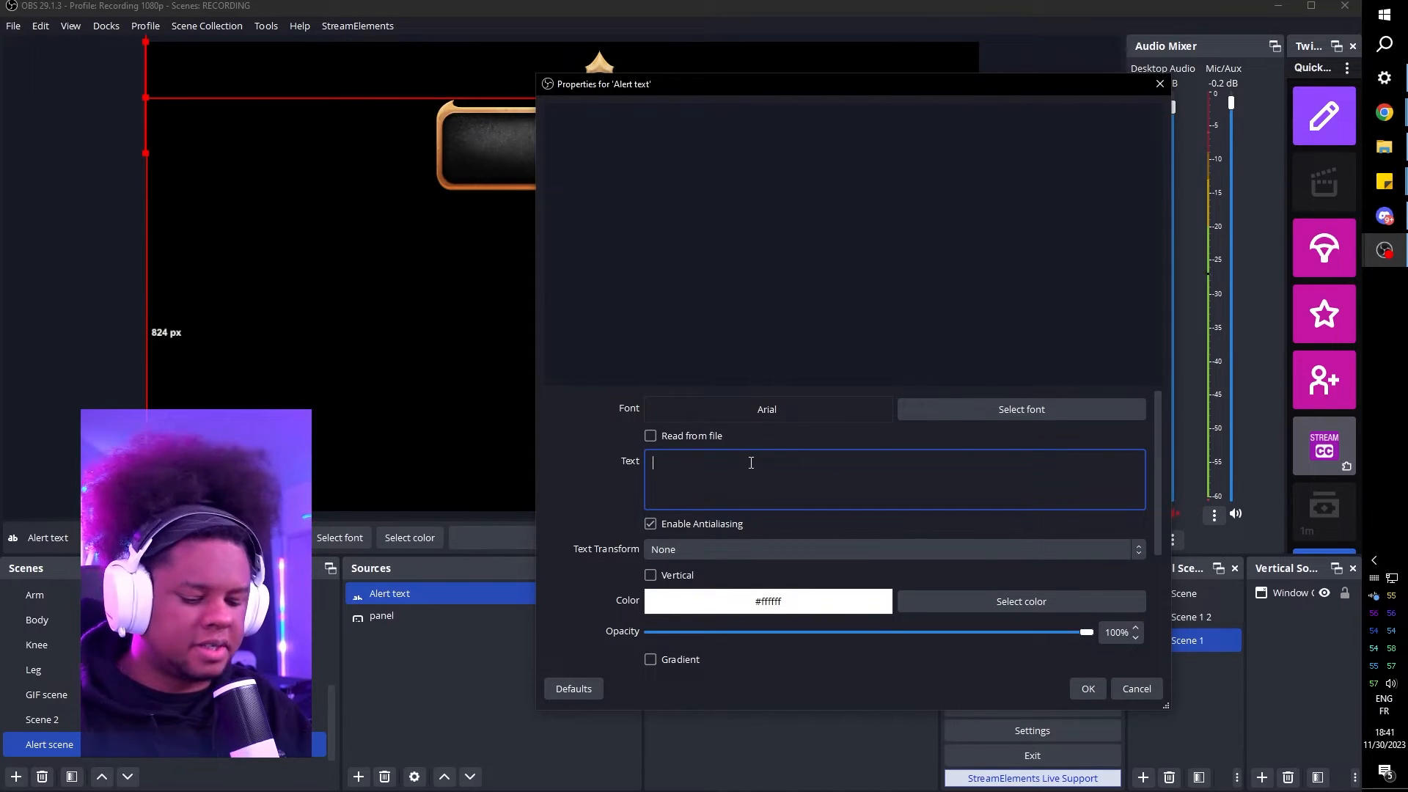
text(Gyat_Rizzler just follower)
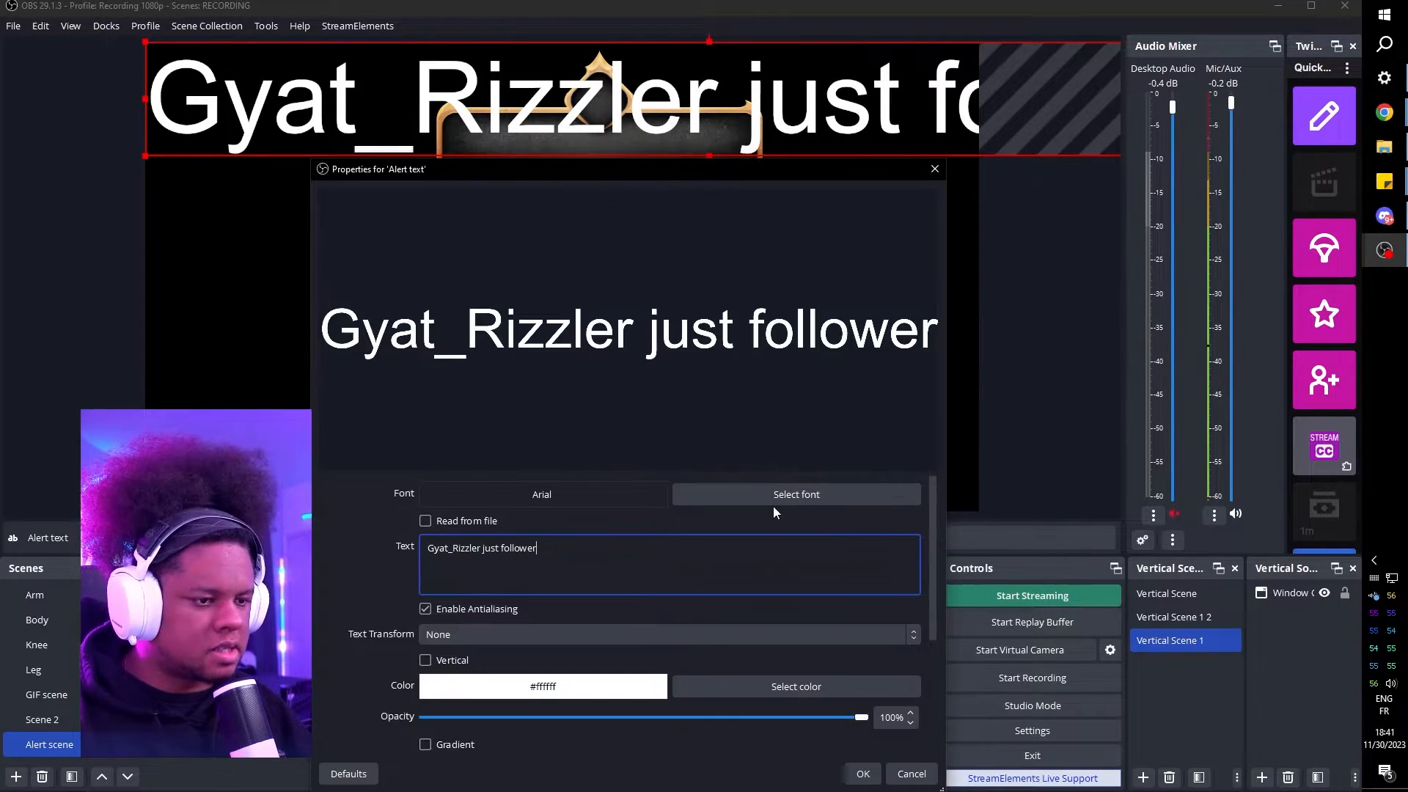
- Set the text font to Arabic Typesetting and centre-align it, testing with sample characters
click(795, 494)
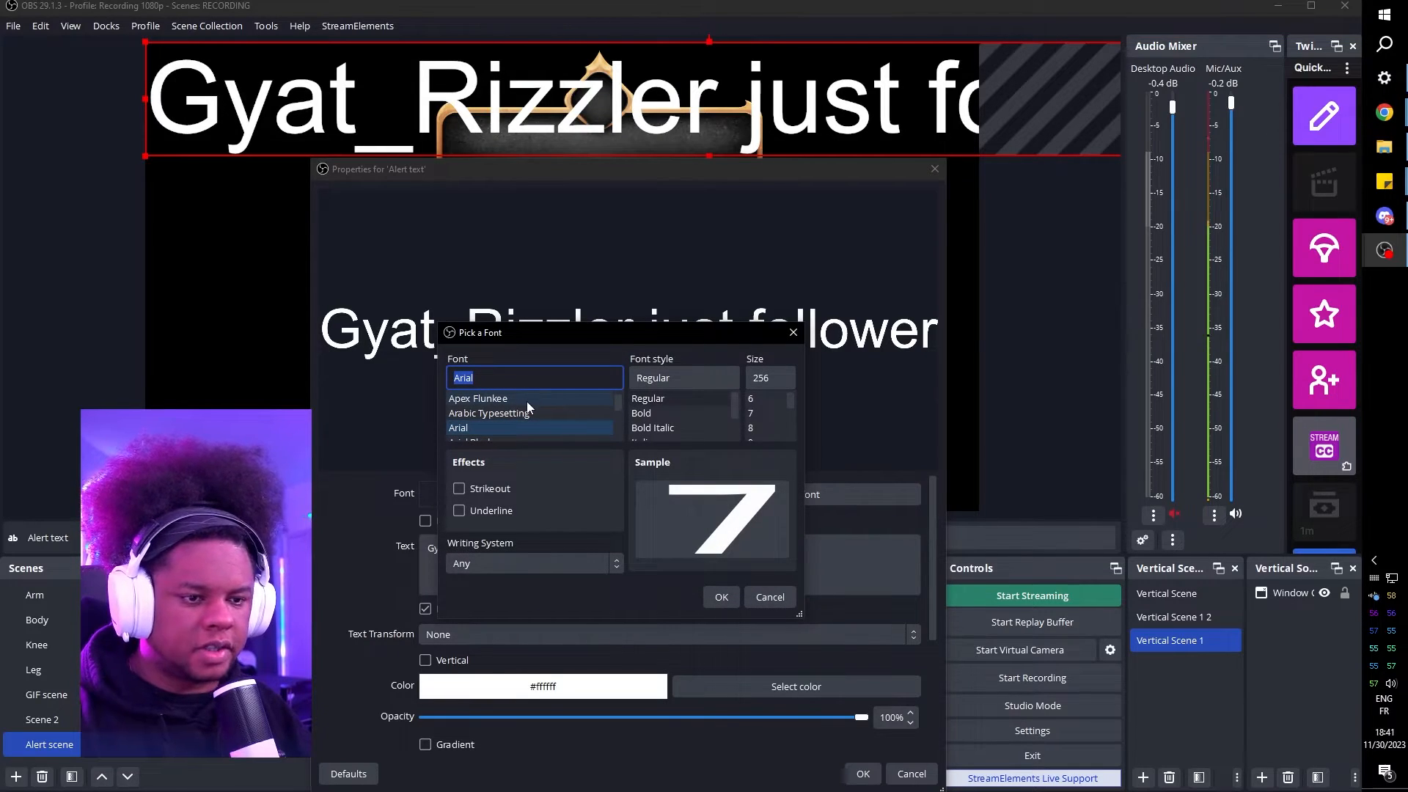
click(721, 596)
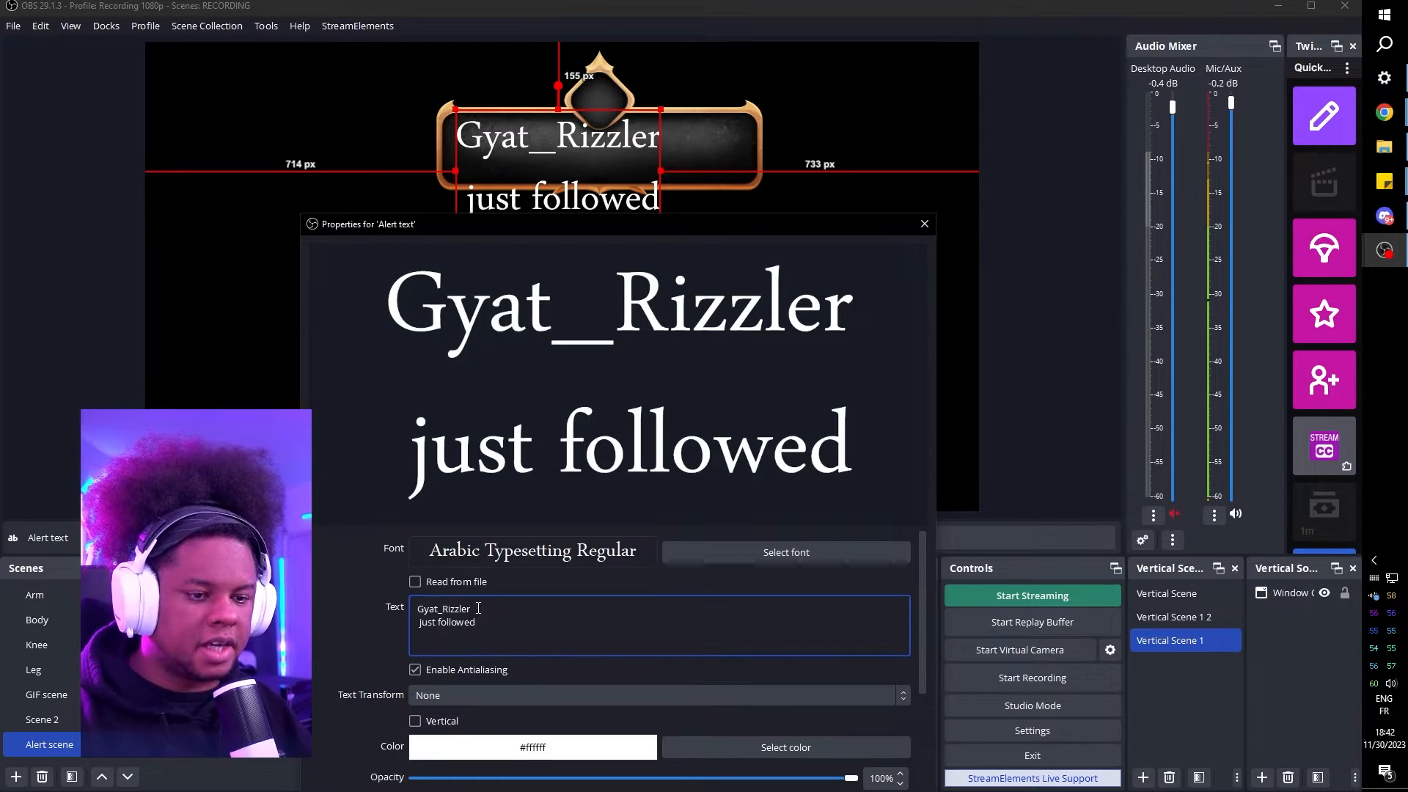
text(qehqerhqeh)
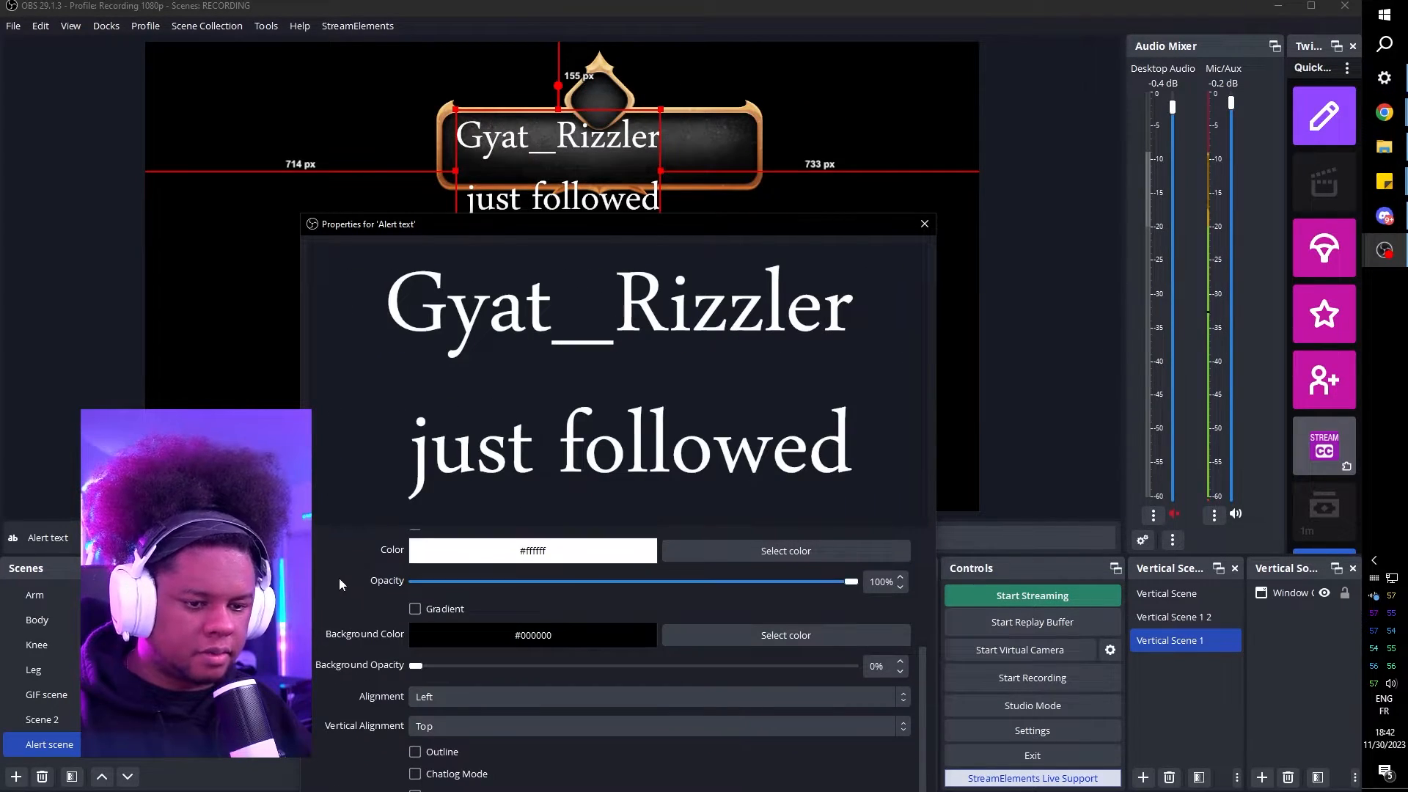
click(655, 726)
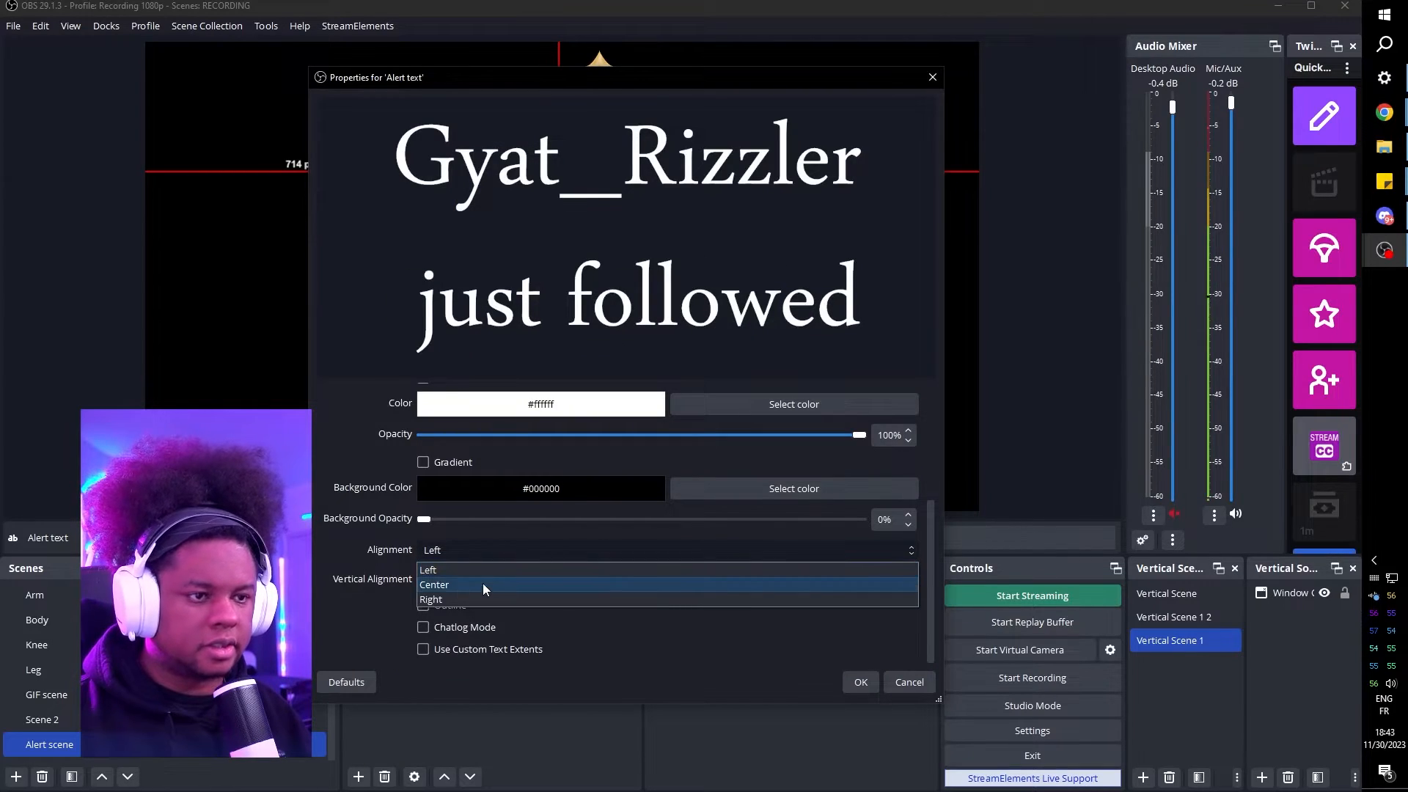
click(434, 585)
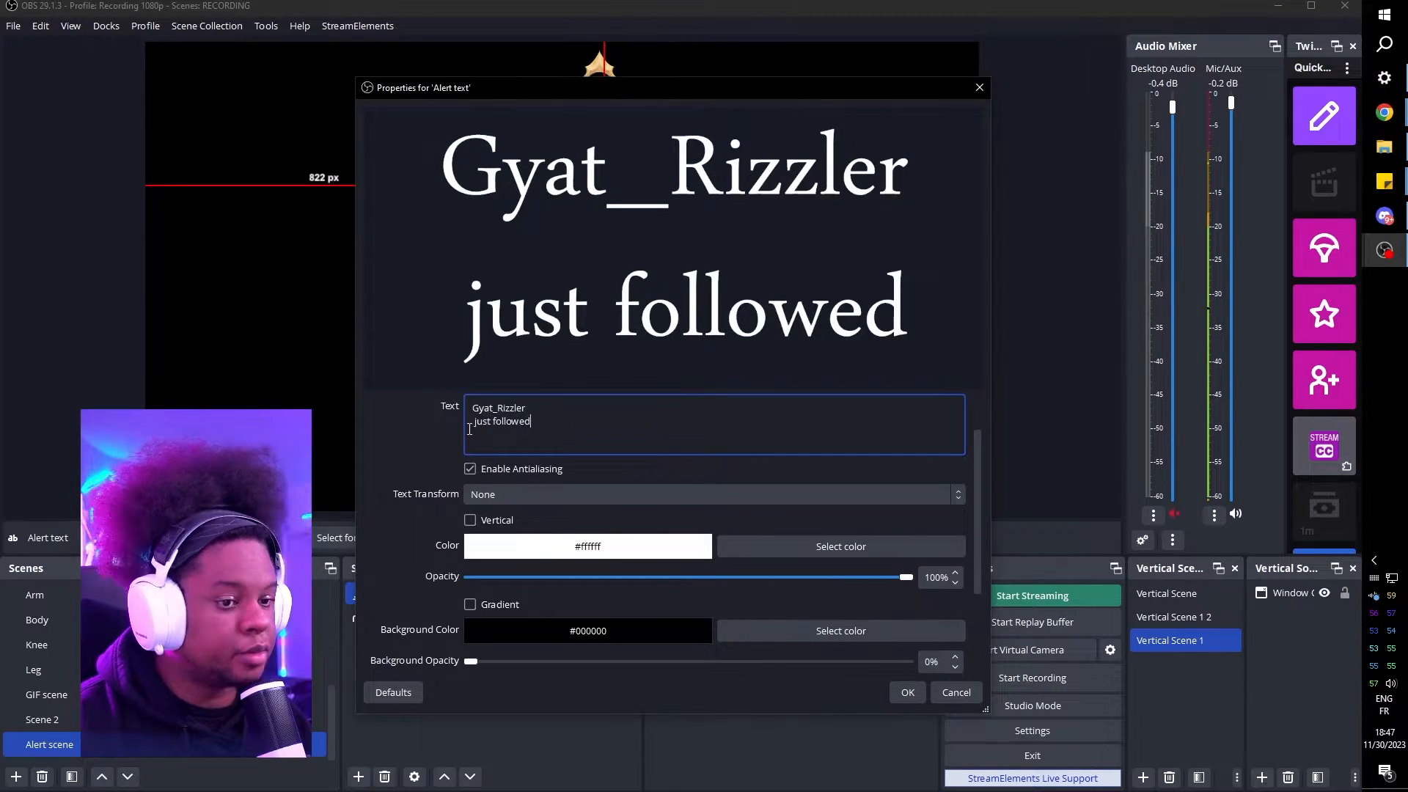
- Remove the second text line, retest with sample characters and confirm the text properties
double_click(500, 421)
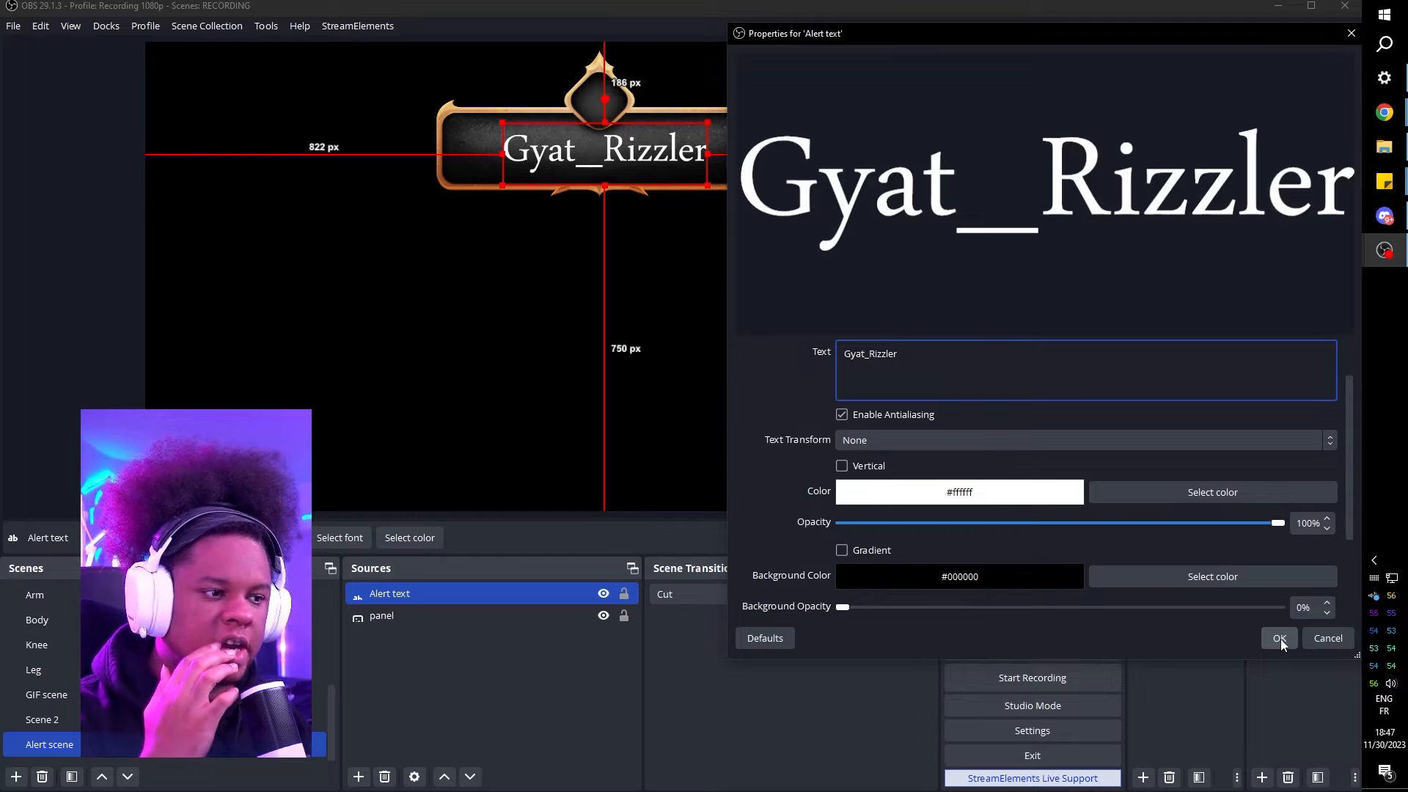
text(dghdeheh)
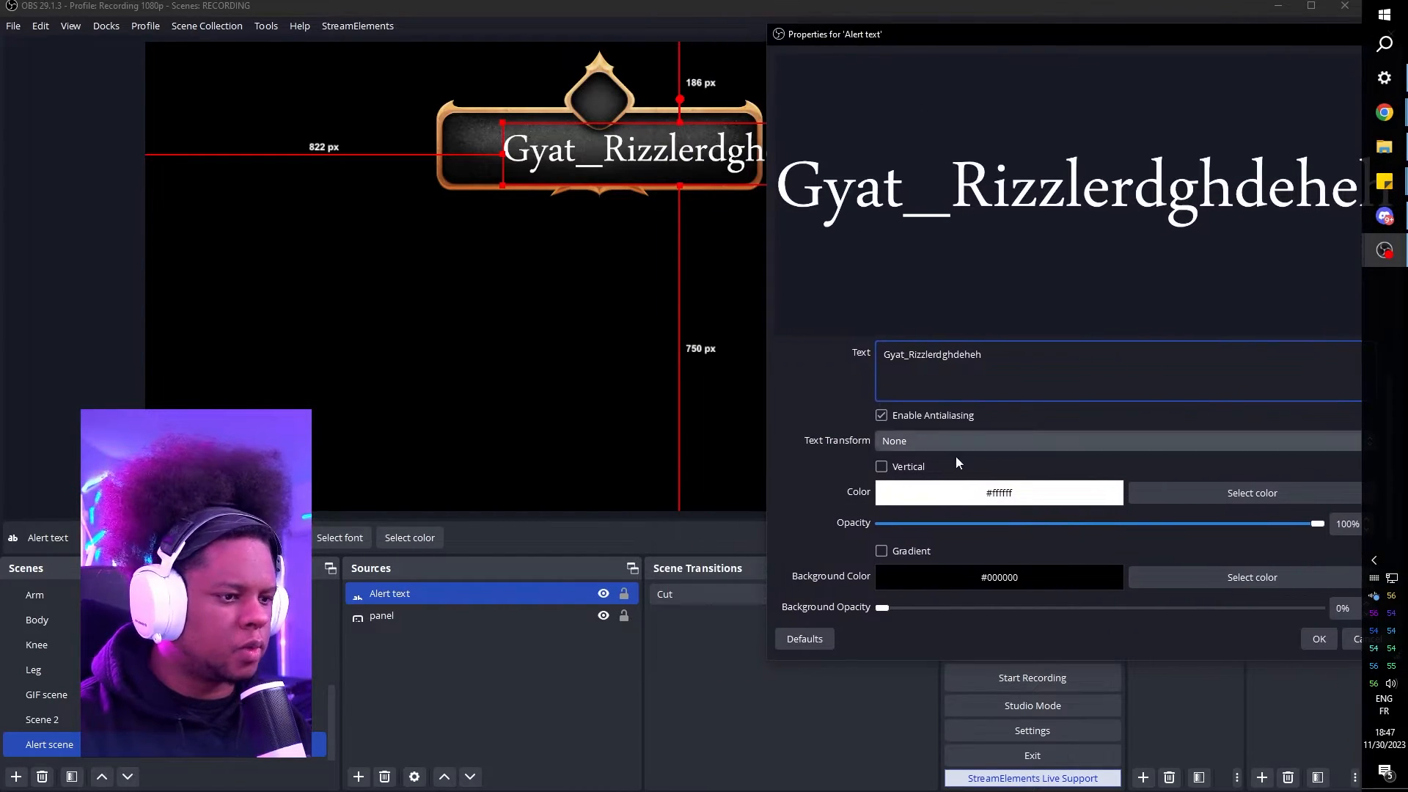
click(1317, 638)
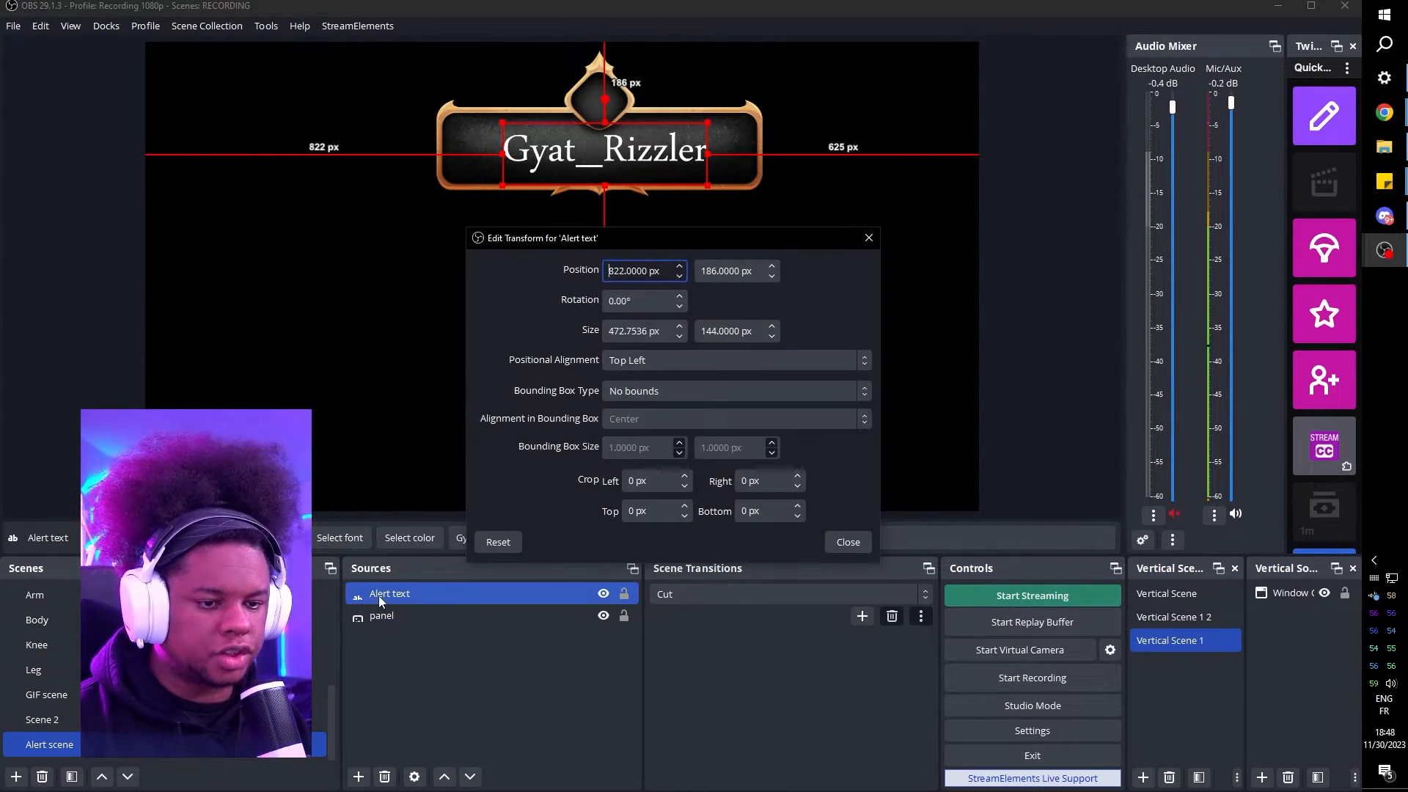
- Set Alert text's transform to a maximum-size bounding box and reposition it over the panel
right_click(388, 594)
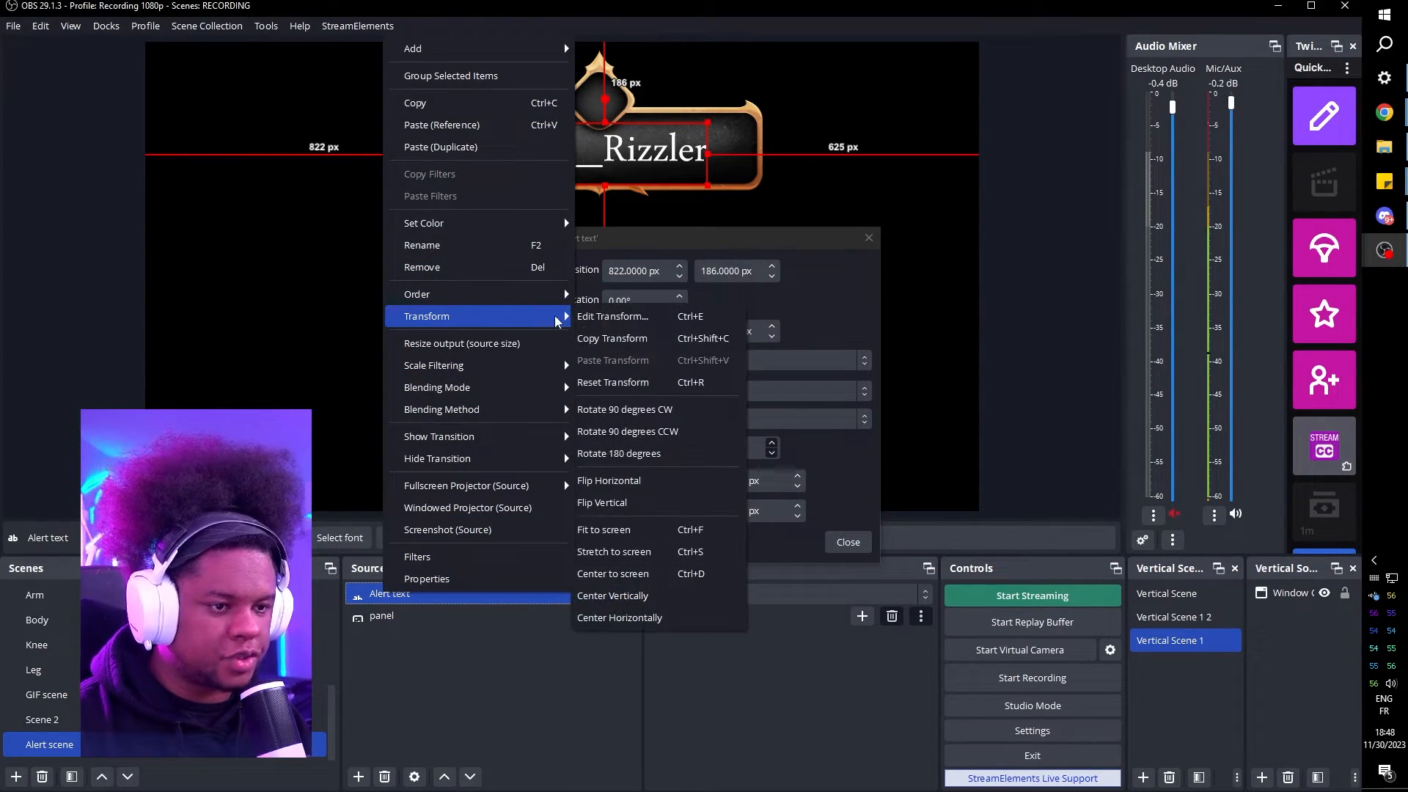
click(613, 317)
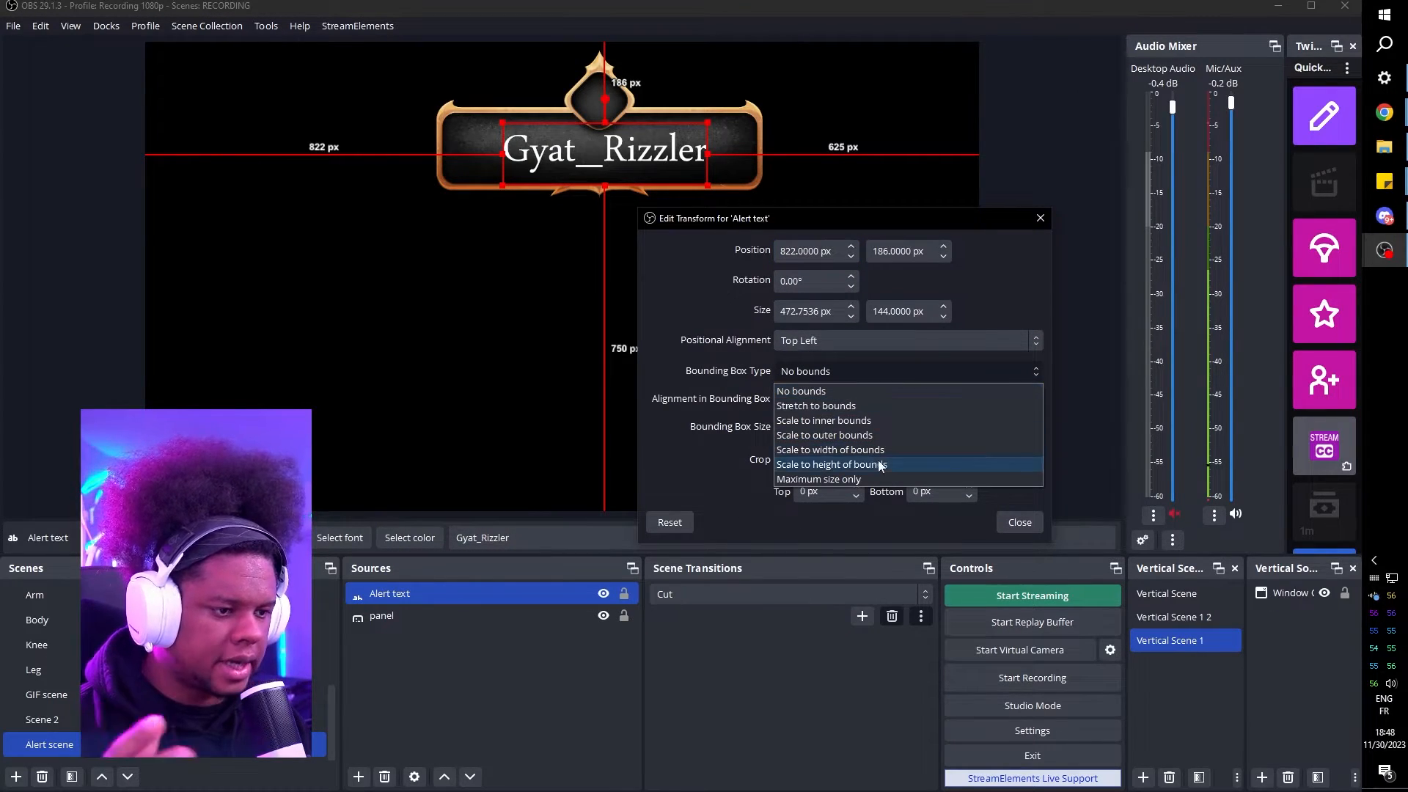
click(818, 478)
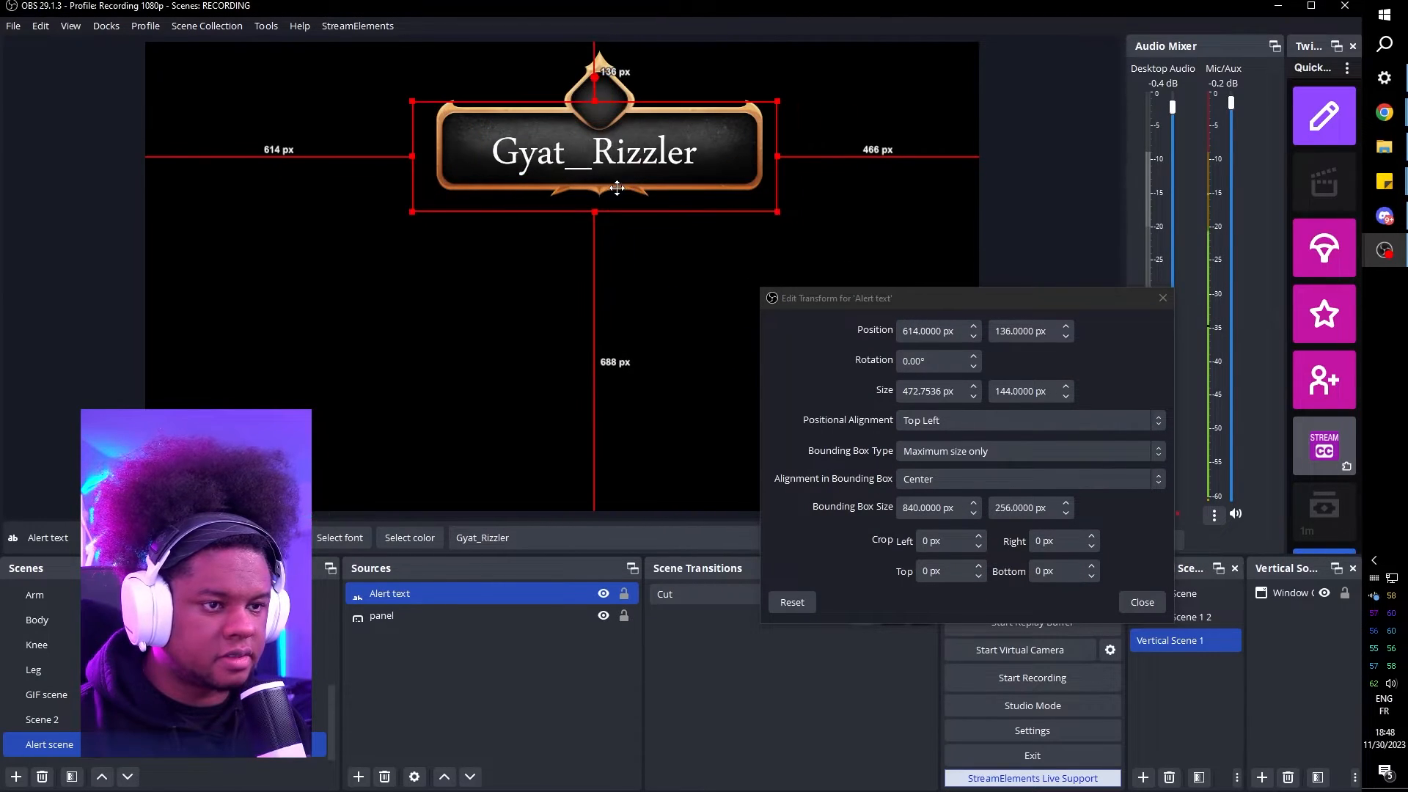
drag(594, 140, 605, 122)
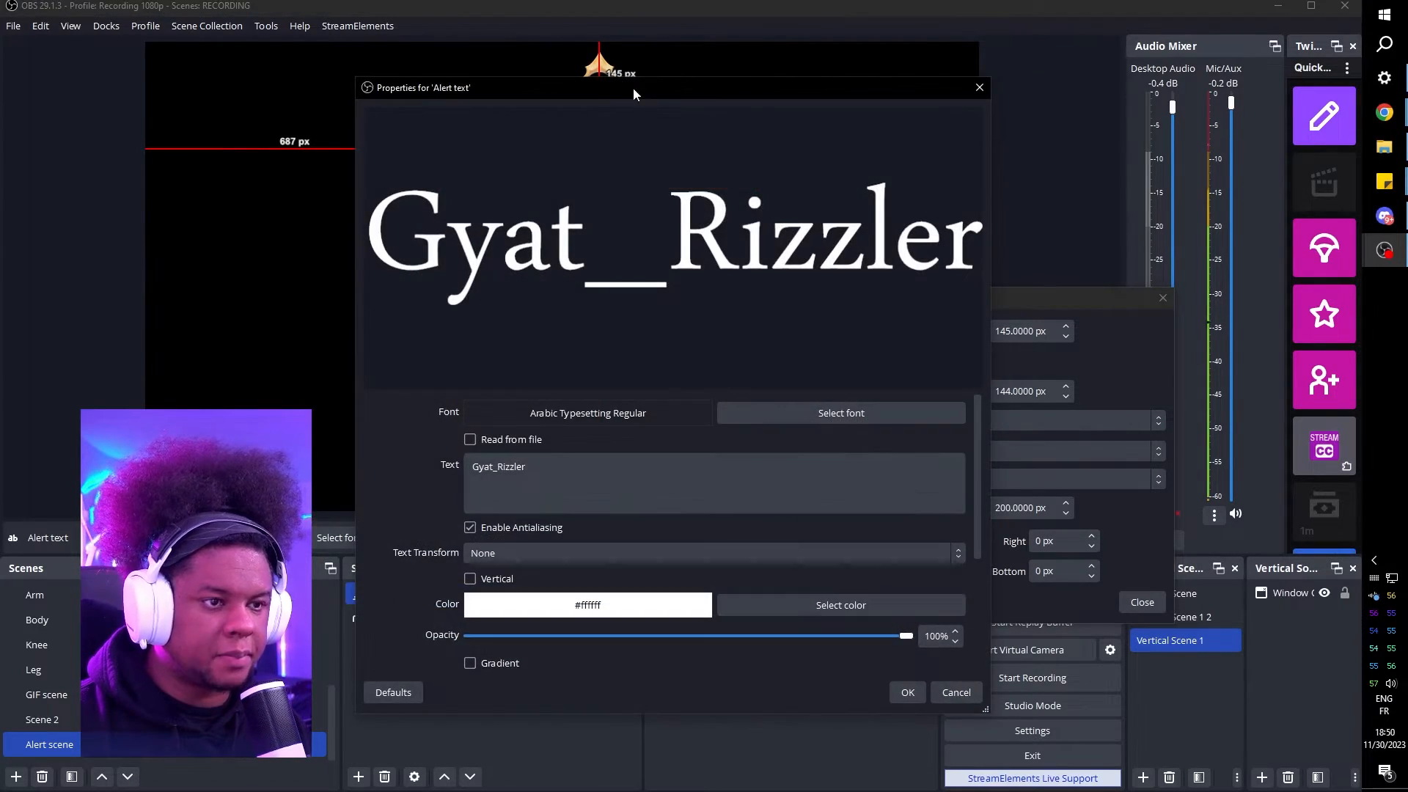
- Test long sample names stay inside the panel, then close the transform settings
drag(634, 86, 541, 208)
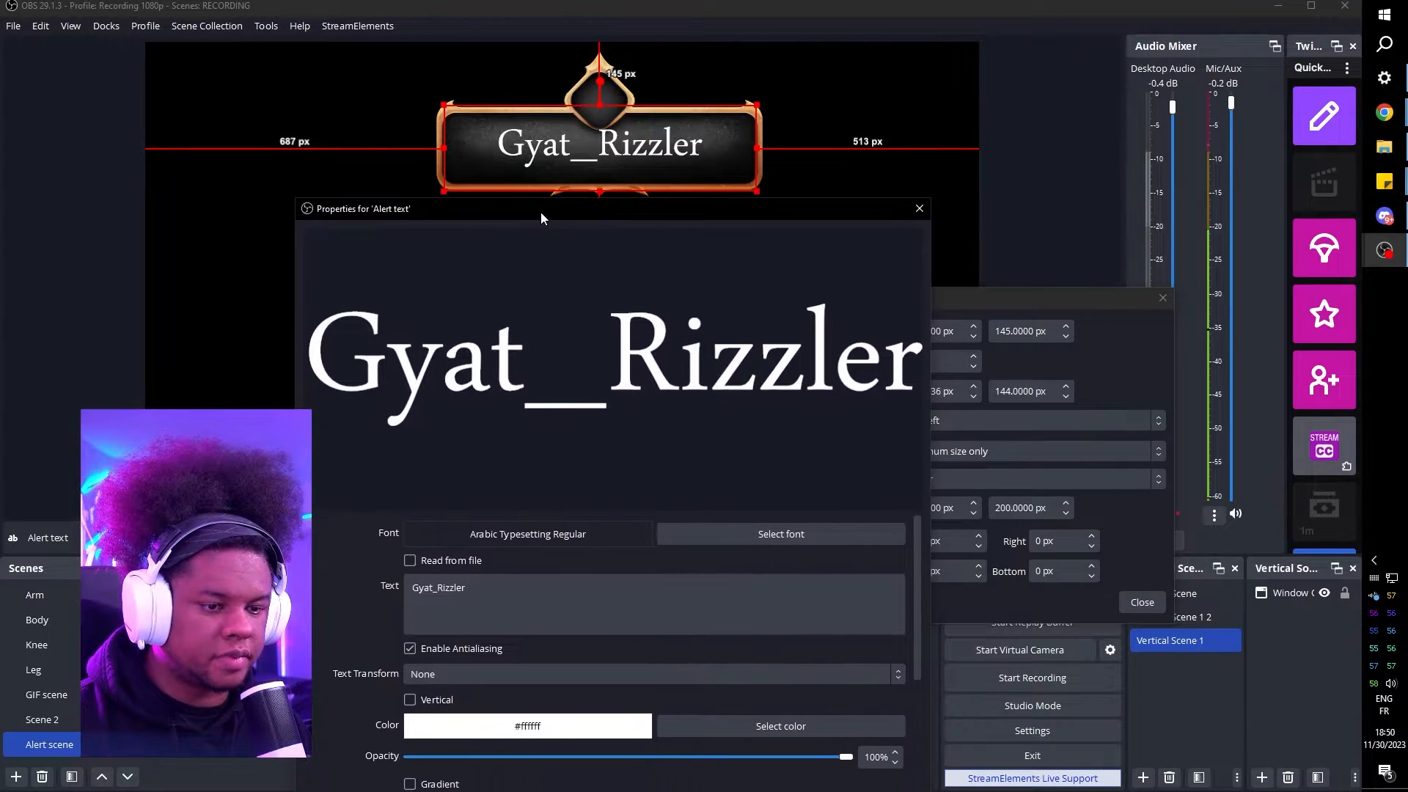
text(zgh)
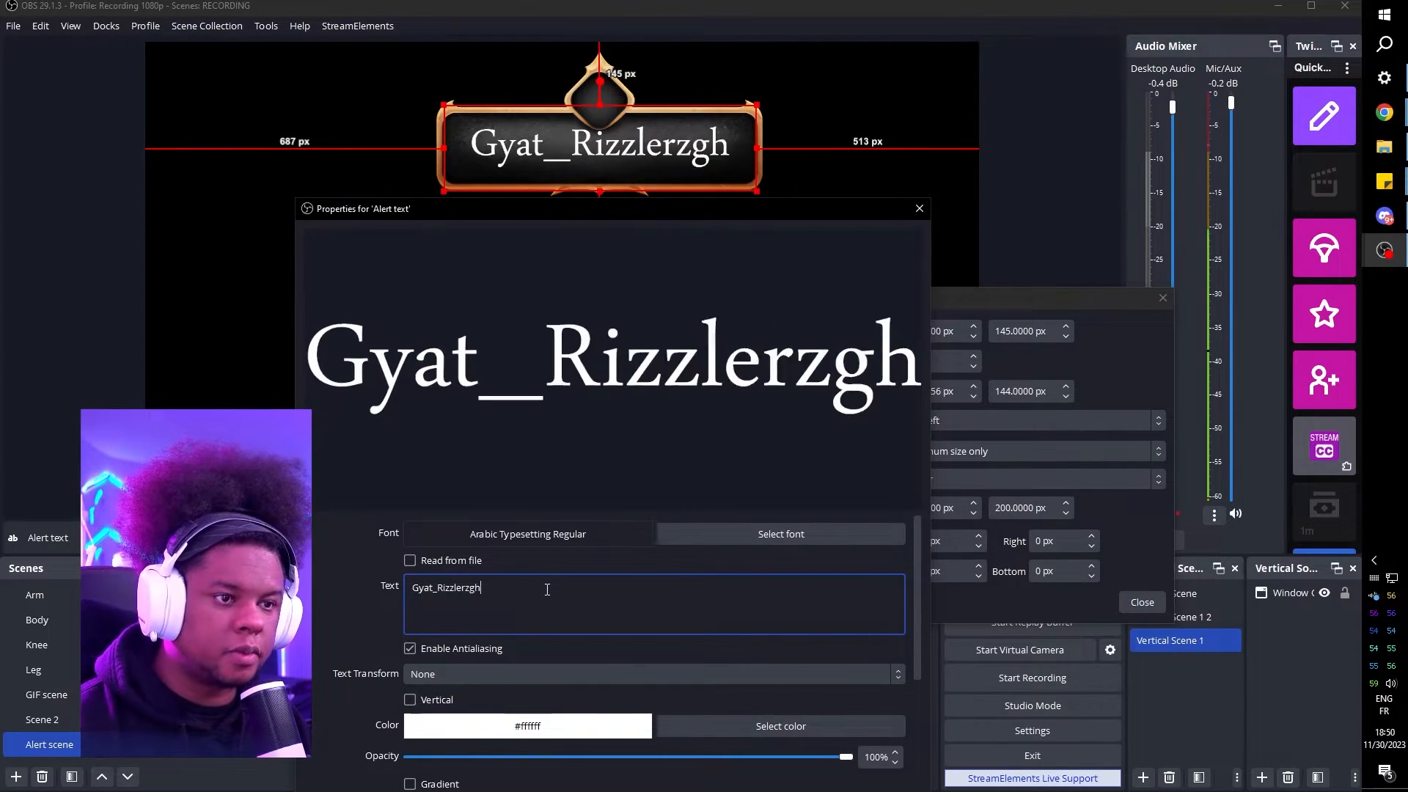
text(zgazggzgzergzegzergzrgzrg)
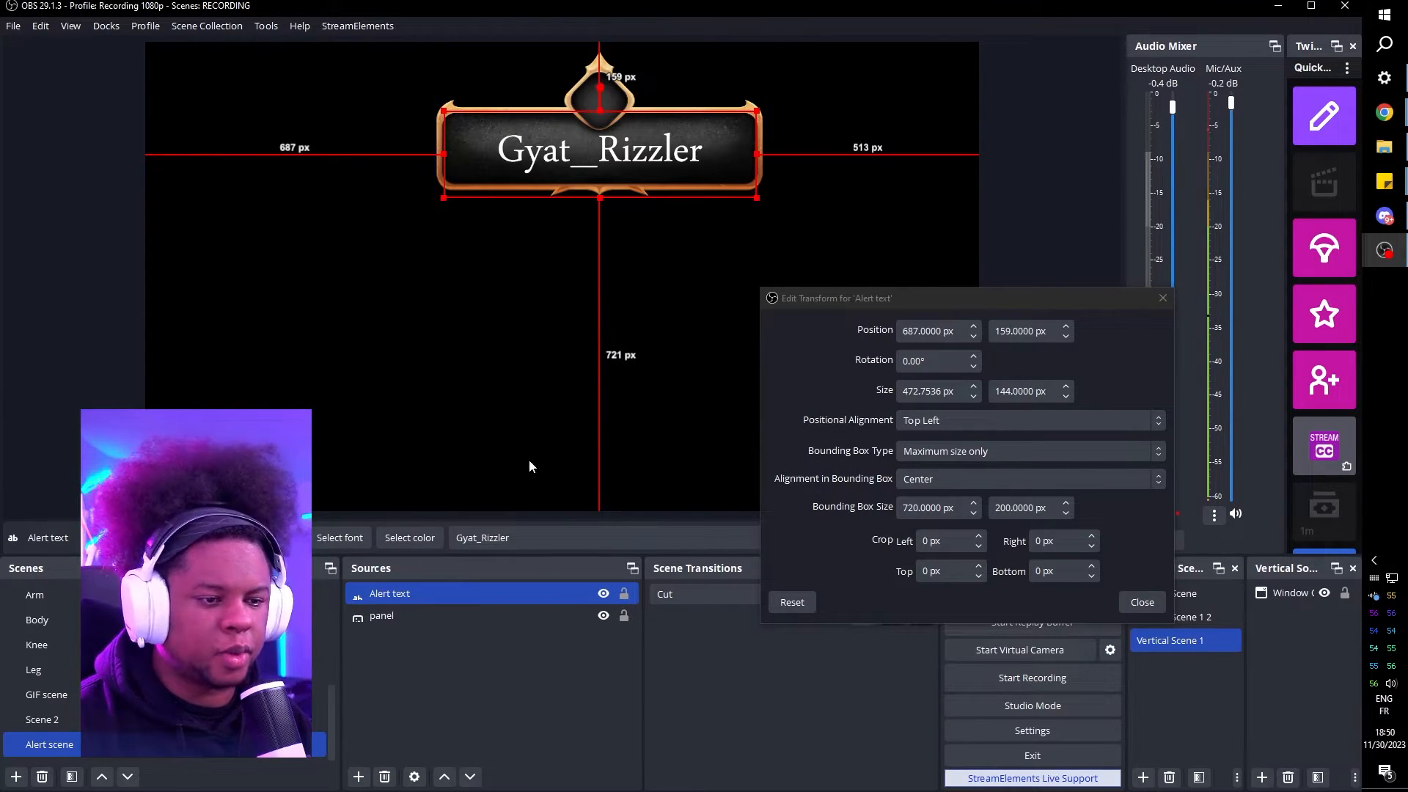
click(1140, 601)
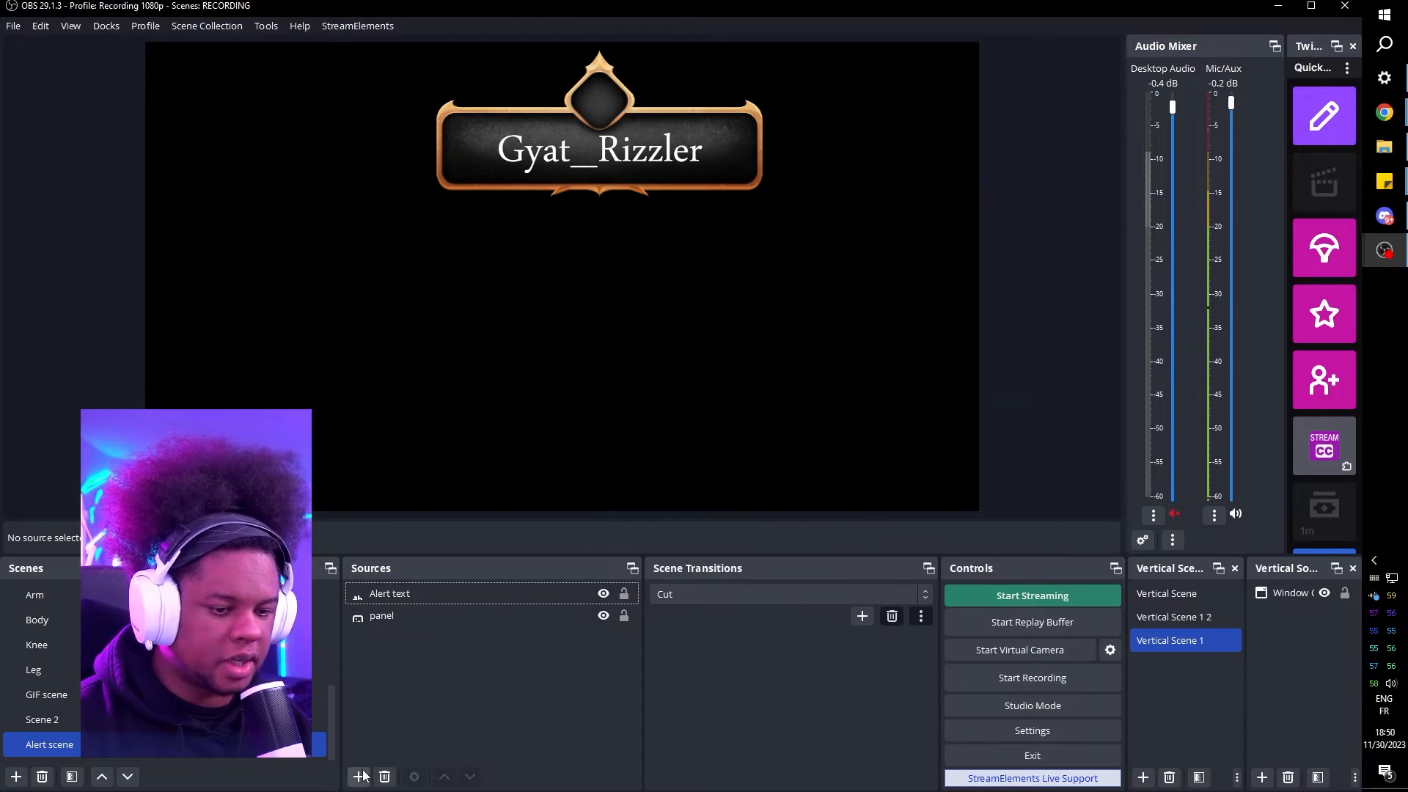
click(358, 776)
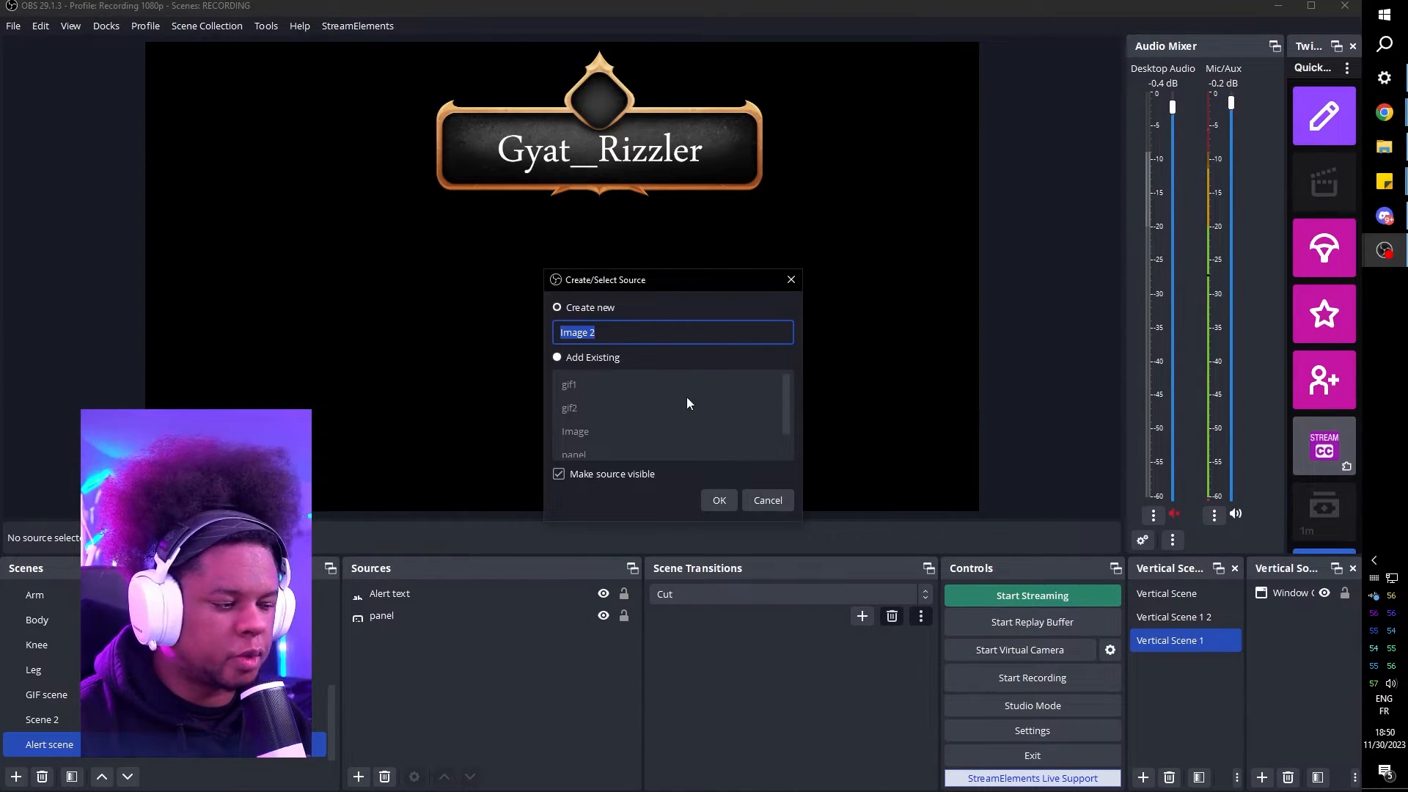
text(heart follow)
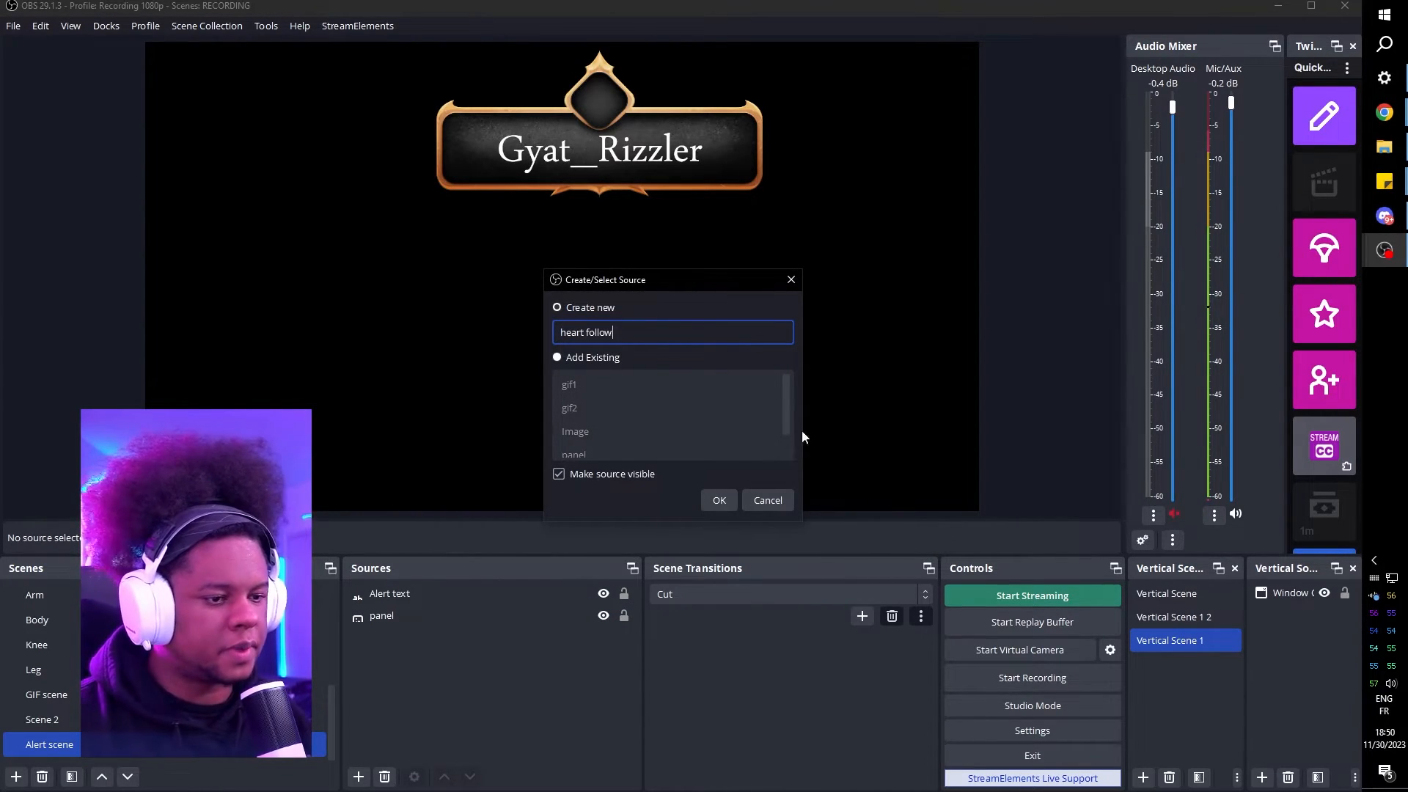
click(719, 500)
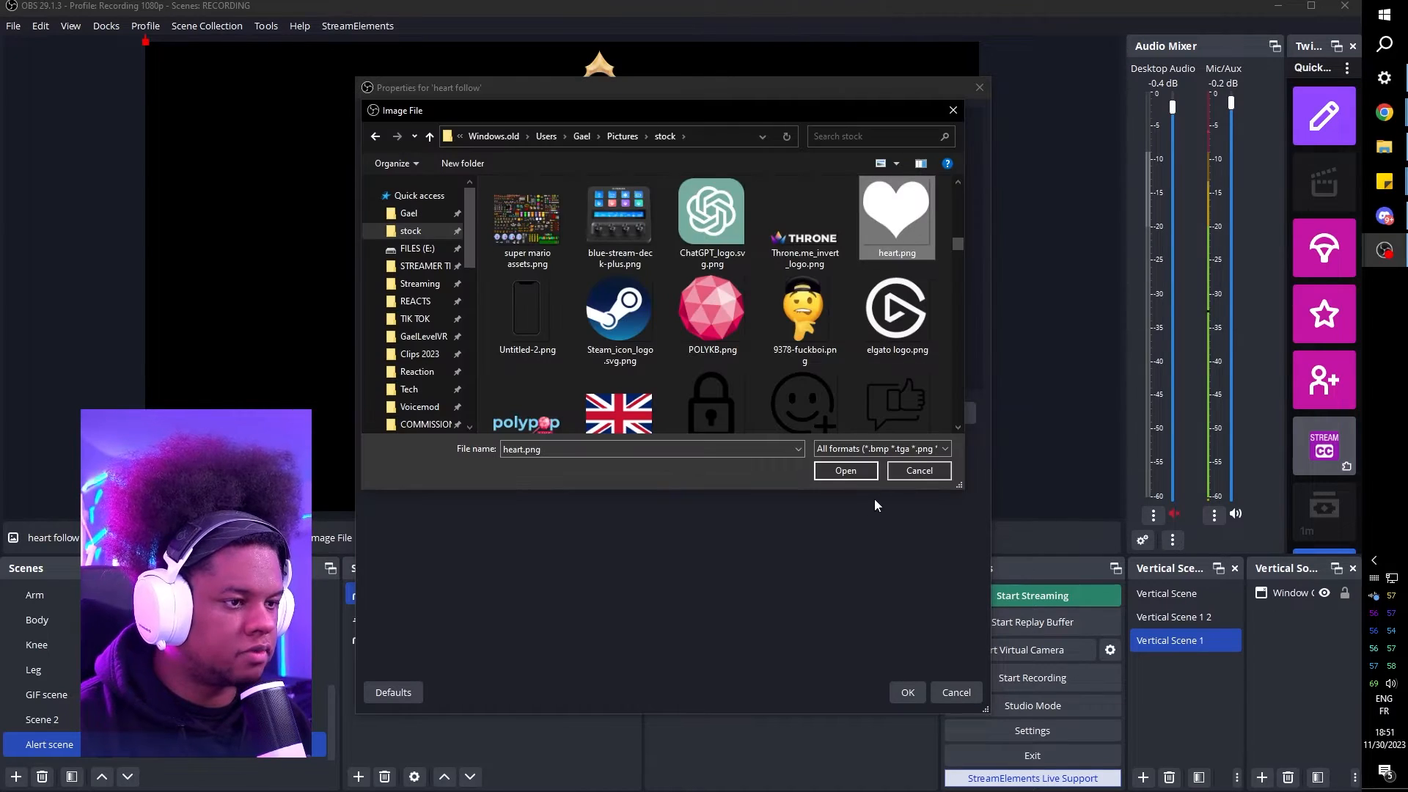
click(844, 471)
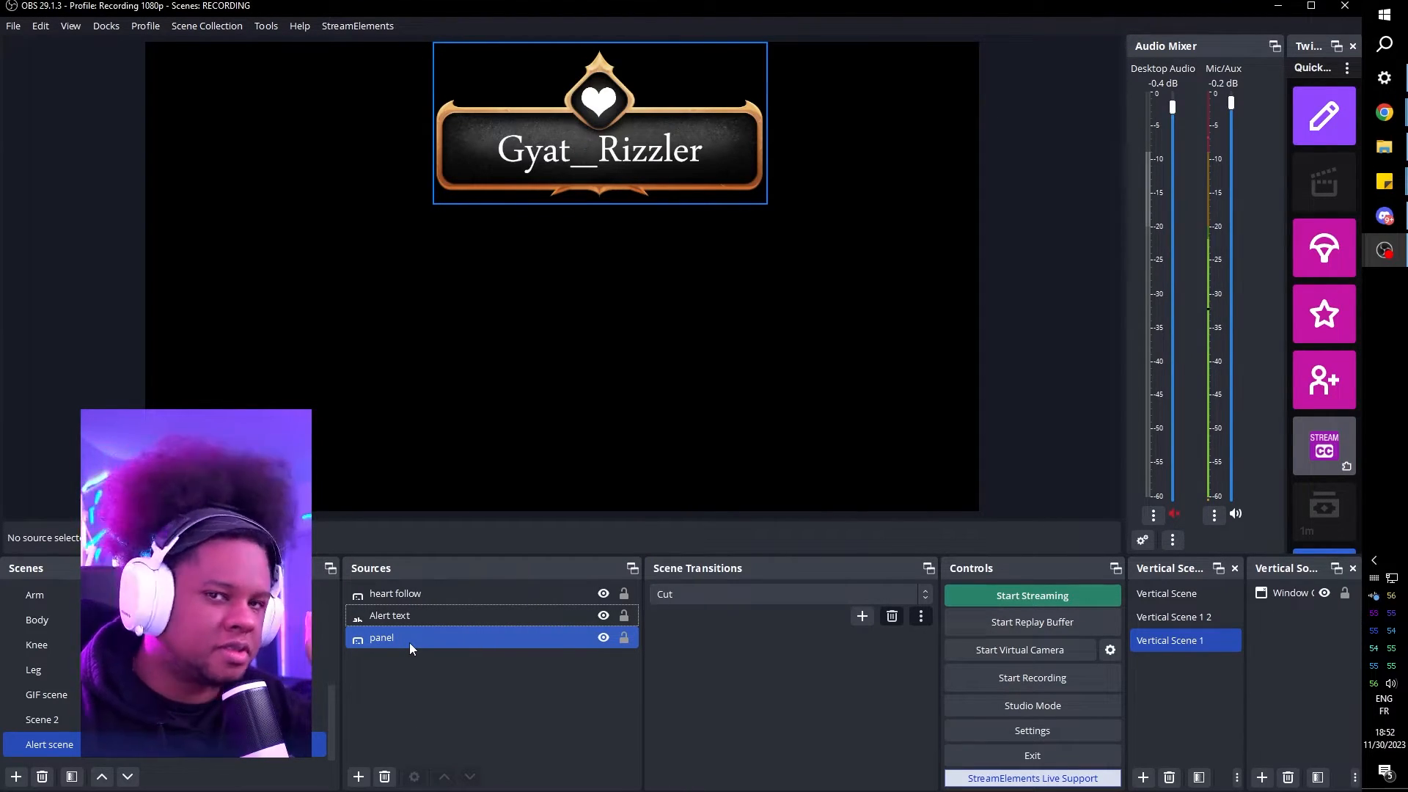
click(422, 681)
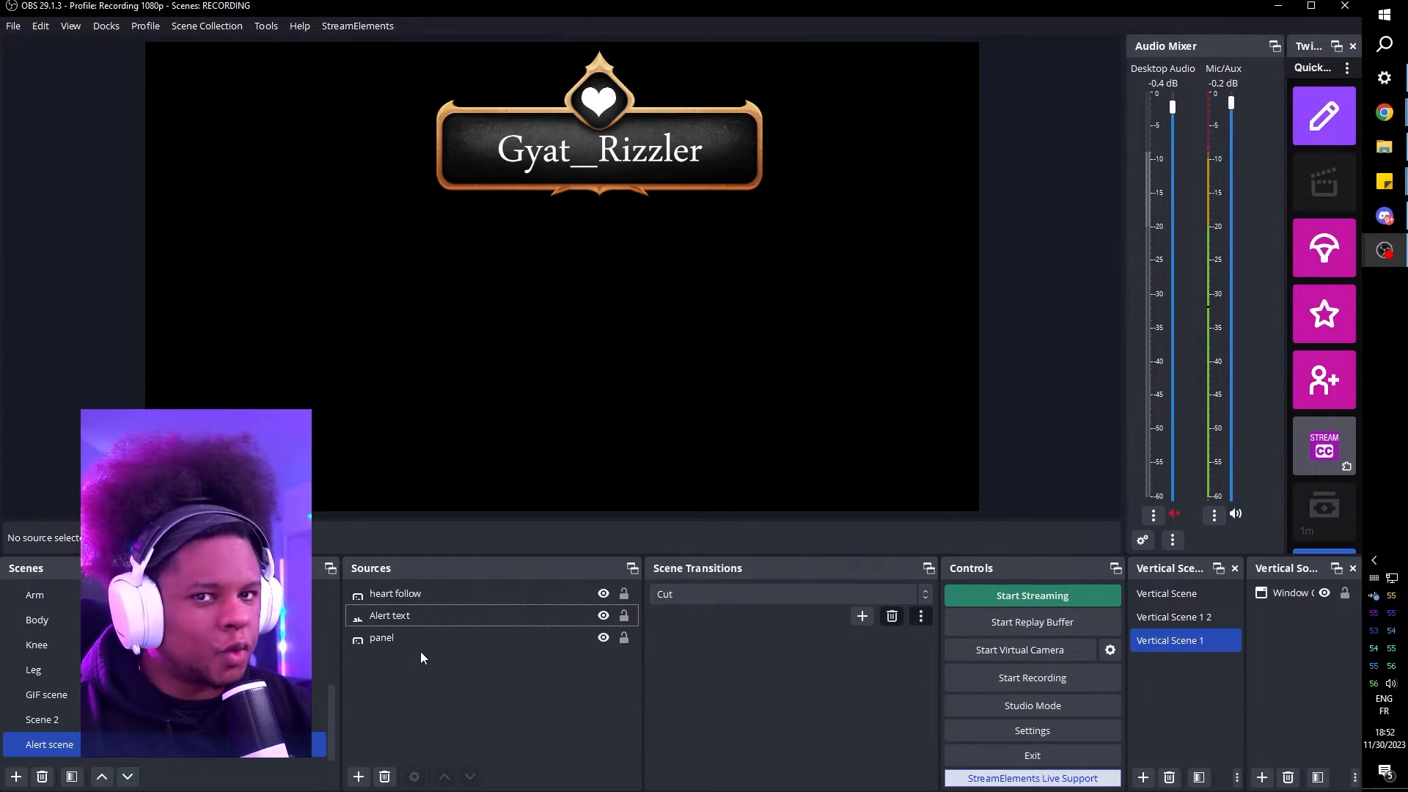
click(381, 637)
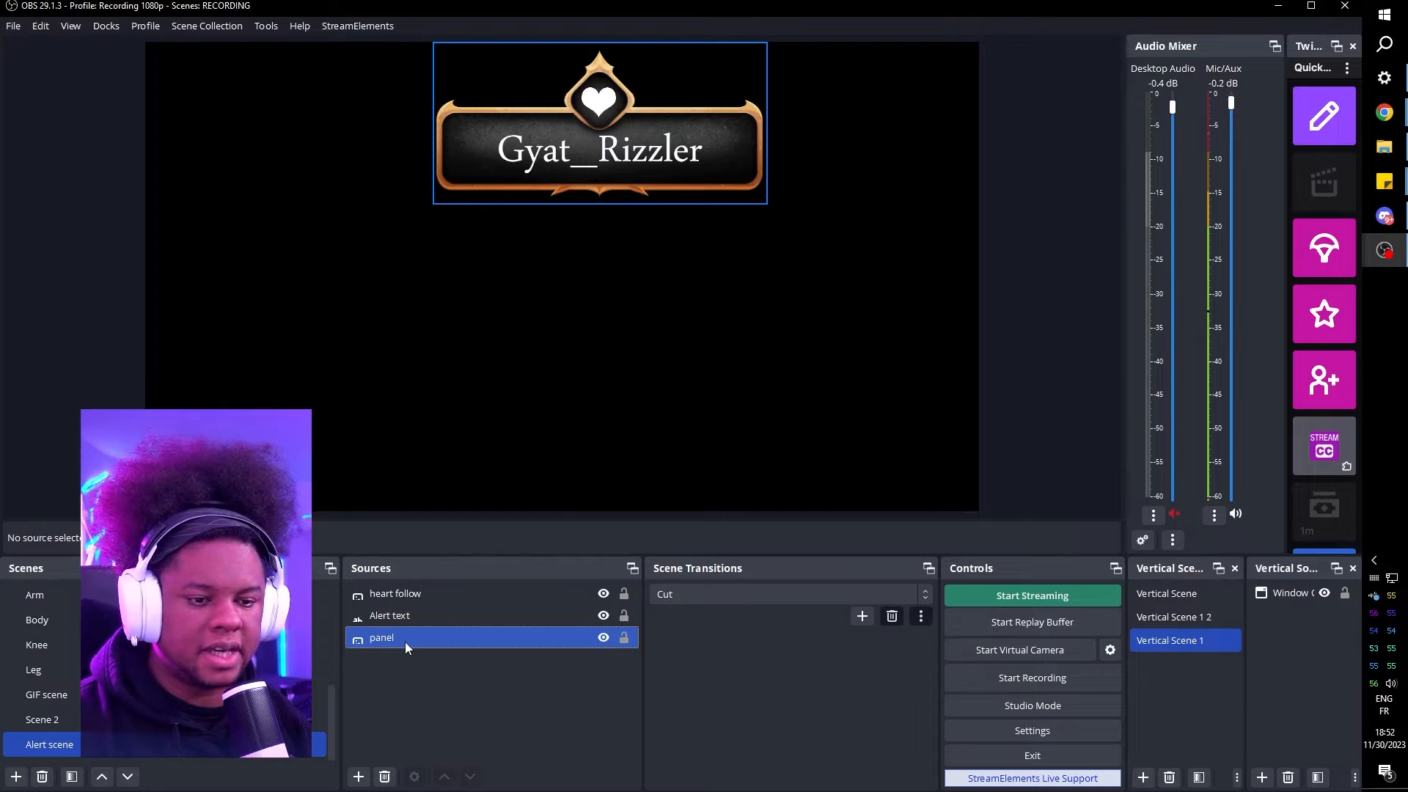
- Give the panel a Fractal Luma Wipe show transition and test it by reshowing the panel
right_click(381, 638)
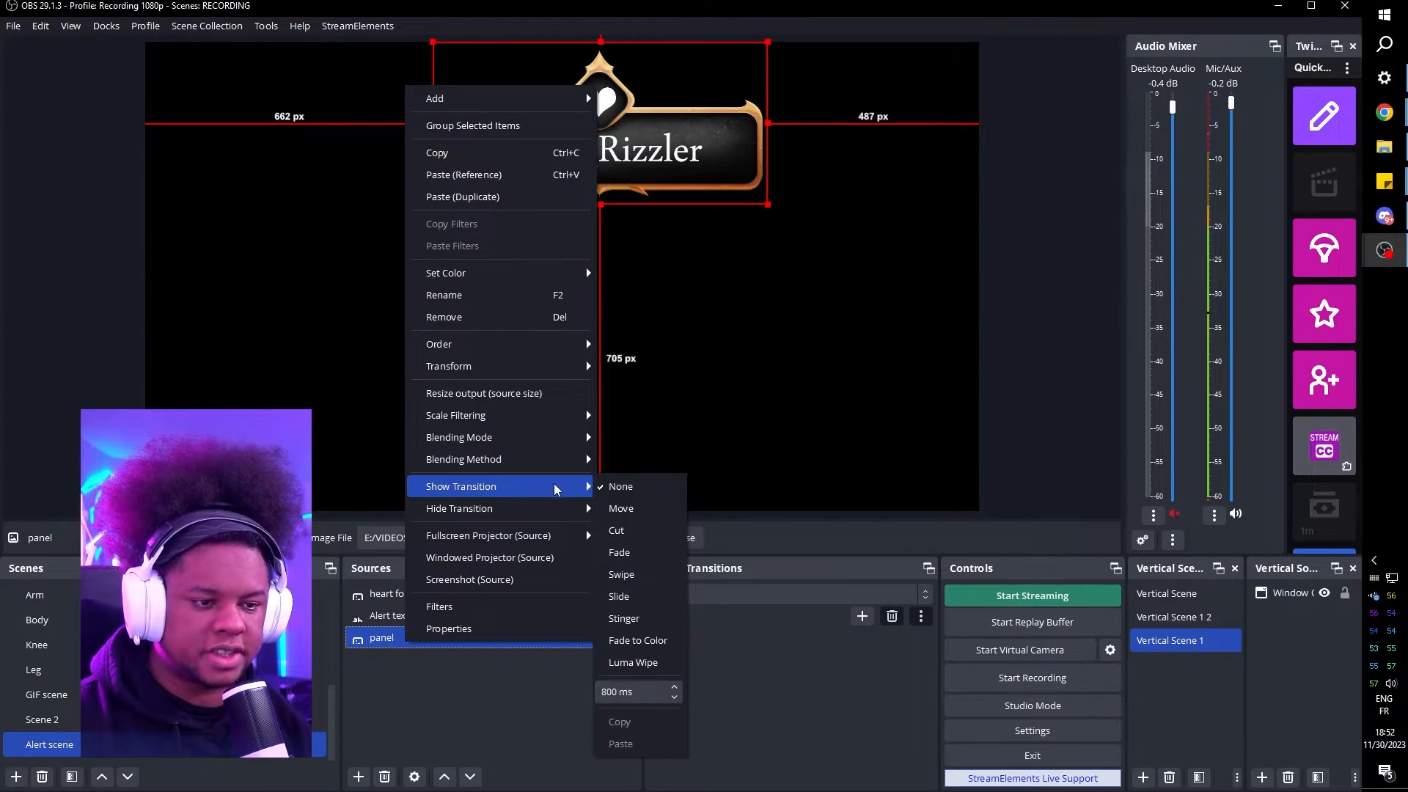
mouse_move(637, 552)
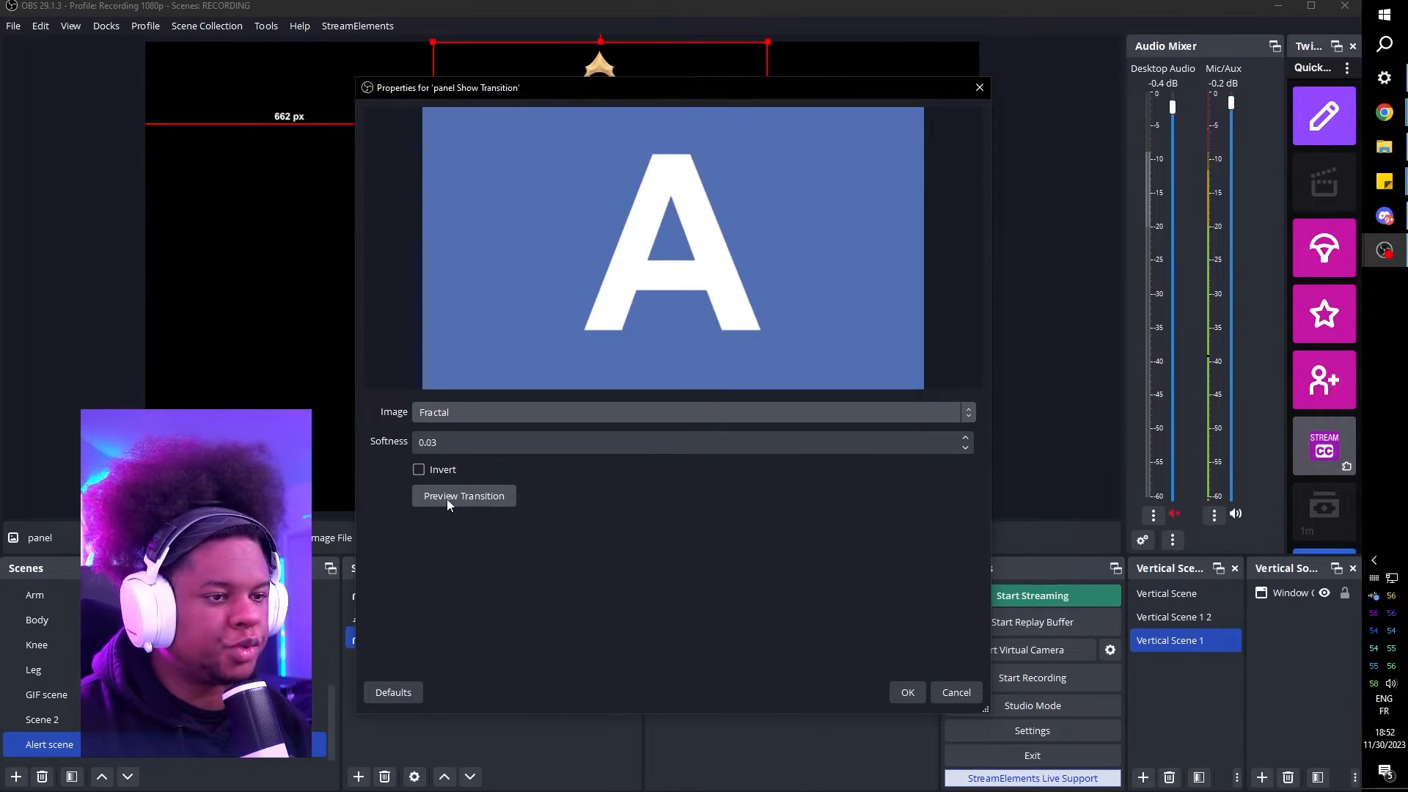
click(463, 495)
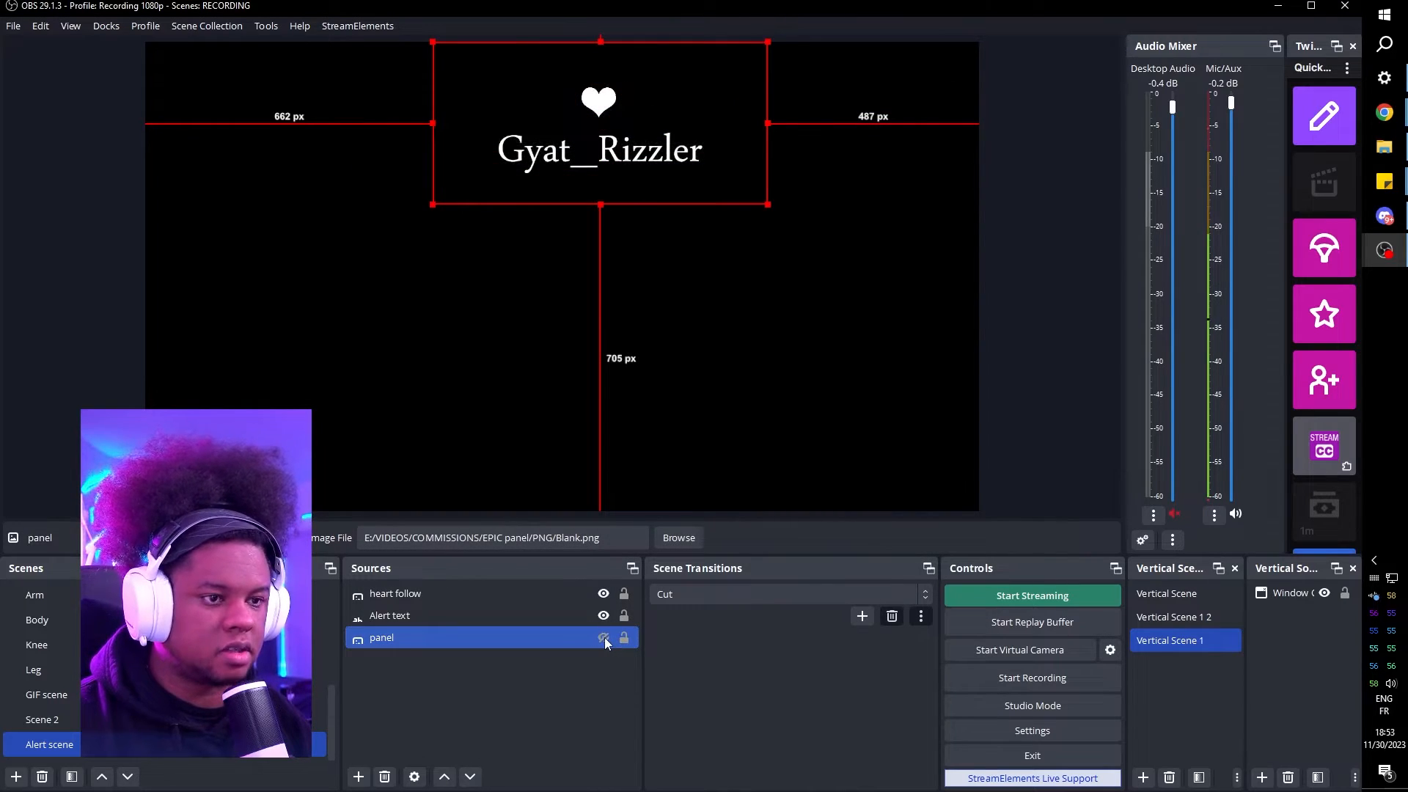
click(602, 638)
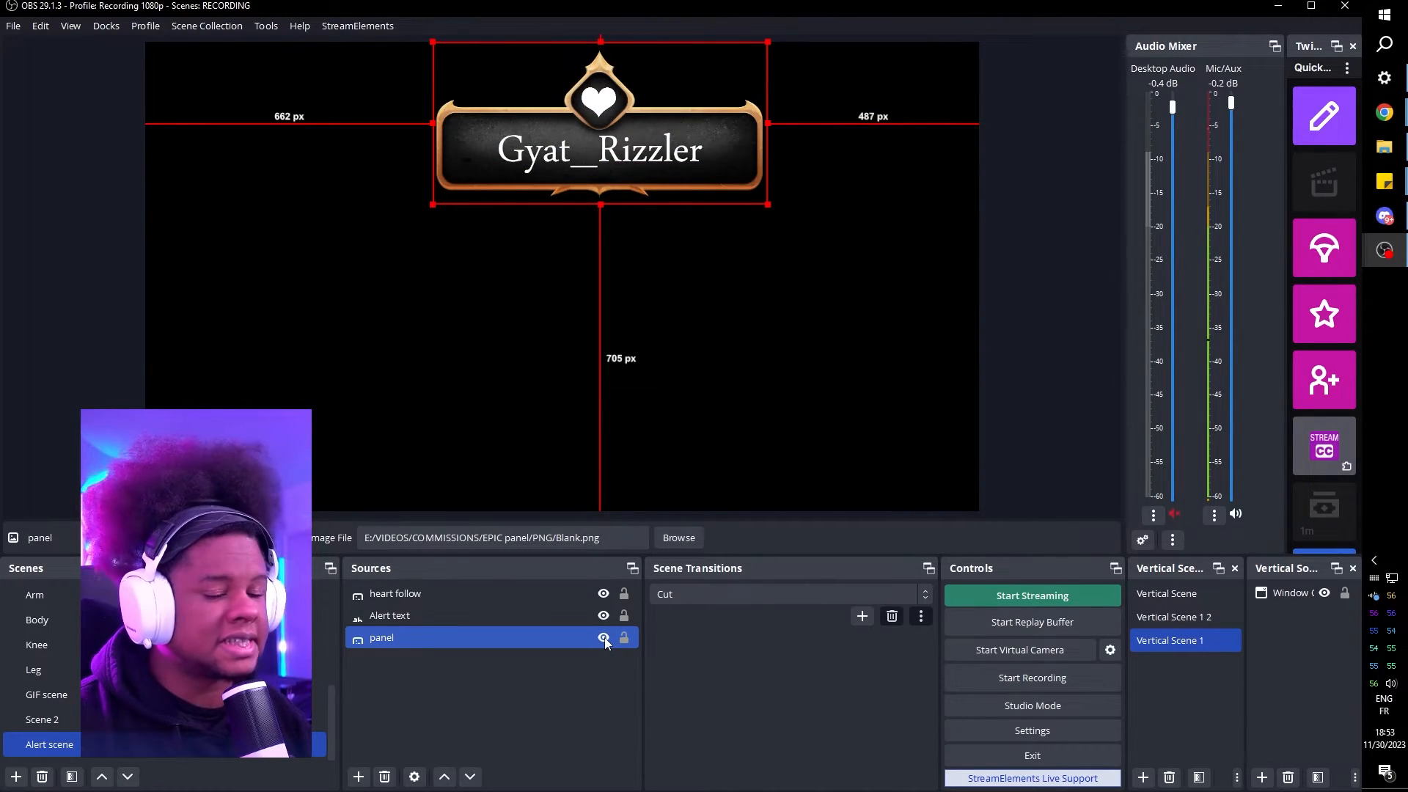
right_click(395, 593)
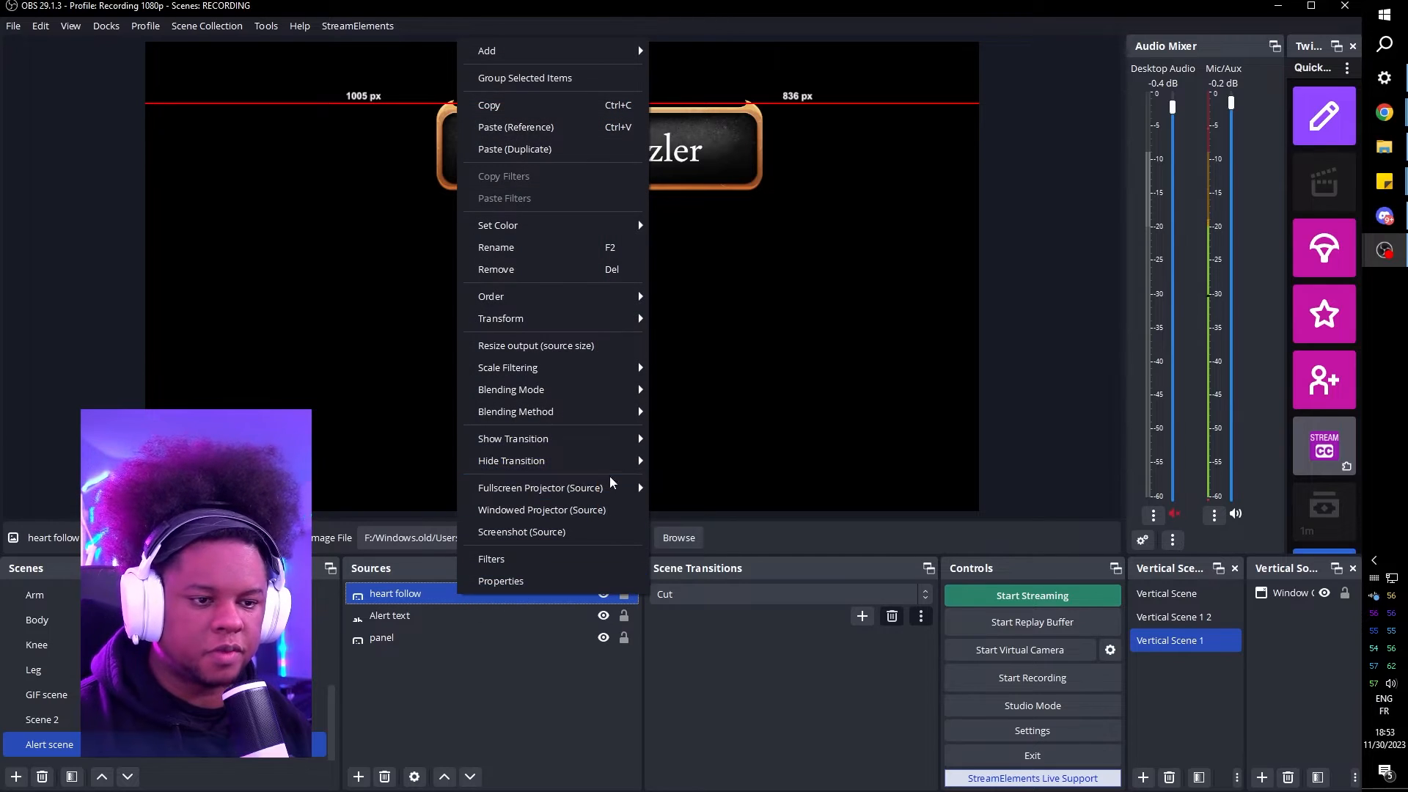
click(513, 439)
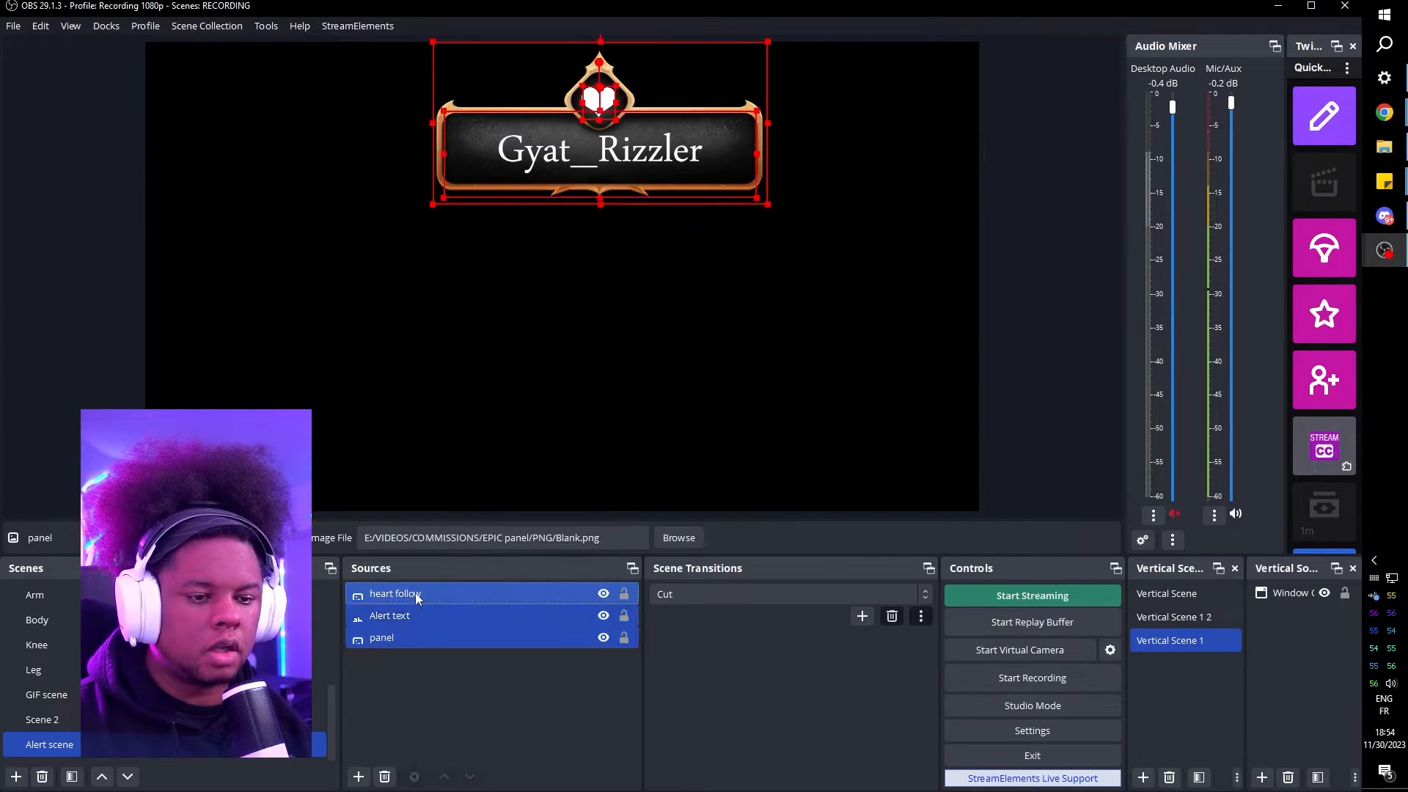
- Group the heart, text and panel as 'follow alert' and toggle its visibility to test the transition
right_click(393, 594)
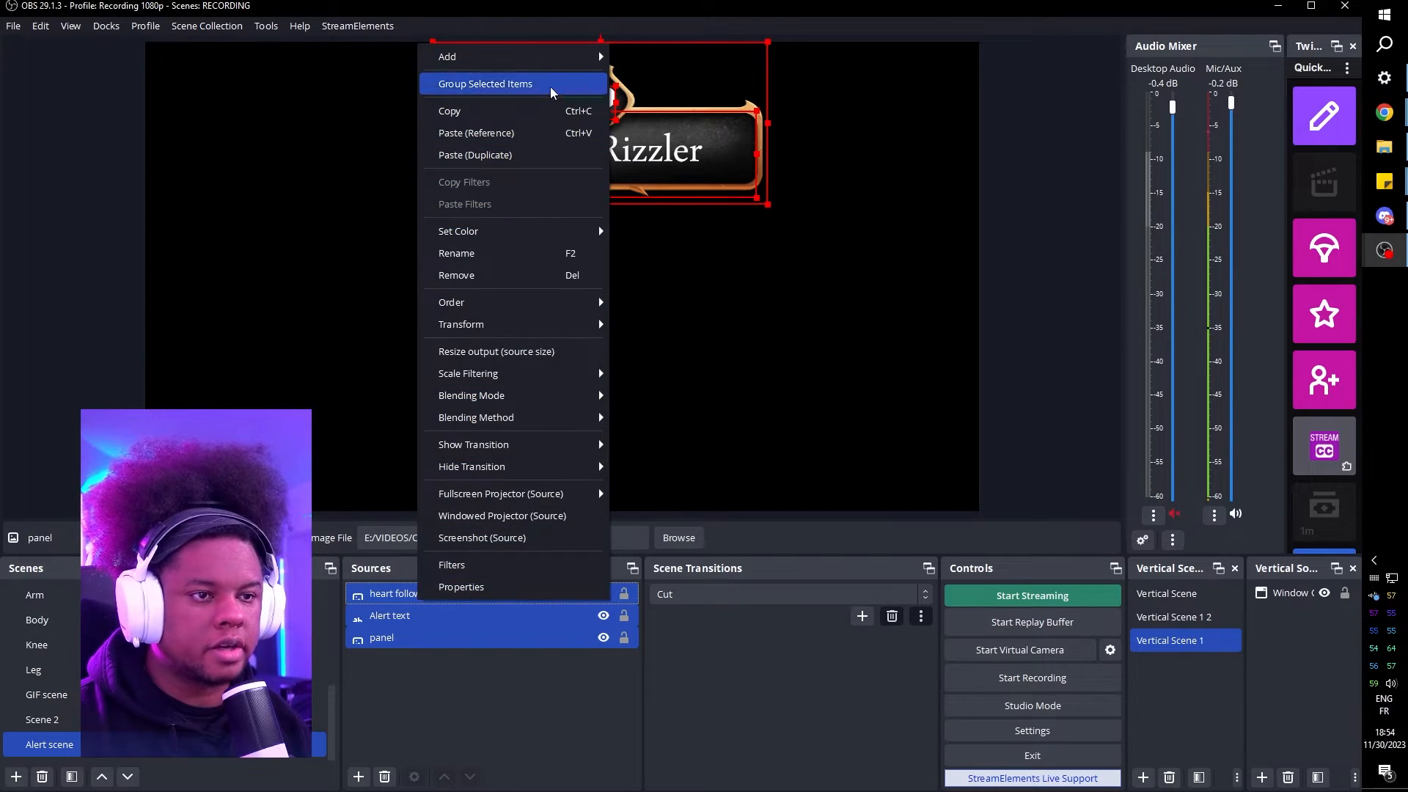
click(486, 84)
text(follow alert)
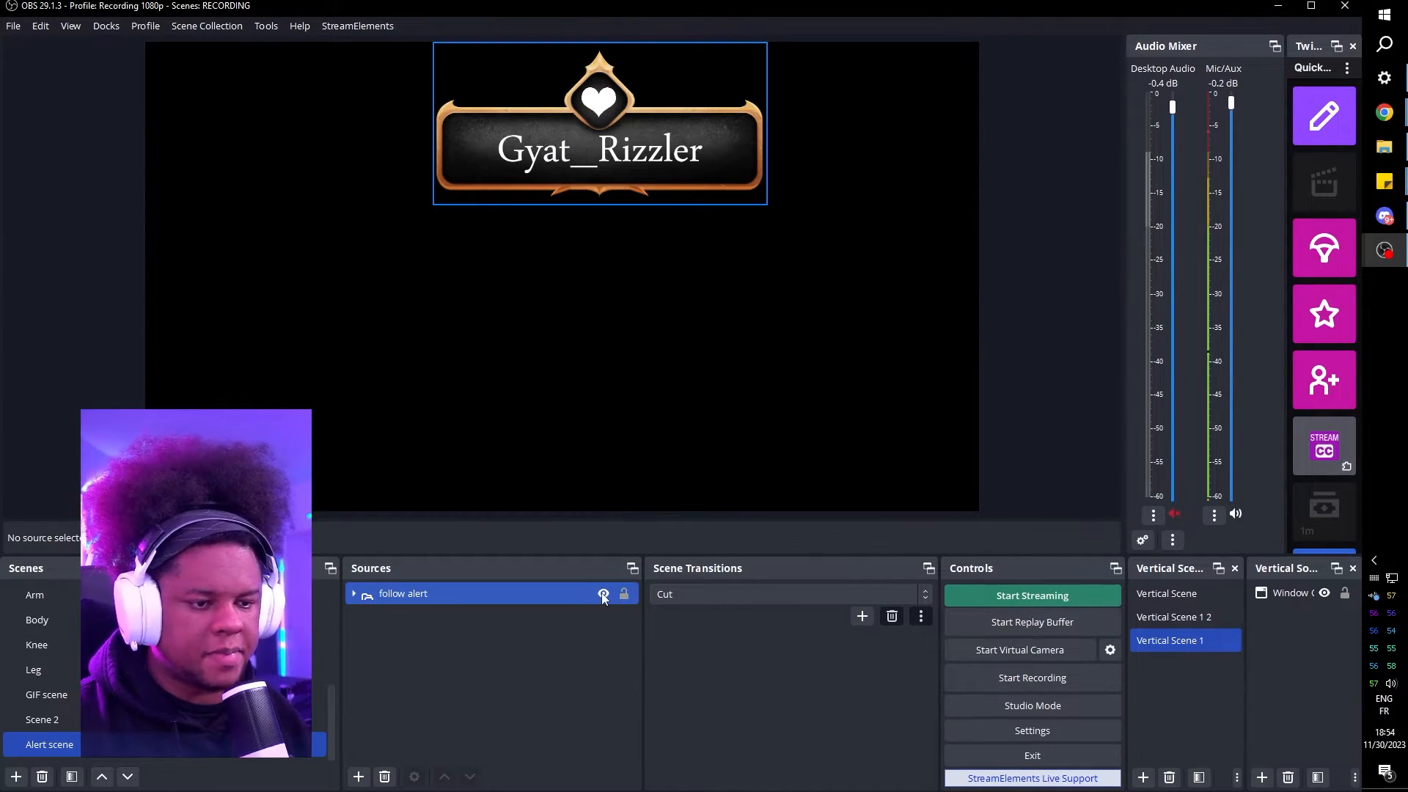
click(602, 594)
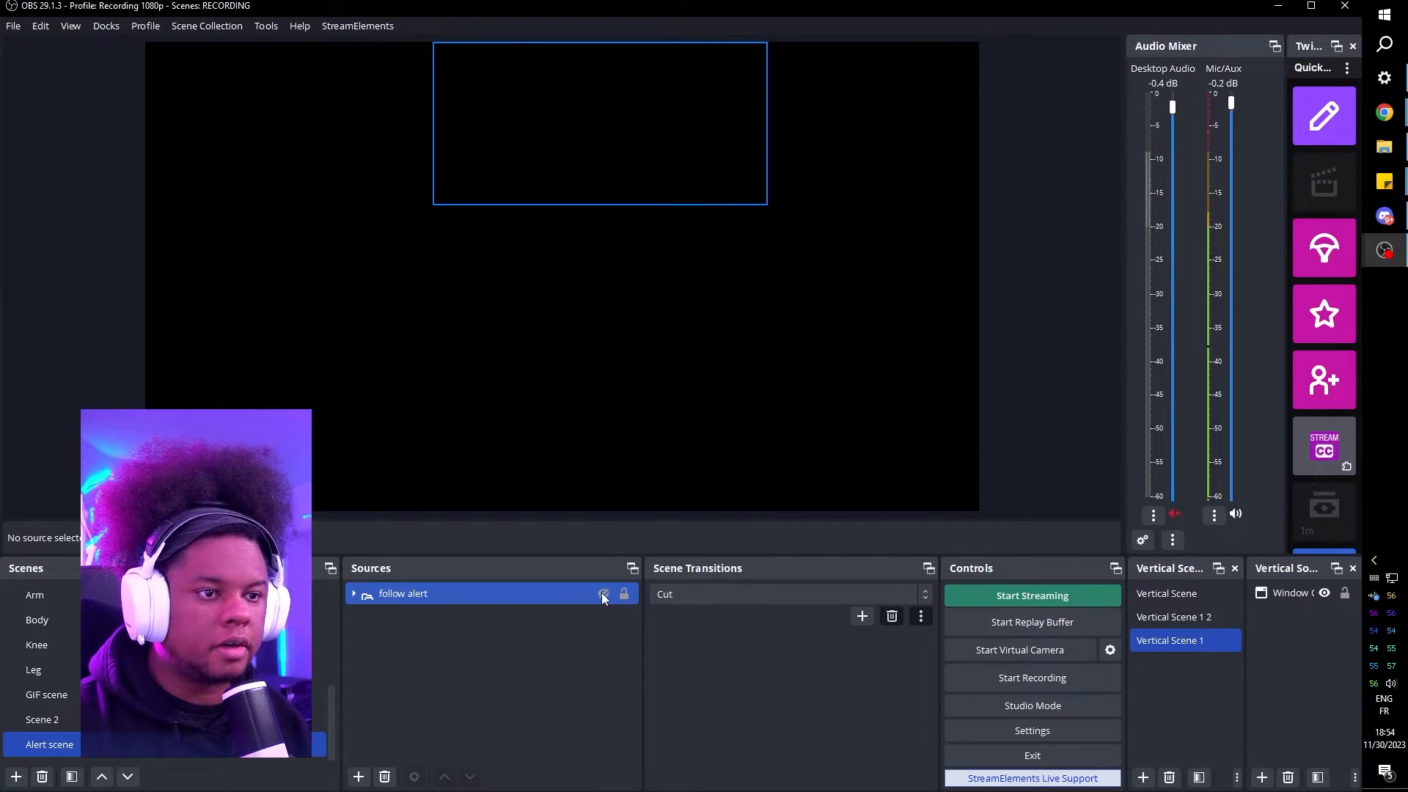
click(603, 594)
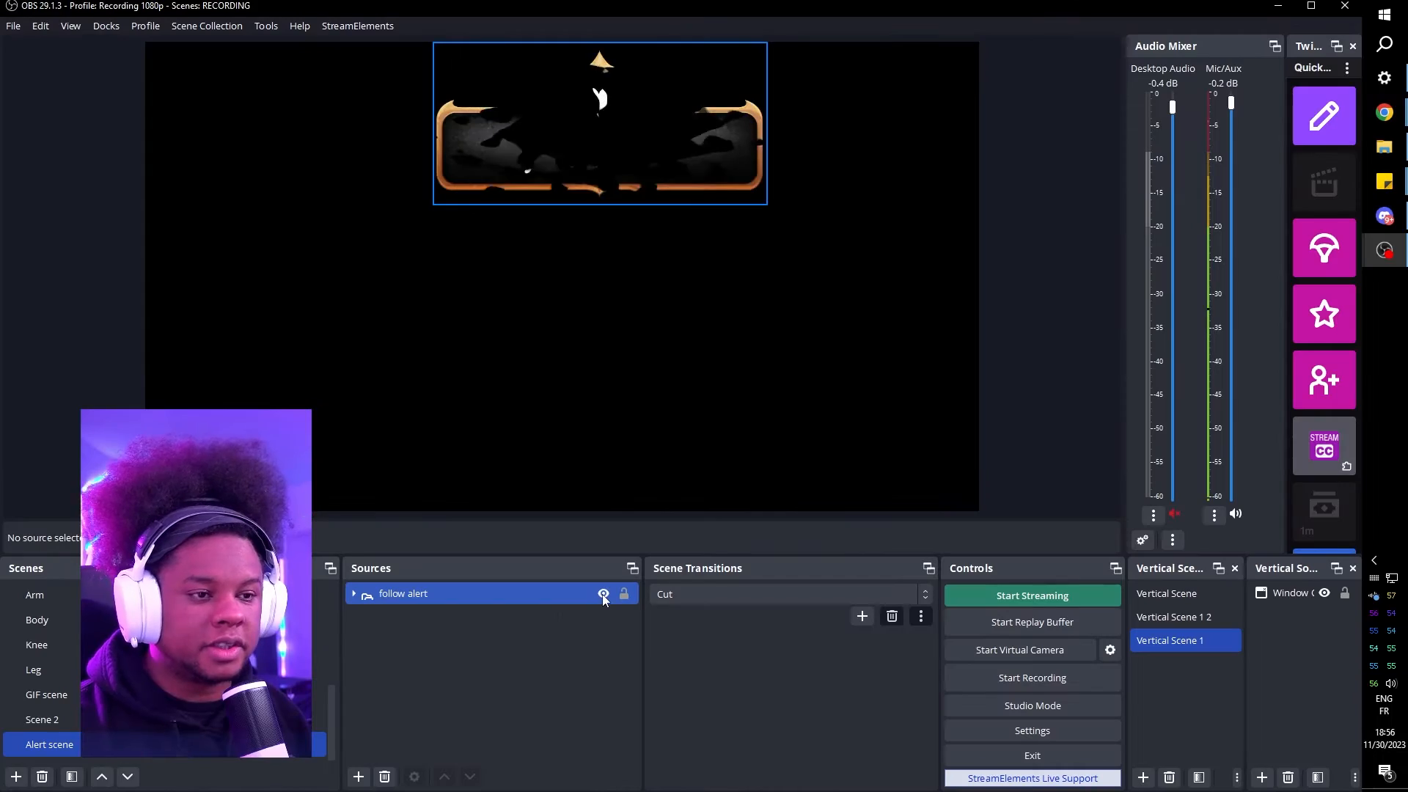
click(603, 593)
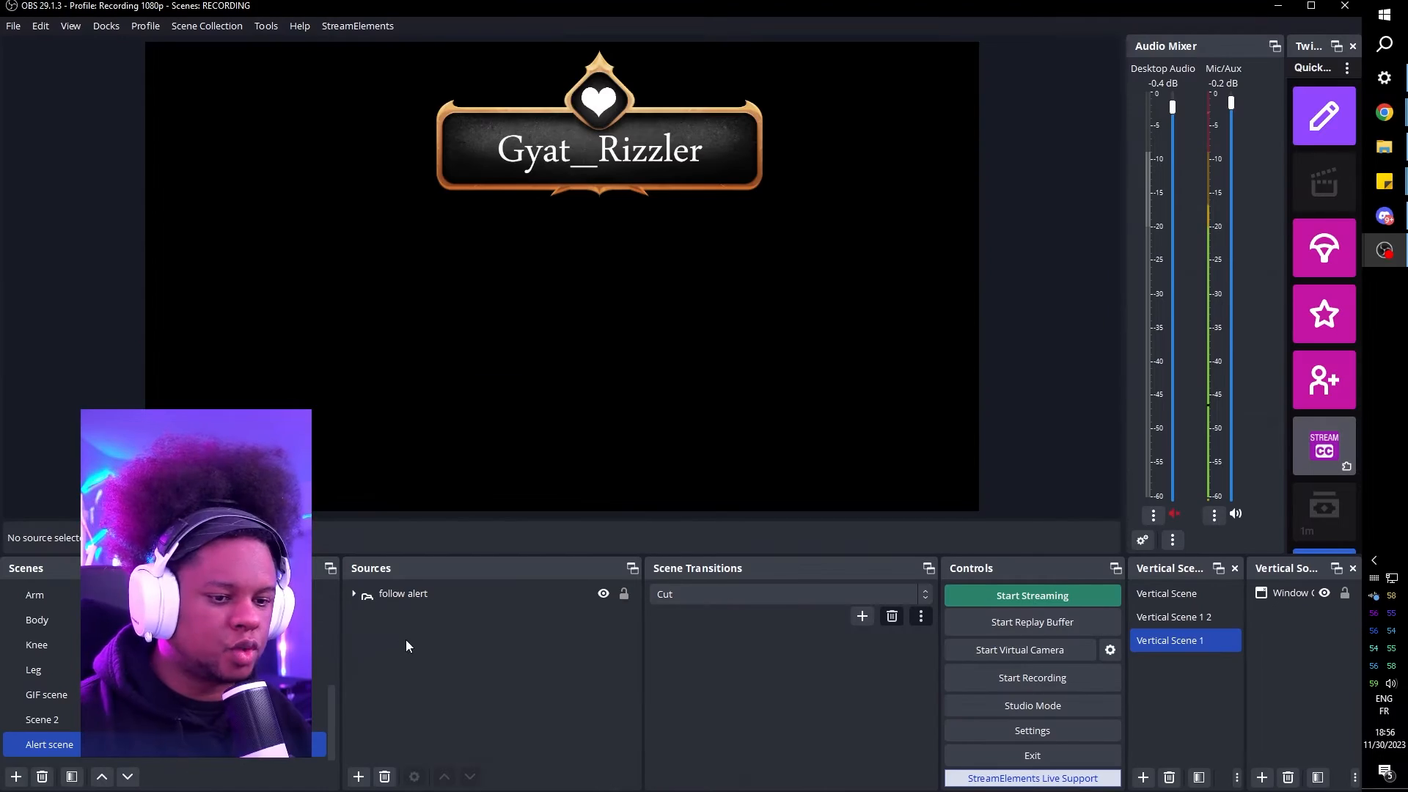
- Create a Text (GDI+) source named Alert message with a sample viewer message and accept it
click(358, 776)
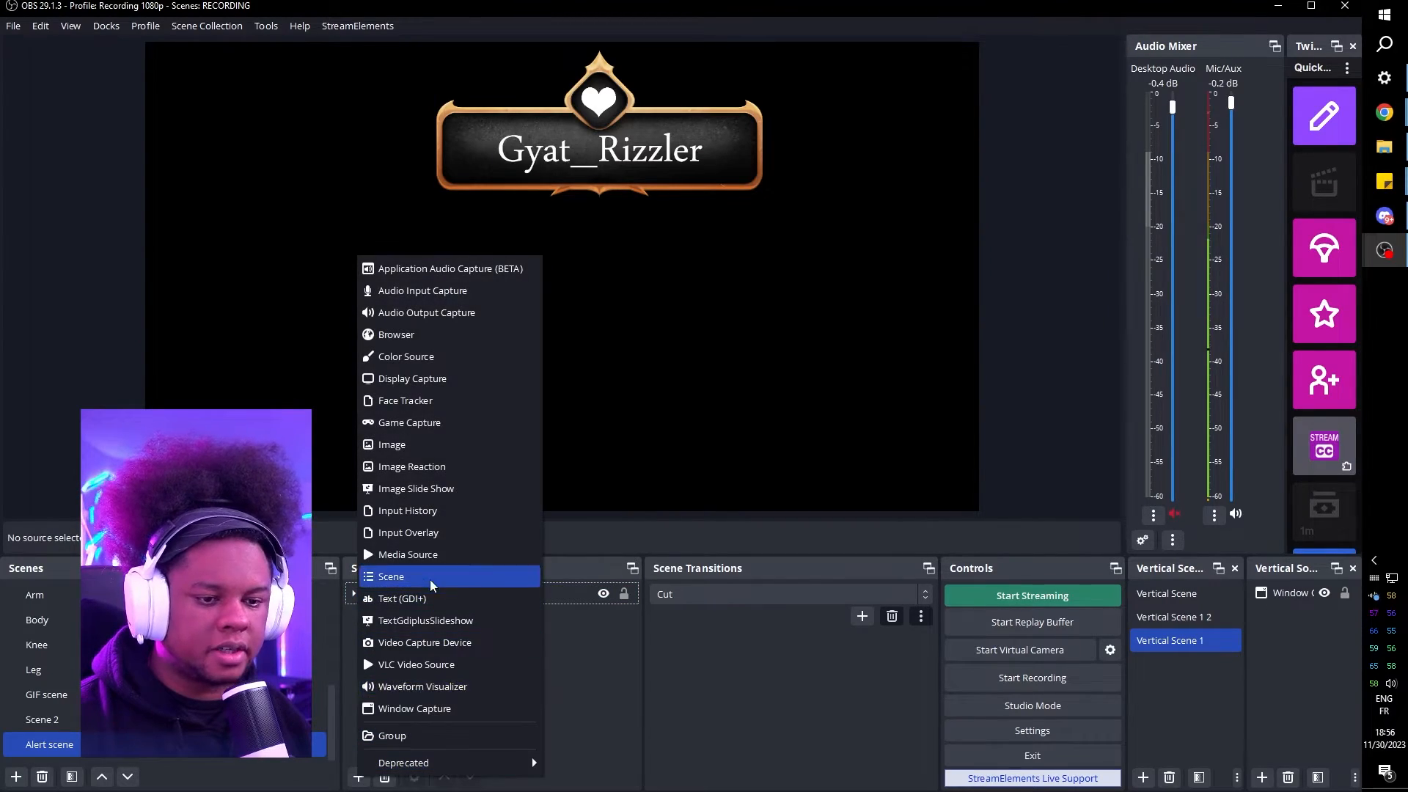
click(390, 576)
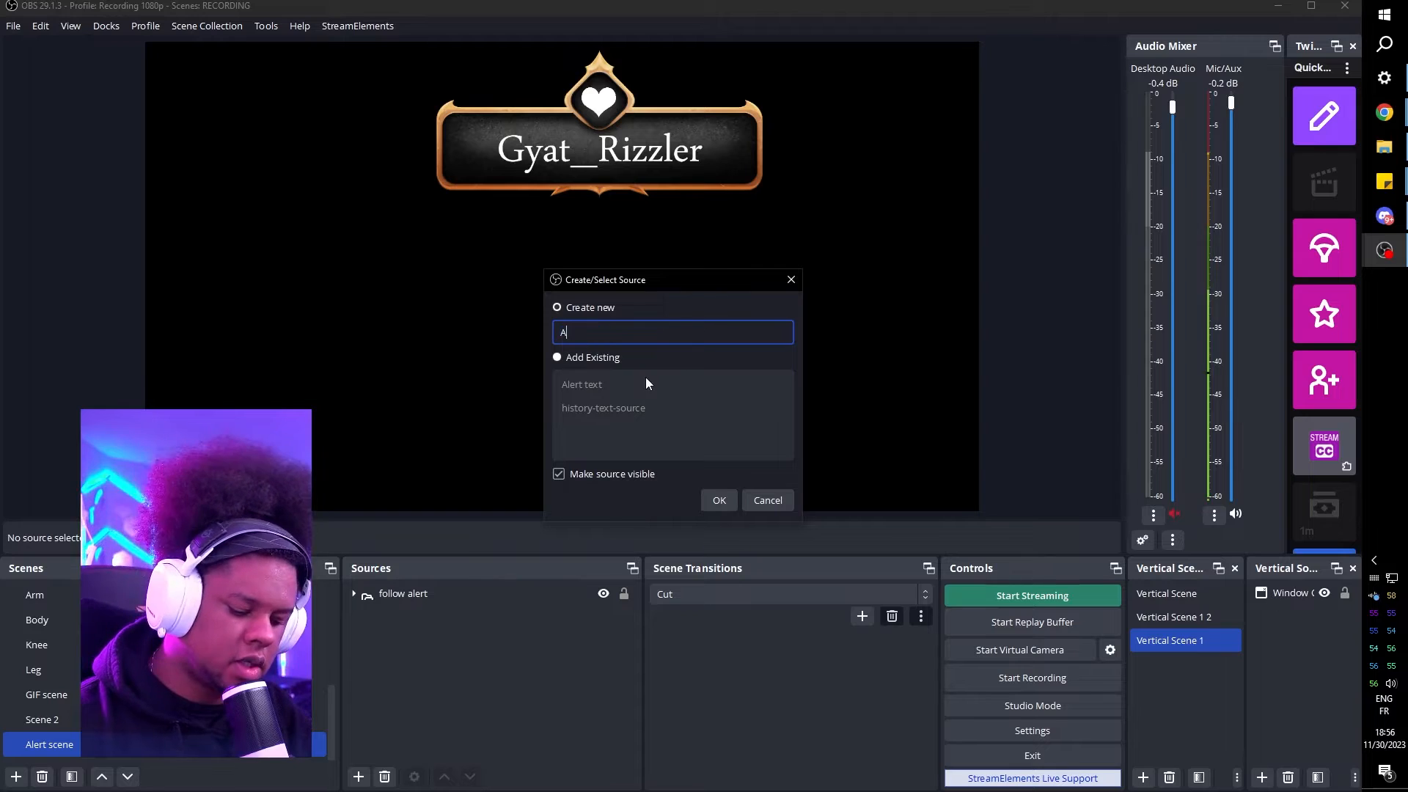
click(717, 500)
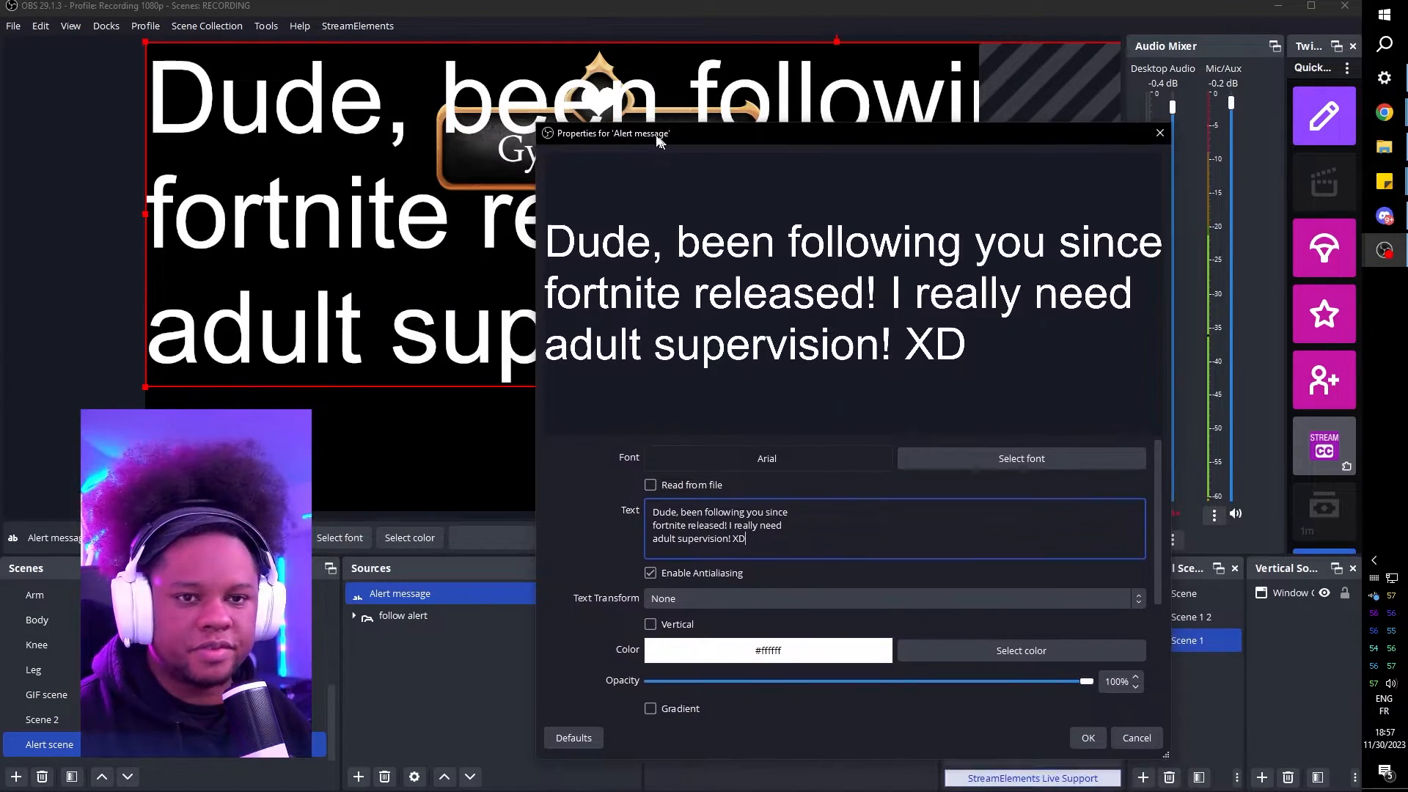
drag(605, 134, 664, 124)
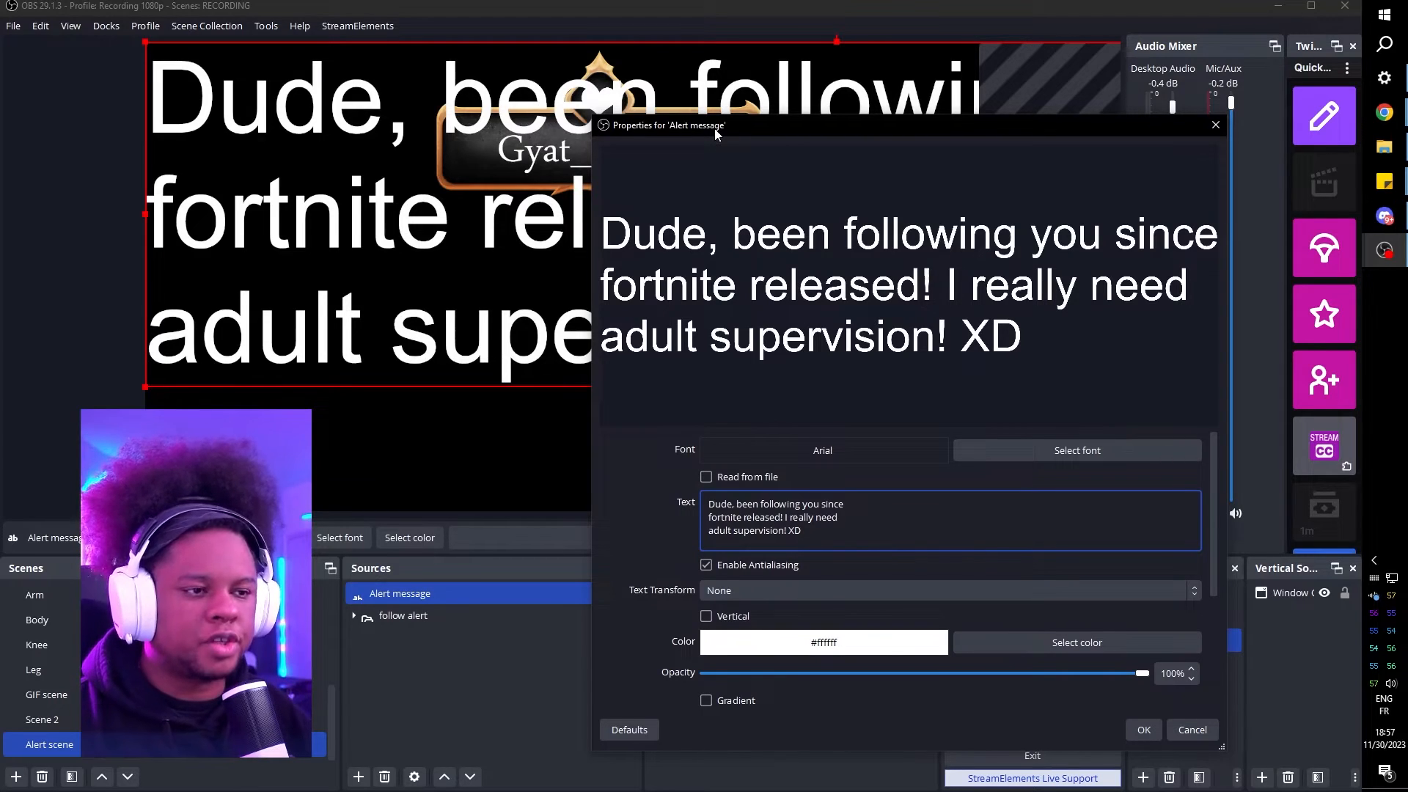
mouse_move(642, 563)
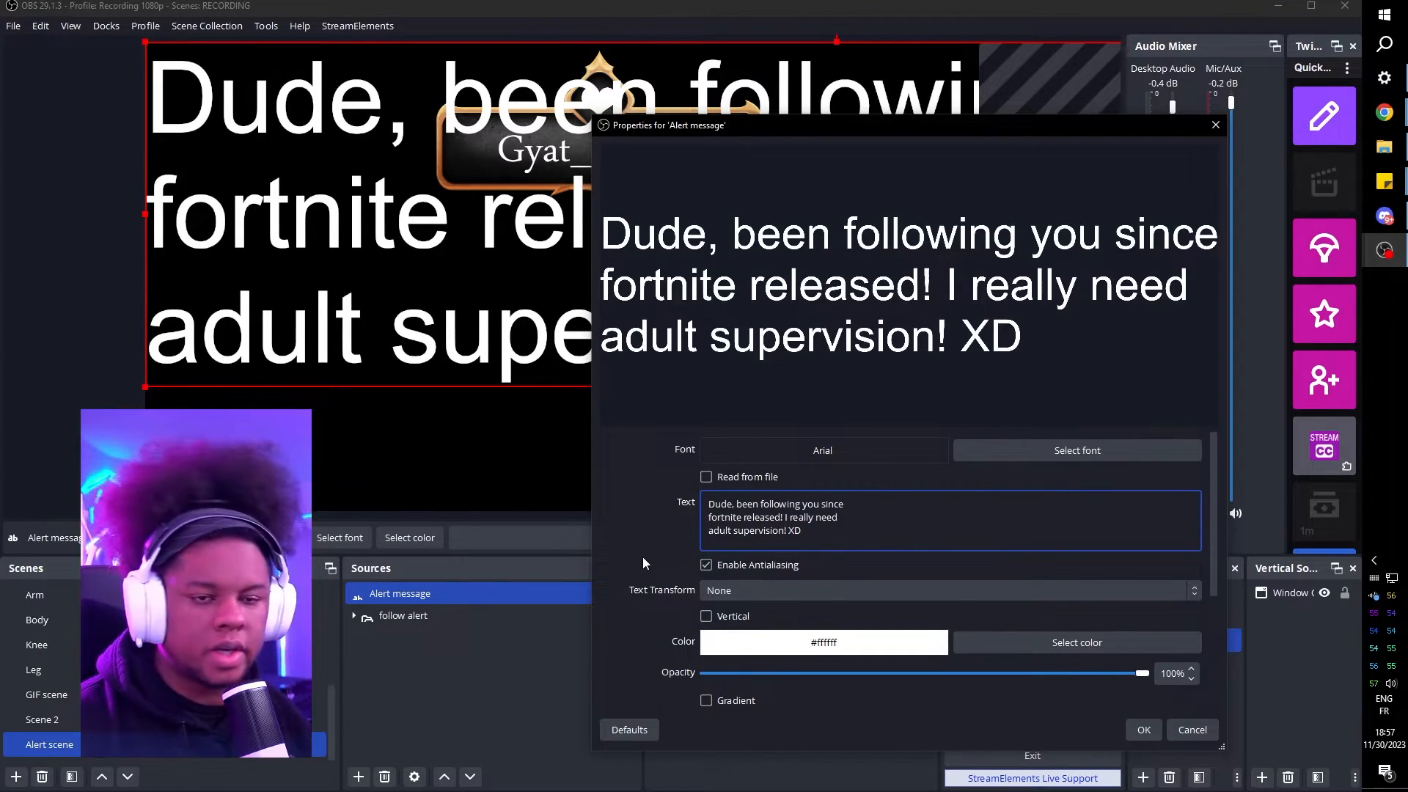
scroll(down, 3)
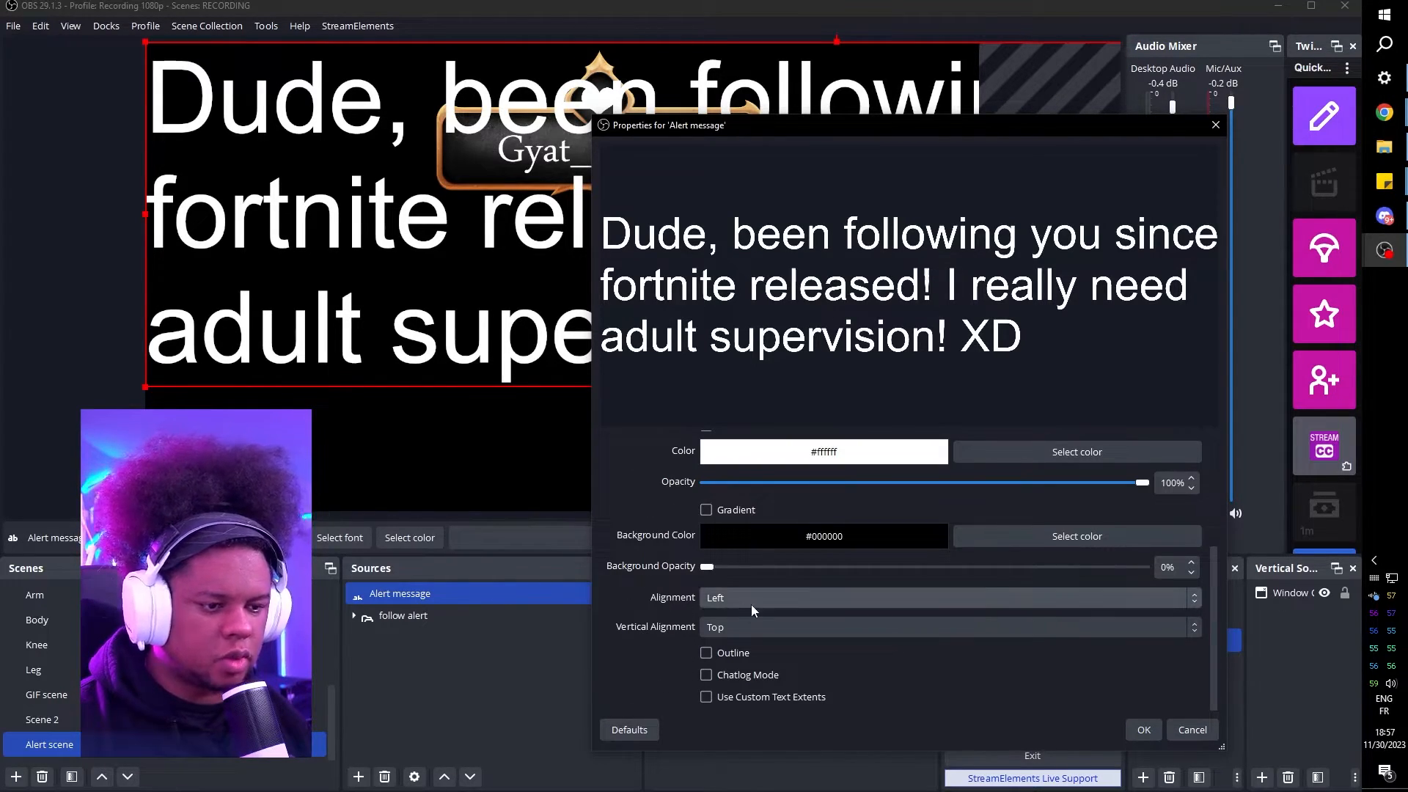
click(947, 597)
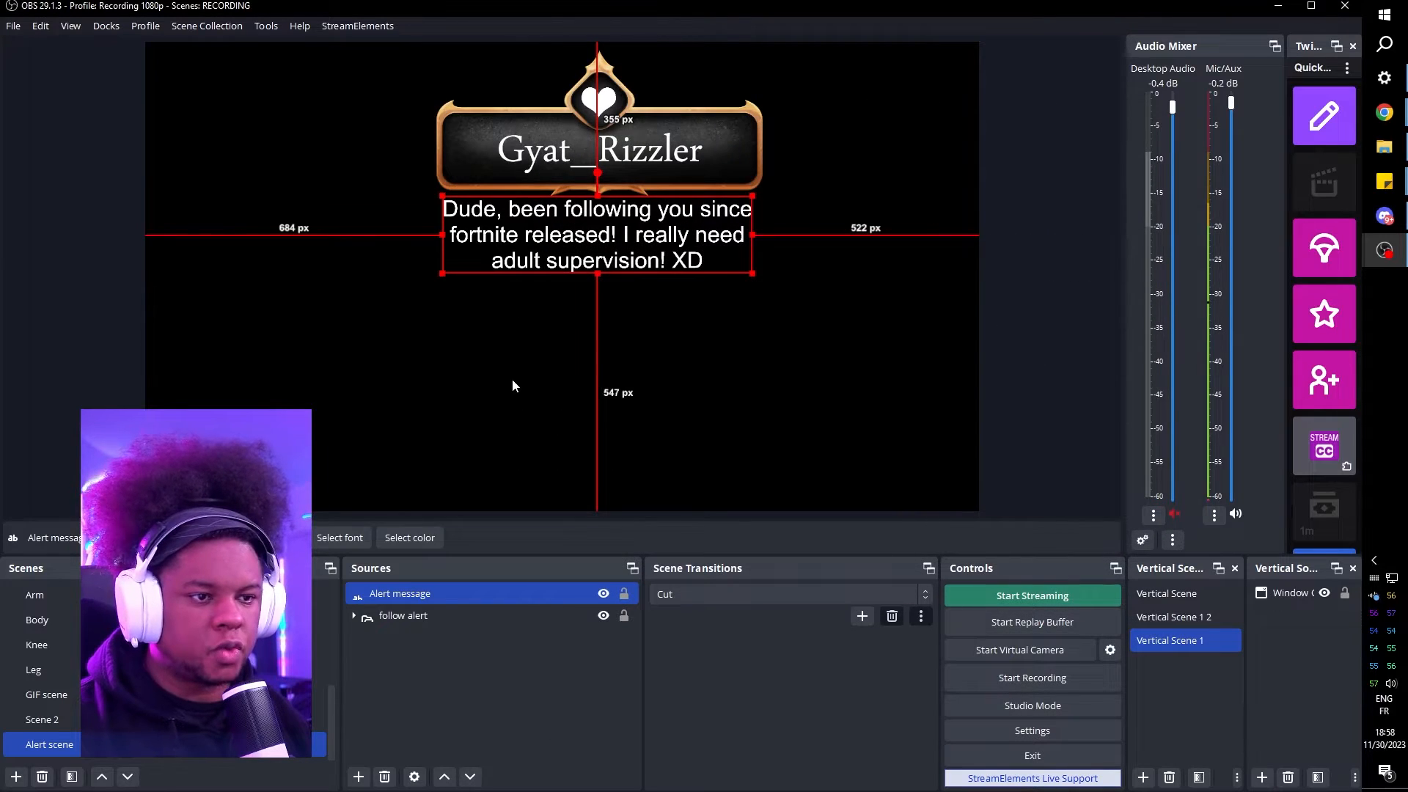
- Set Alert message to a maximum-size 714x500 bounding box aligned top centre, then close
click(734, 390)
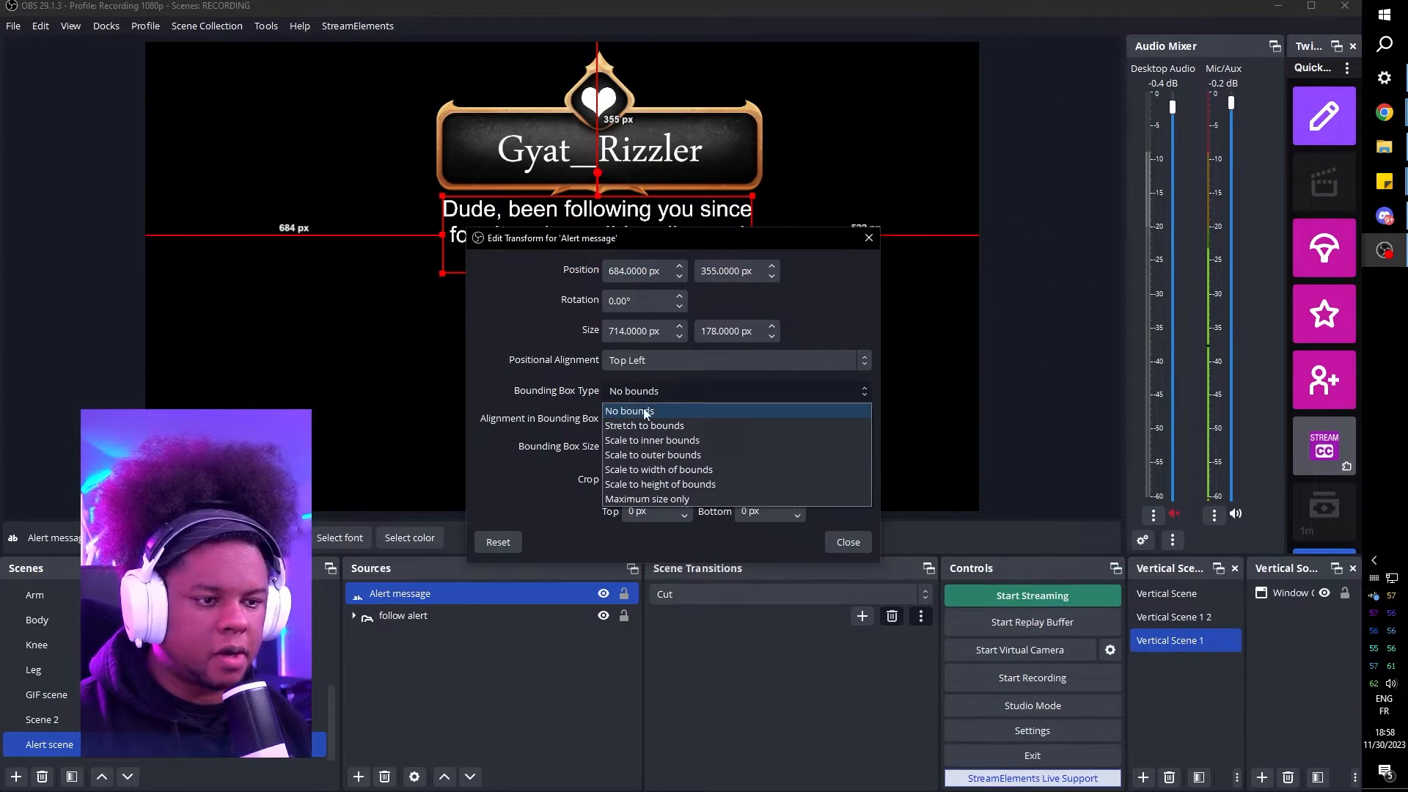
mouse_move(705, 503)
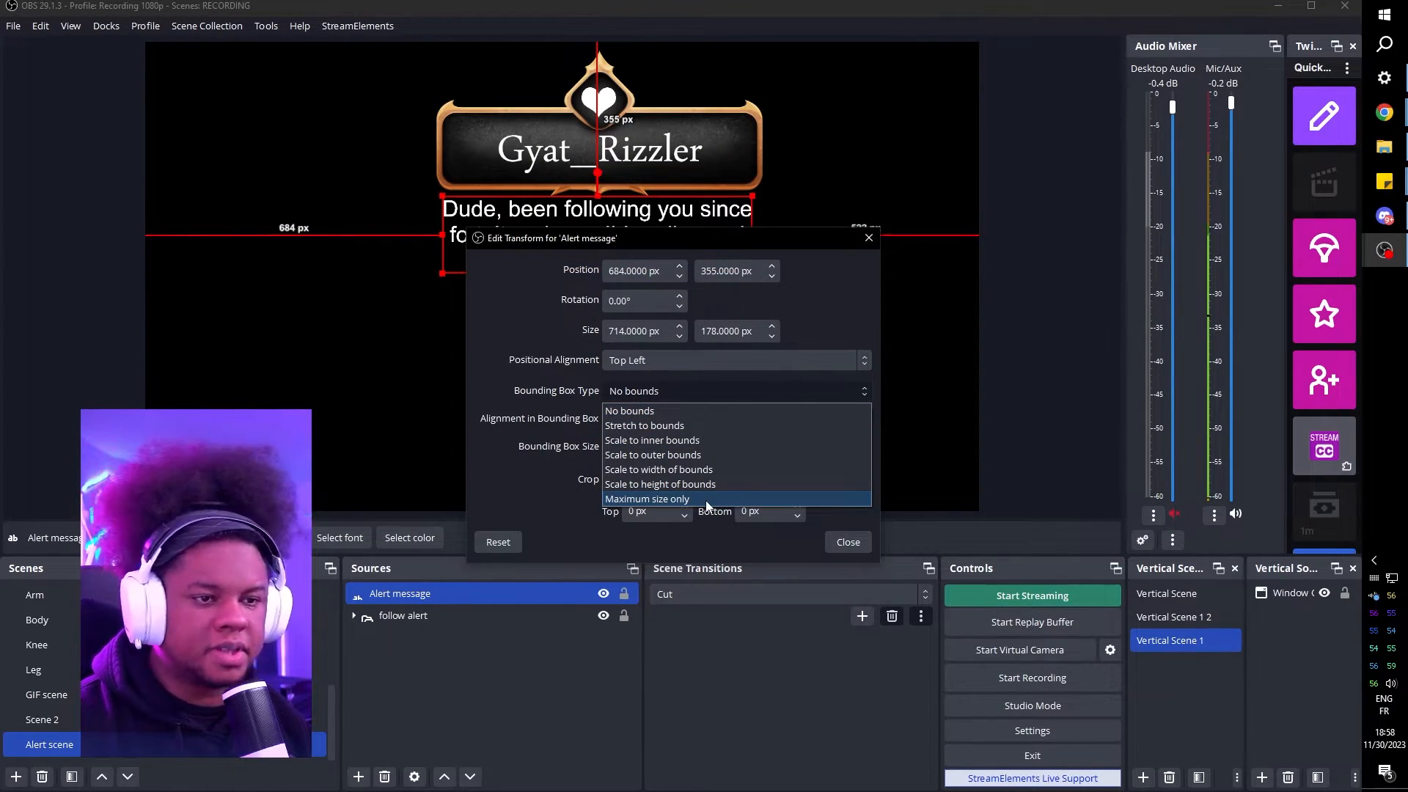
click(646, 499)
text(500.0000)
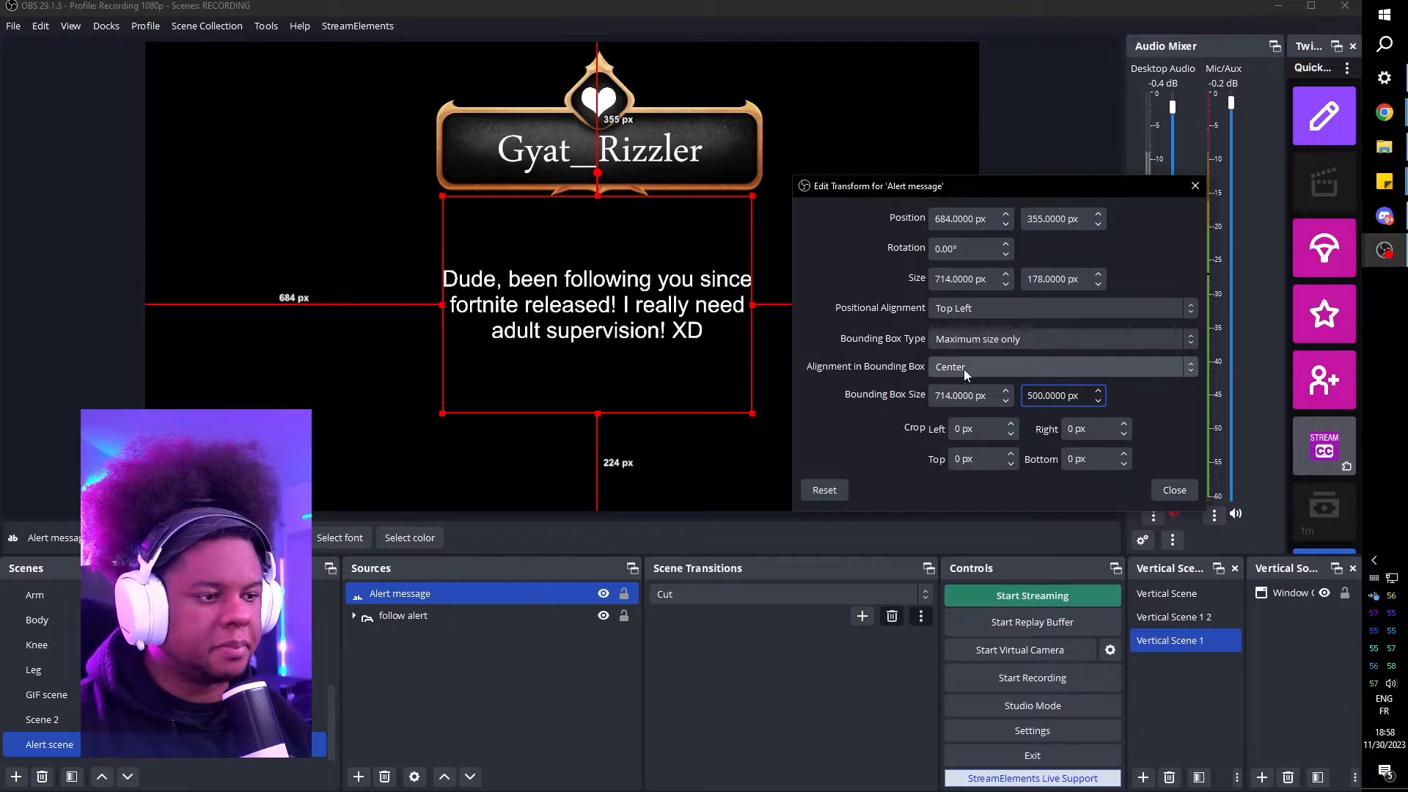
click(1058, 367)
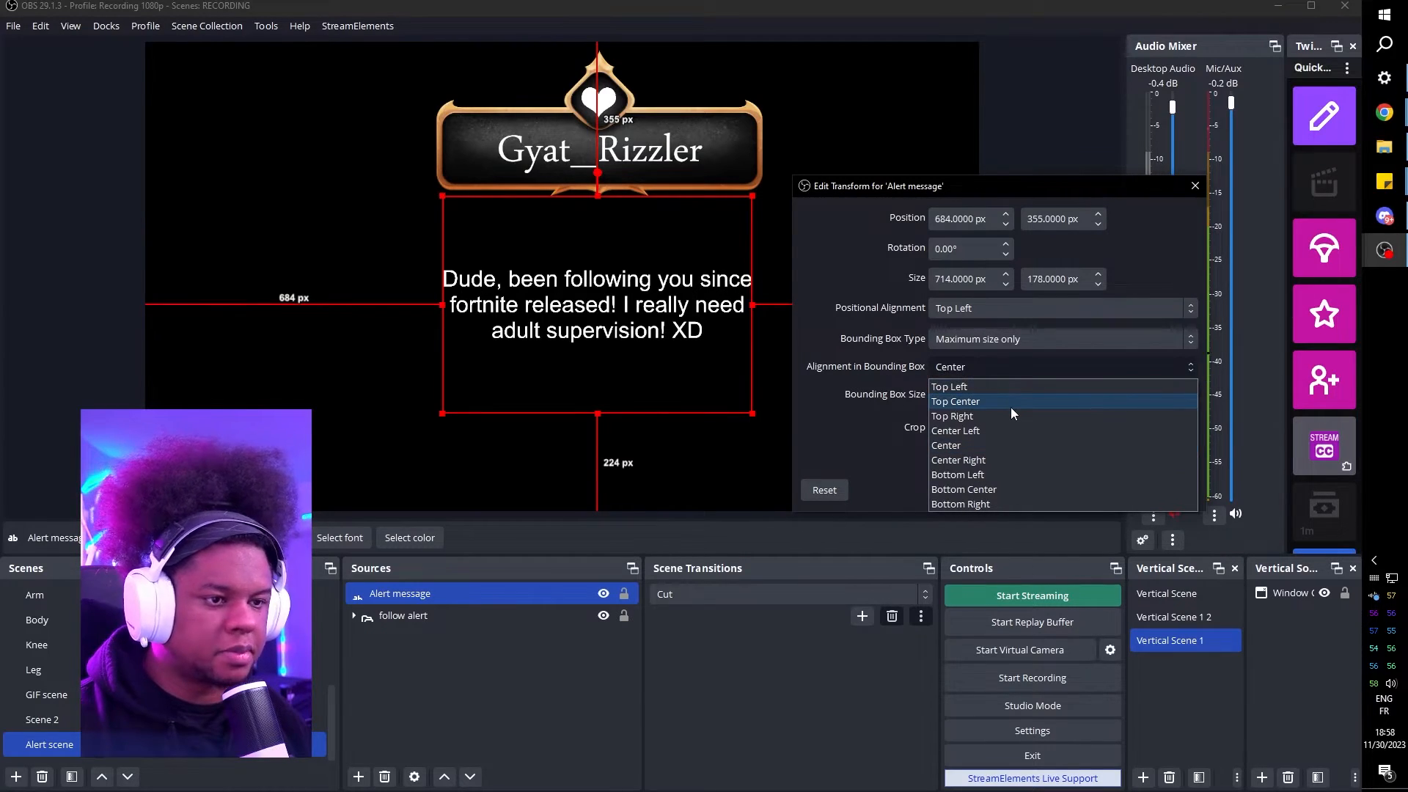
click(955, 402)
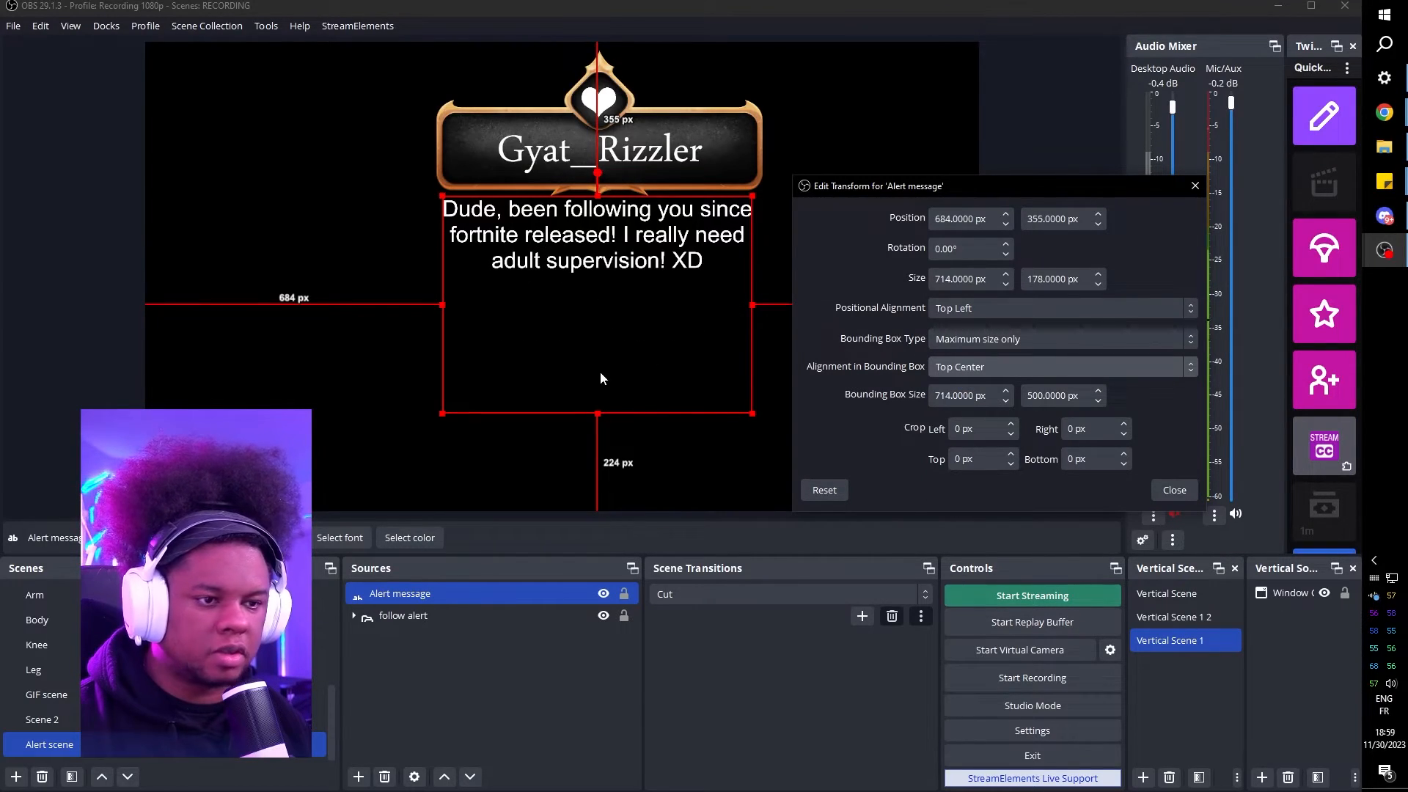
mouse_move(591, 354)
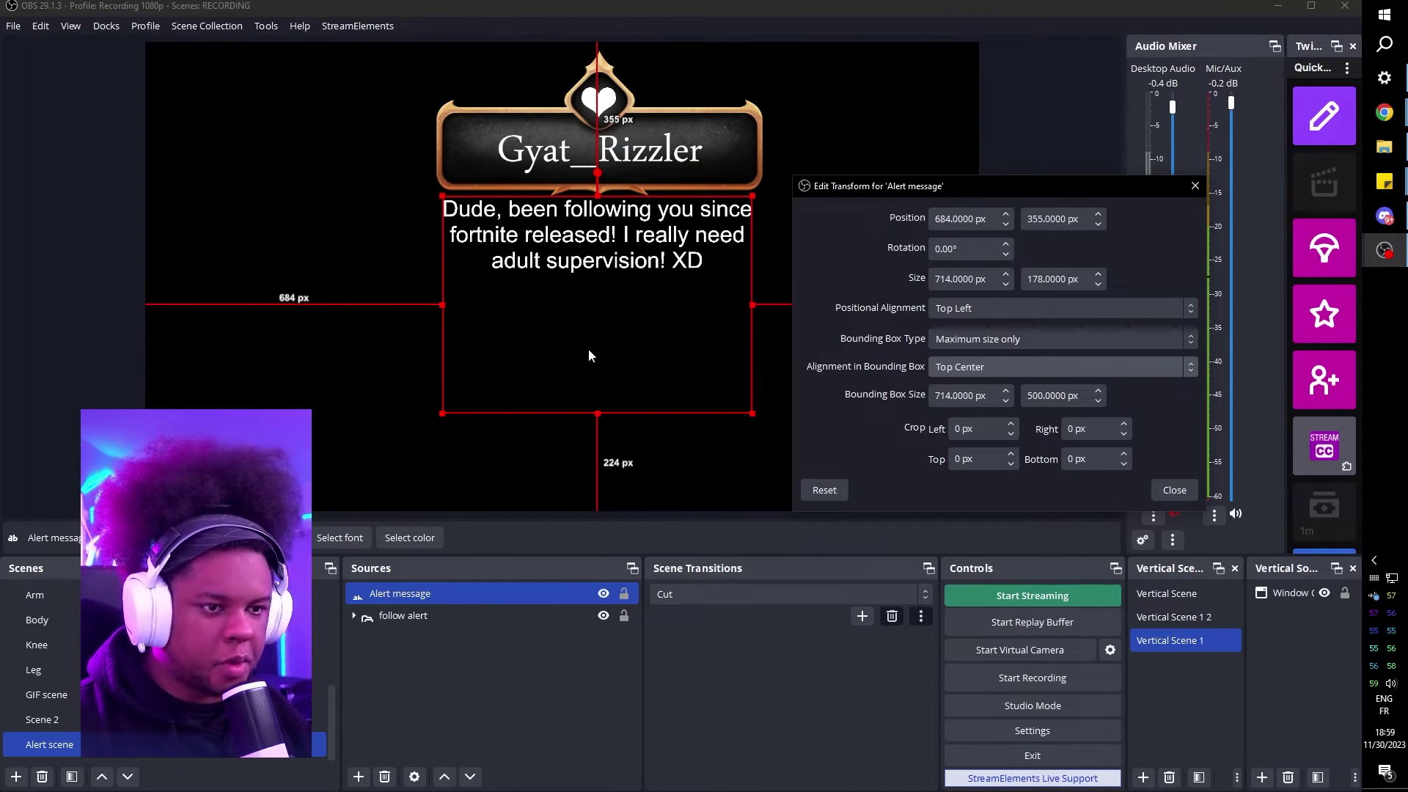
click(1173, 490)
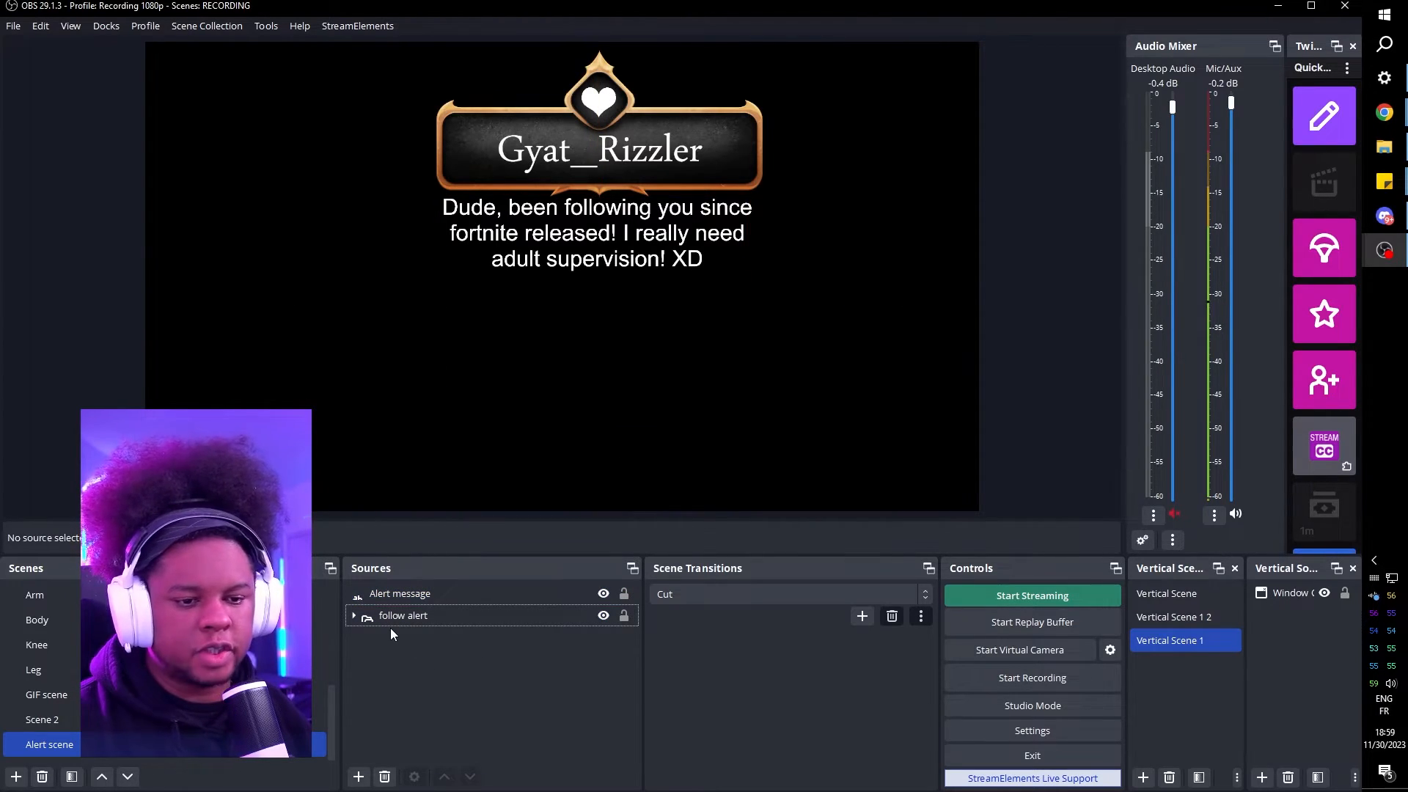
click(403, 615)
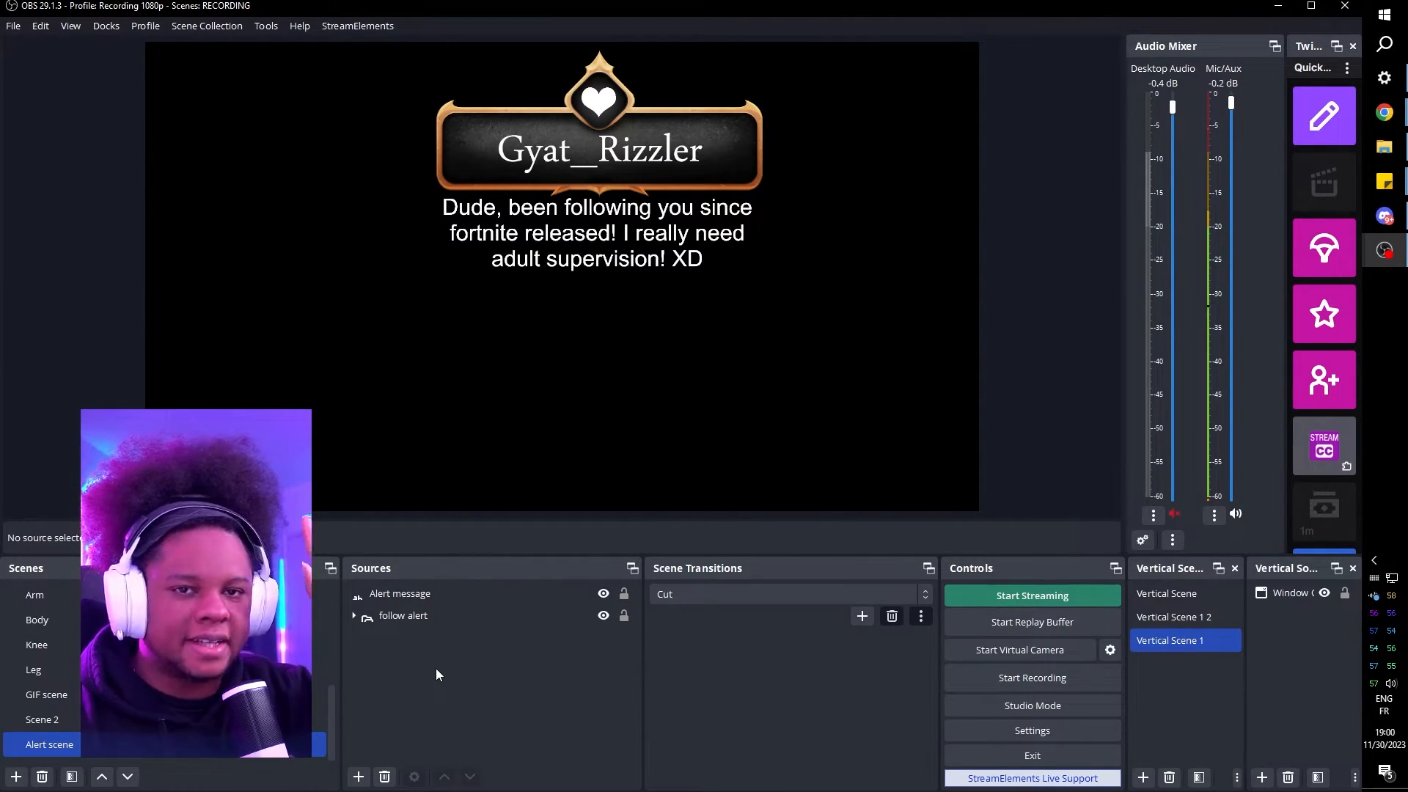
click(403, 615)
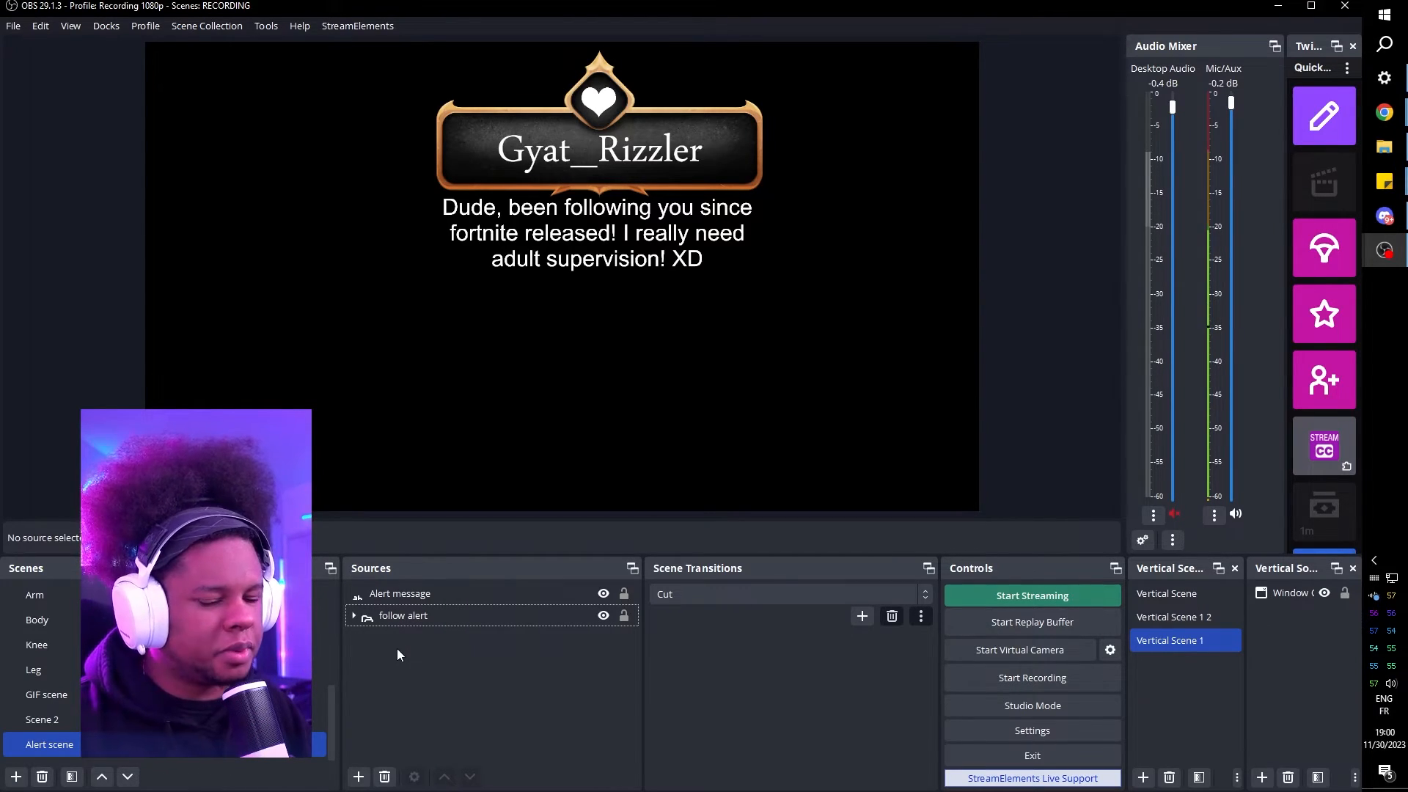
click(401, 614)
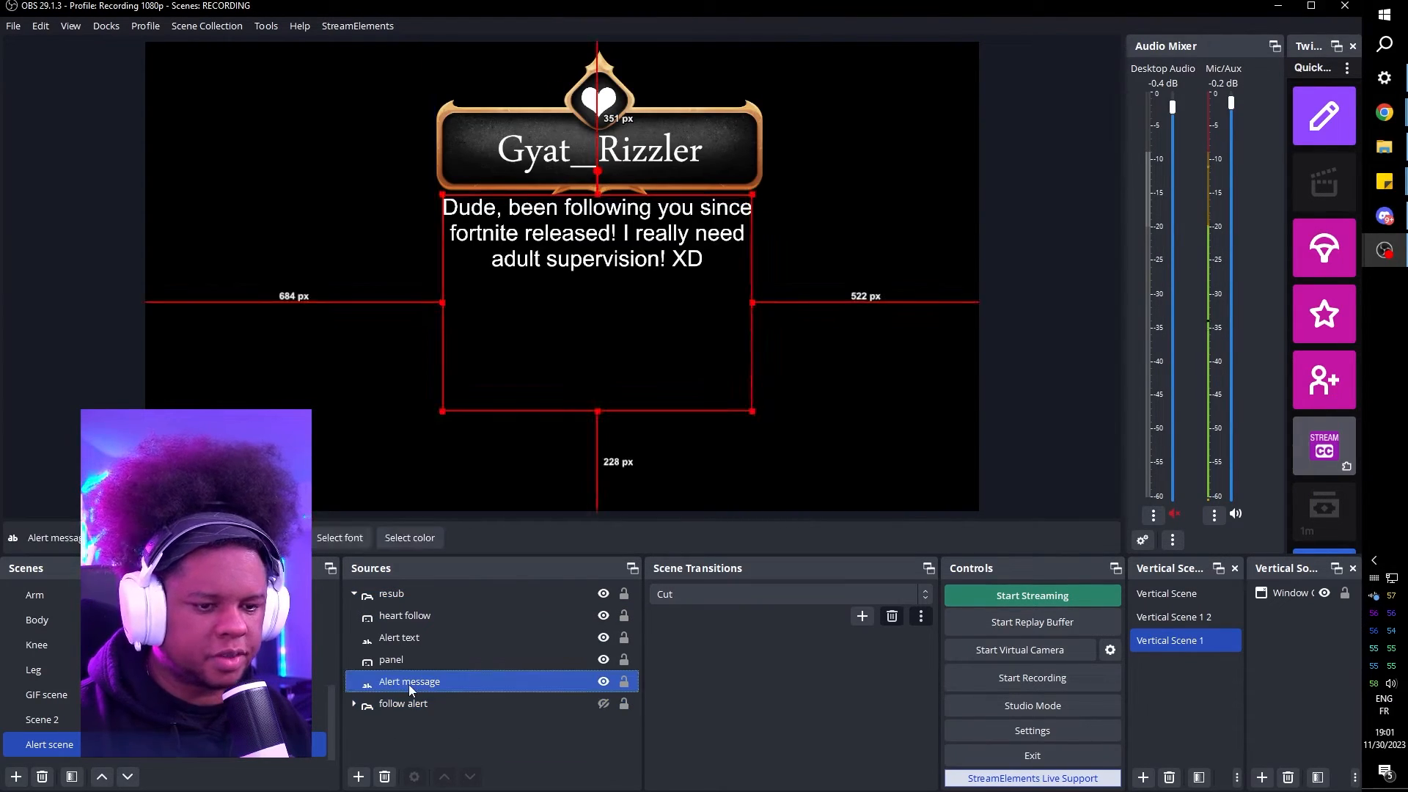
- Hide the resub alert group in the Sources dock via its eye icon
right_click(409, 680)
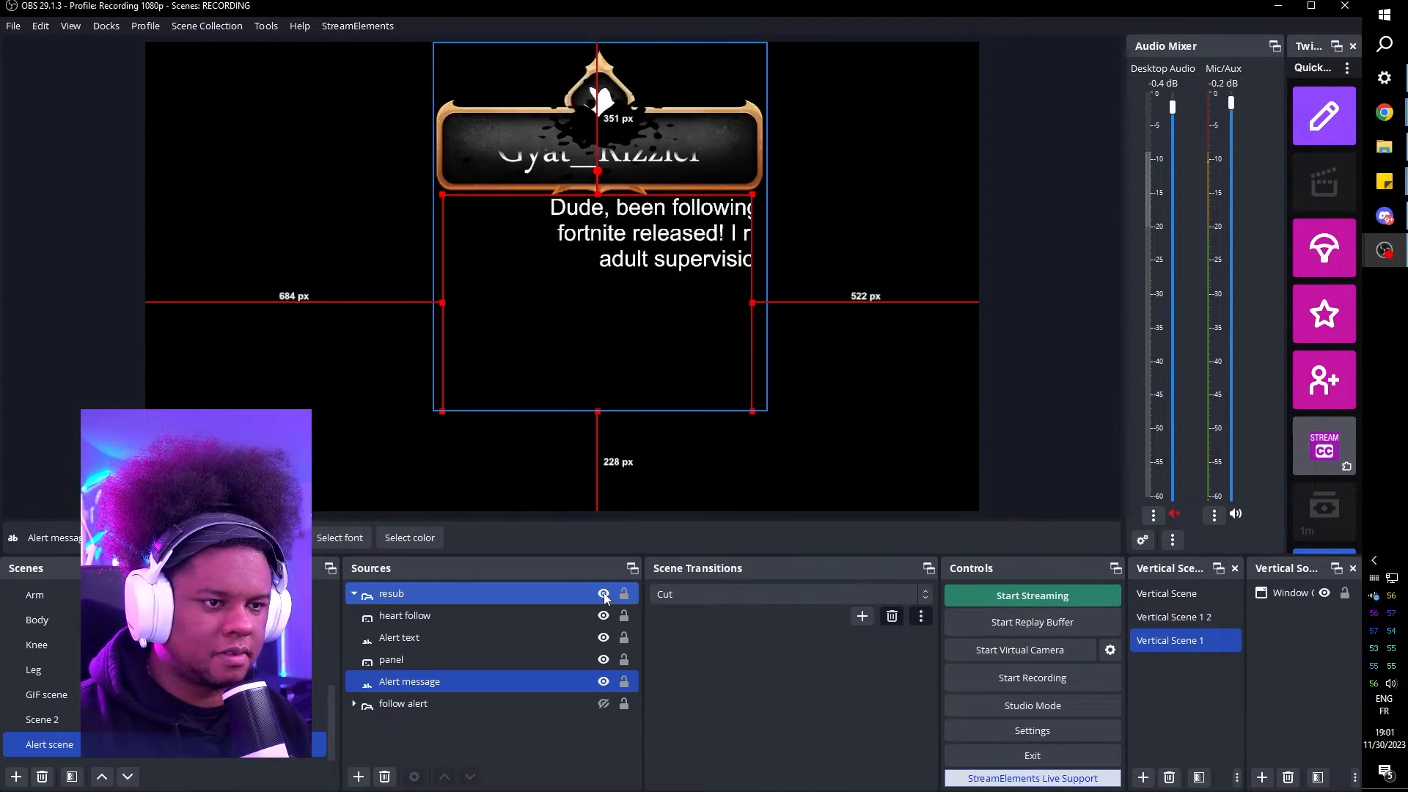
click(603, 593)
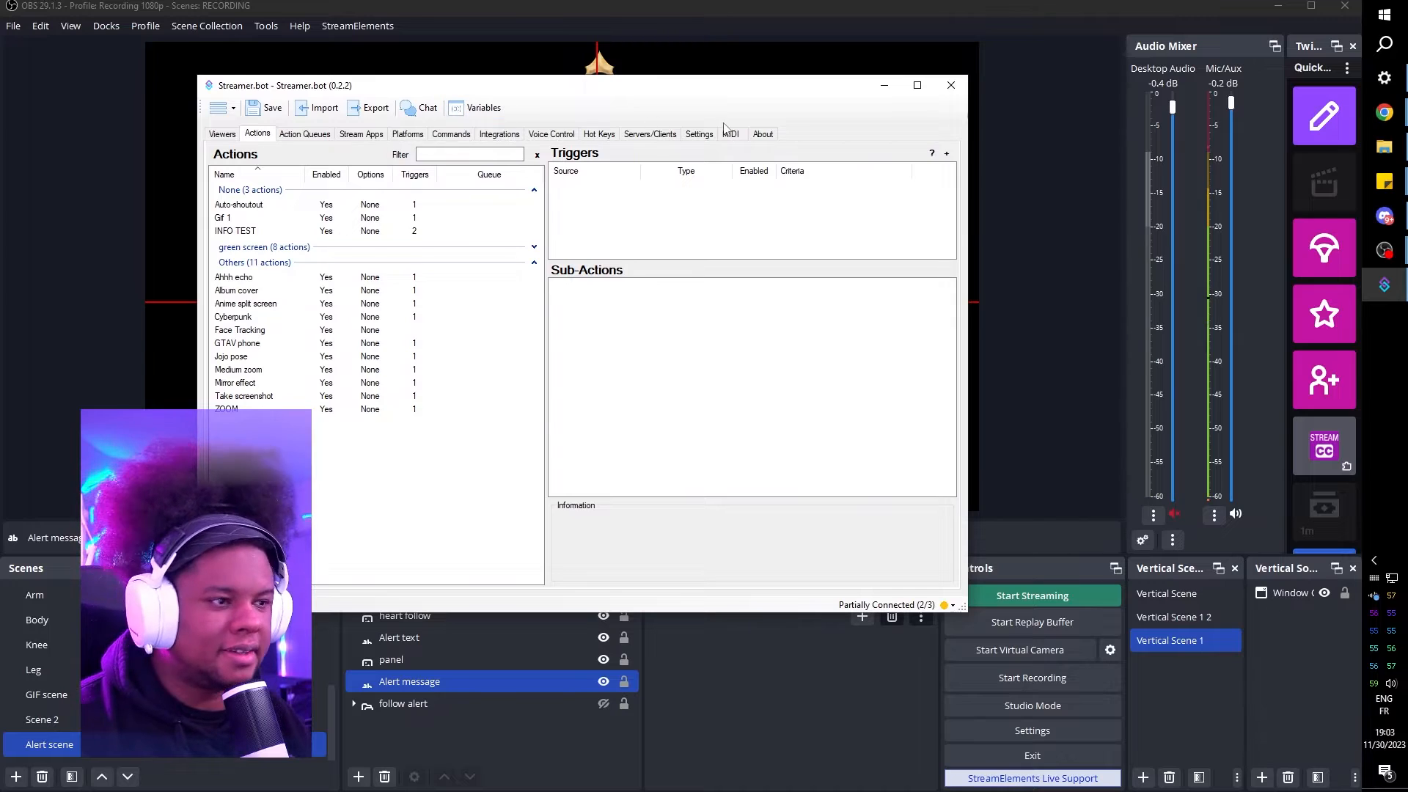
mouse_move(698, 133)
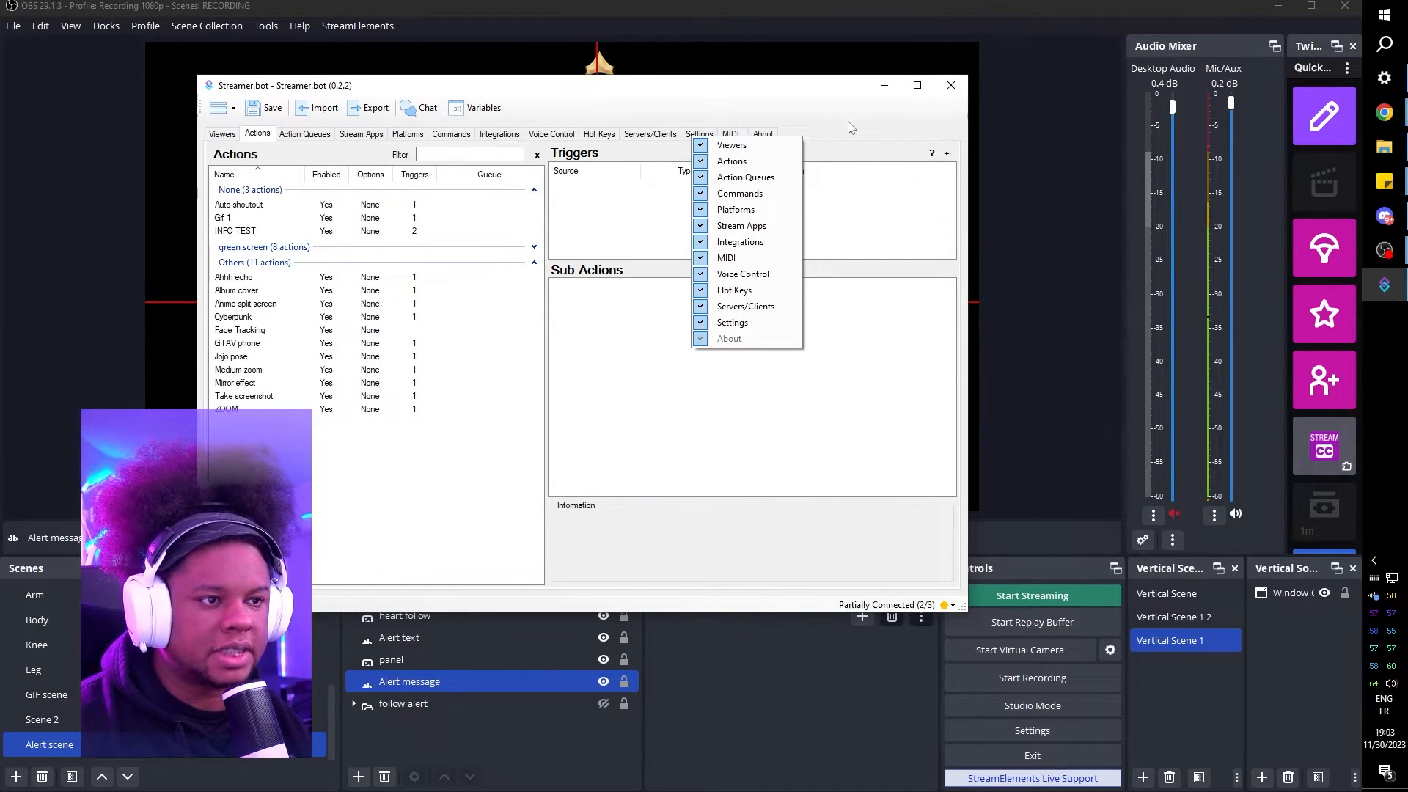
- Look through the About, Settings and Viewers pages before trimming the window
click(761, 133)
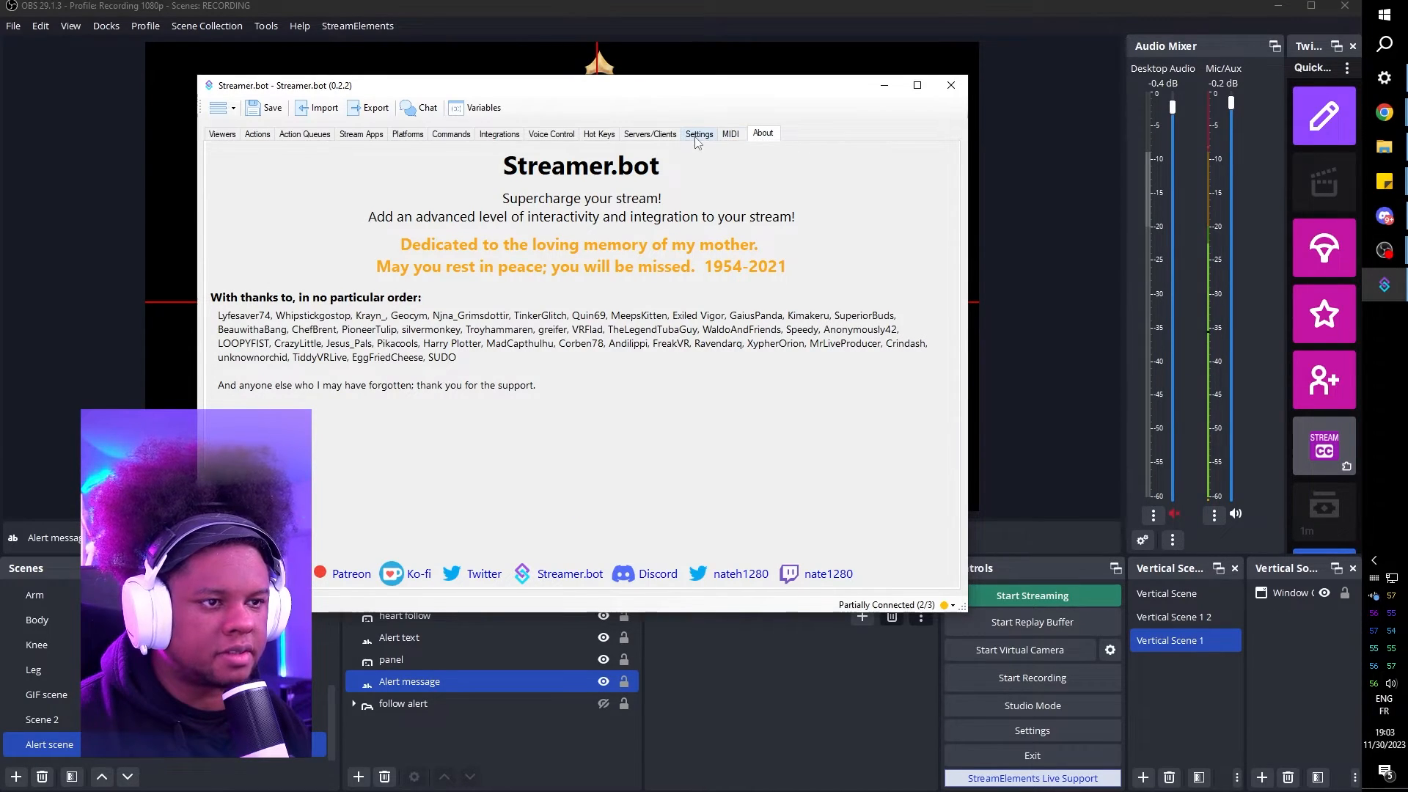
click(698, 133)
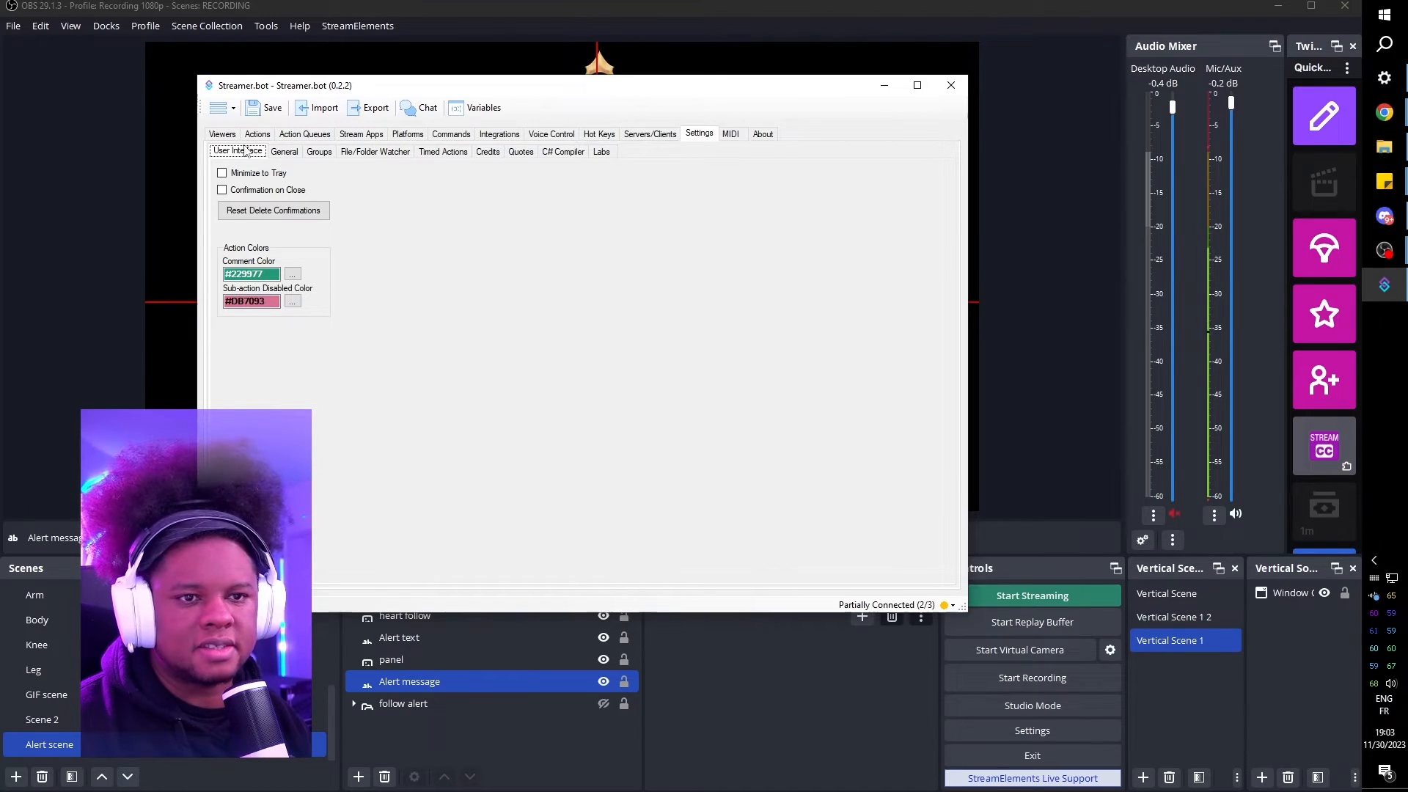
click(222, 133)
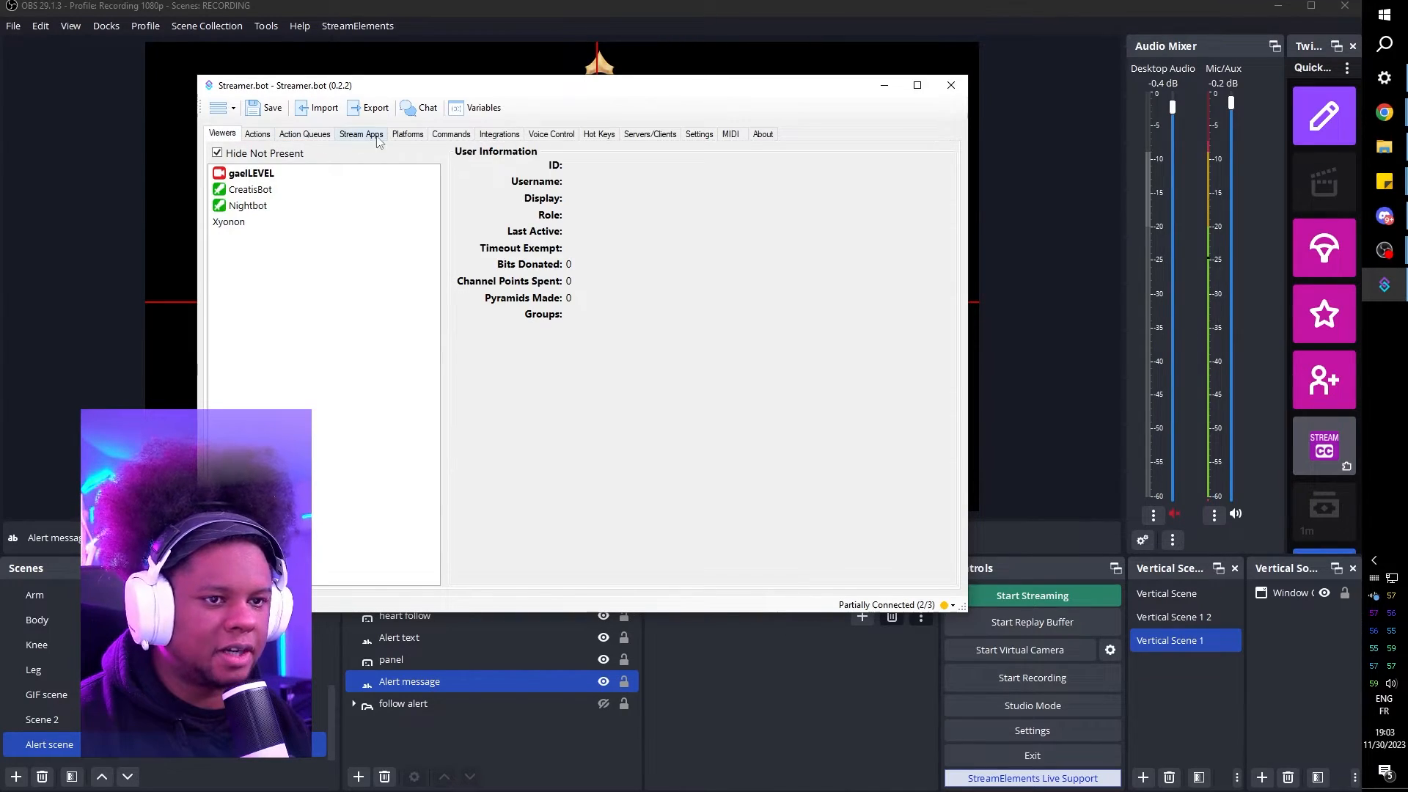
mouse_move(781, 148)
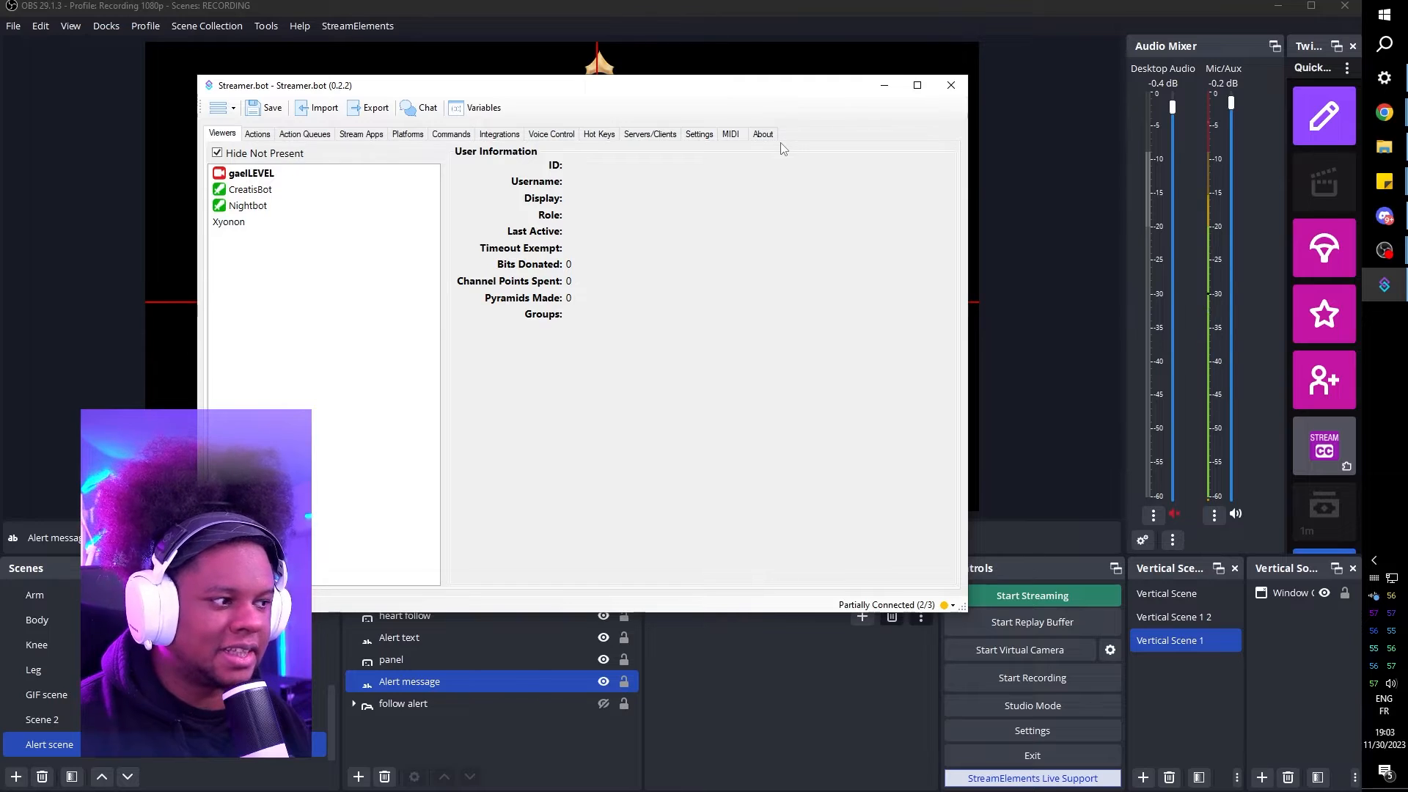
mouse_move(824, 133)
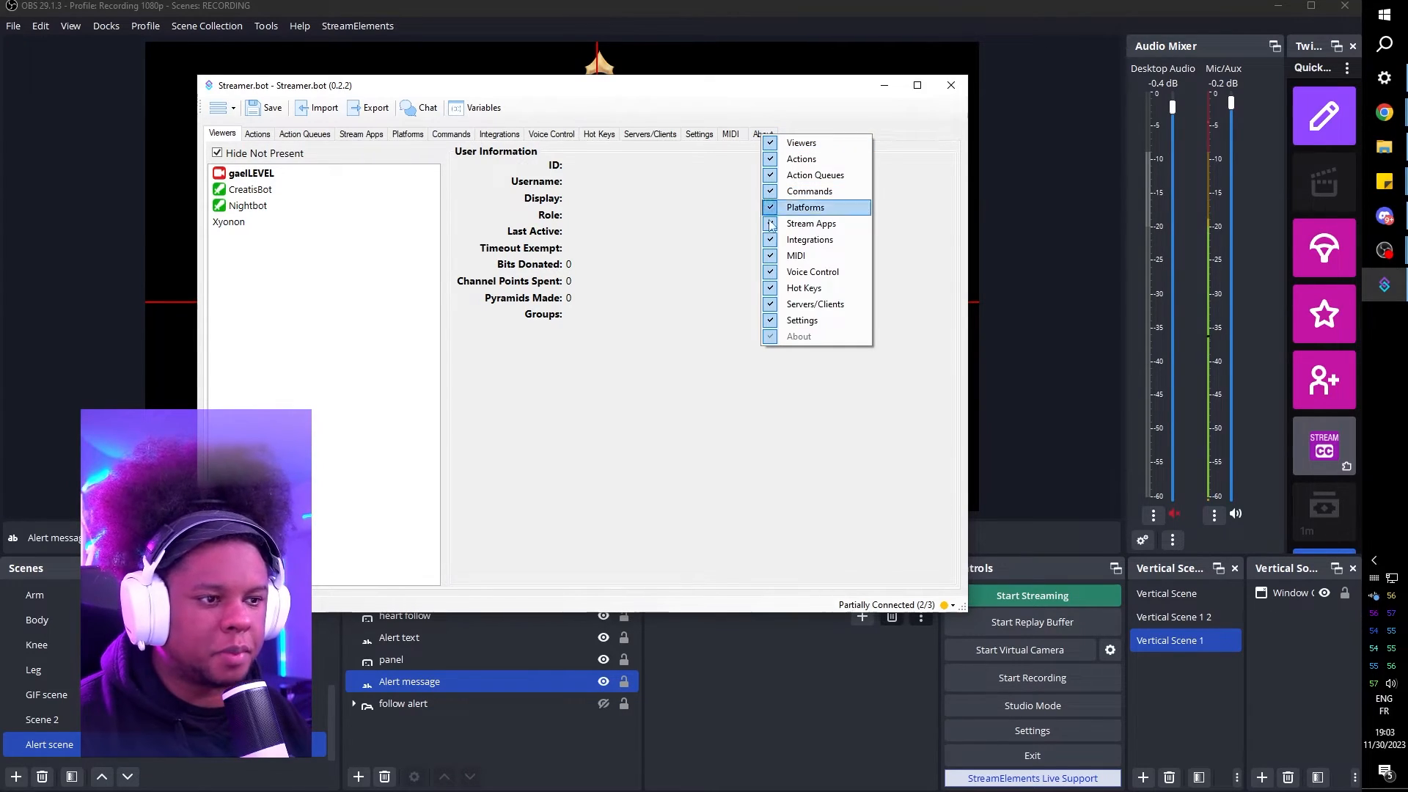
- Hide the Settings, MIDI, Stream Apps, Viewers and Platforms sections, leaving Actions and About
click(713, 144)
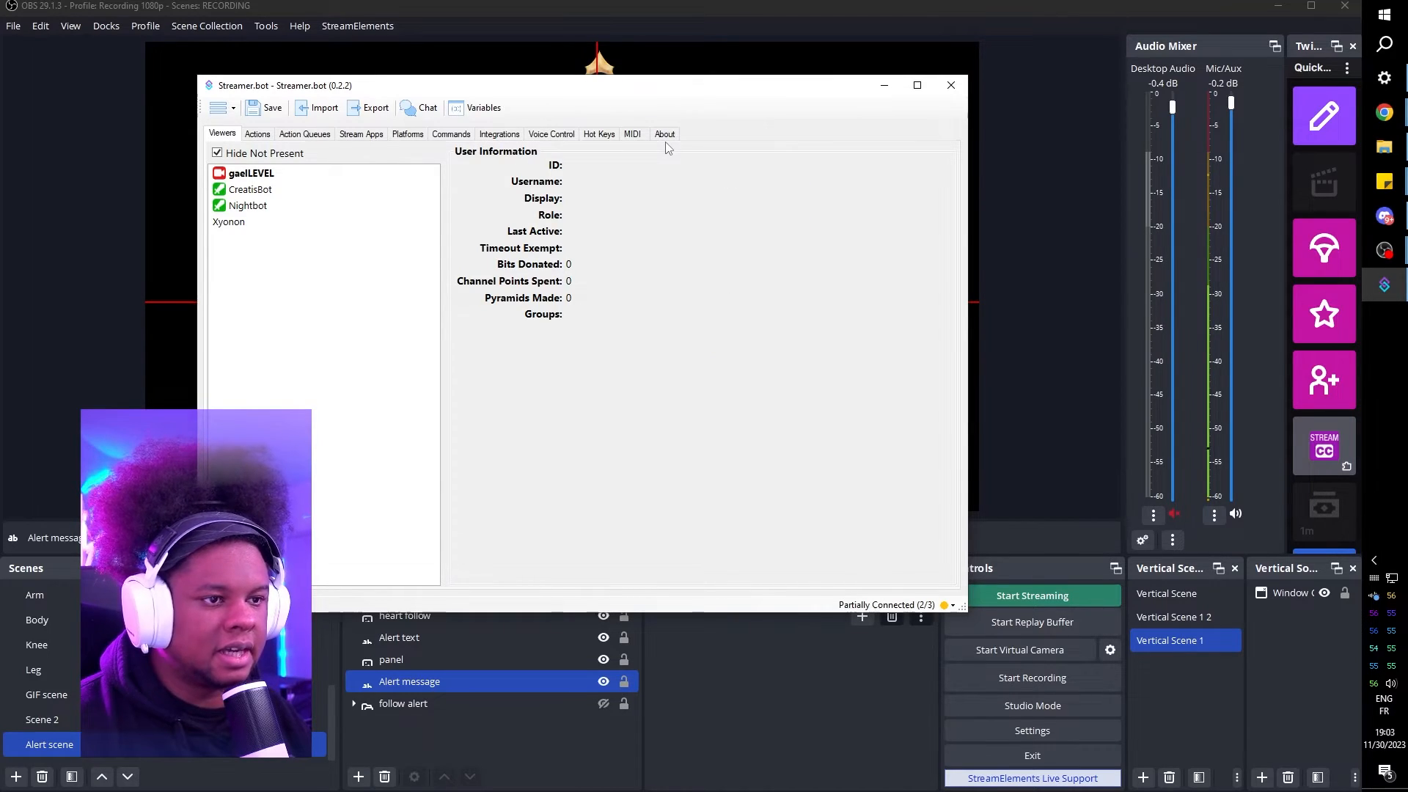
click(624, 134)
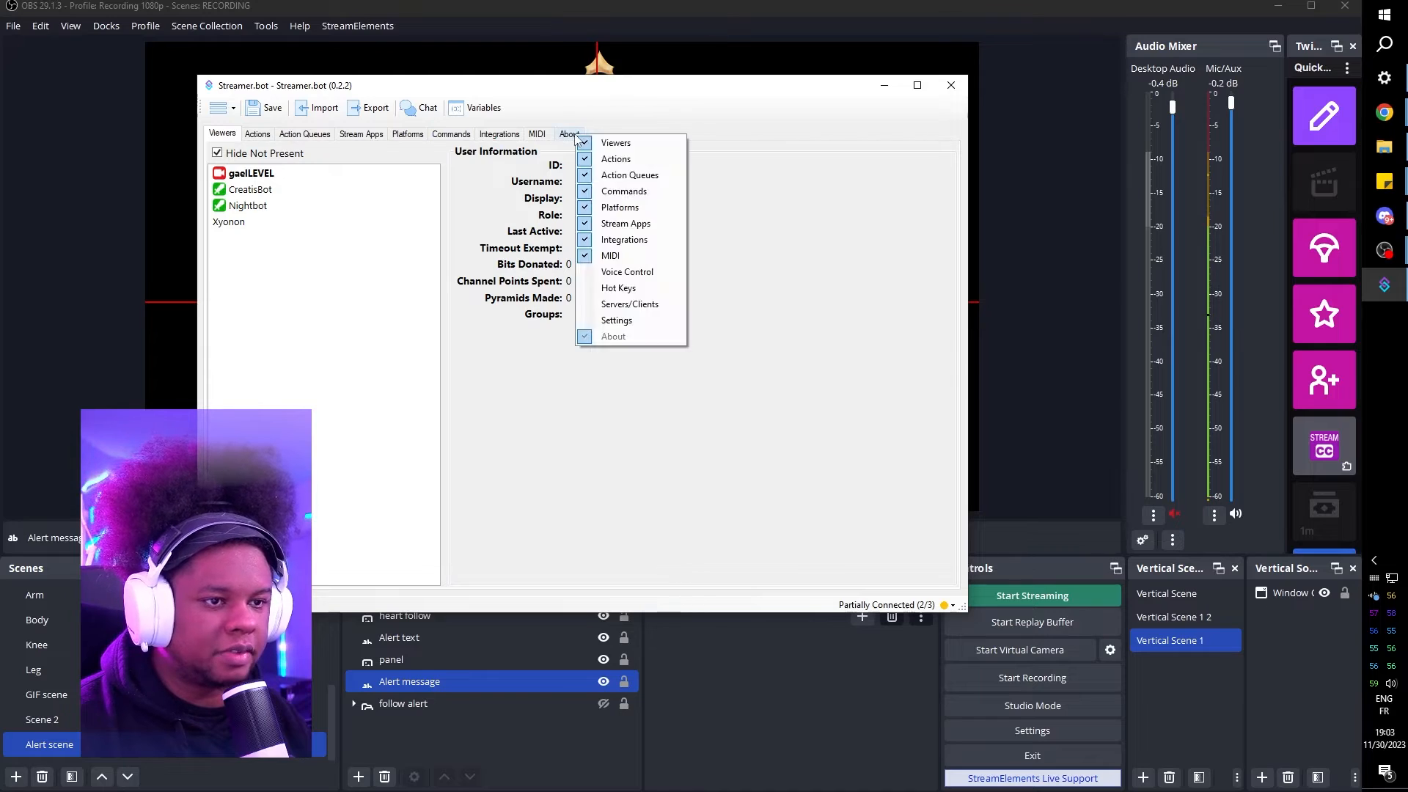
click(499, 133)
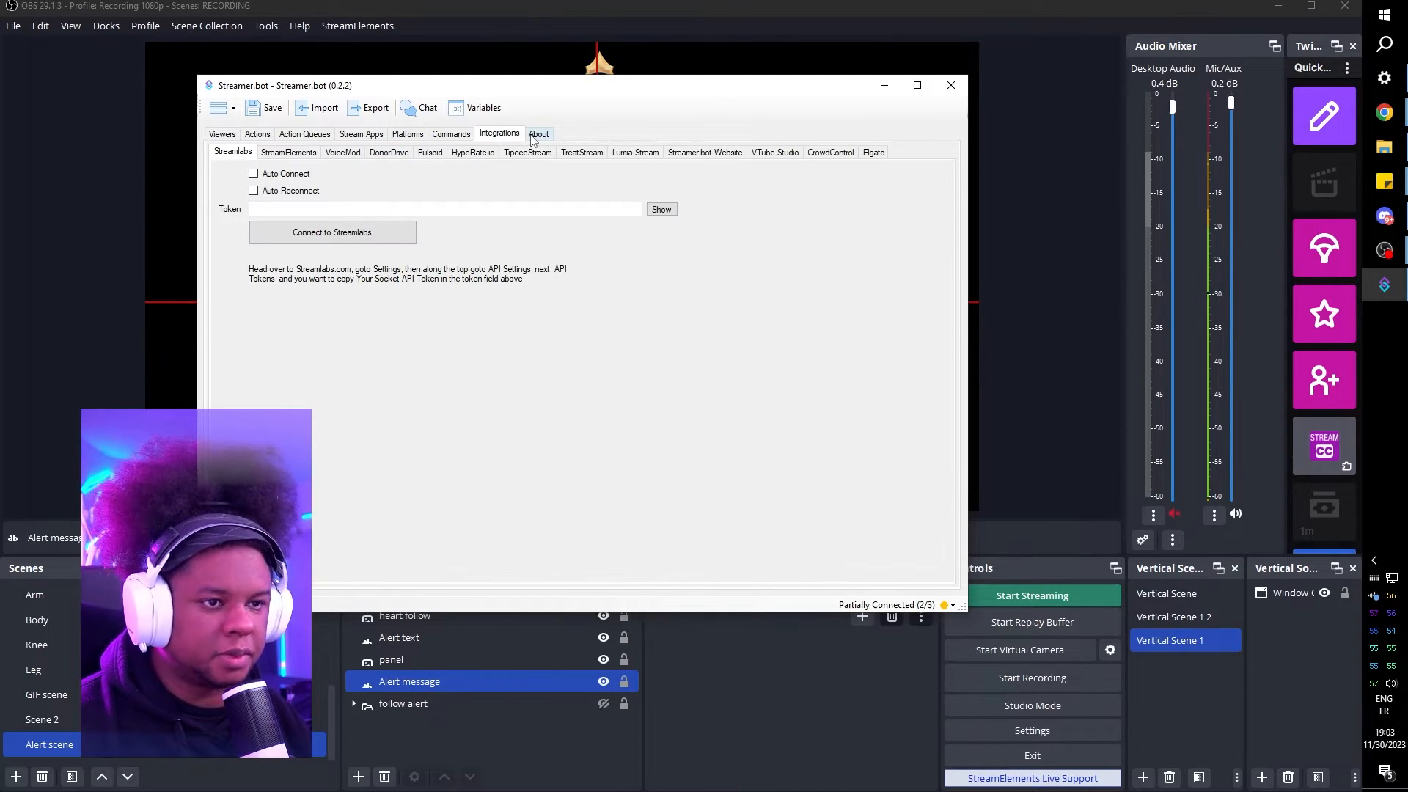
click(361, 133)
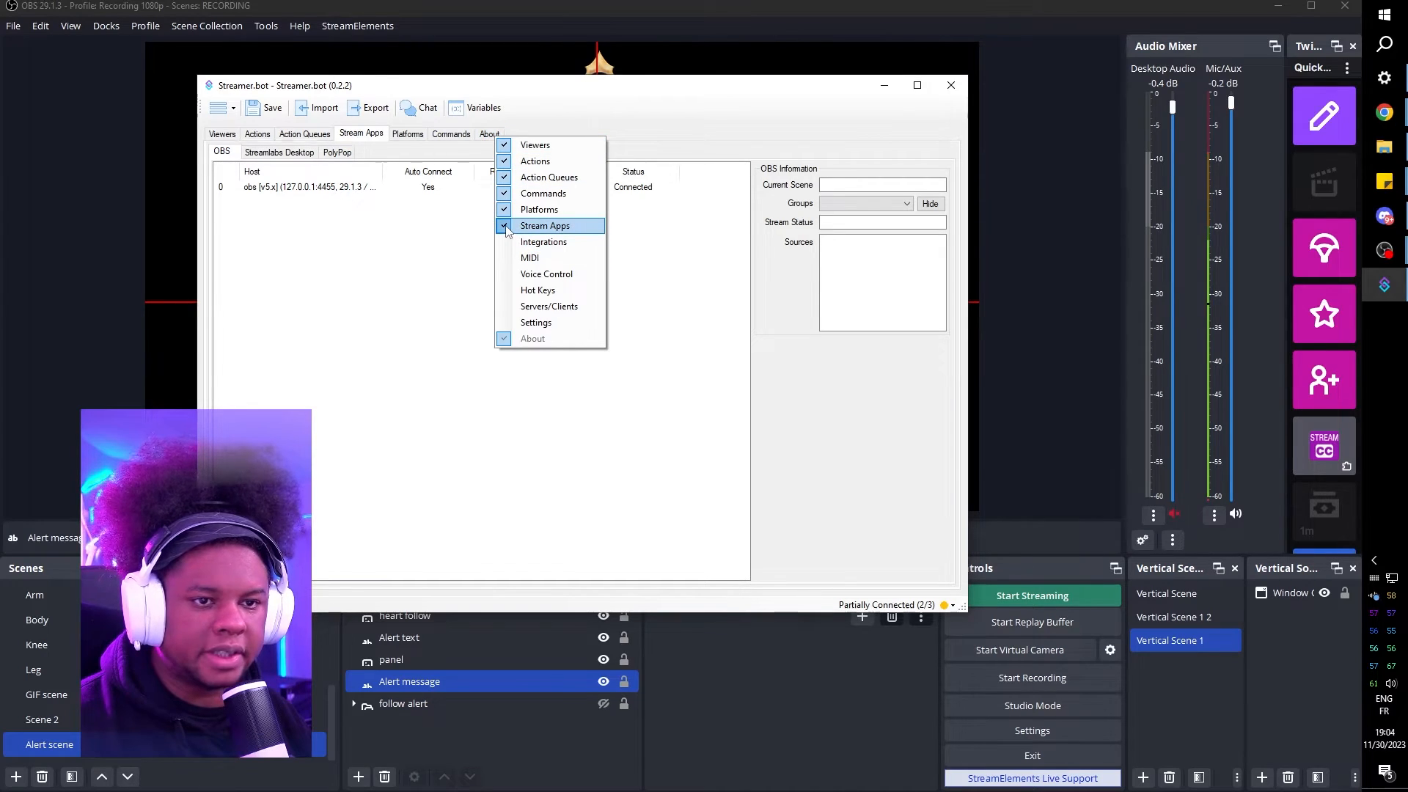
click(534, 145)
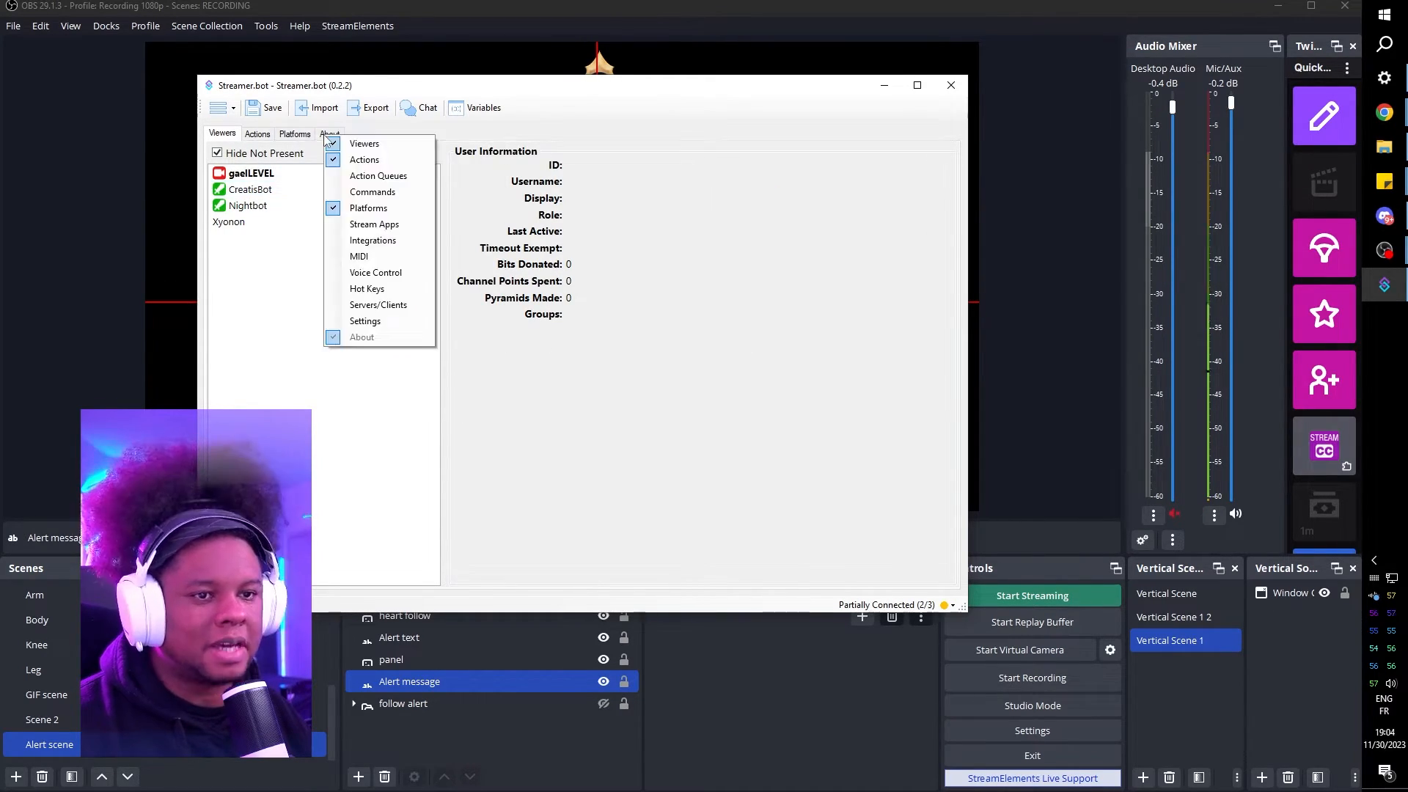
click(365, 158)
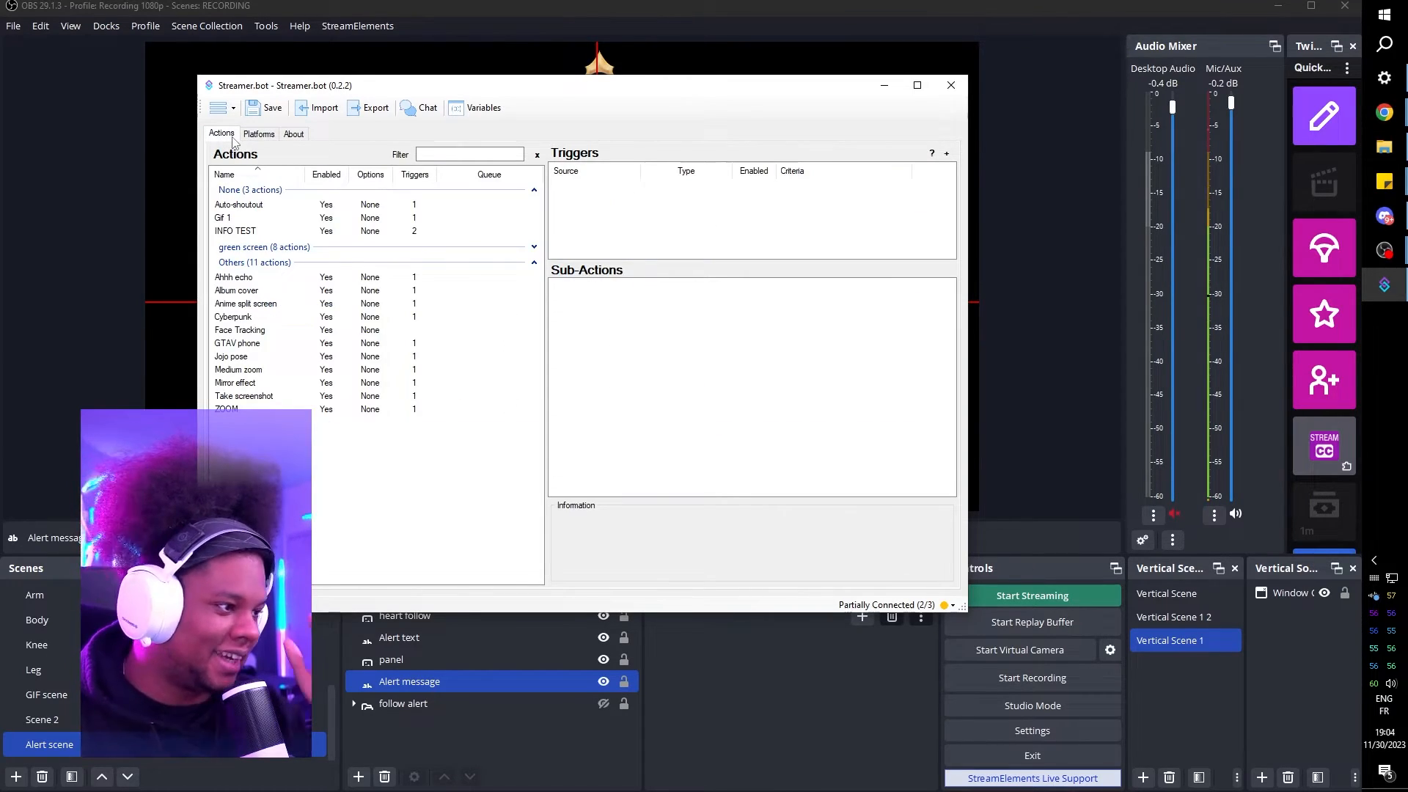
click(258, 133)
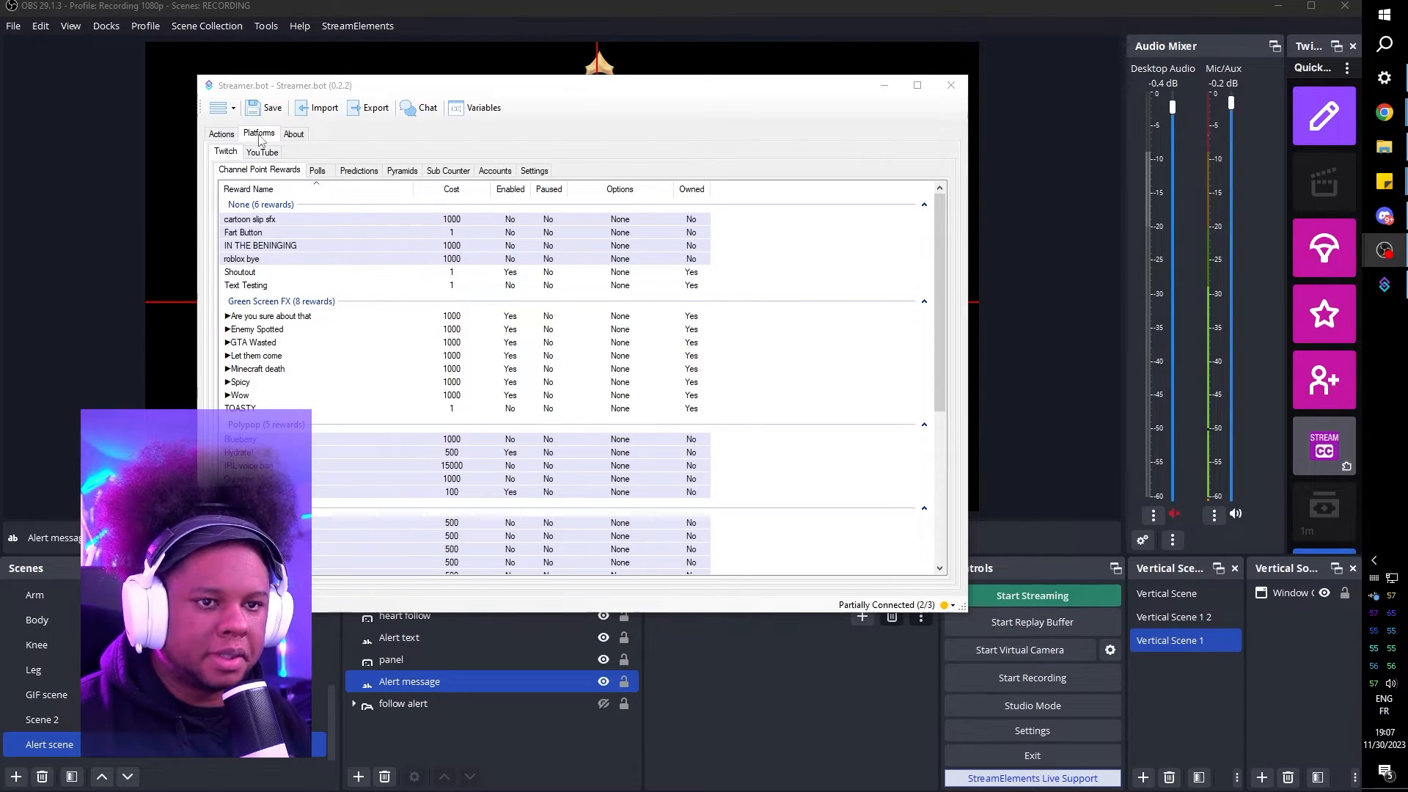
click(221, 133)
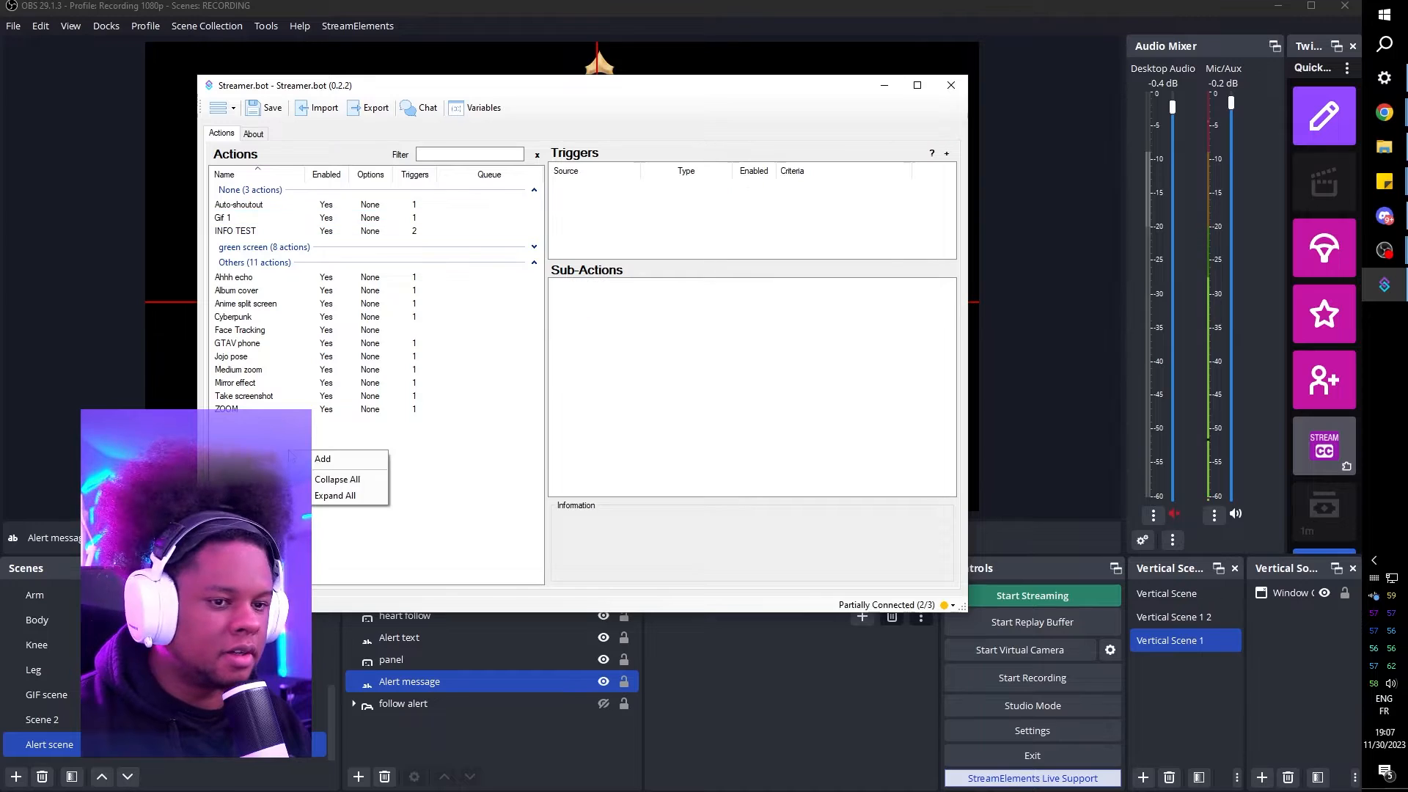
- Add a new enabled action named 'Follow alert' and select it in the list
click(323, 459)
text(Follow)
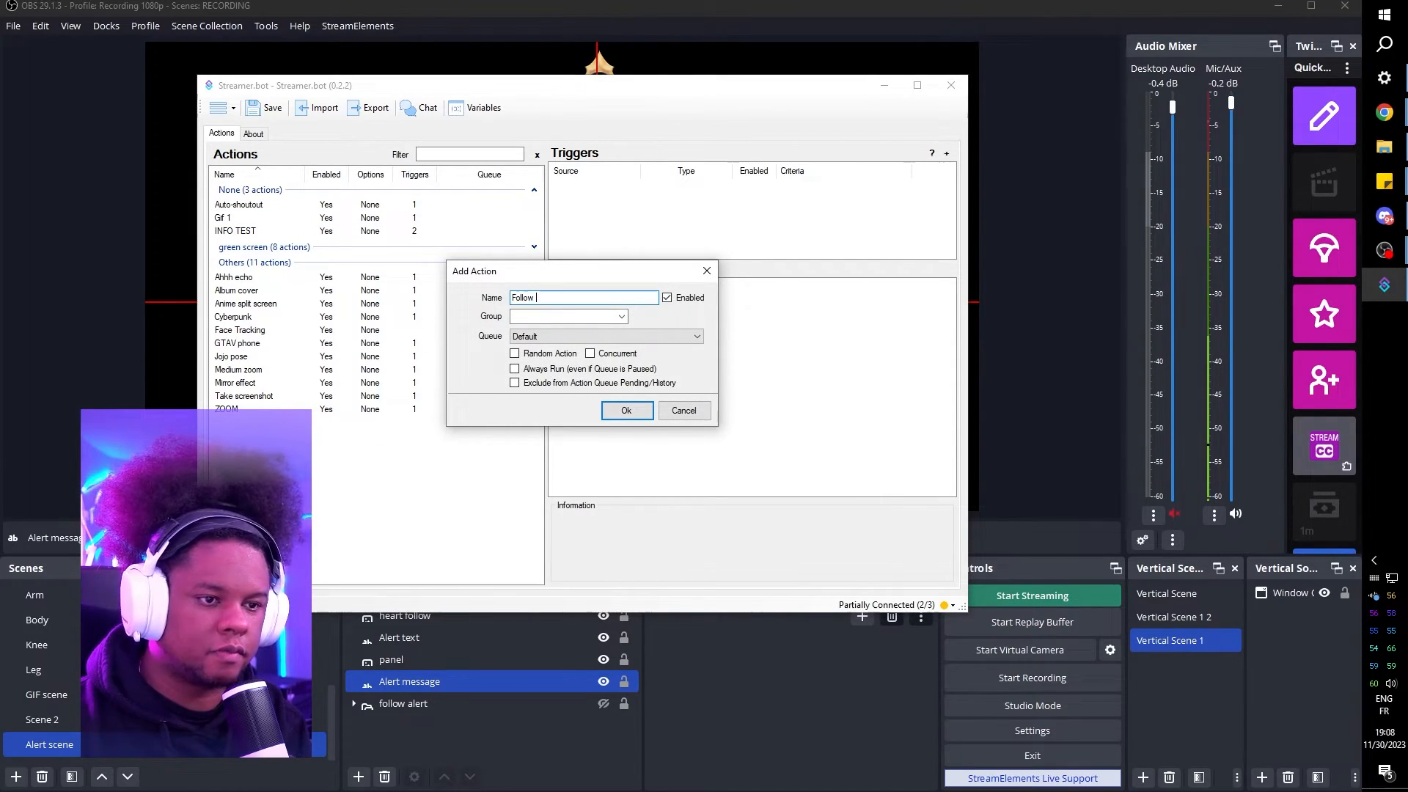
text(alert)
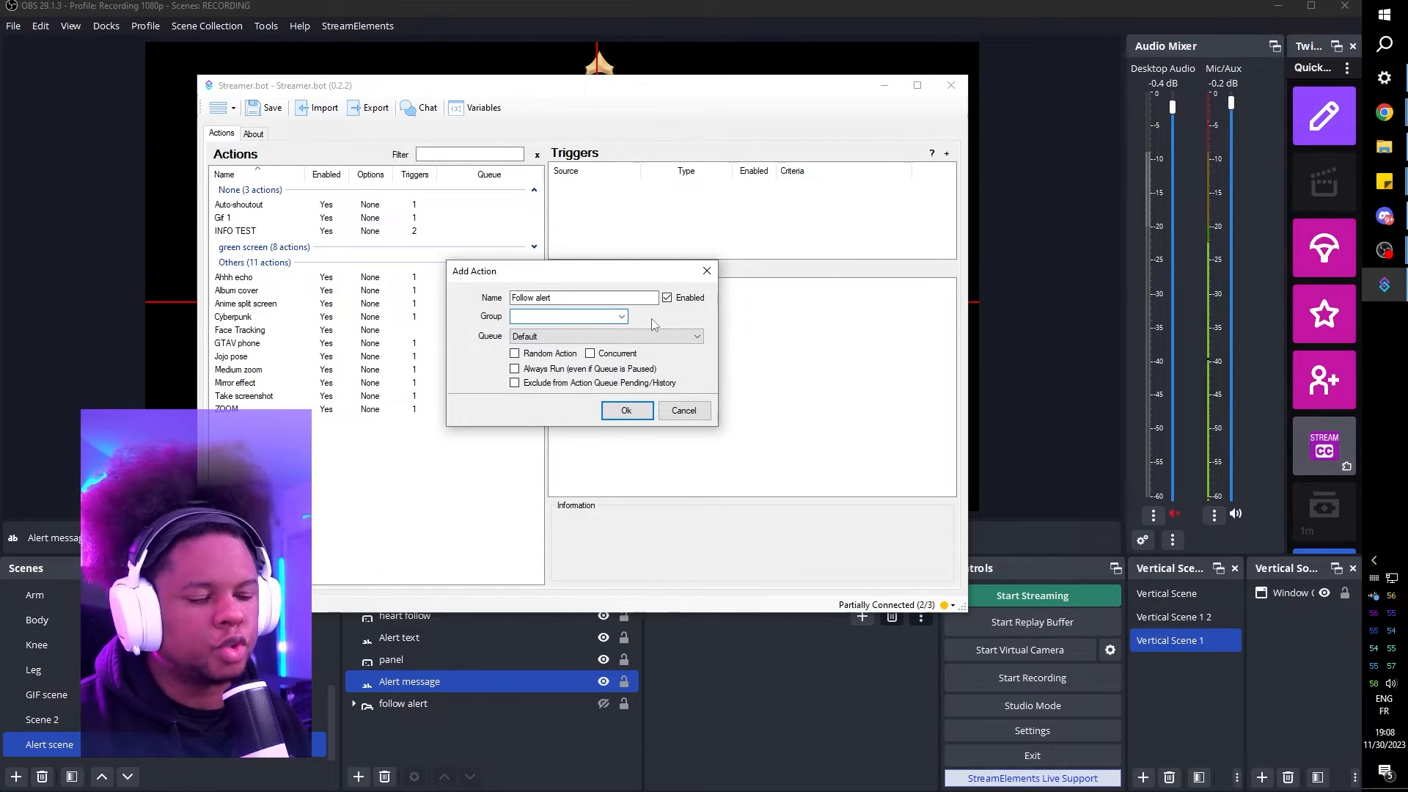
click(627, 410)
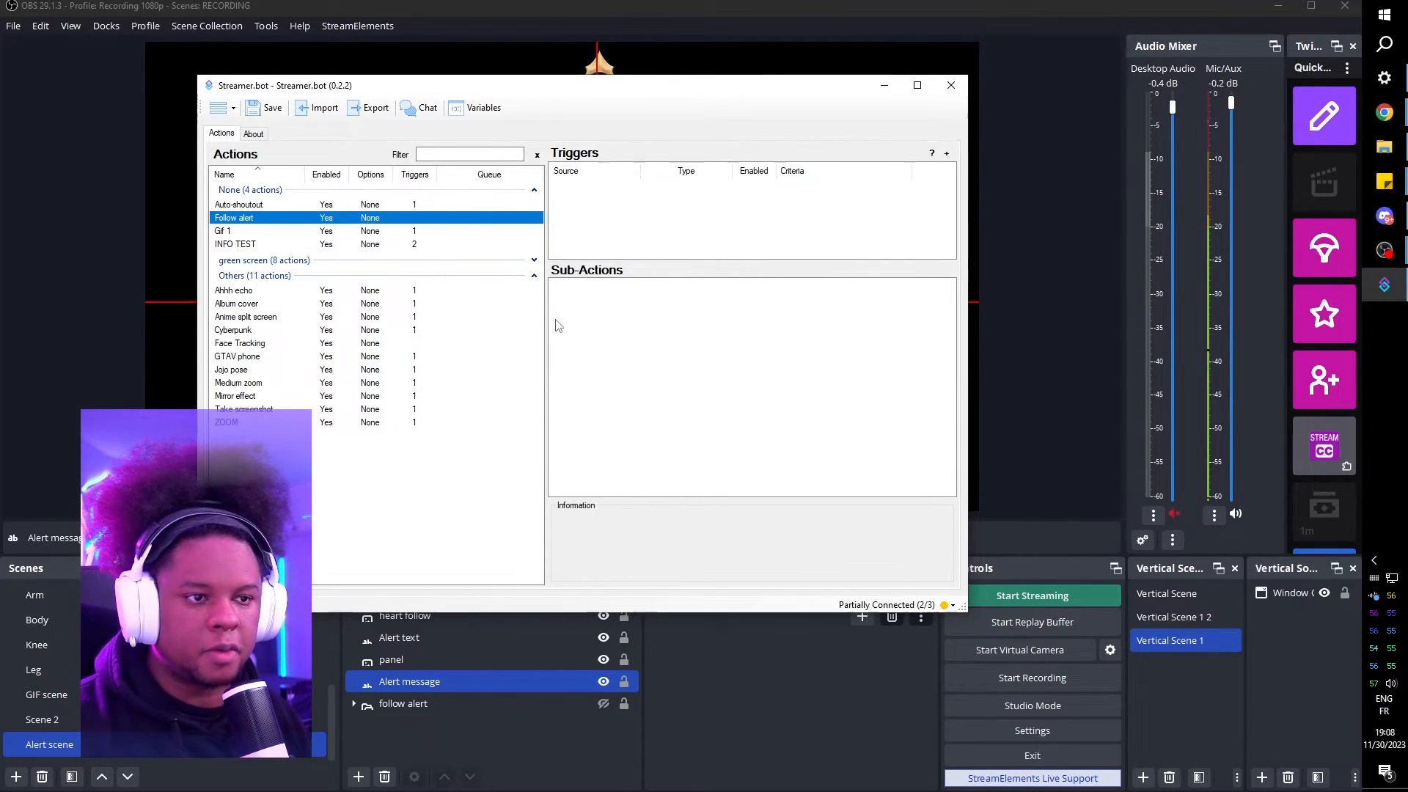
click(950, 85)
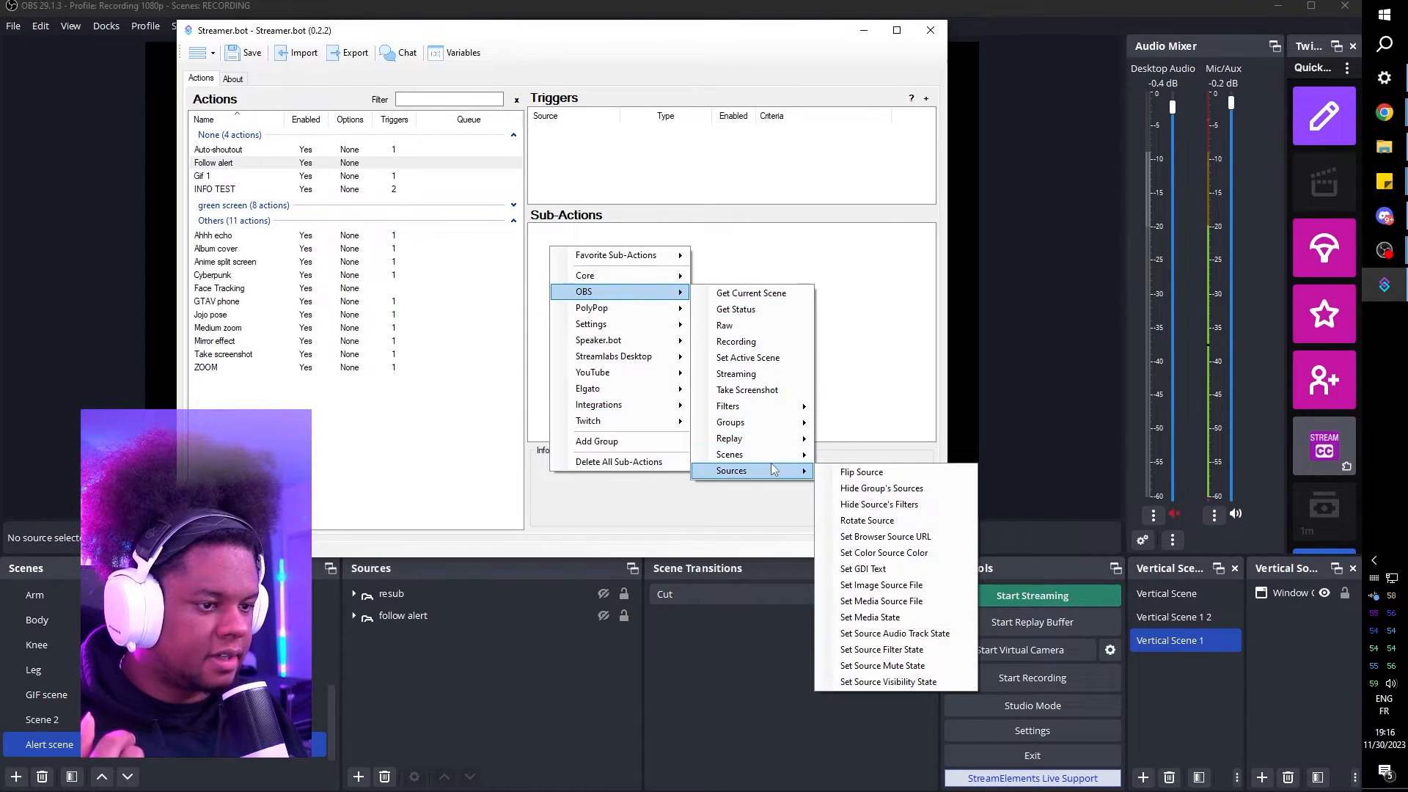
mouse_move(862, 568)
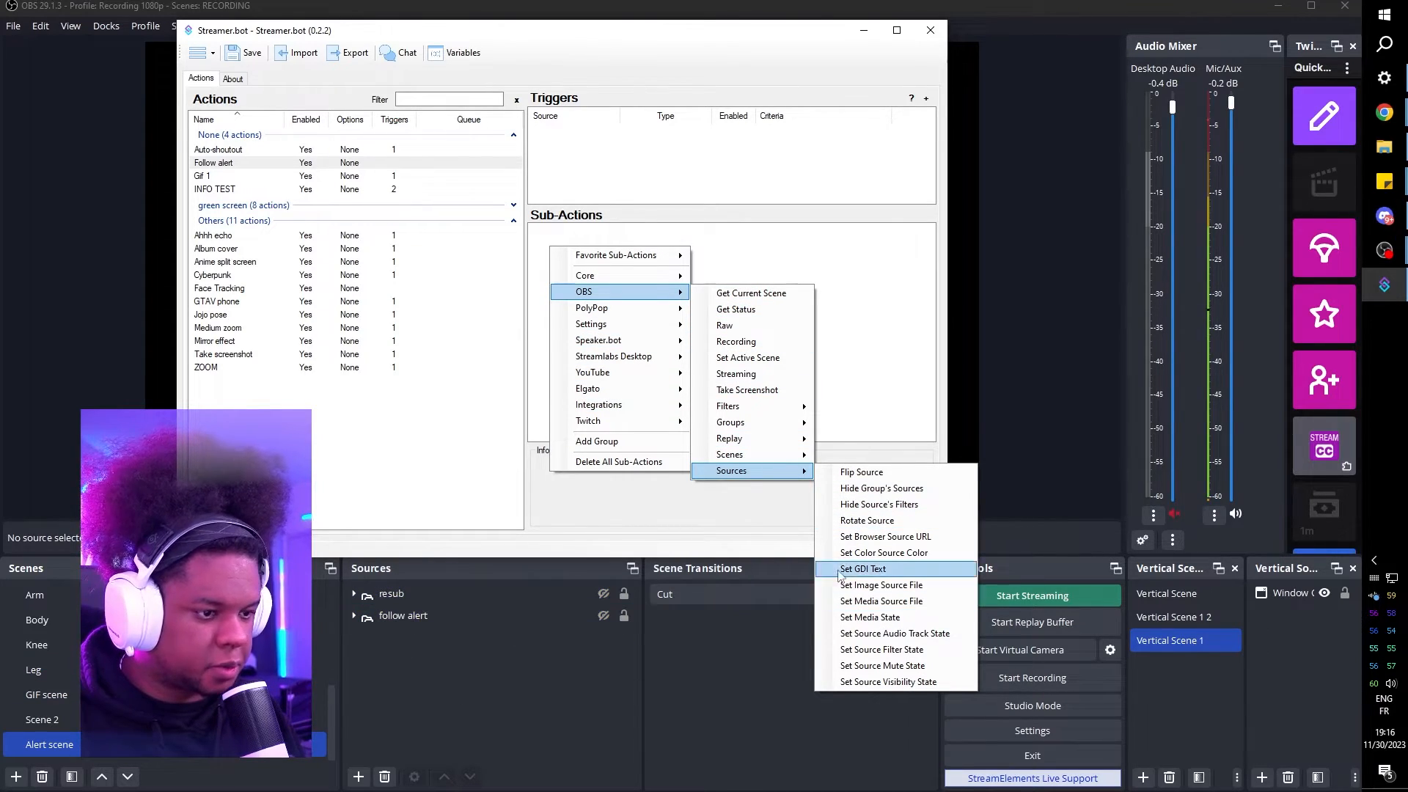
mouse_move(889, 682)
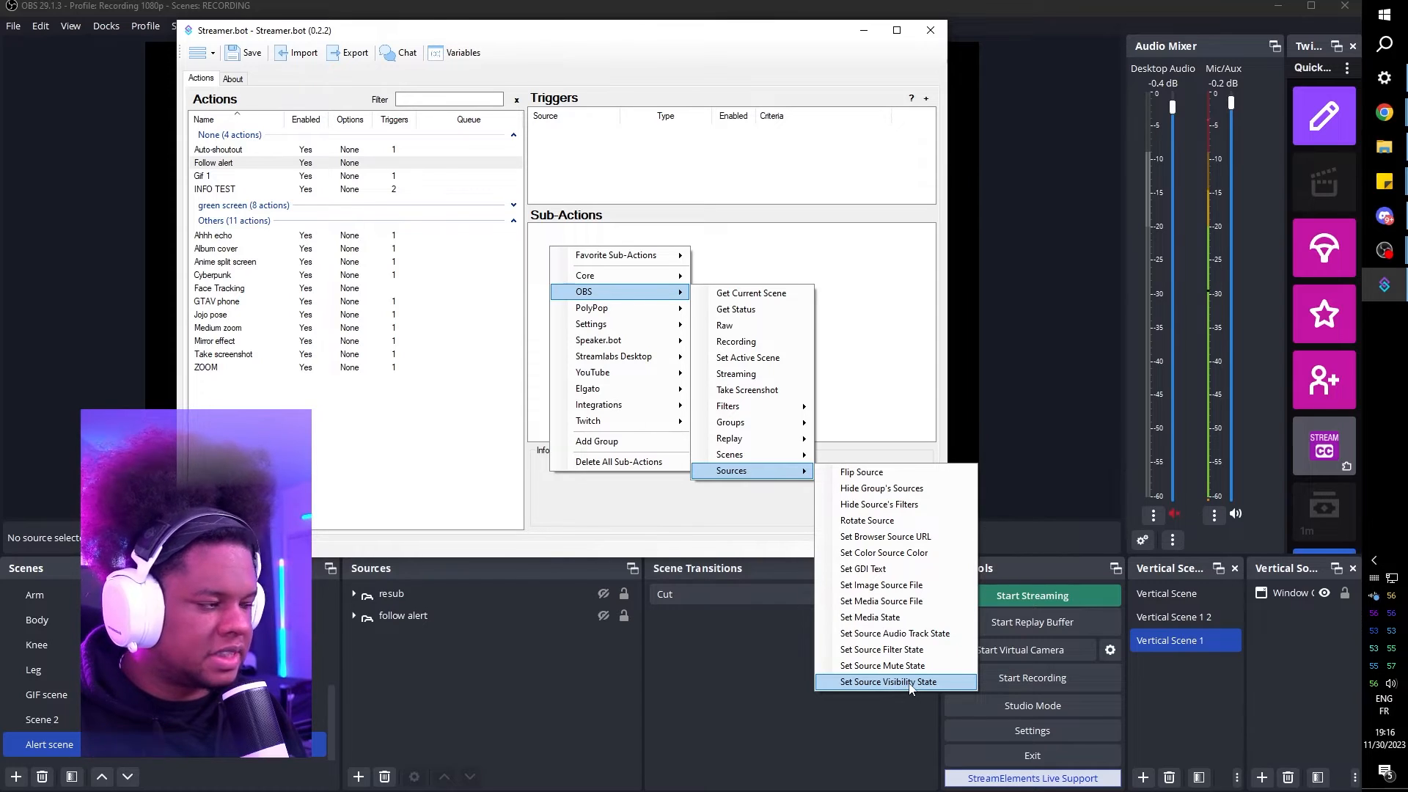
- Add an OBS Set Source Visibility State sub-action making 'follow alert' in Alert scene Visible
click(894, 682)
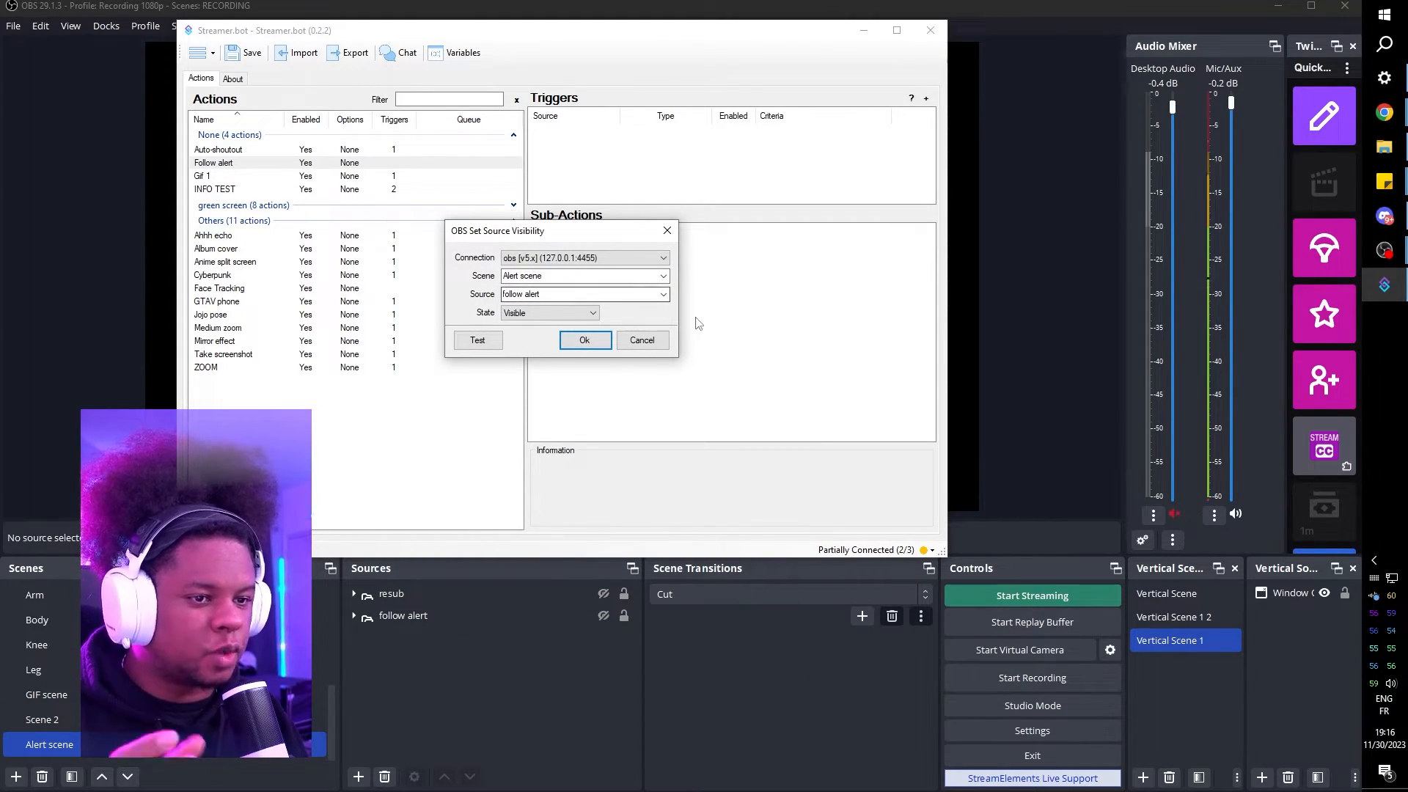
click(584, 338)
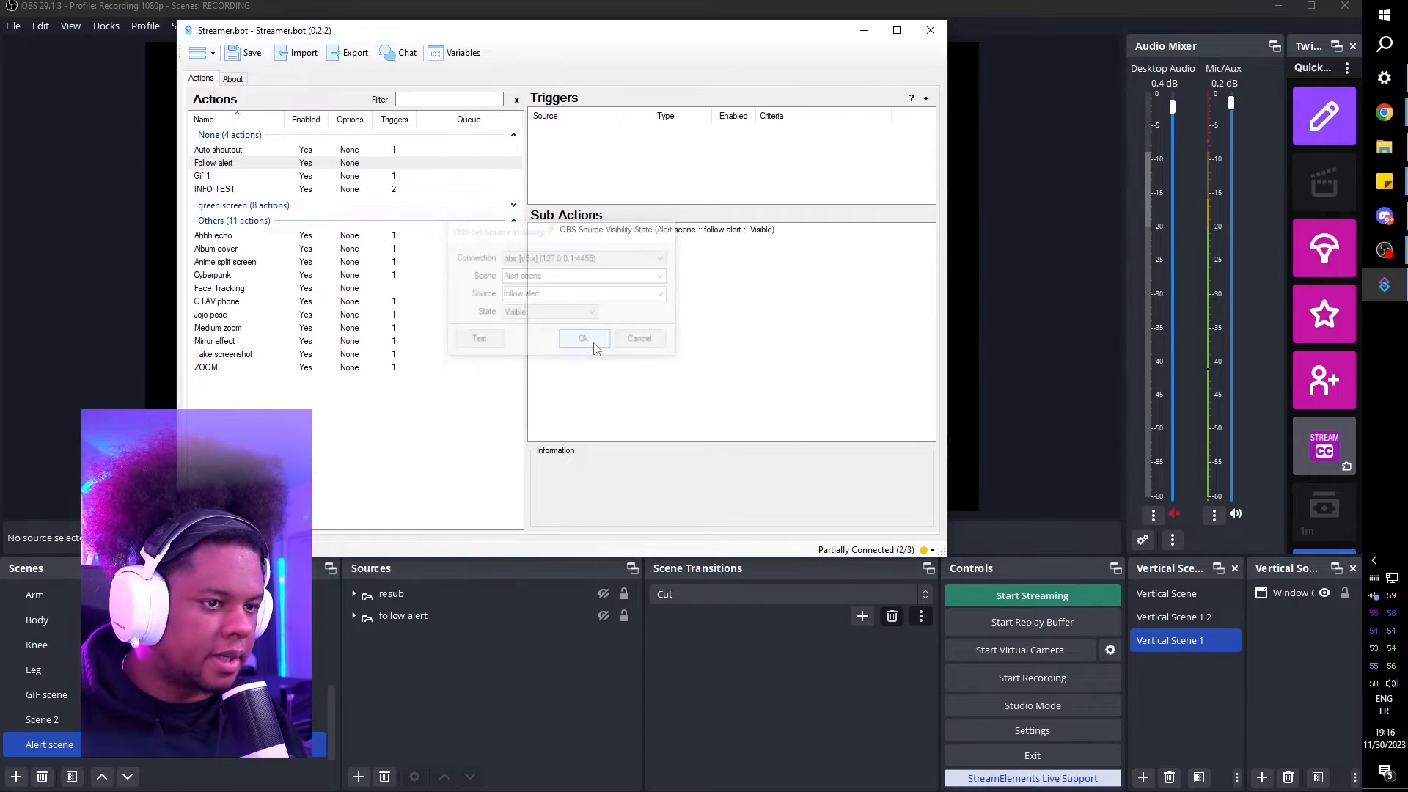
click(582, 339)
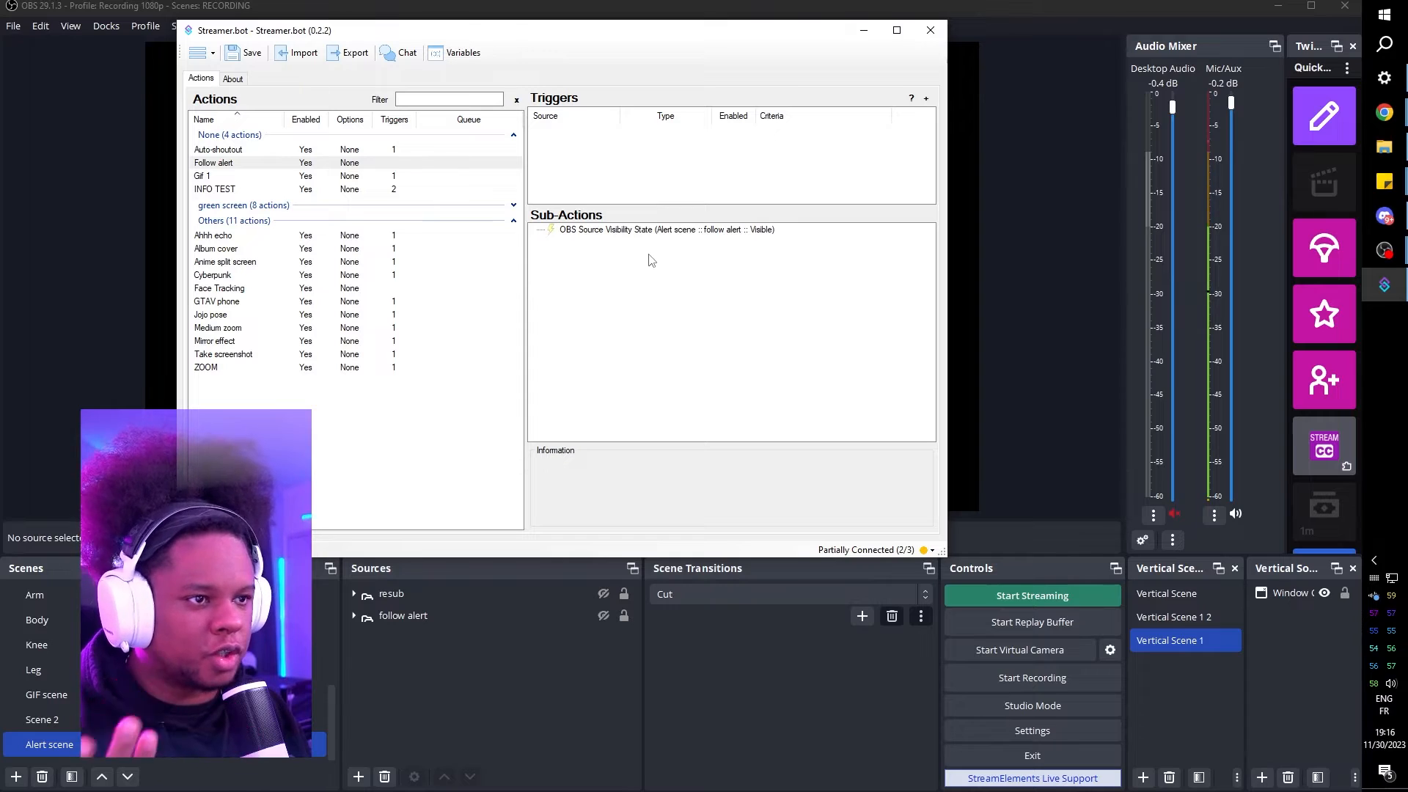
- Add a Core Delay sub-action of 5000 ms after the visibility step
right_click(651, 261)
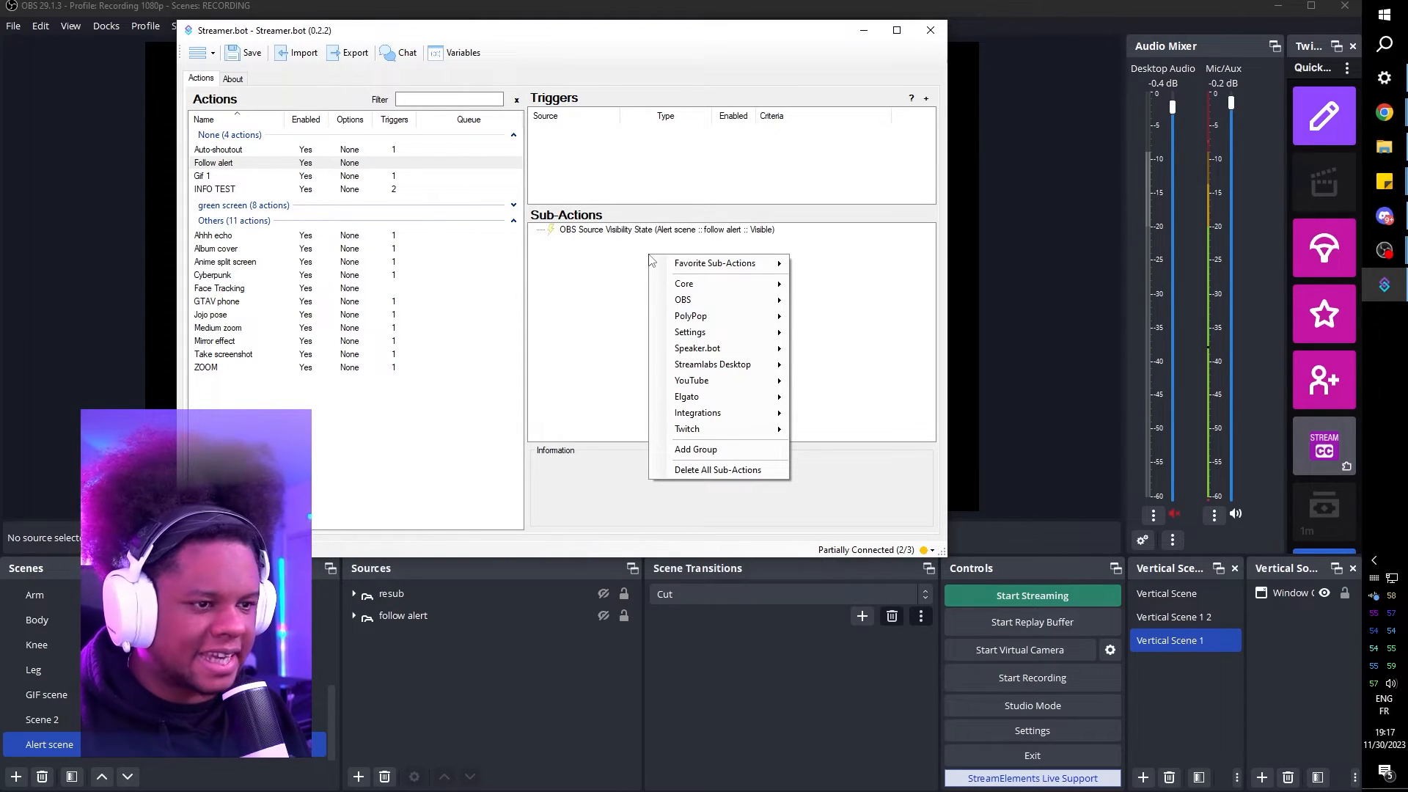
mouse_move(685, 283)
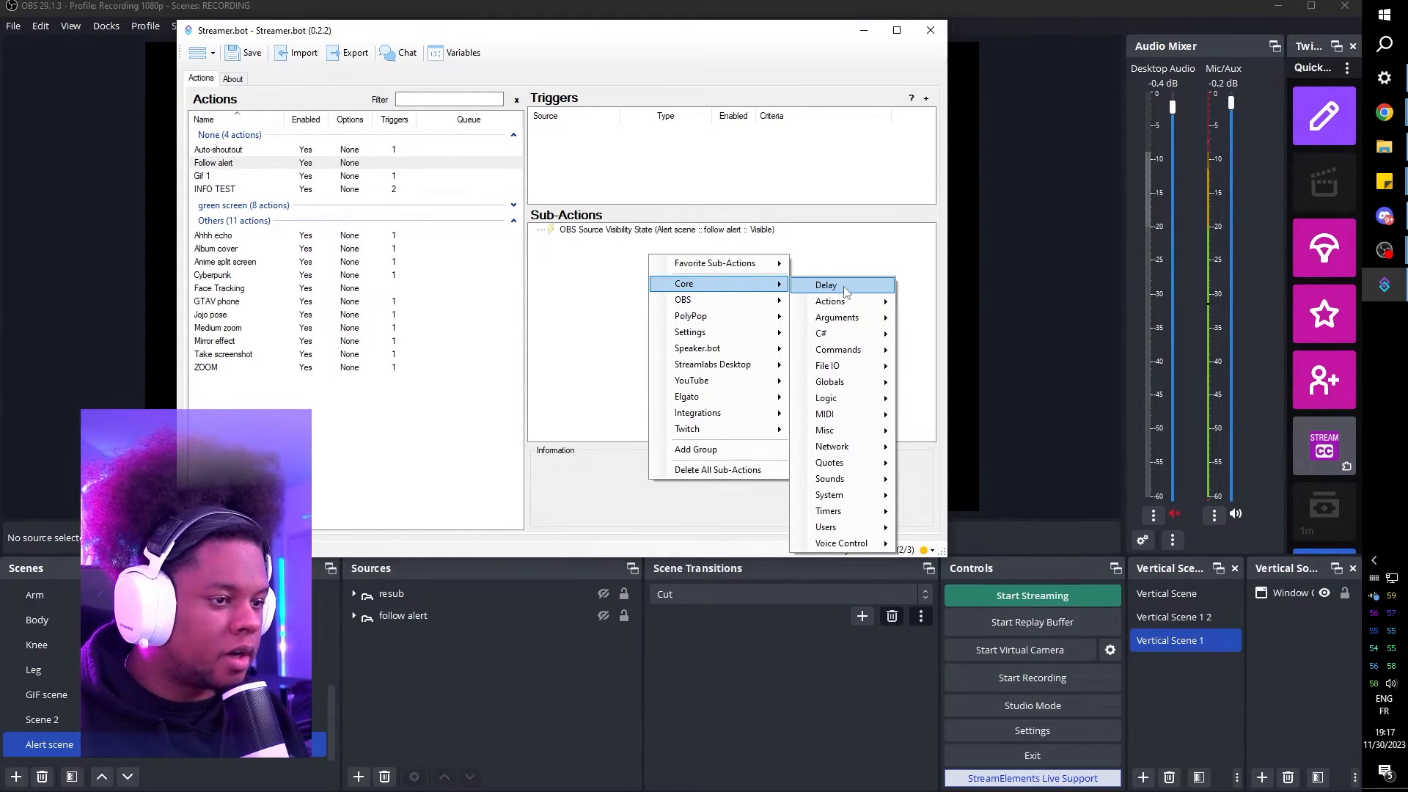
click(826, 284)
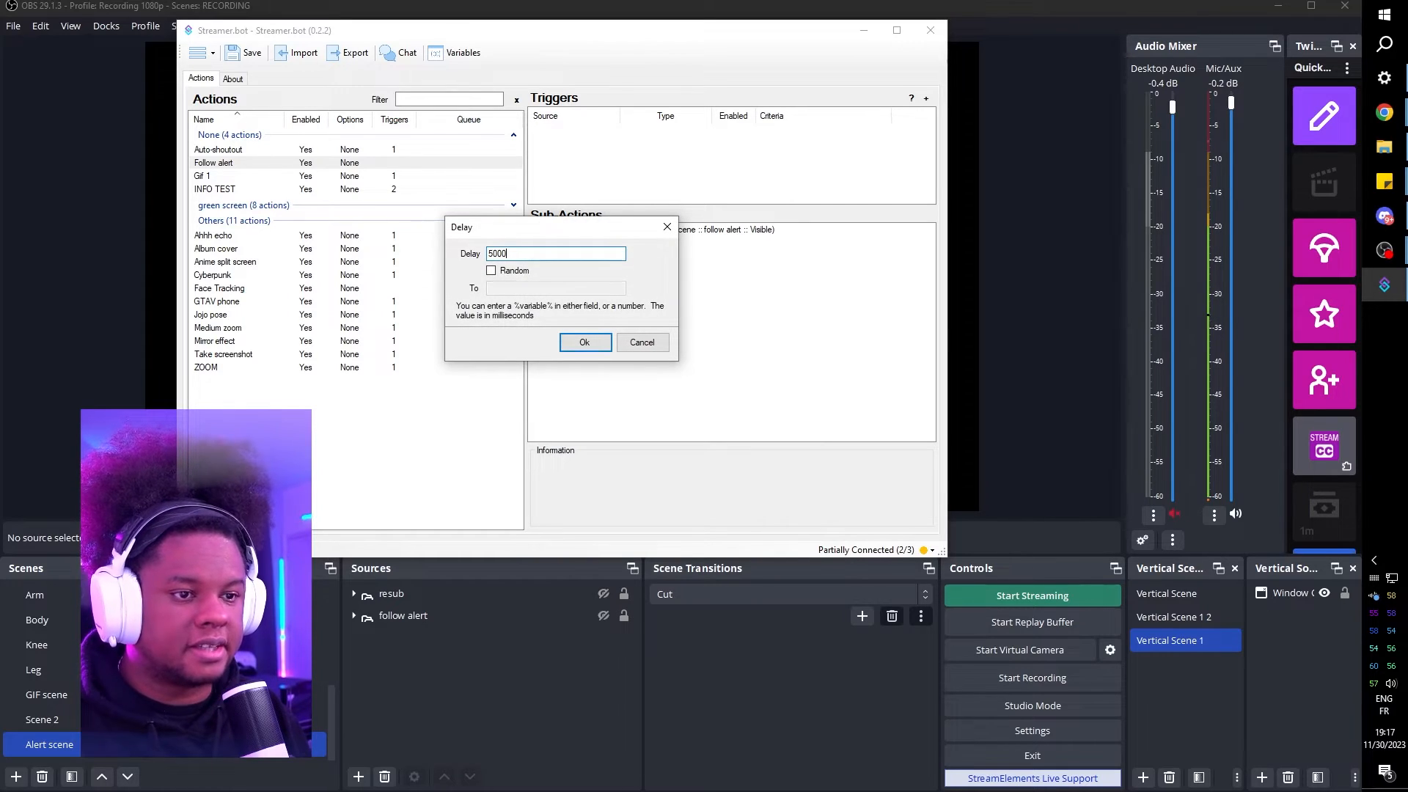
click(585, 342)
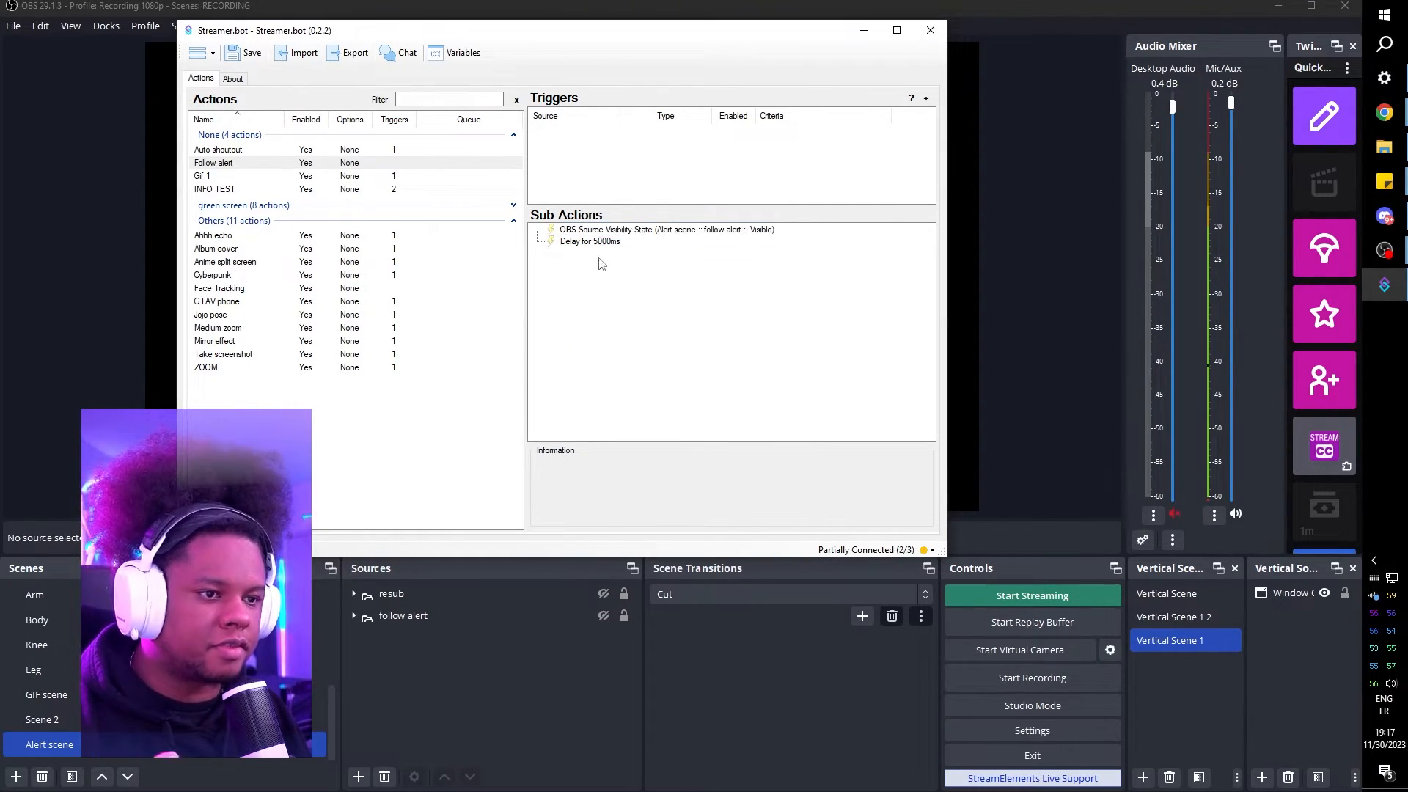
- Duplicate the visibility sub-action and set the copy's State to Hidden as the final step
right_click(664, 229)
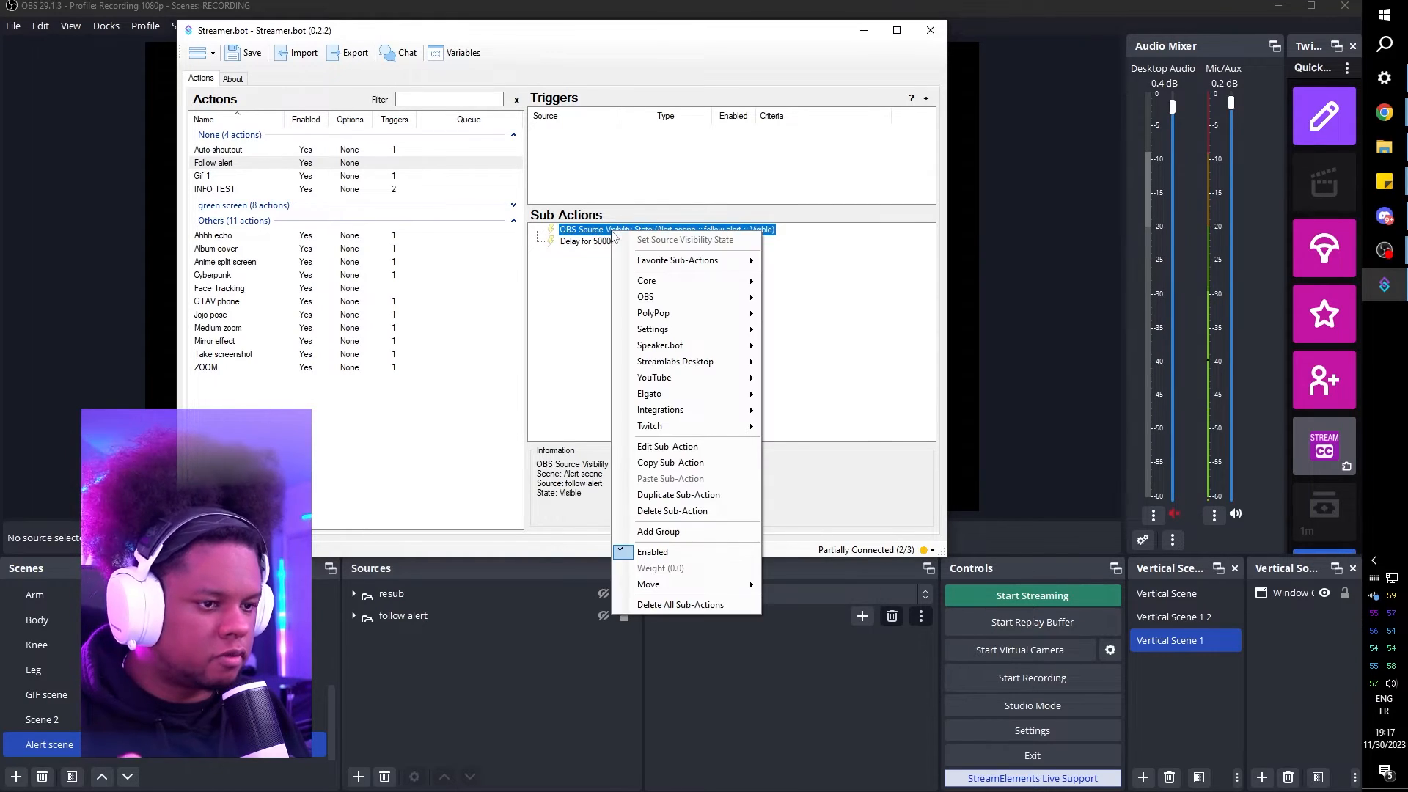
click(677, 494)
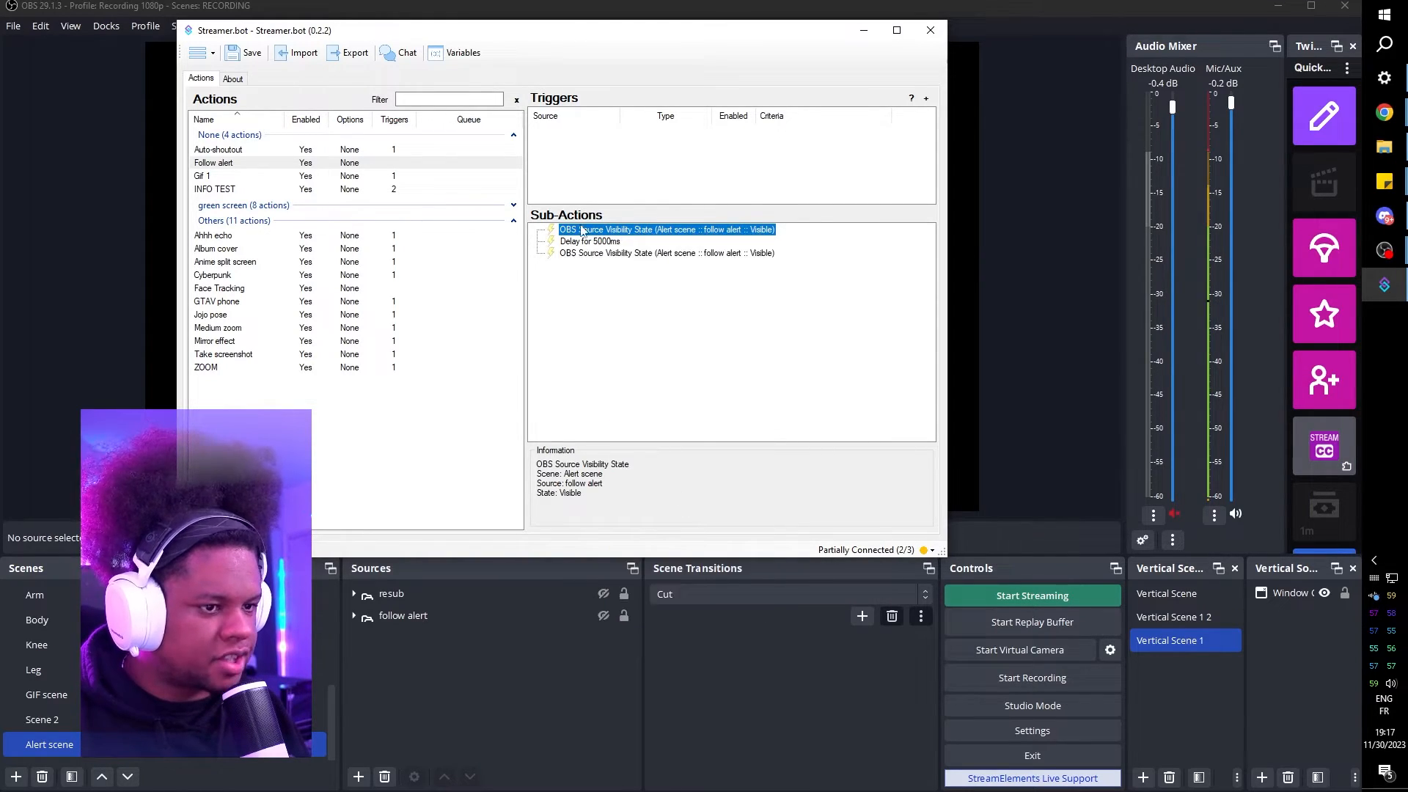
double_click(666, 229)
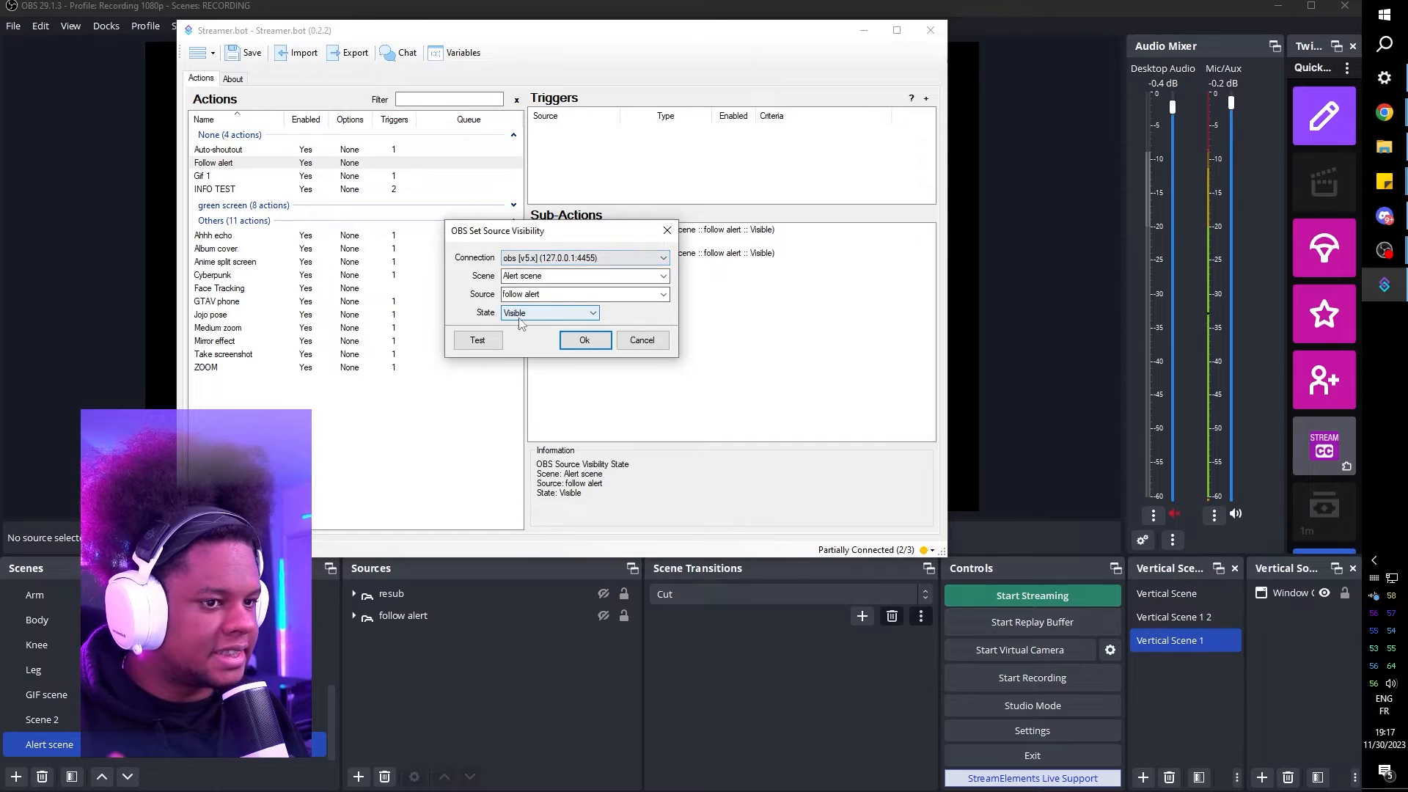
click(547, 312)
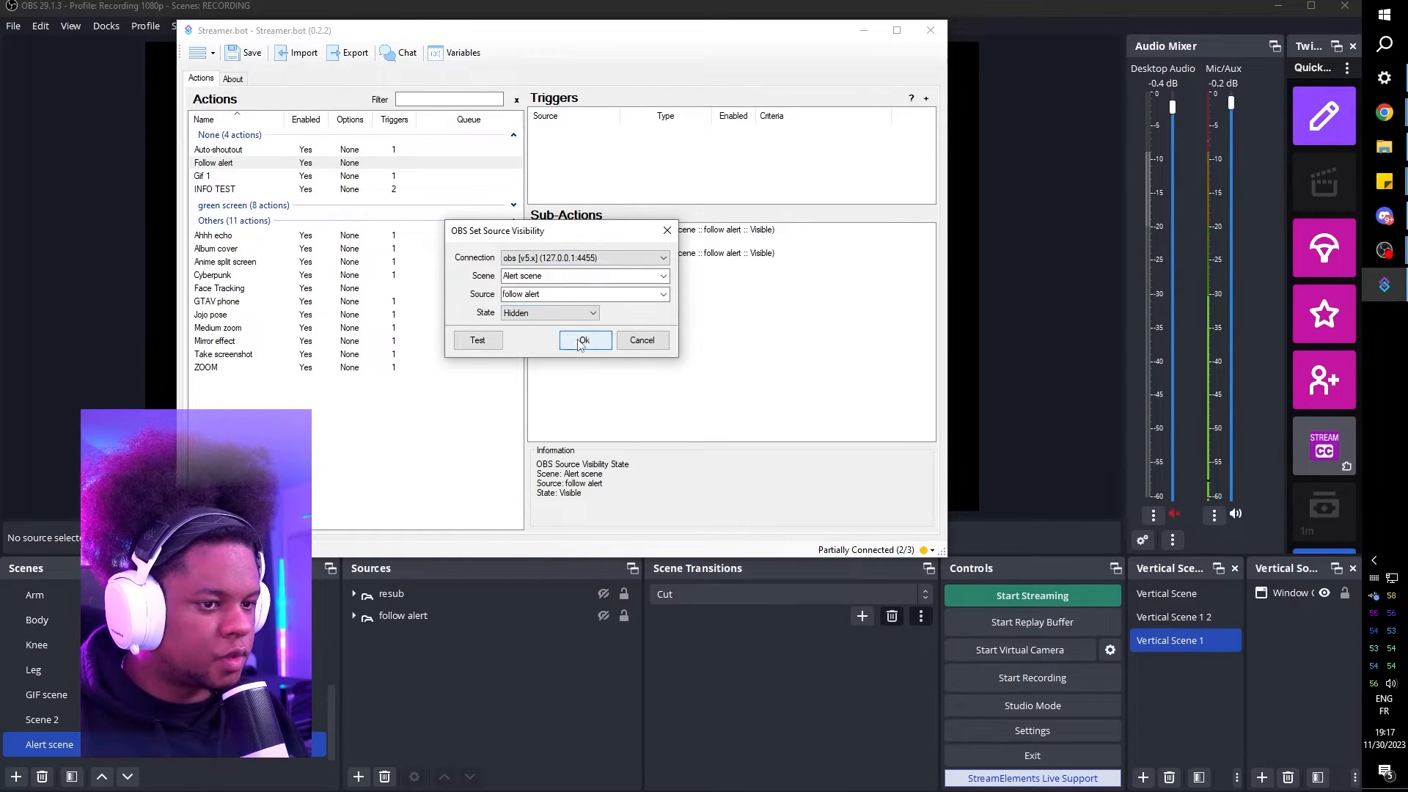
click(584, 338)
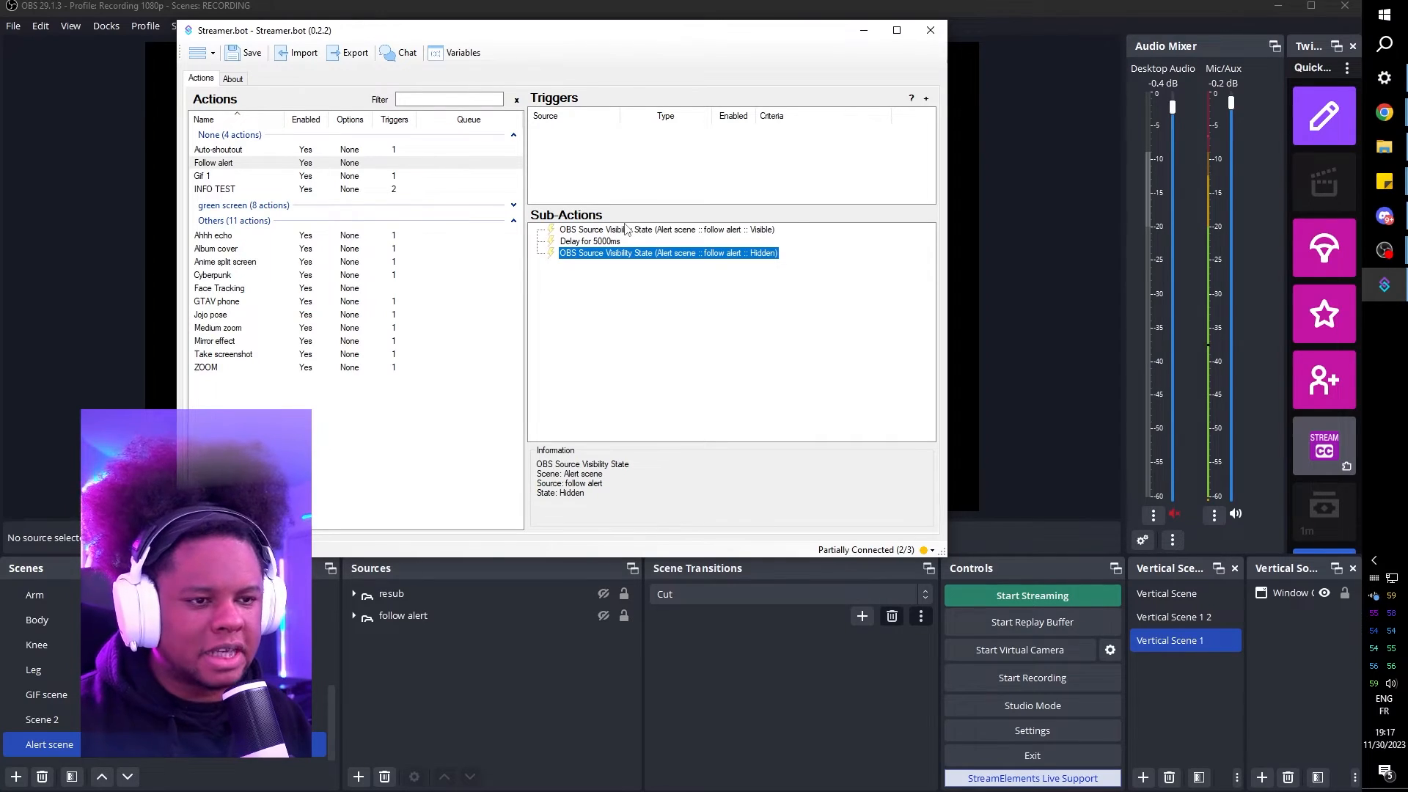
click(929, 30)
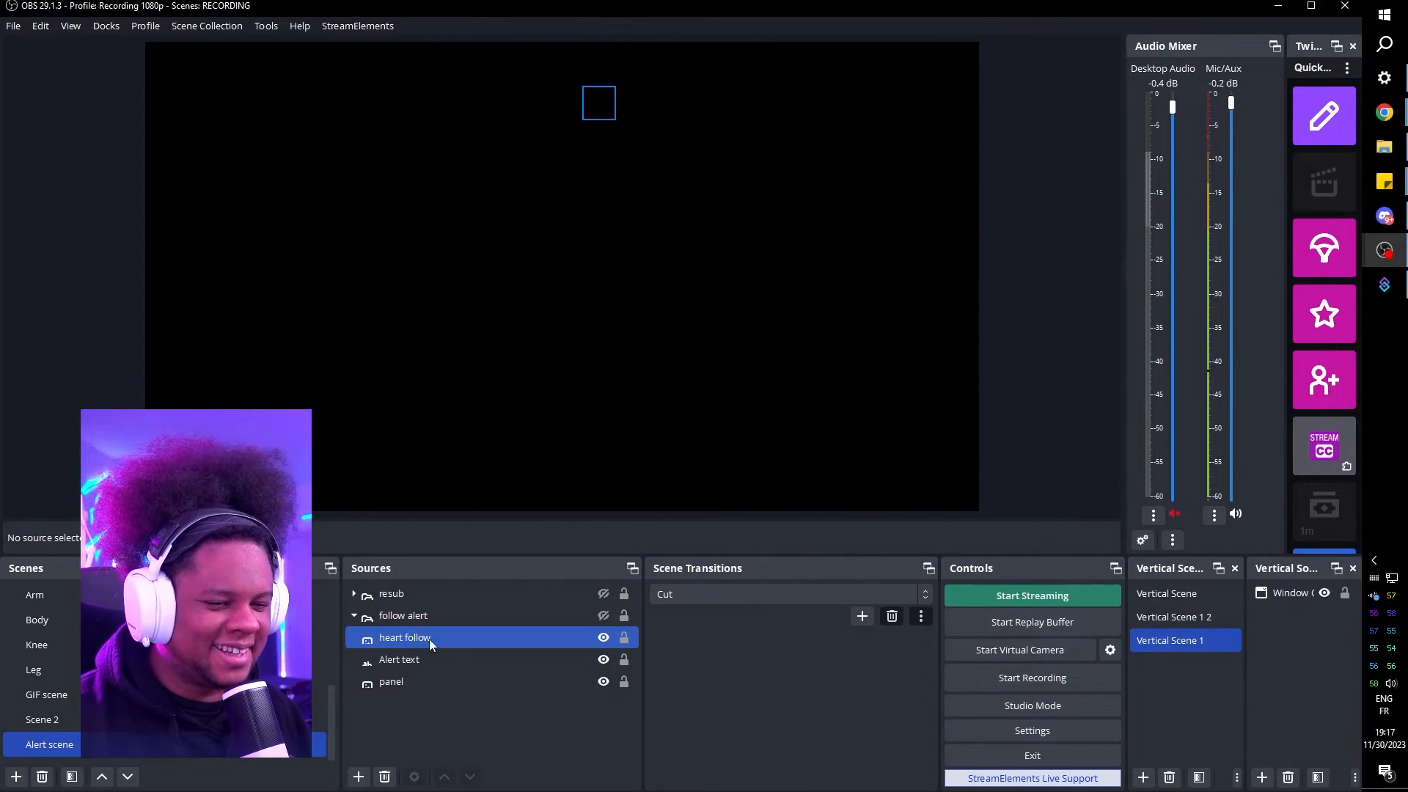
click(399, 658)
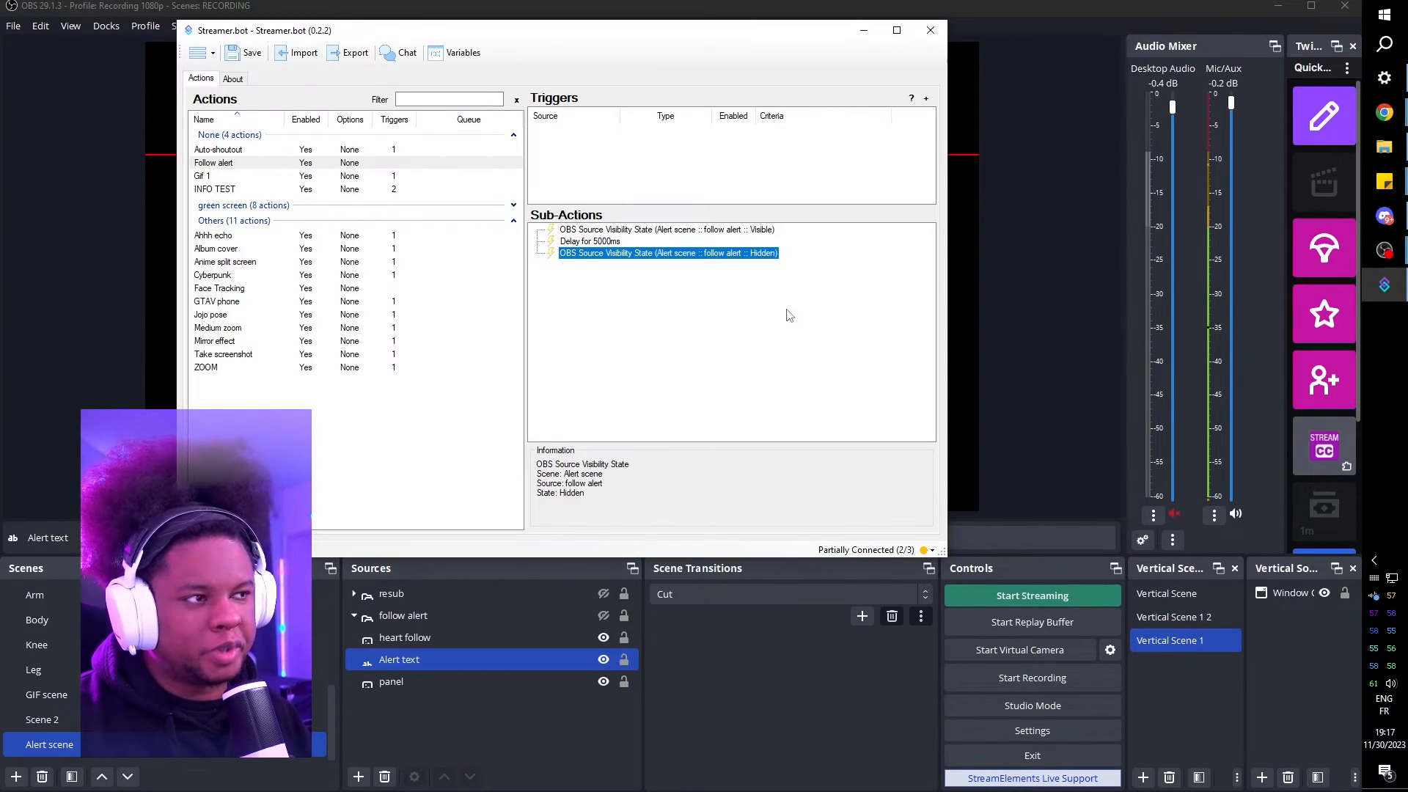
mouse_move(602, 334)
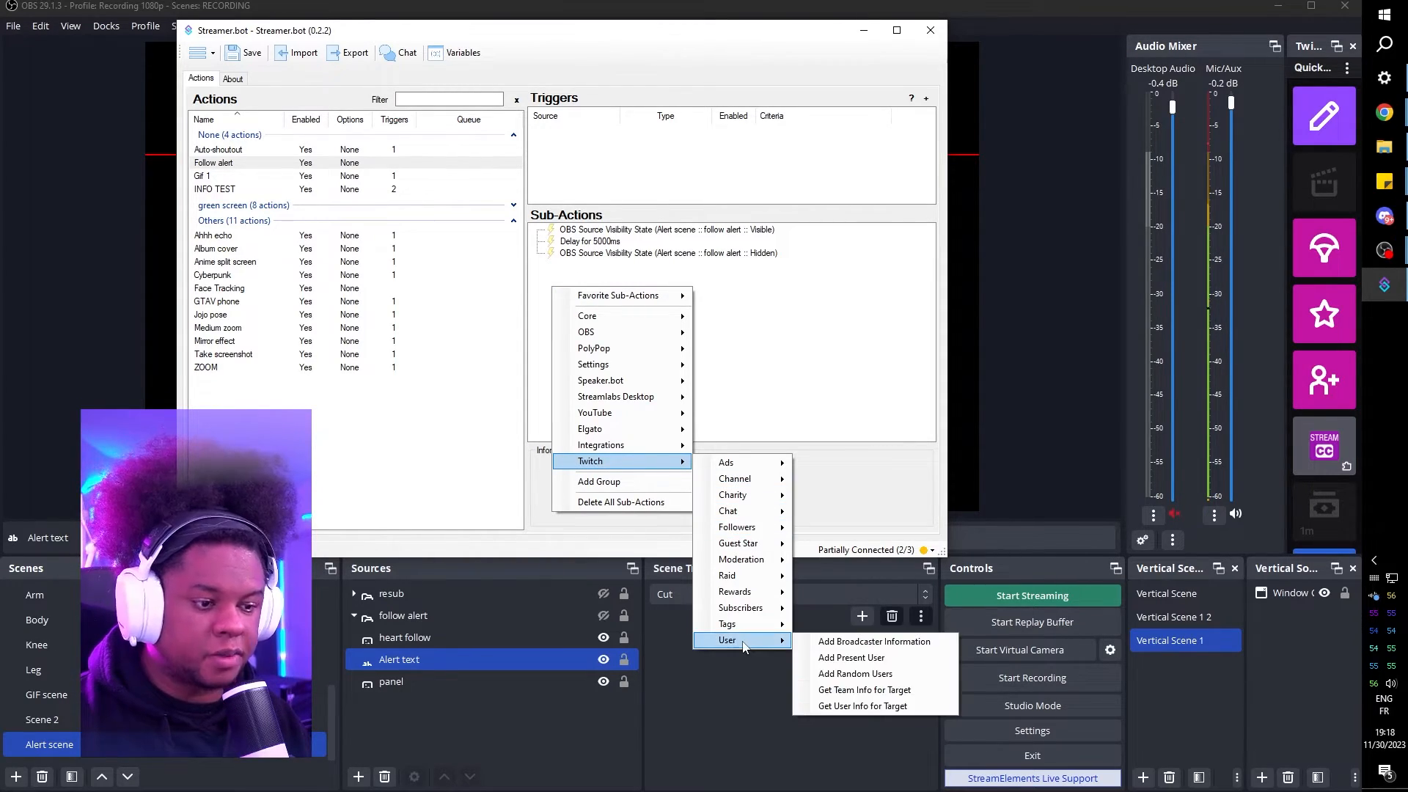
mouse_move(862, 705)
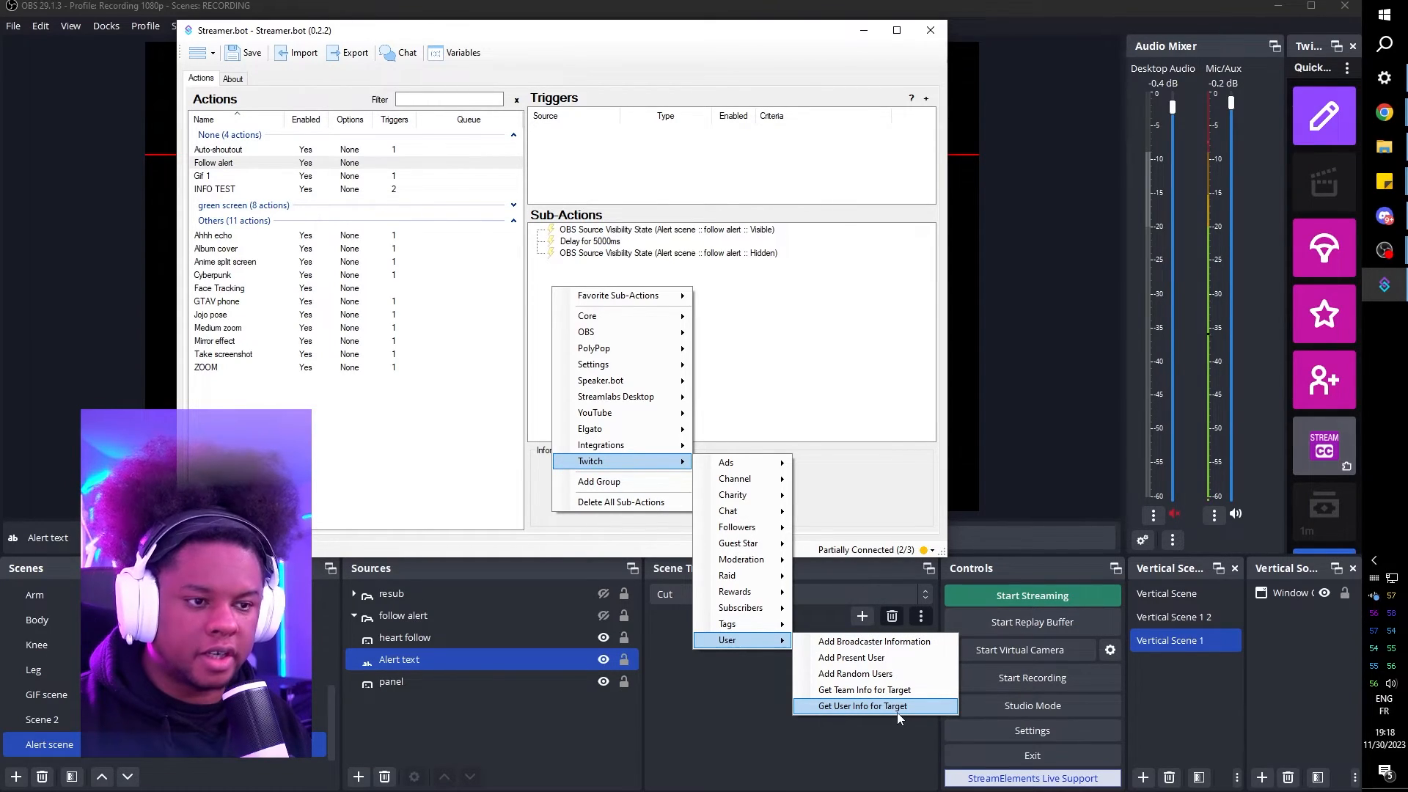
- Add a Twitch Get User Info for Target sub-action with Source Type User
click(871, 705)
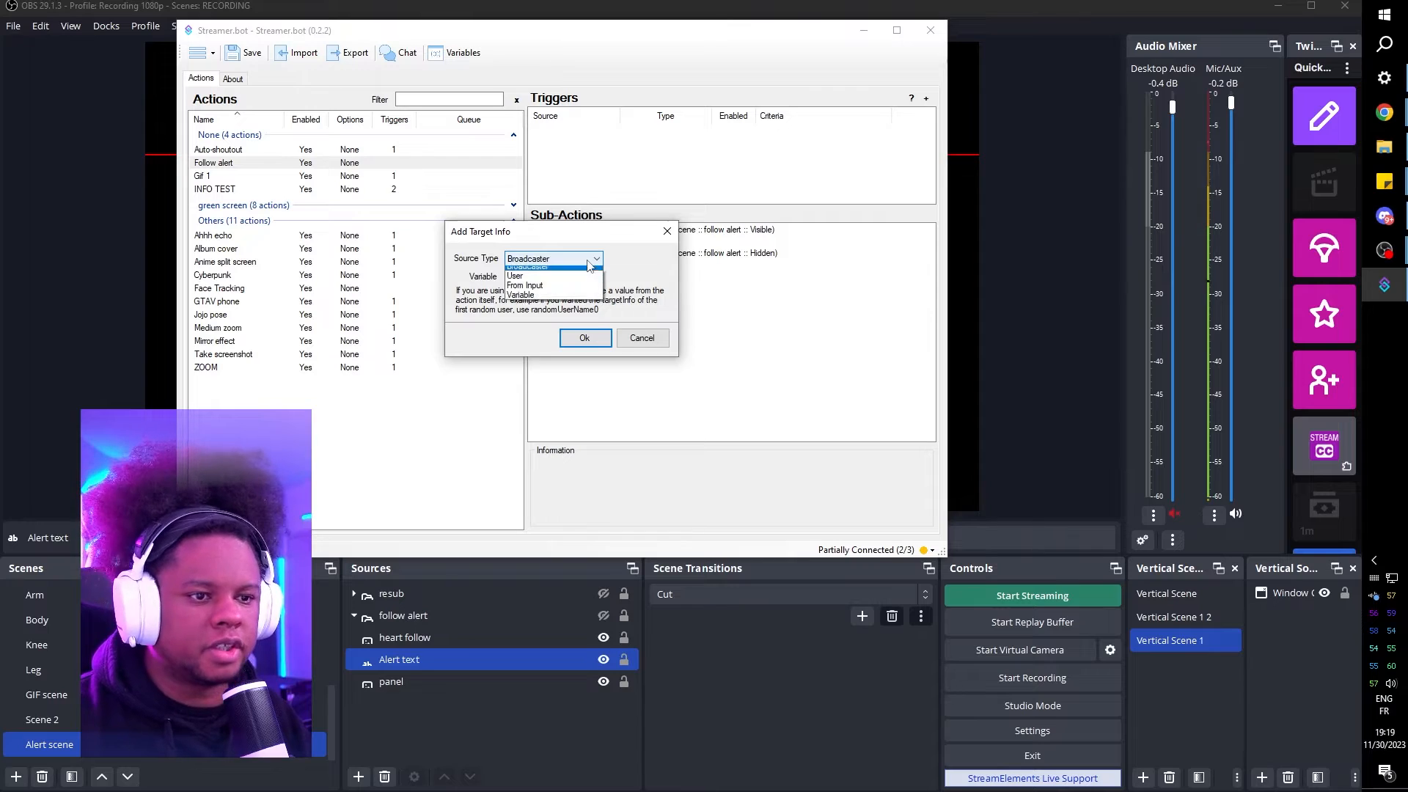
click(515, 276)
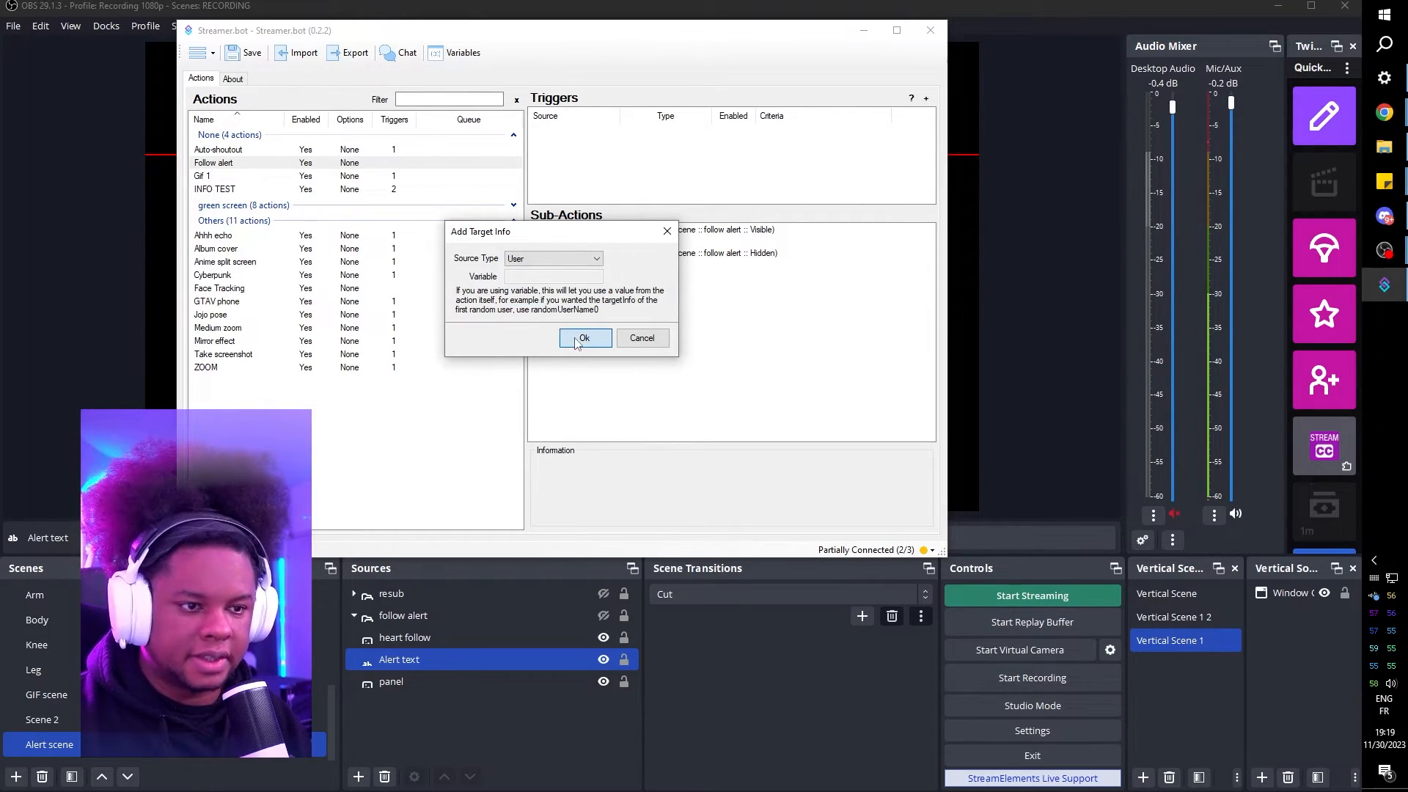
click(584, 337)
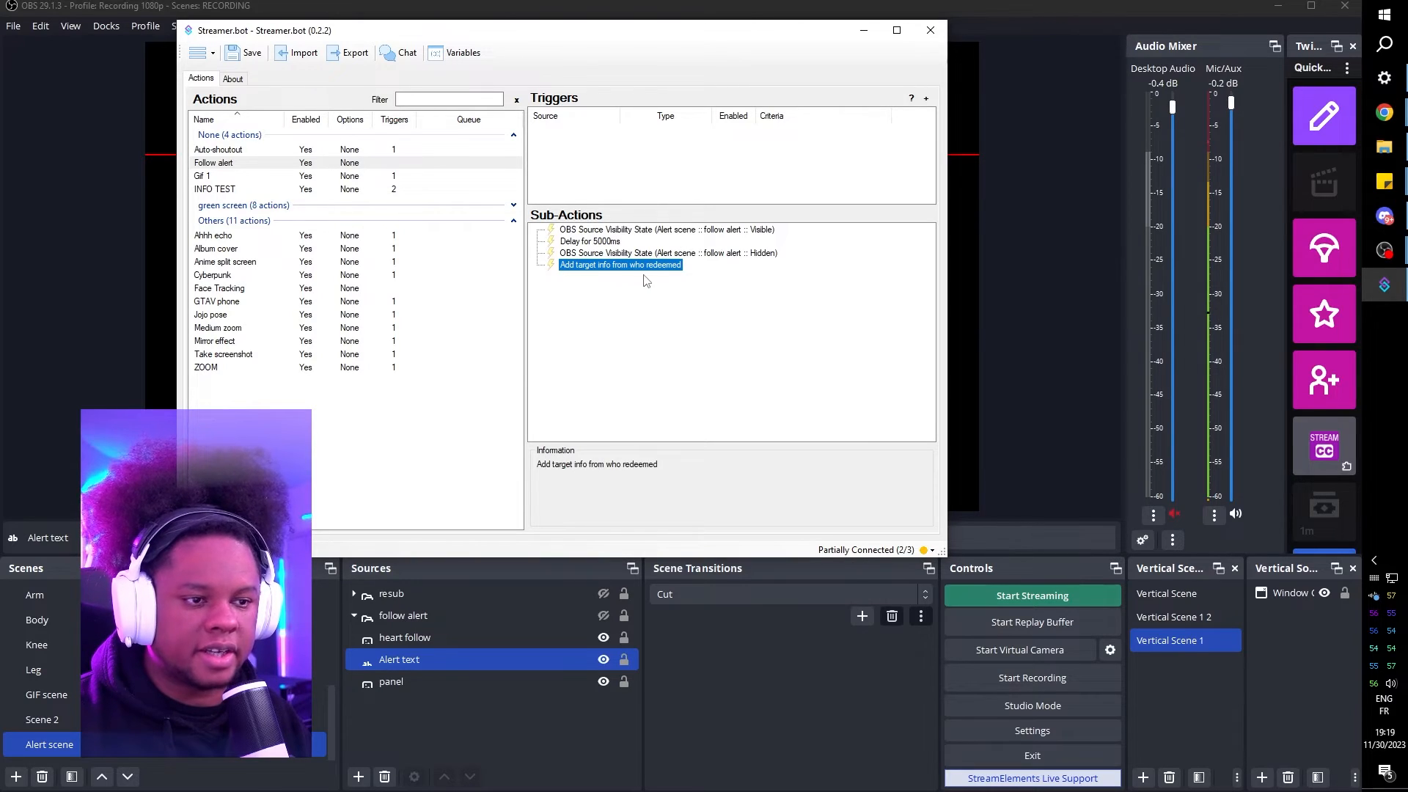
right_click(619, 265)
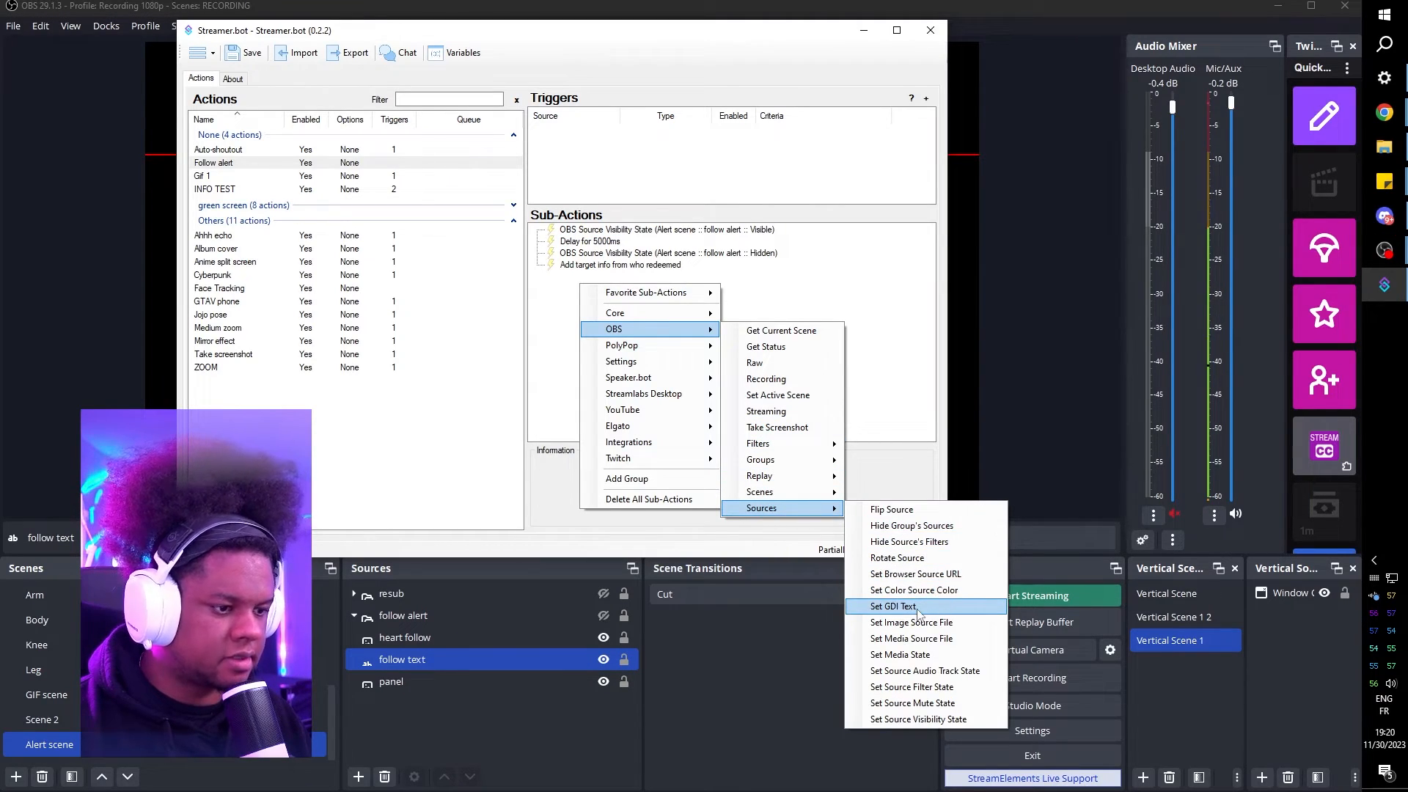
- Add an OBS Set GDI Text sub-action writing %targetUser% into Alert scene's 'follow text' source
click(891, 606)
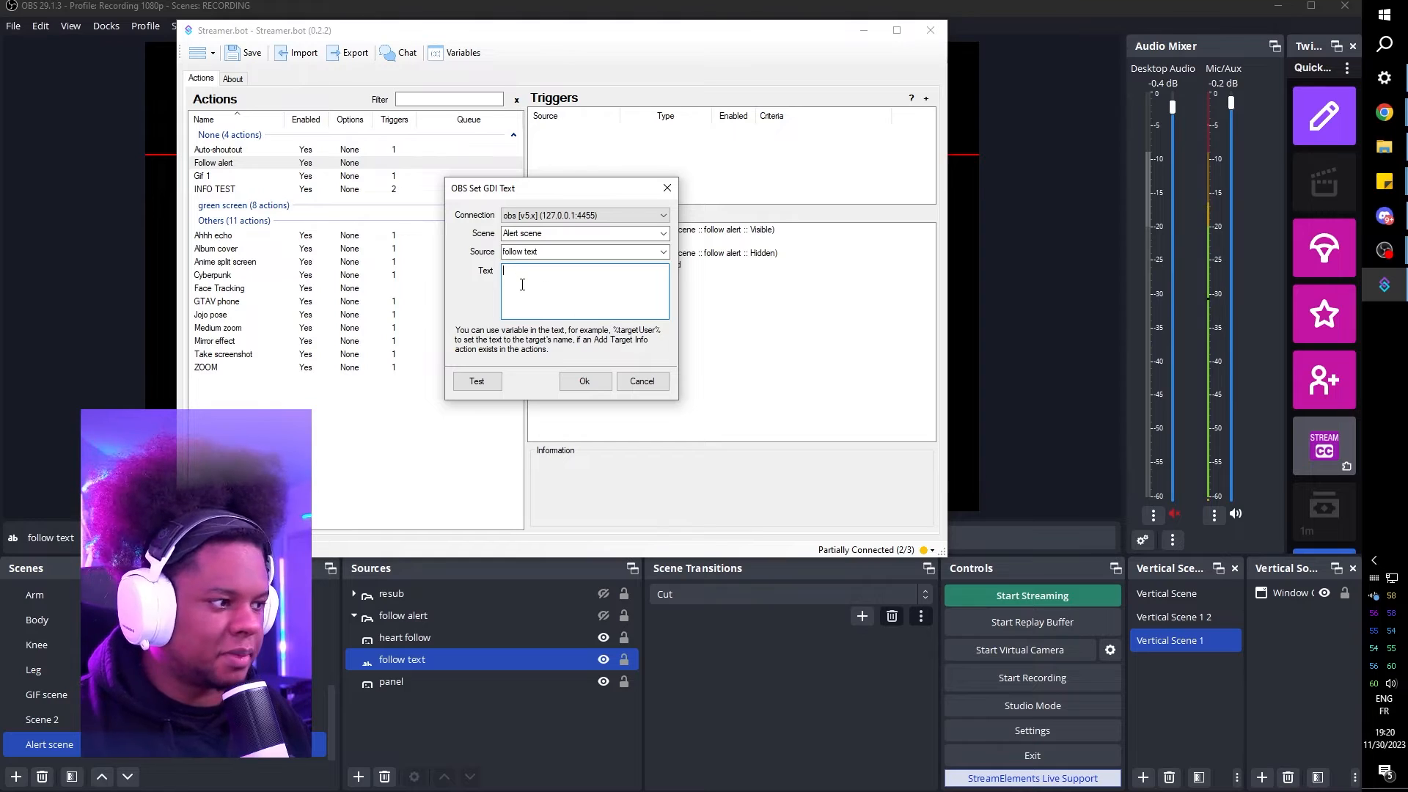
text(%)
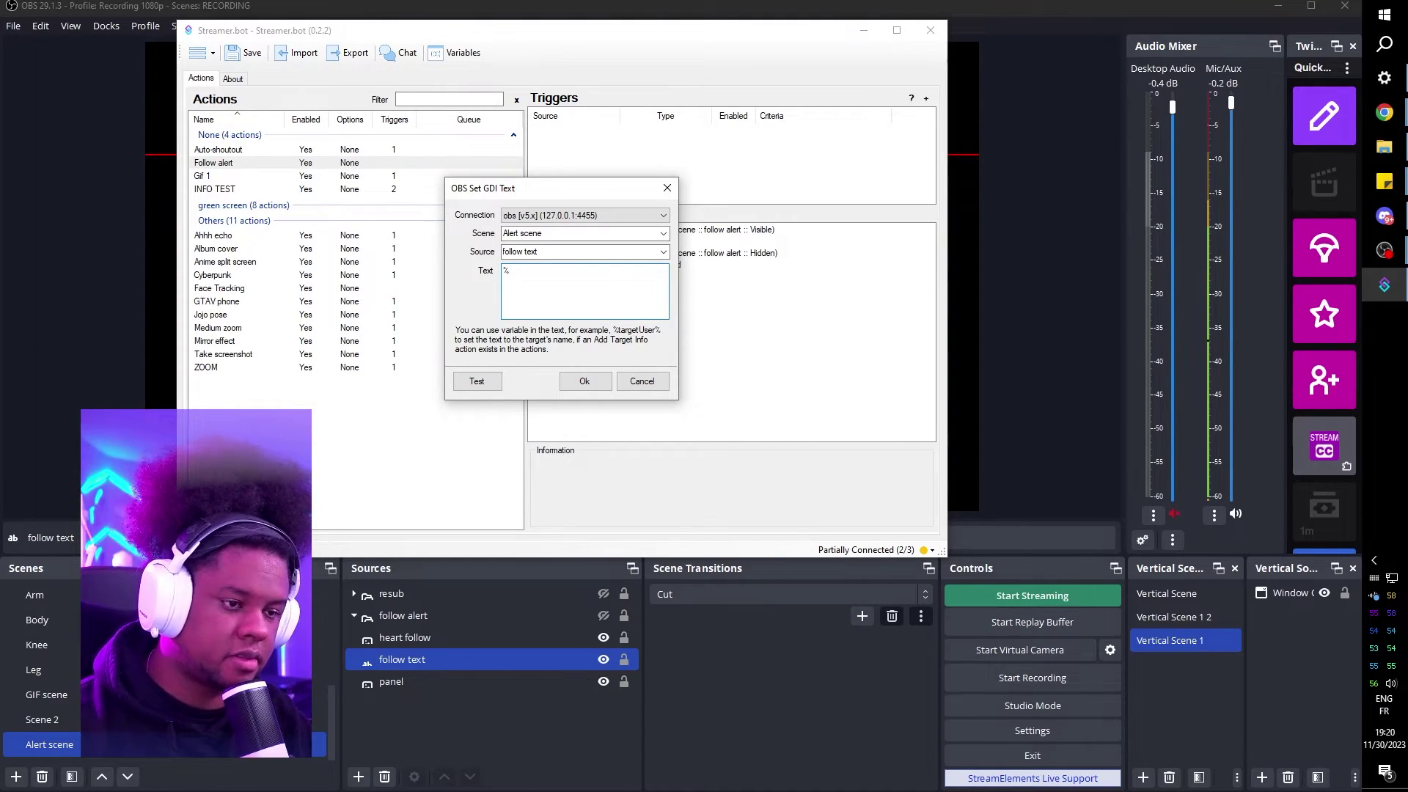
text(targetU)
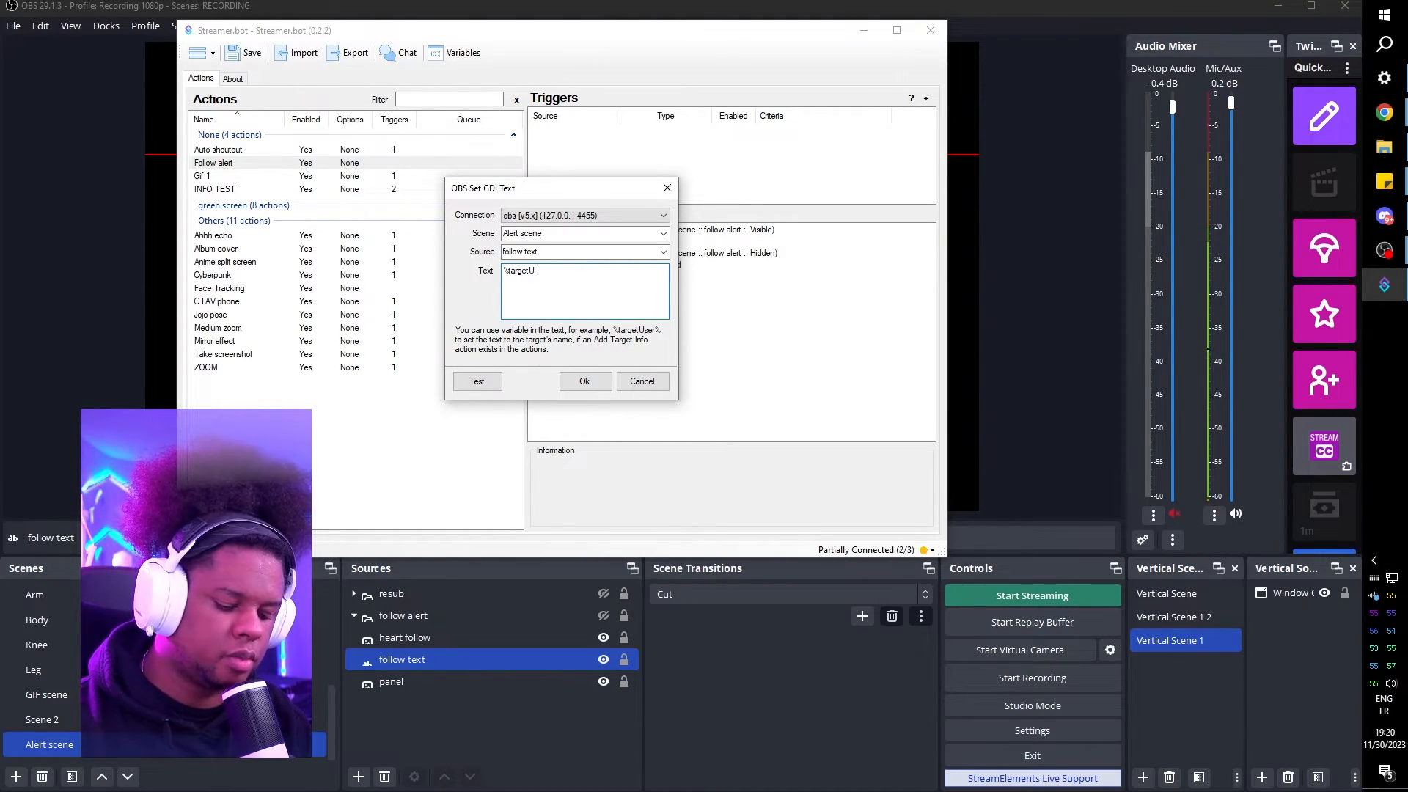
text(ser)
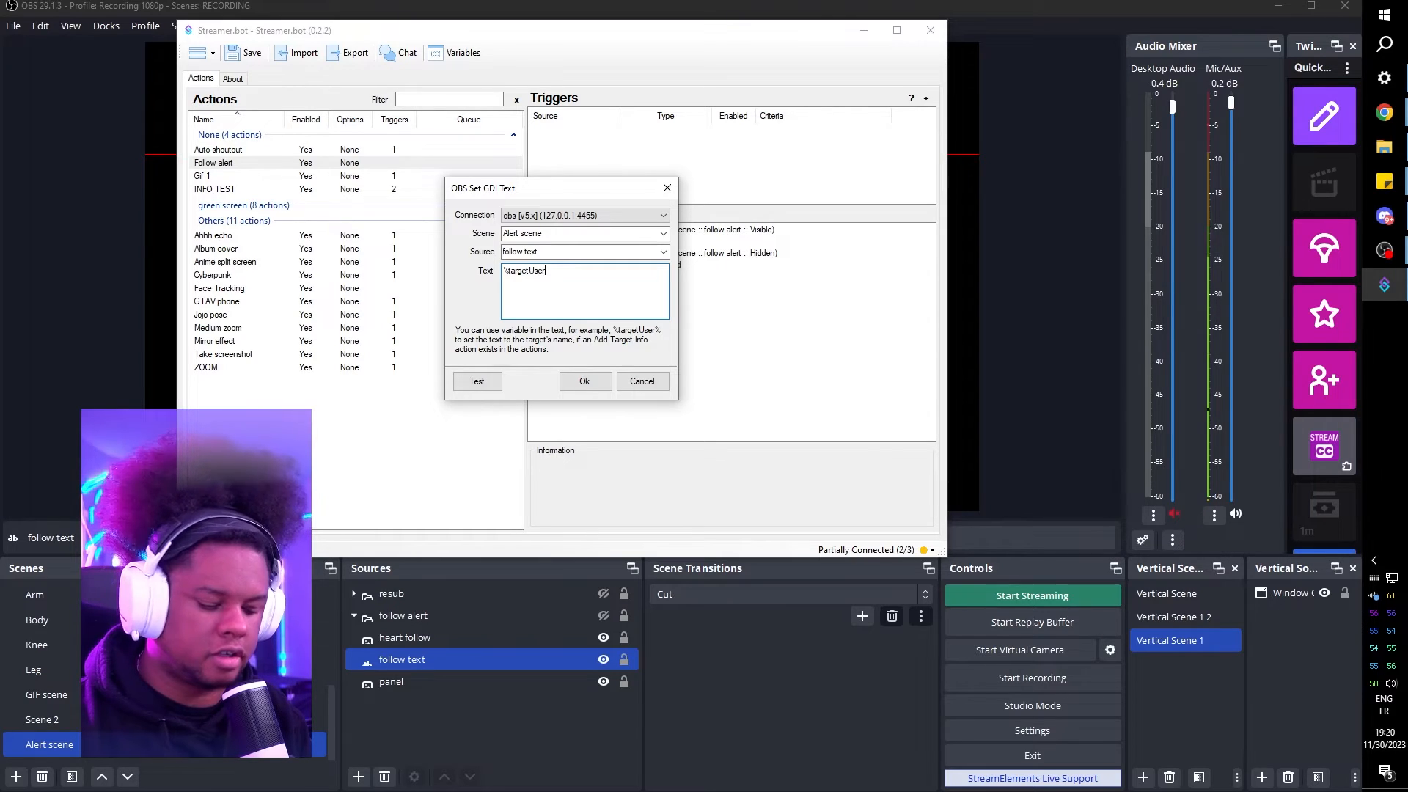
text(% is now)
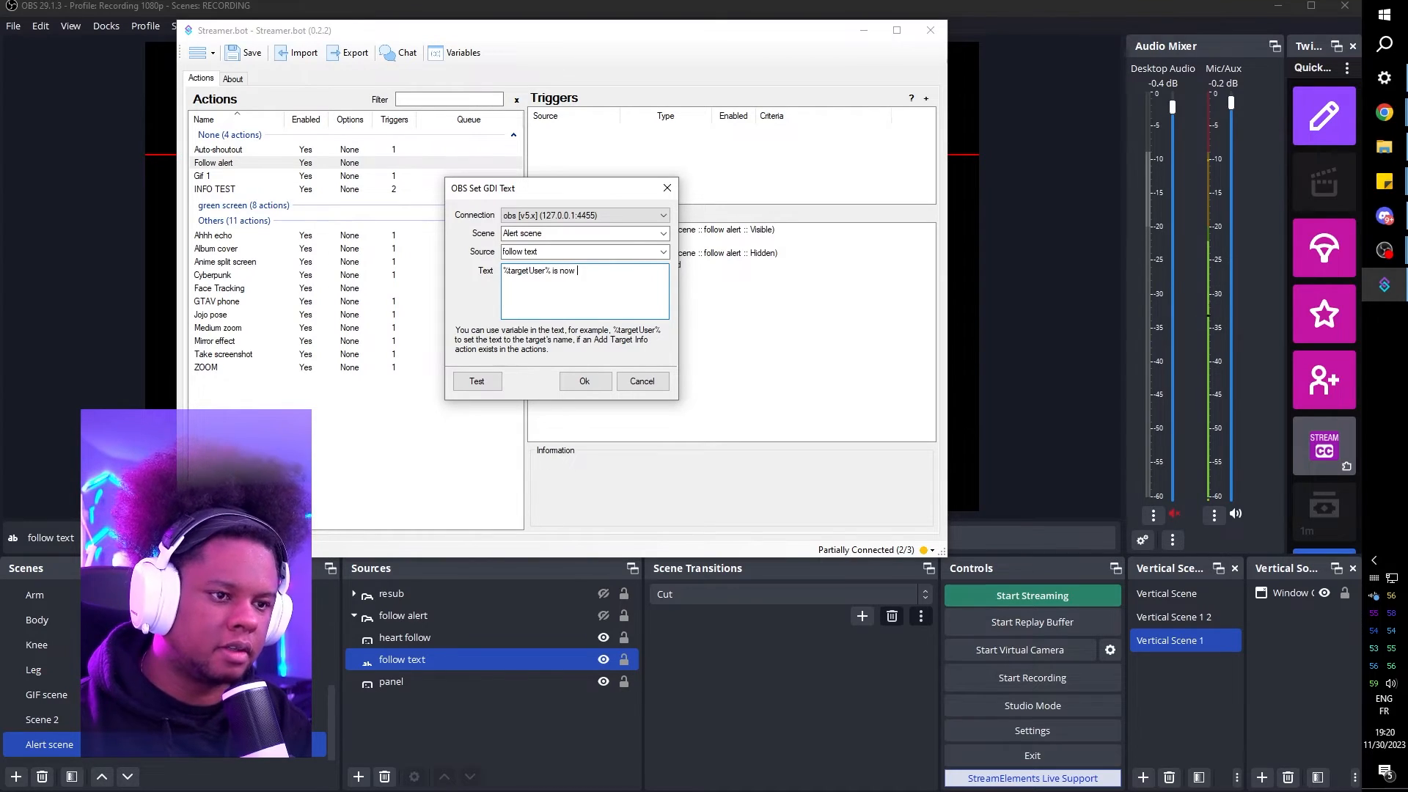
text(following)
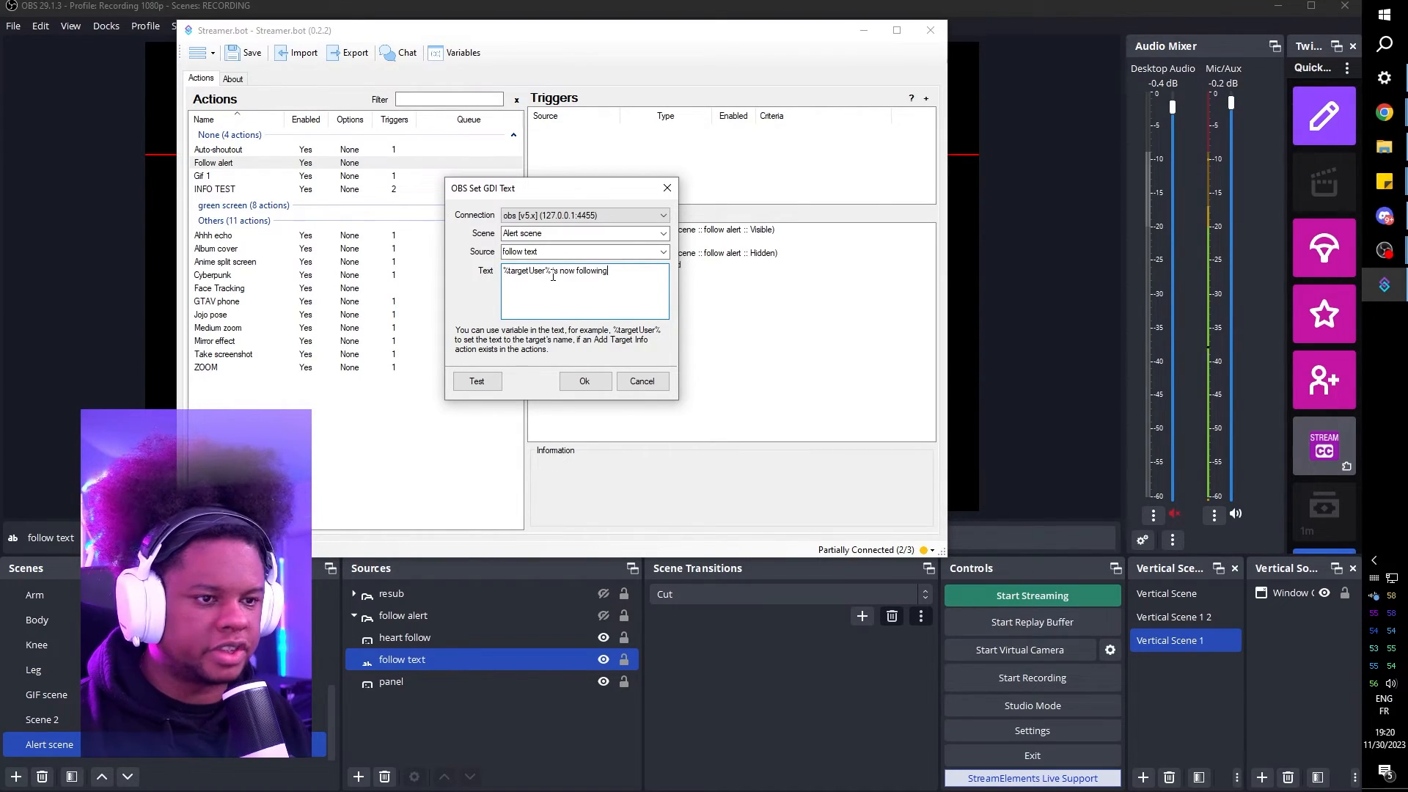
key(backspace)
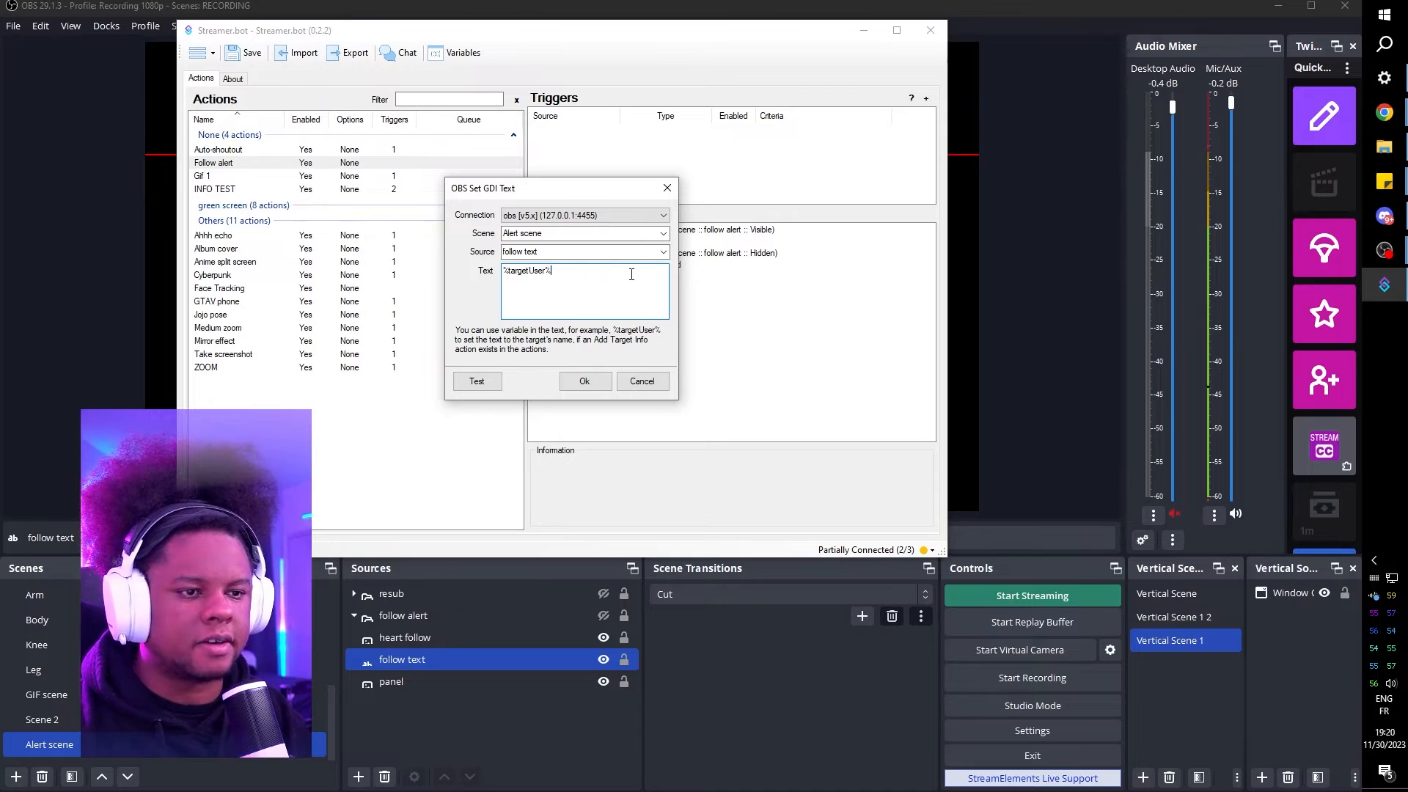
click(584, 381)
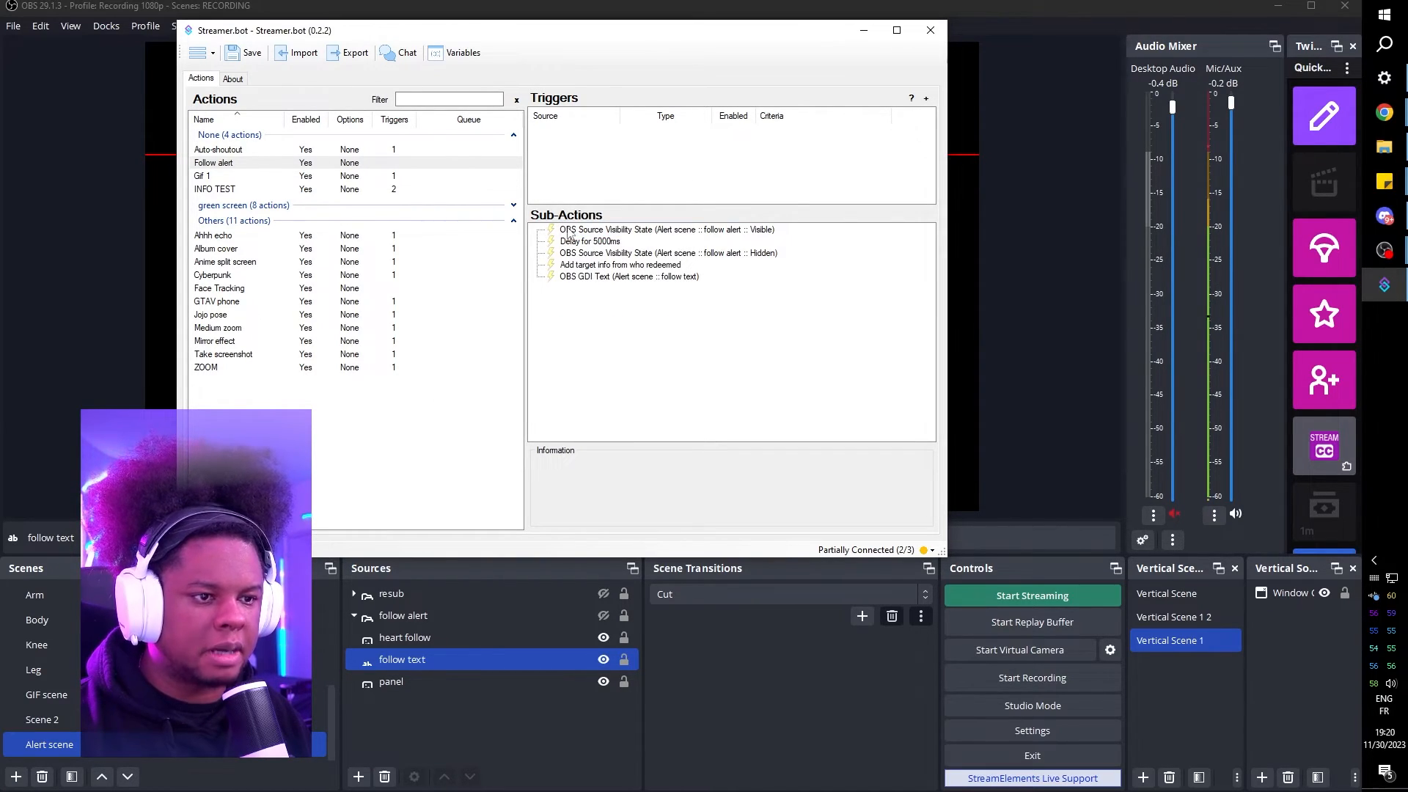
- Move the target info and GDI text steps to the top and add a Twitch Follow trigger
click(619, 264)
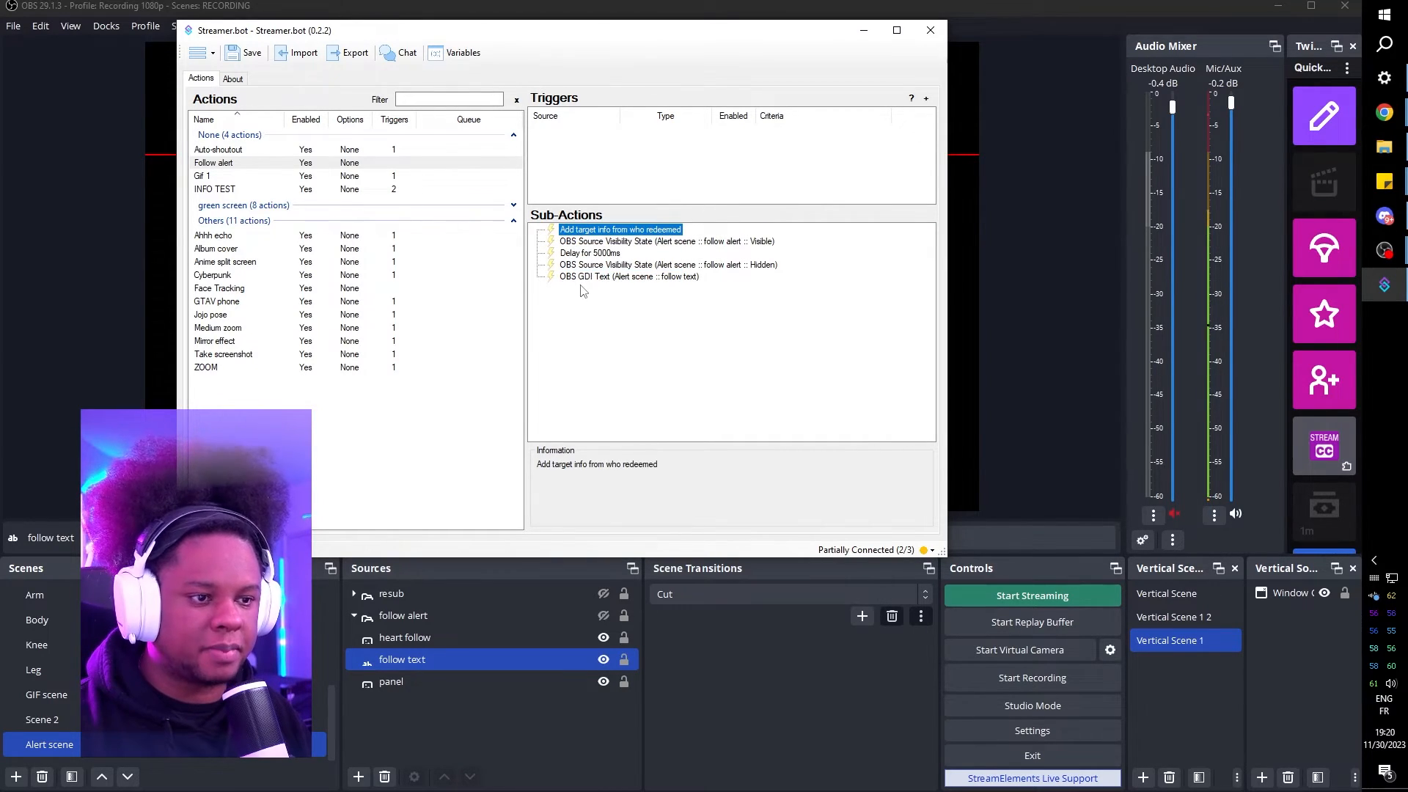
click(629, 277)
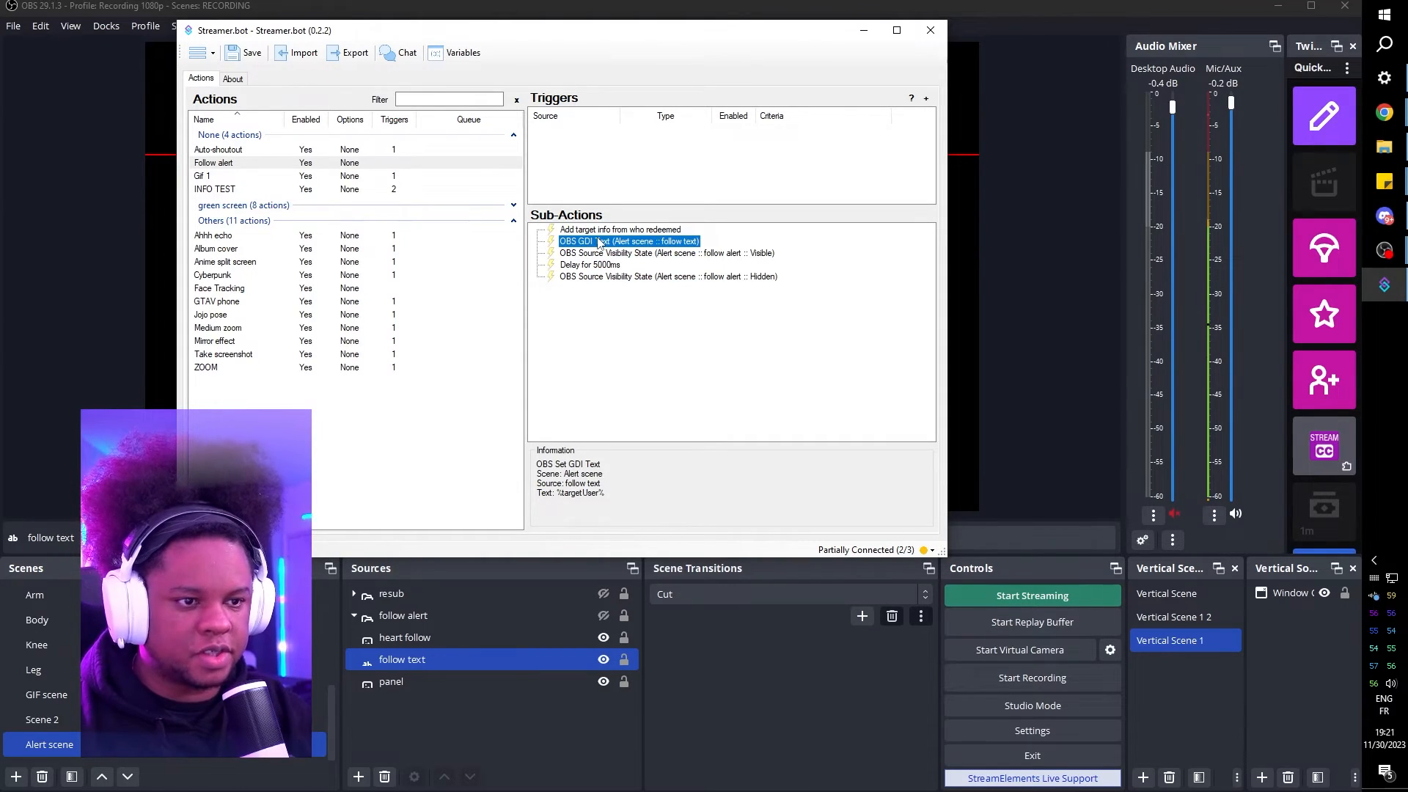
mouse_move(619, 277)
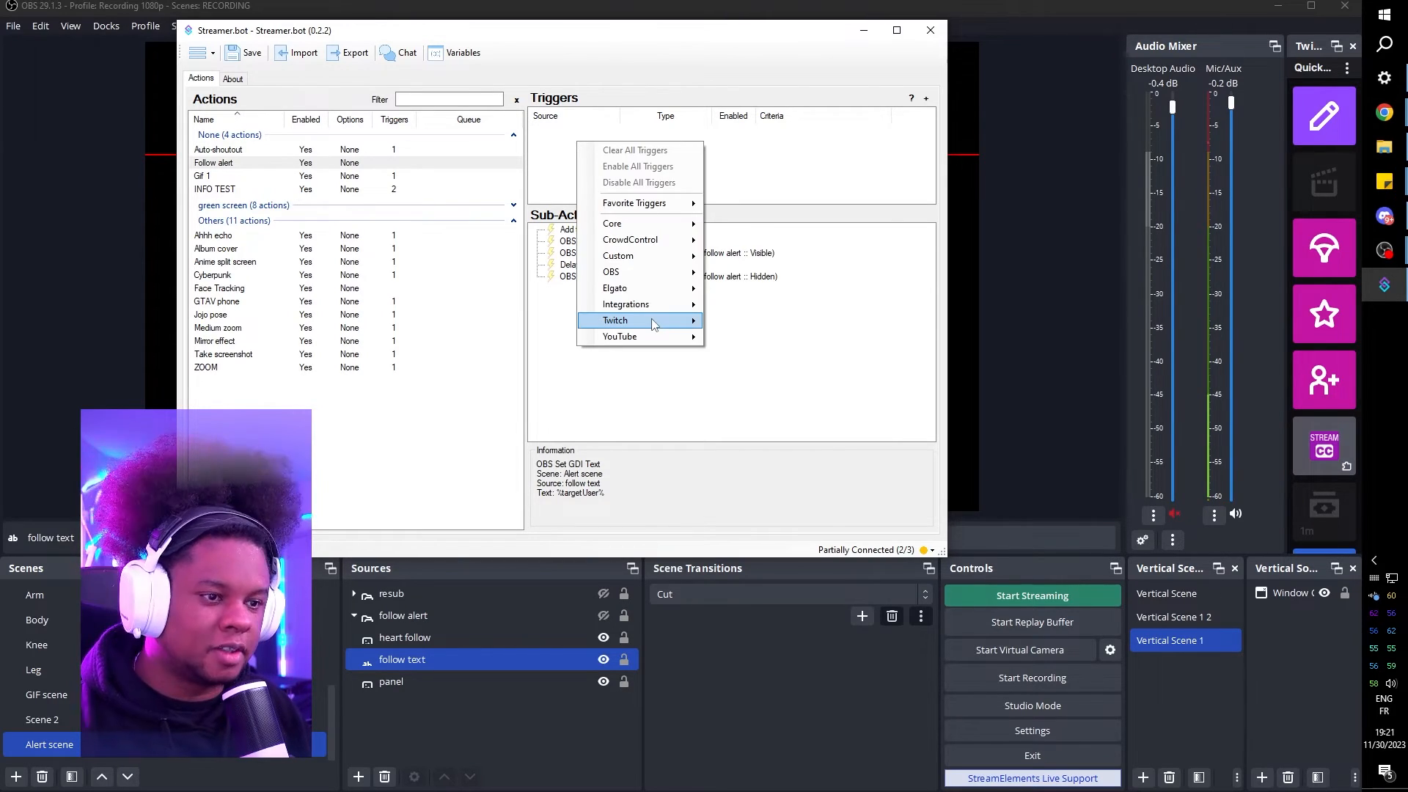
click(614, 321)
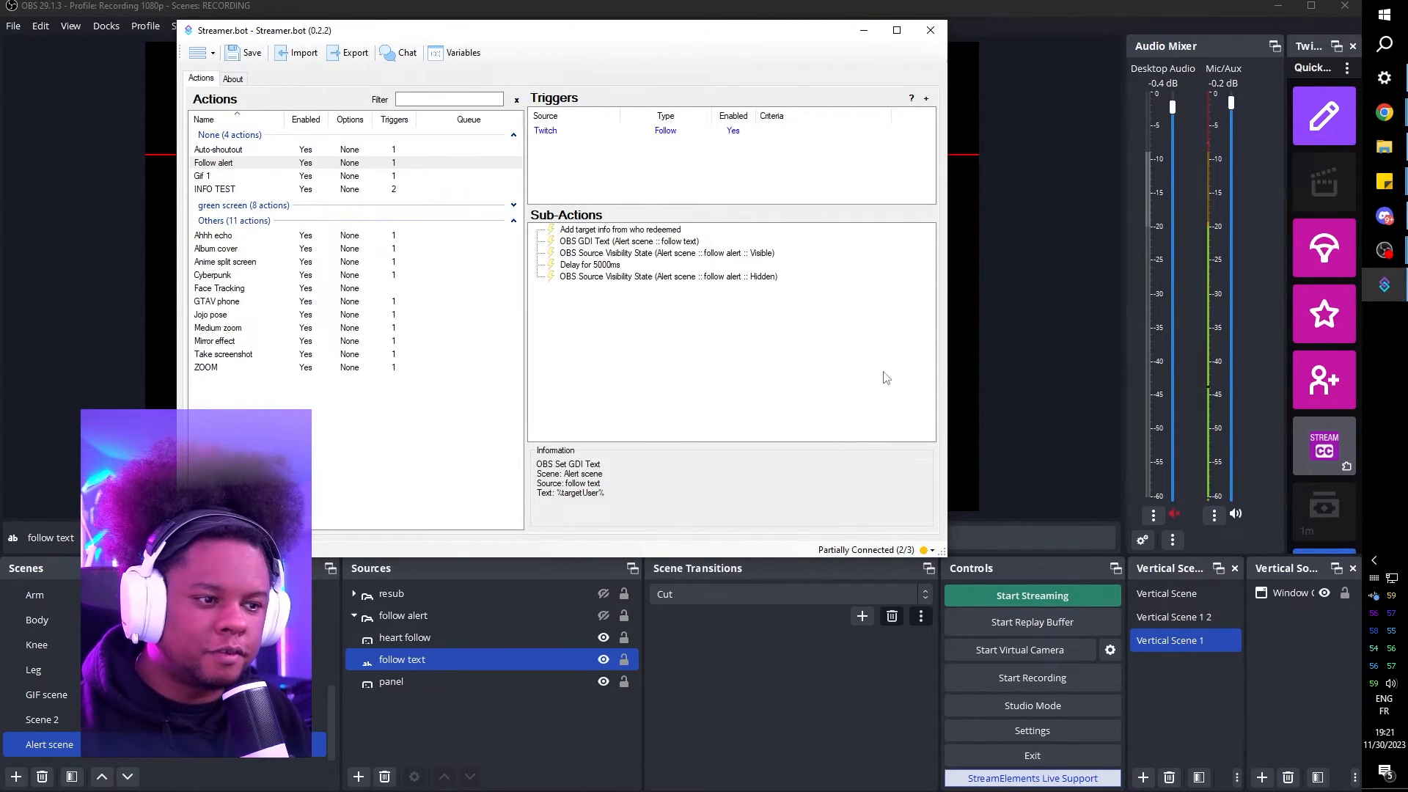
mouse_move(499, 36)
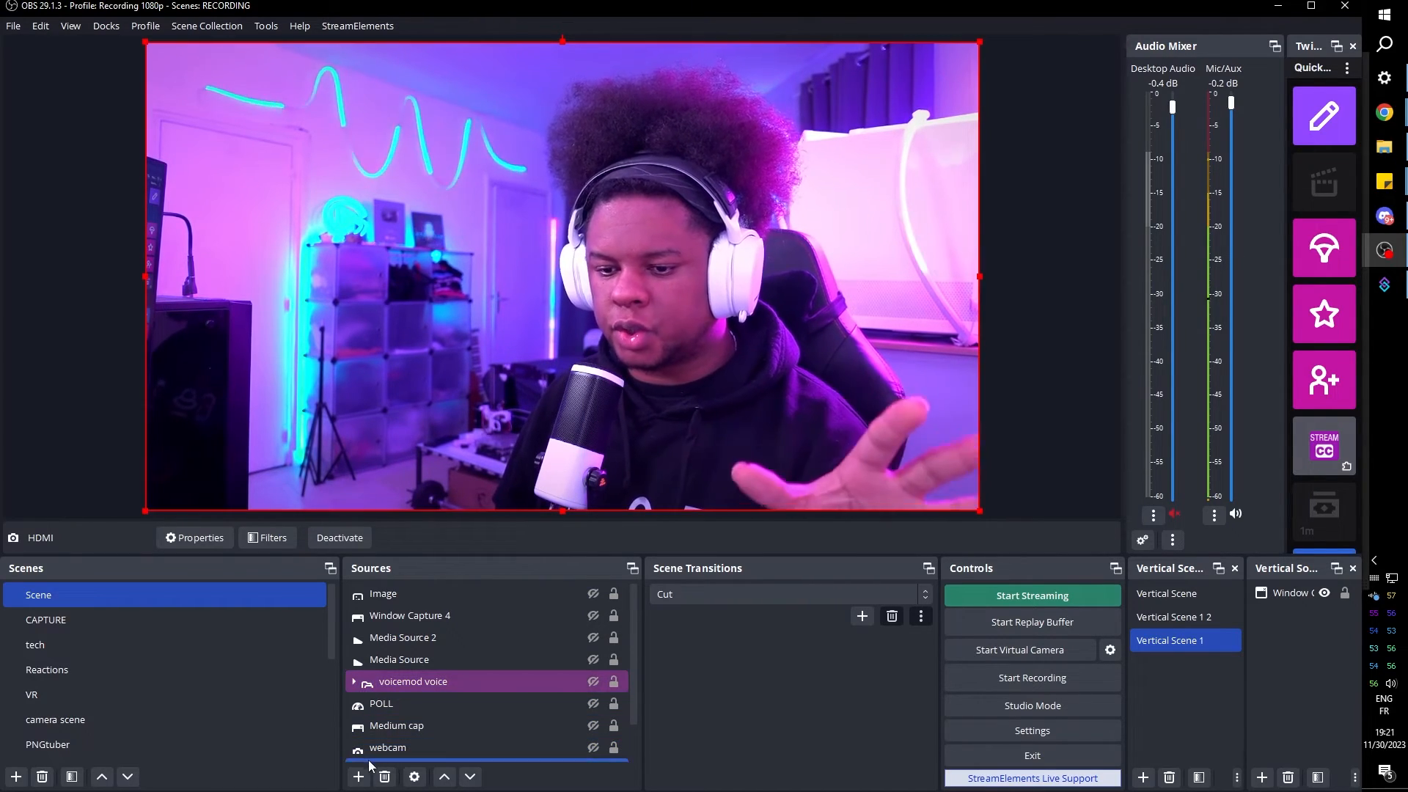
- Add the existing Alert scene as a Scene source inside the main Scene
click(358, 777)
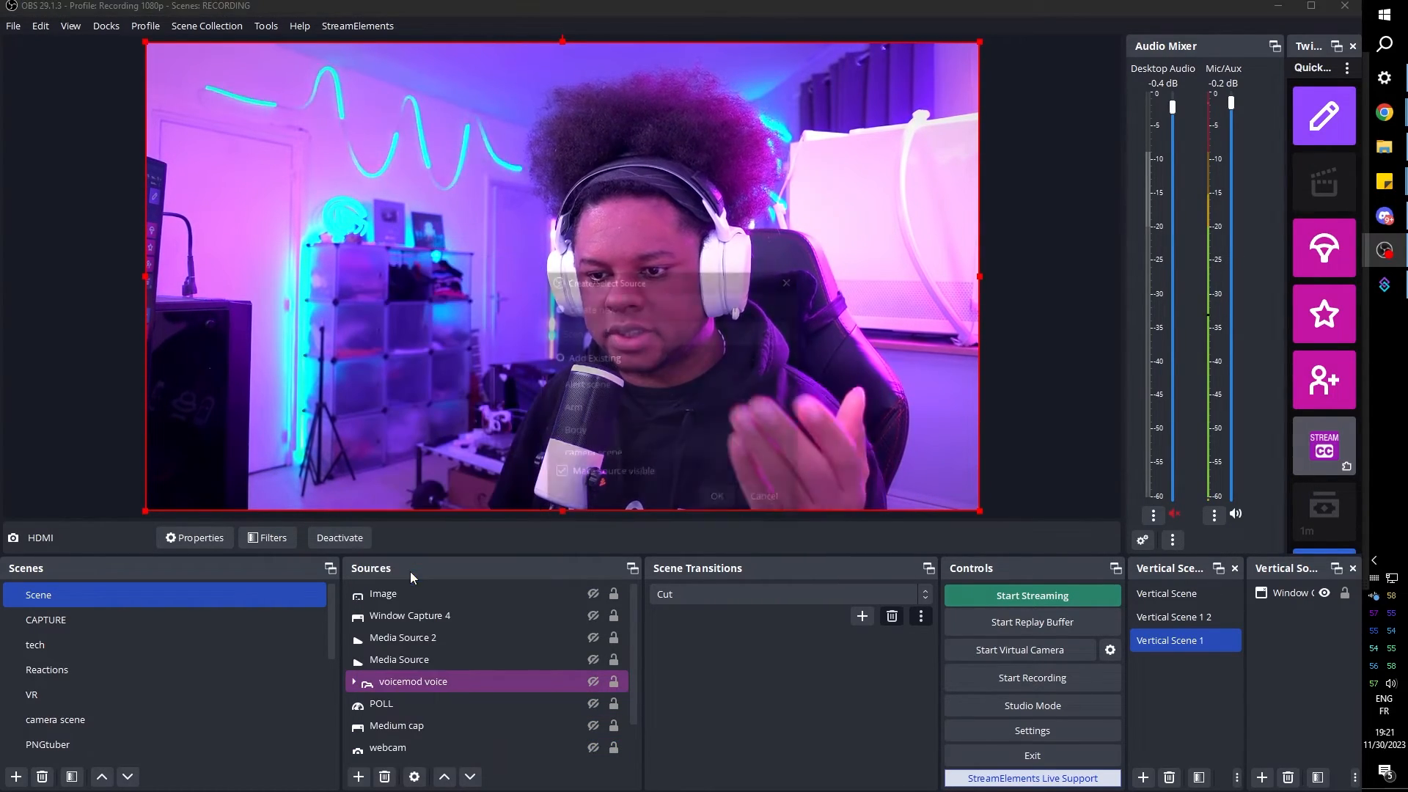
click(558, 357)
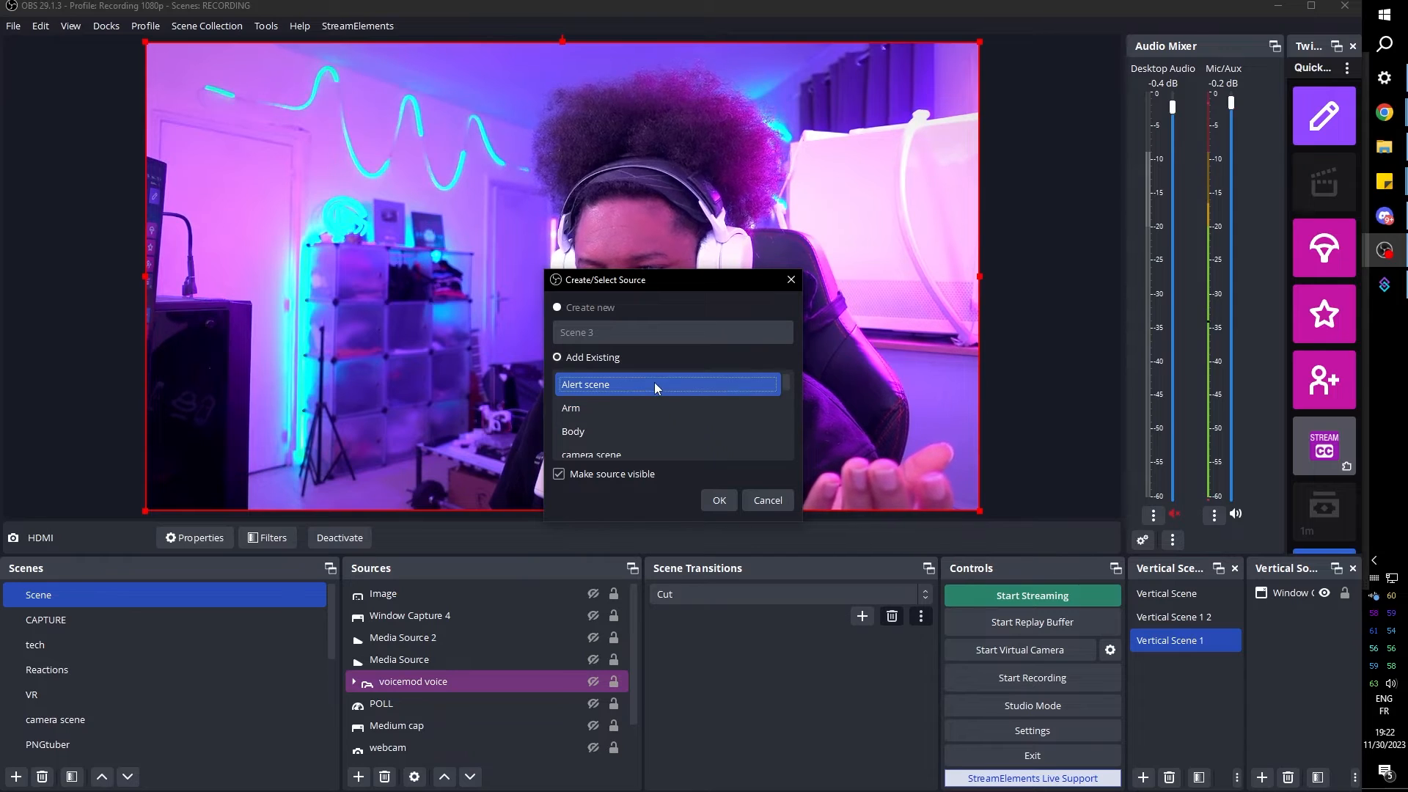
click(718, 500)
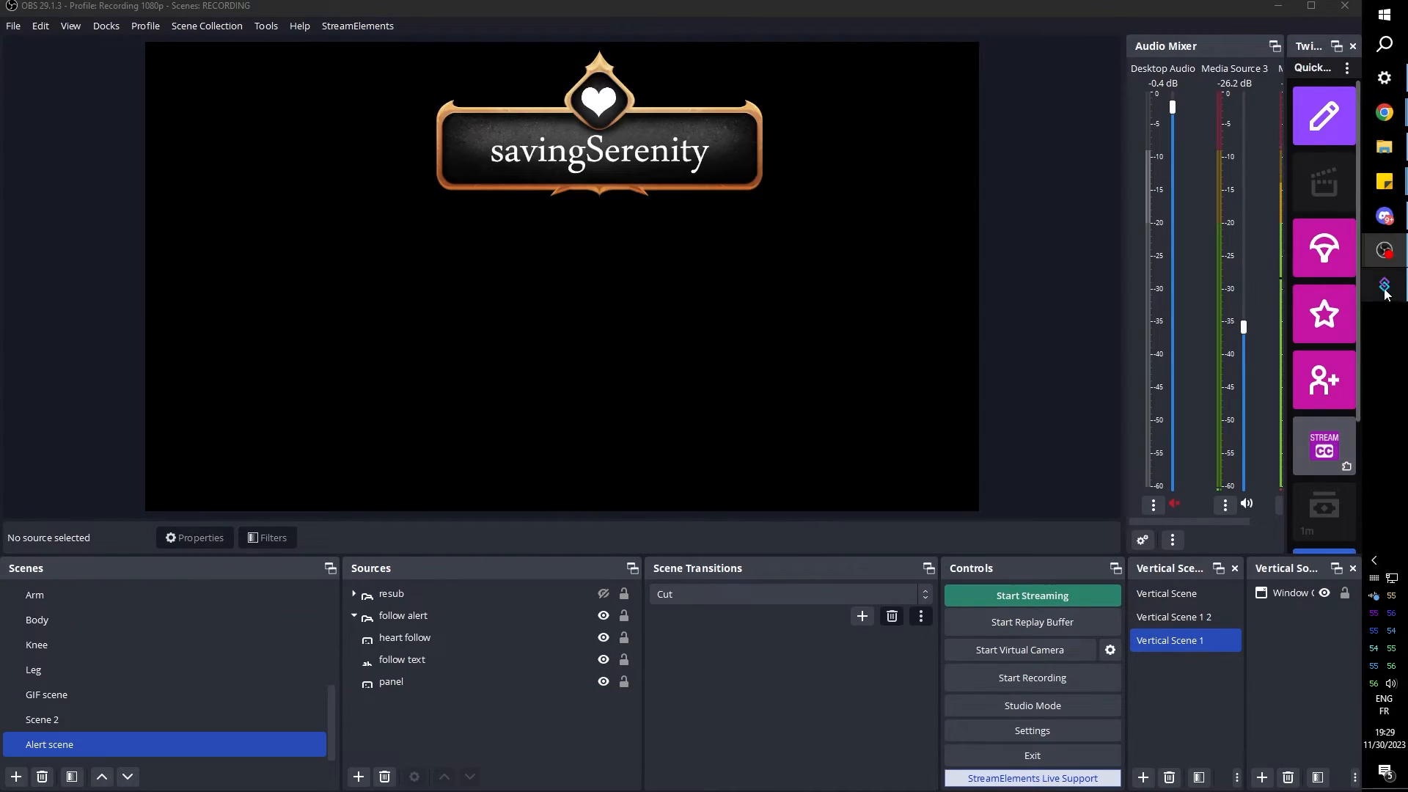
- Bring Streamer.bot forward, start a Core Play Sound sub-action and cancel it without saving
click(1383, 286)
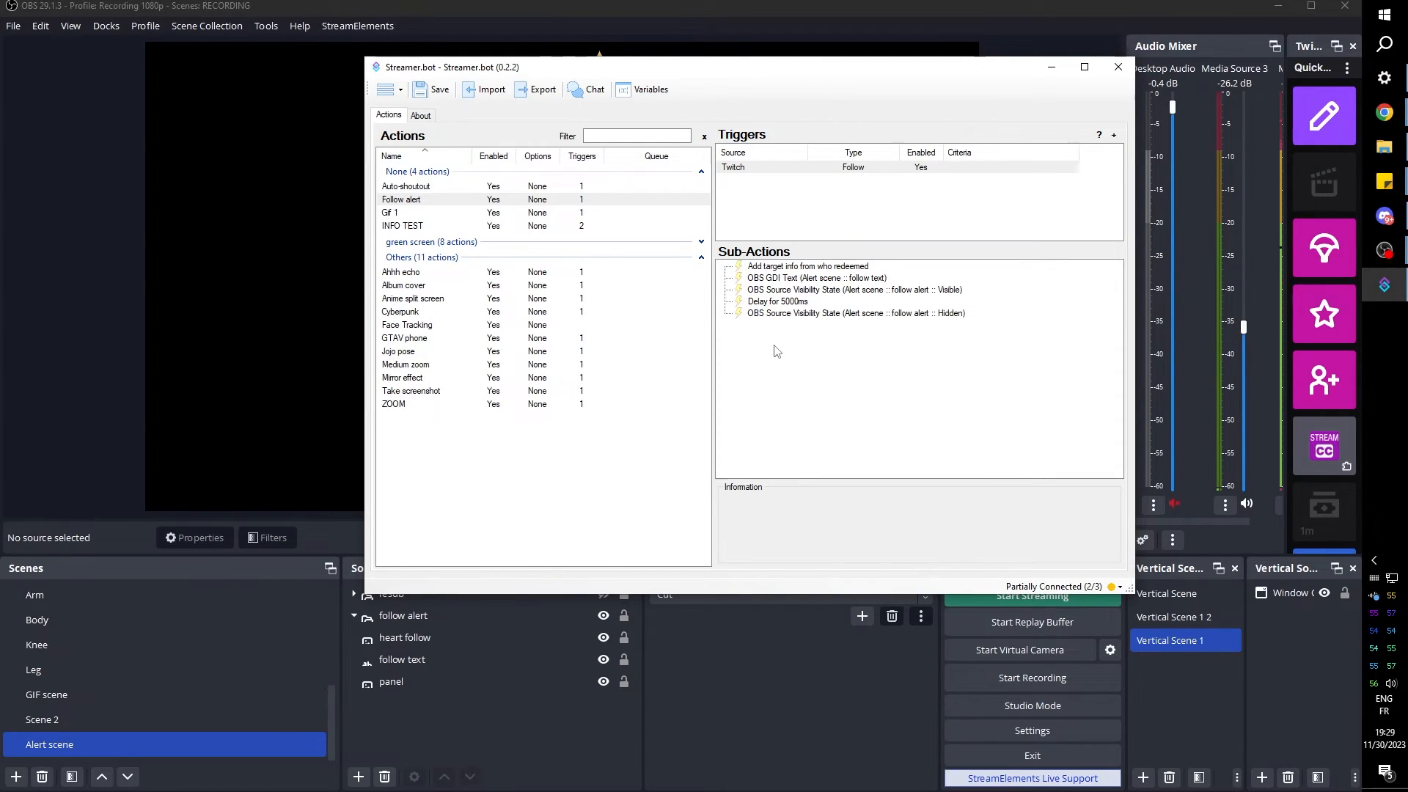
right_click(777, 351)
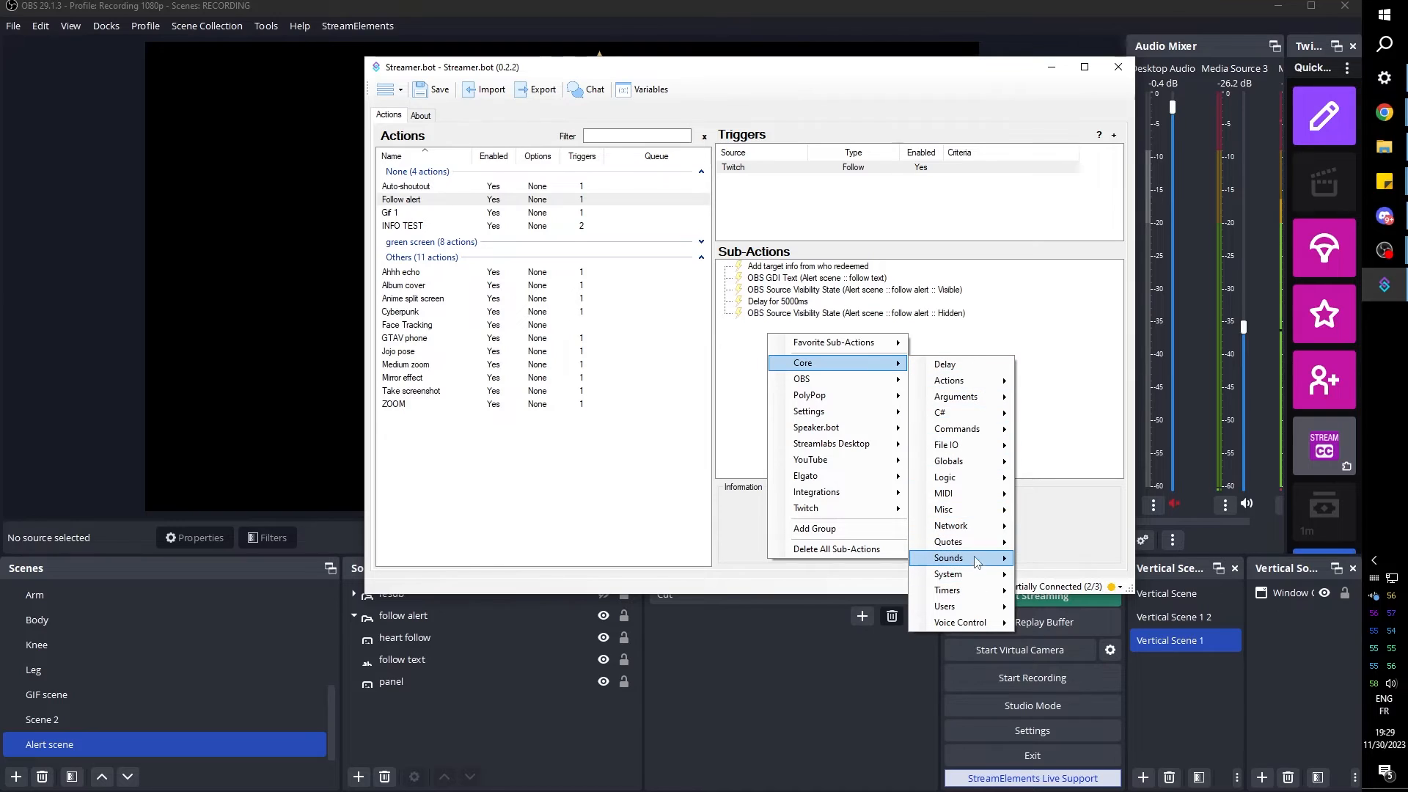
click(948, 557)
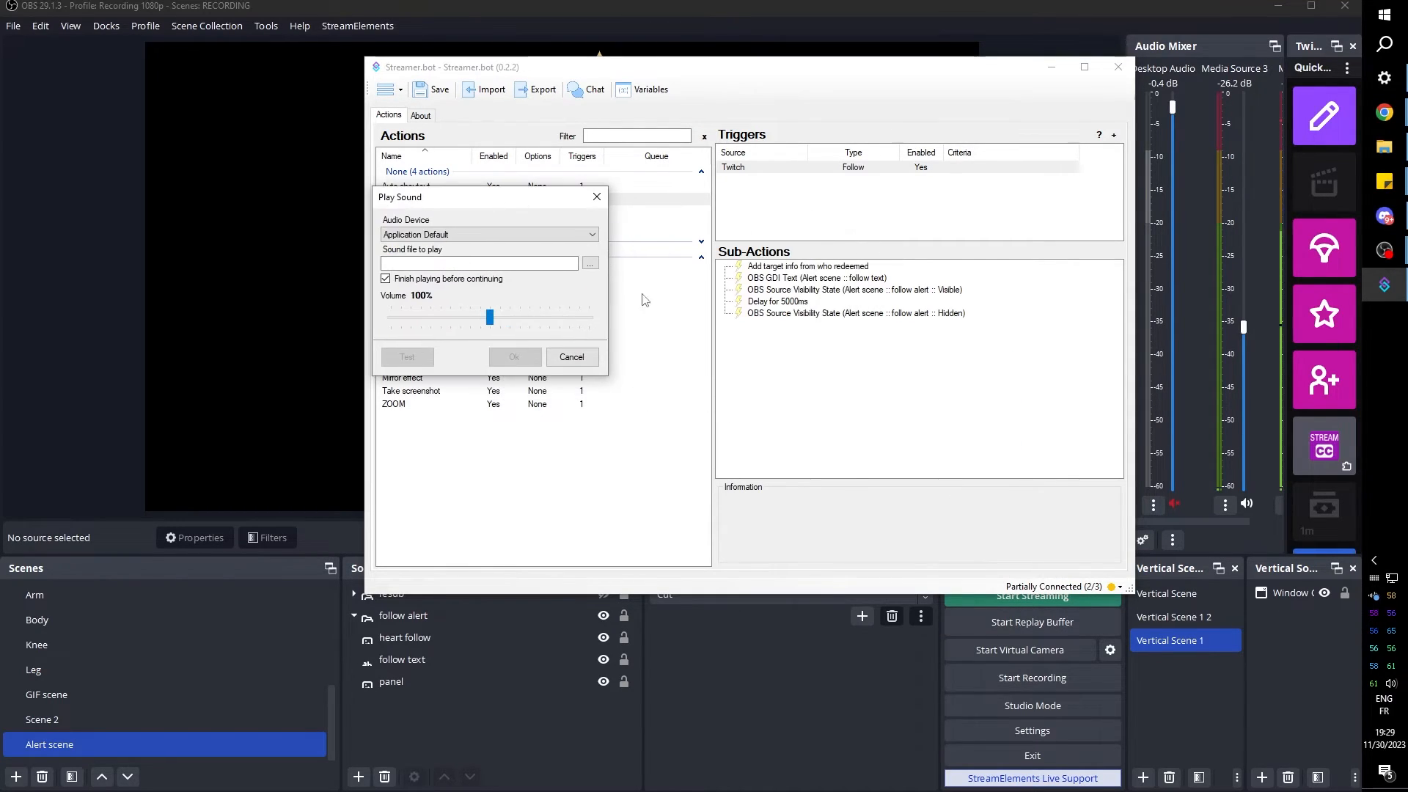
mouse_move(777, 321)
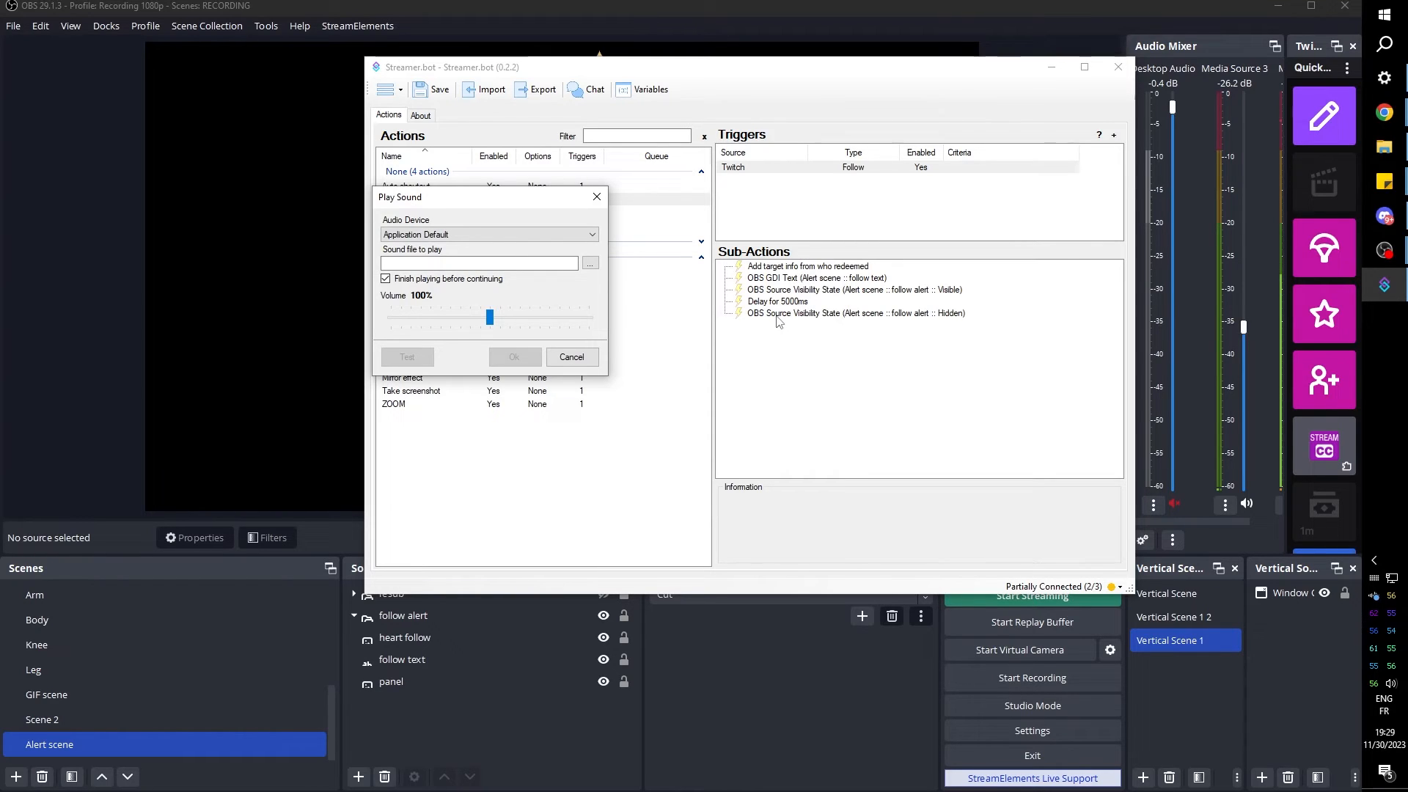
click(570, 356)
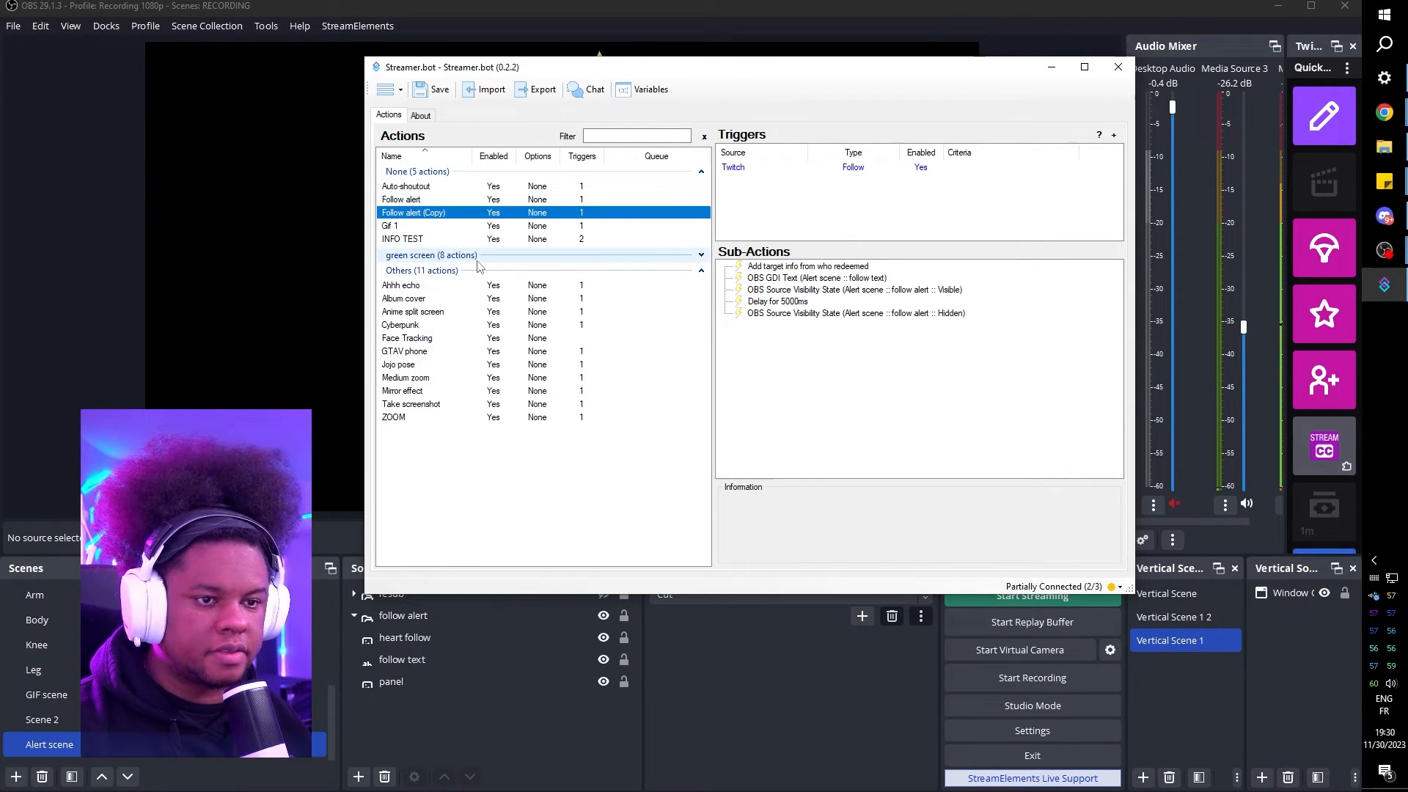
- Rename the copied action 'resub alert' and point its visibility sub-actions at the resub group
double_click(413, 211)
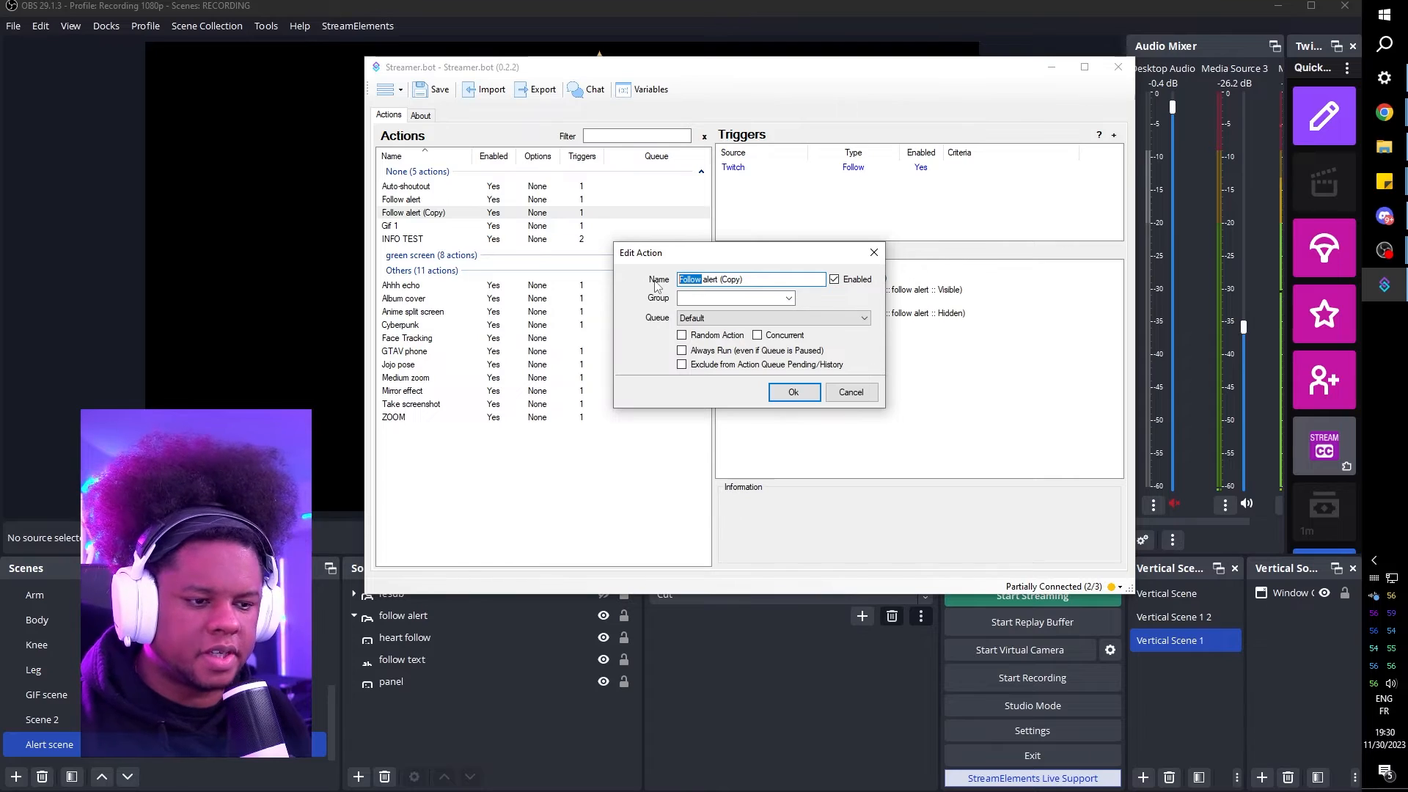
click(792, 393)
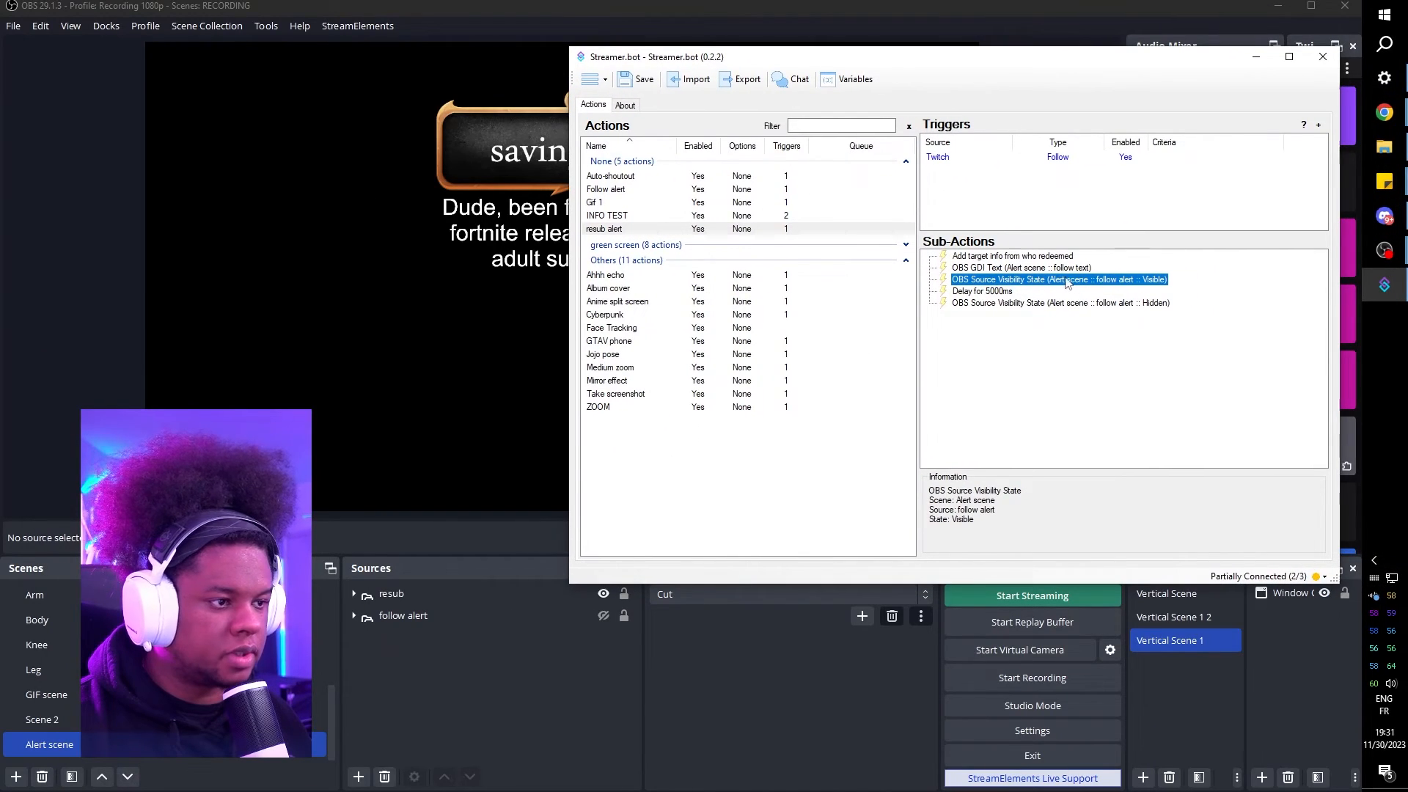
double_click(1059, 279)
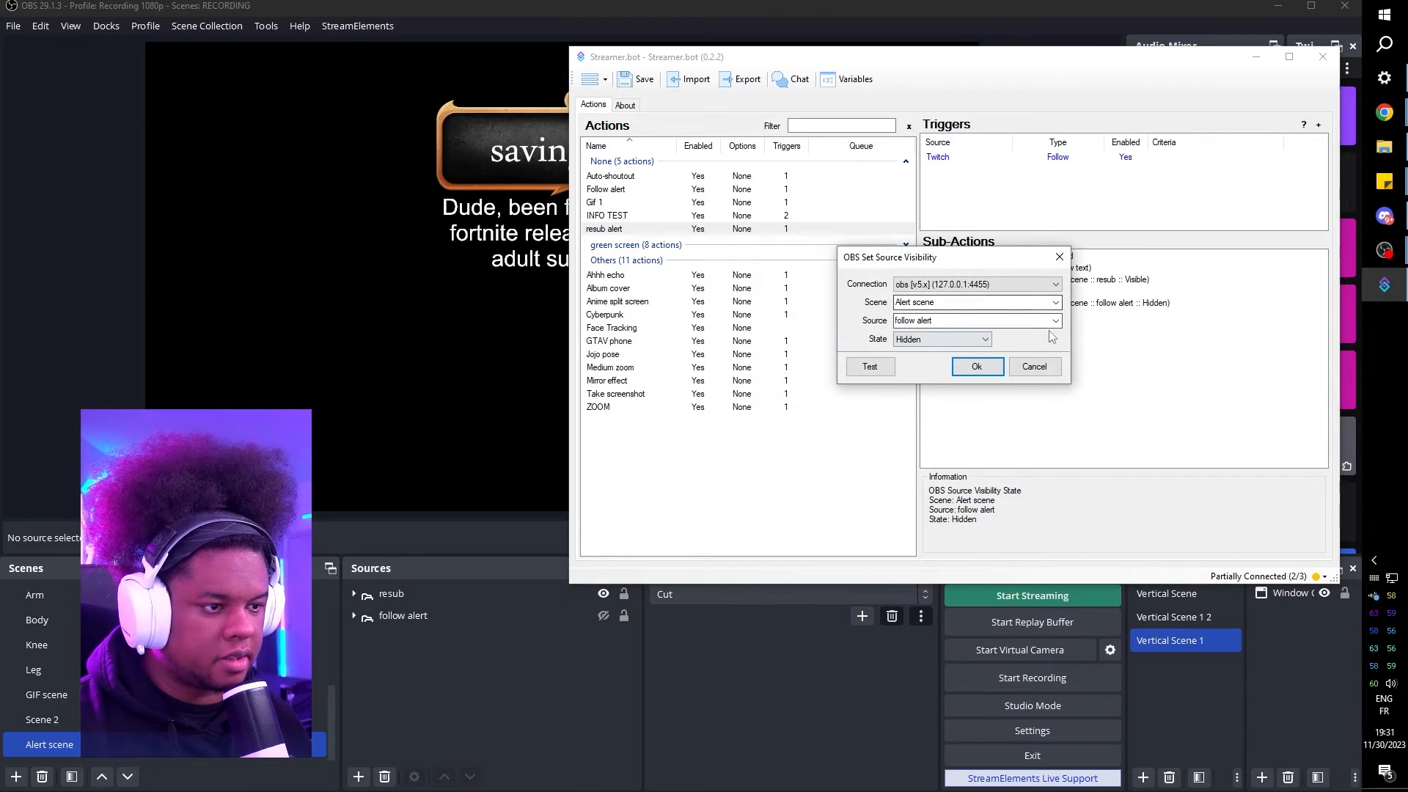
click(976, 366)
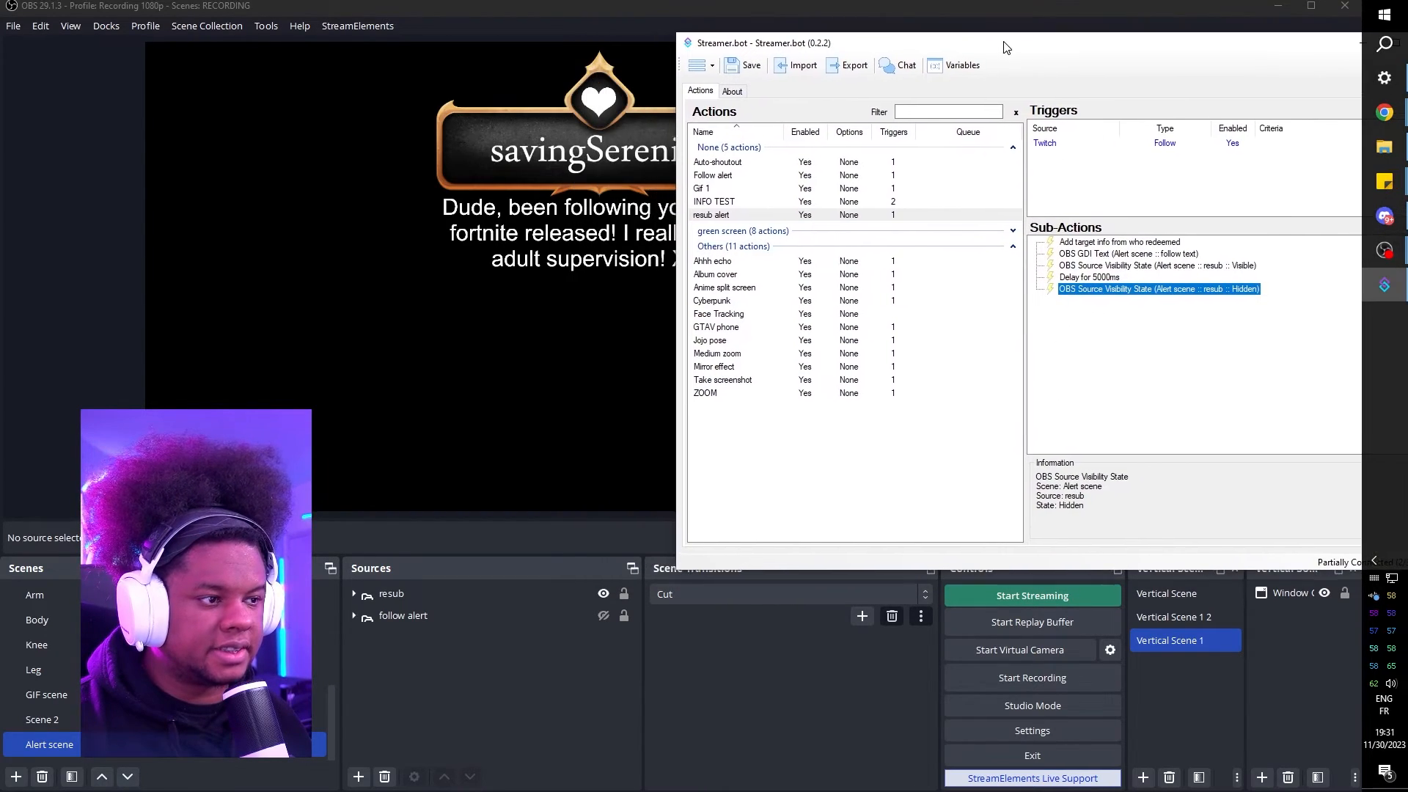
- Duplicate the name GDI Text sub-action and check the text source names in the resub group
click(1126, 254)
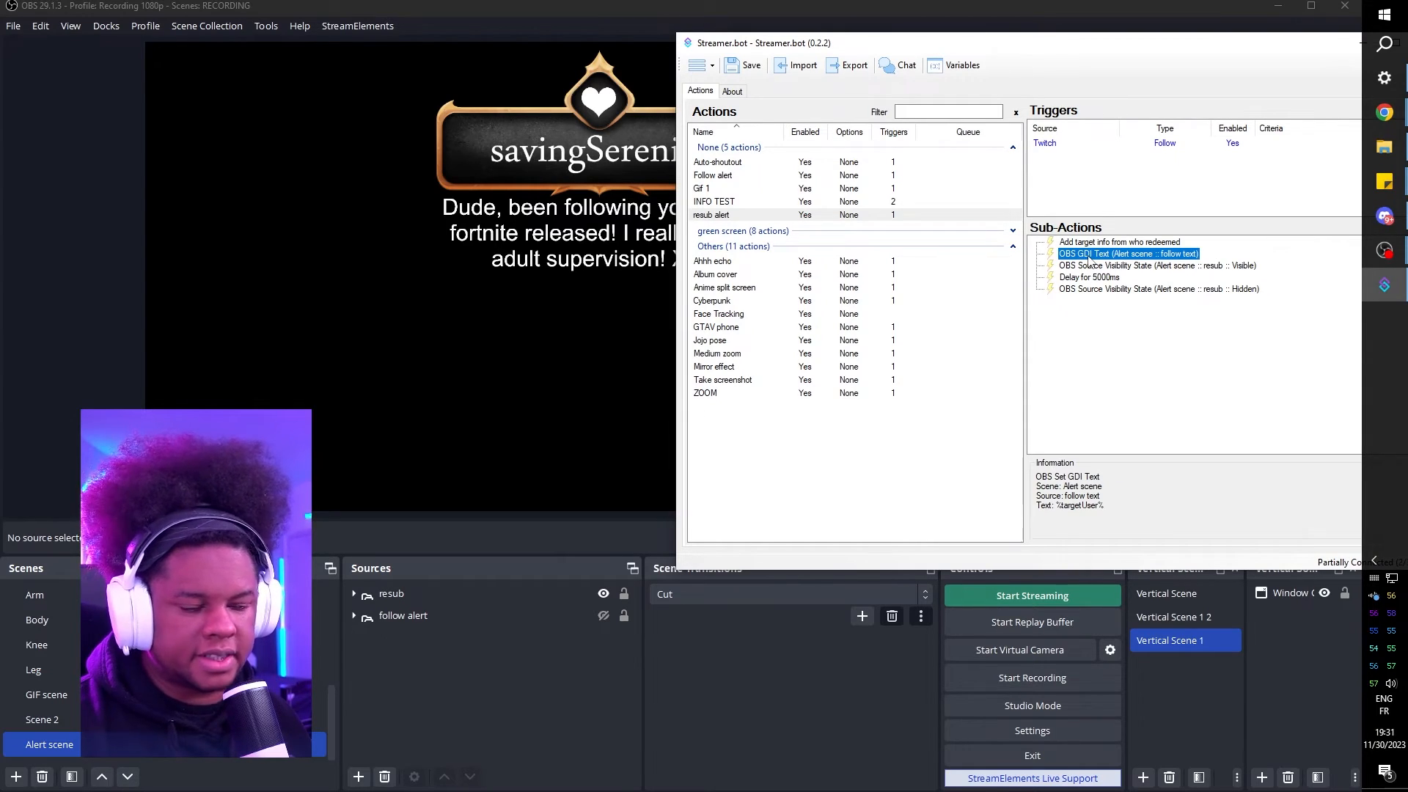
right_click(1127, 254)
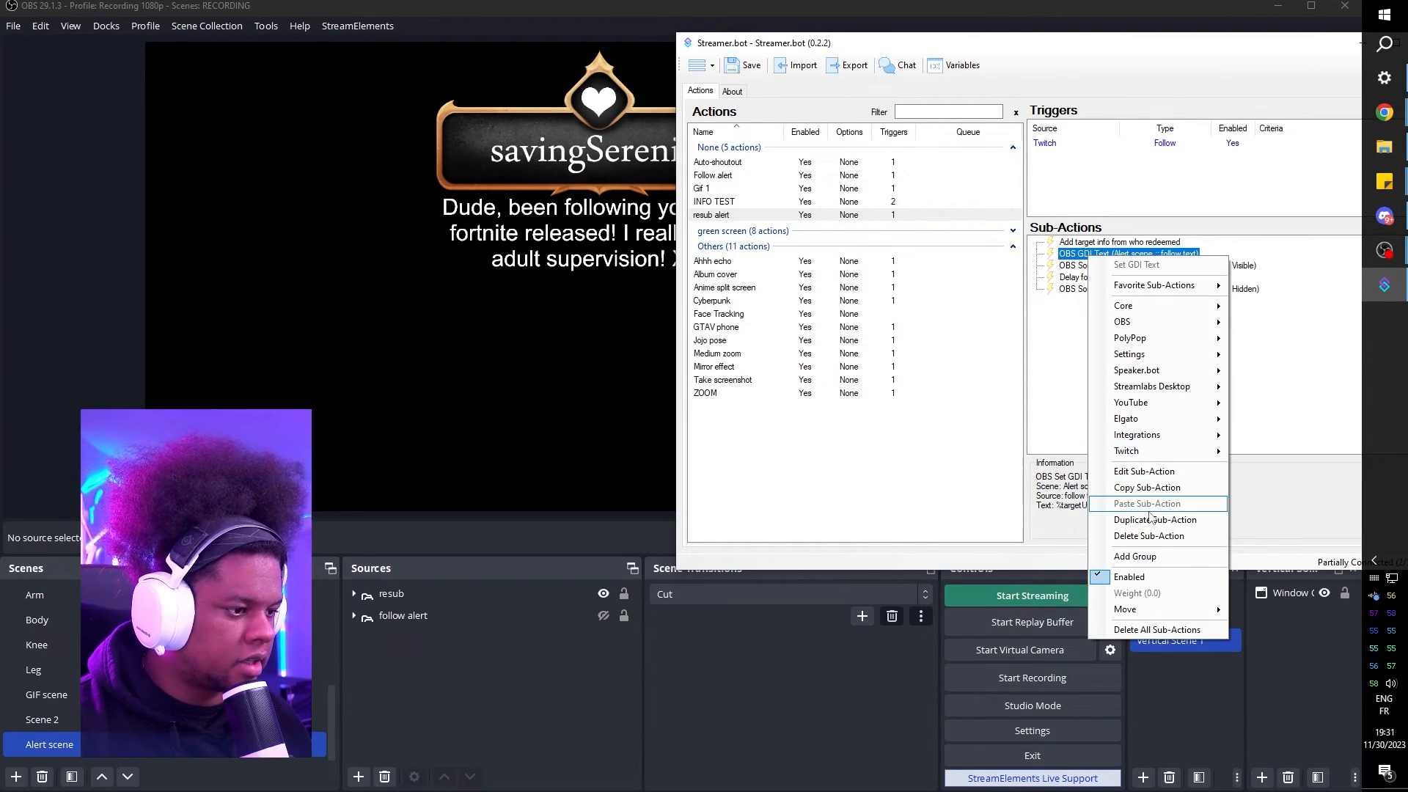
click(1144, 470)
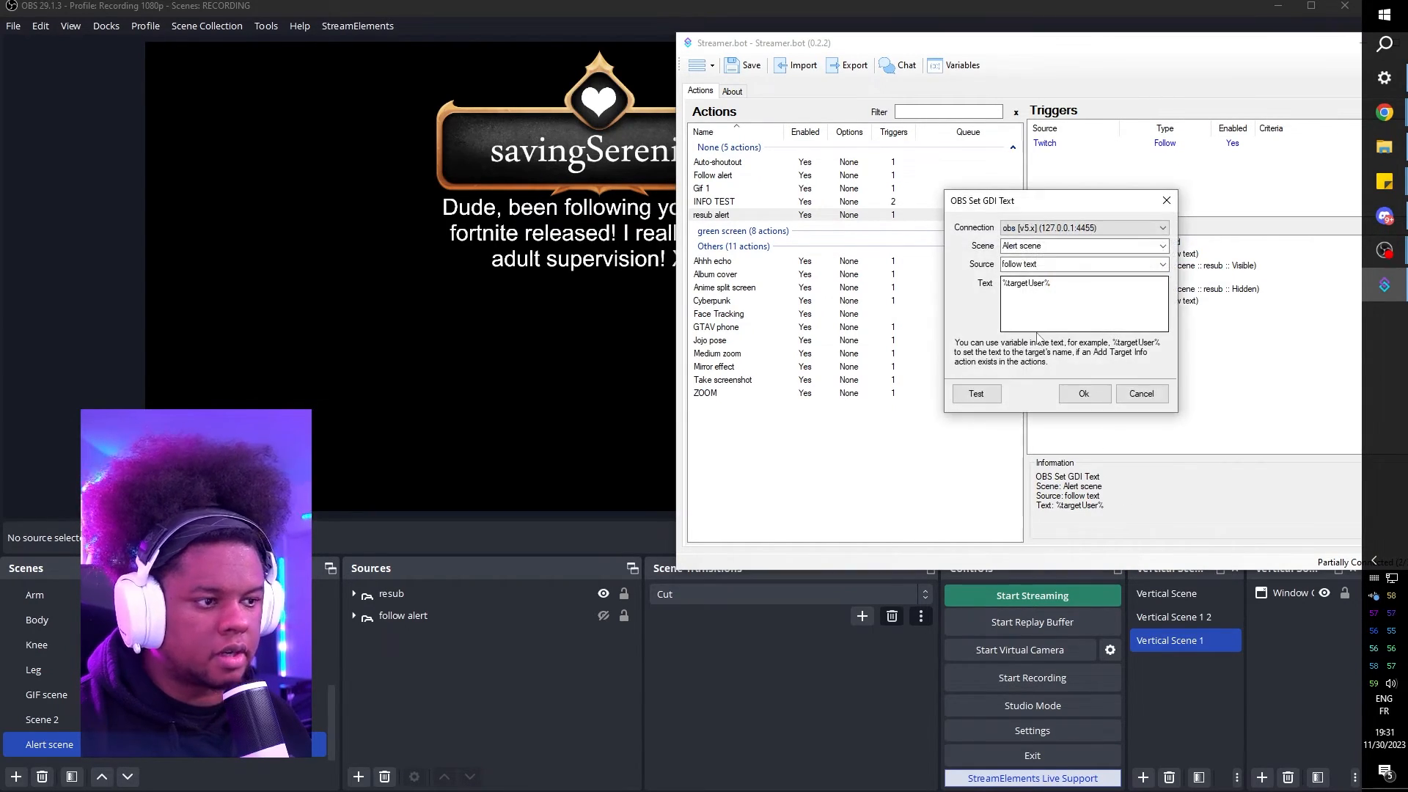
click(37, 645)
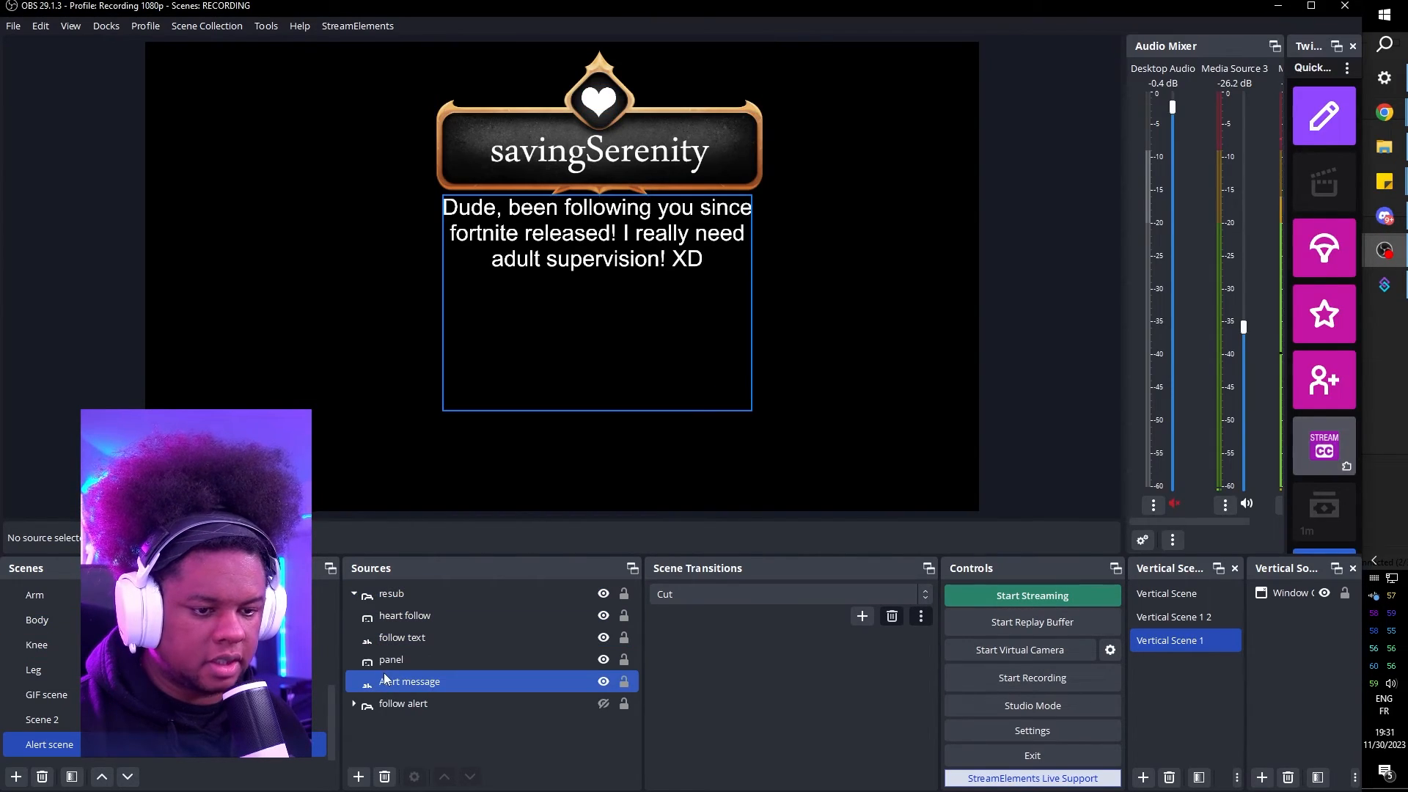
- Set the duplicated step to source 'Alert message' with text %rawInput% and confirm
click(1161, 262)
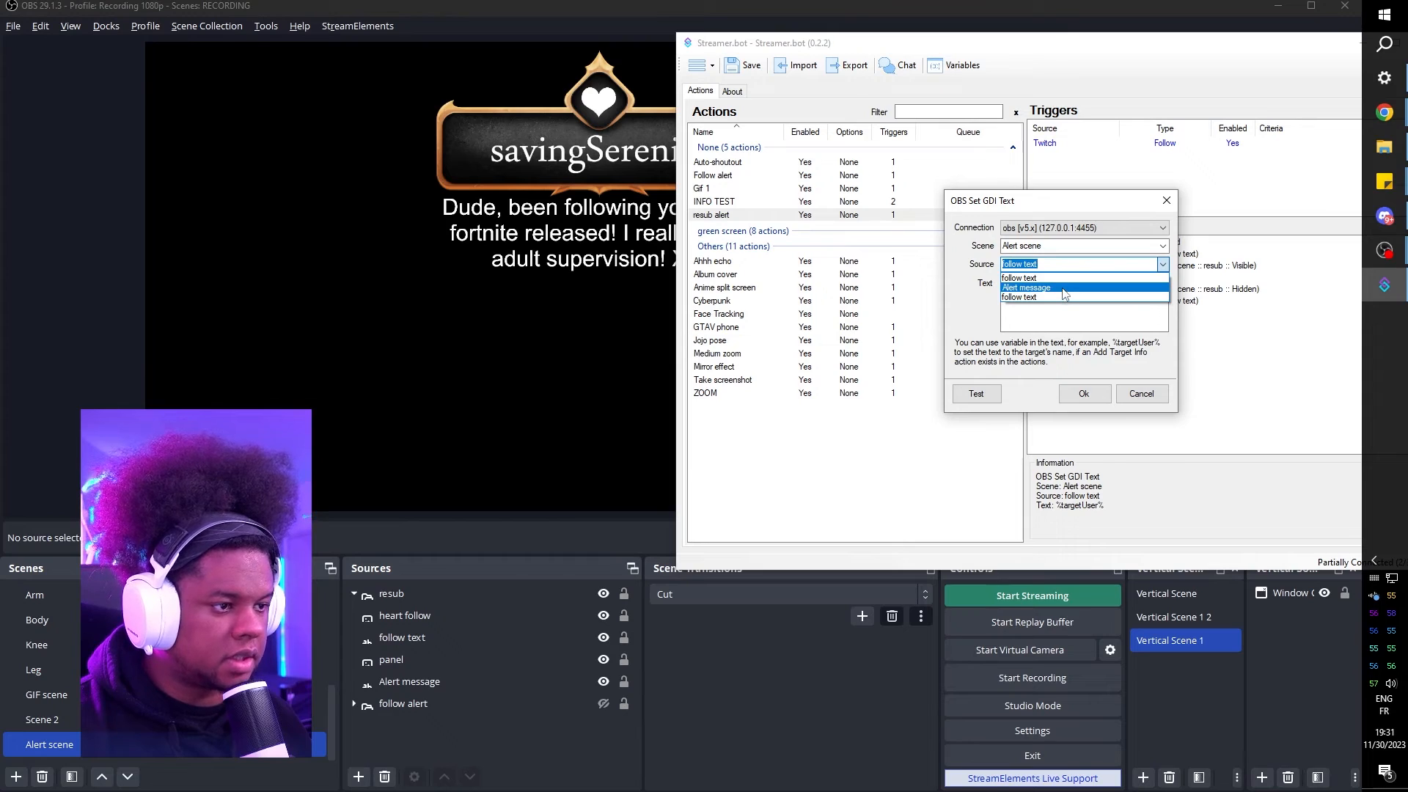
click(1026, 287)
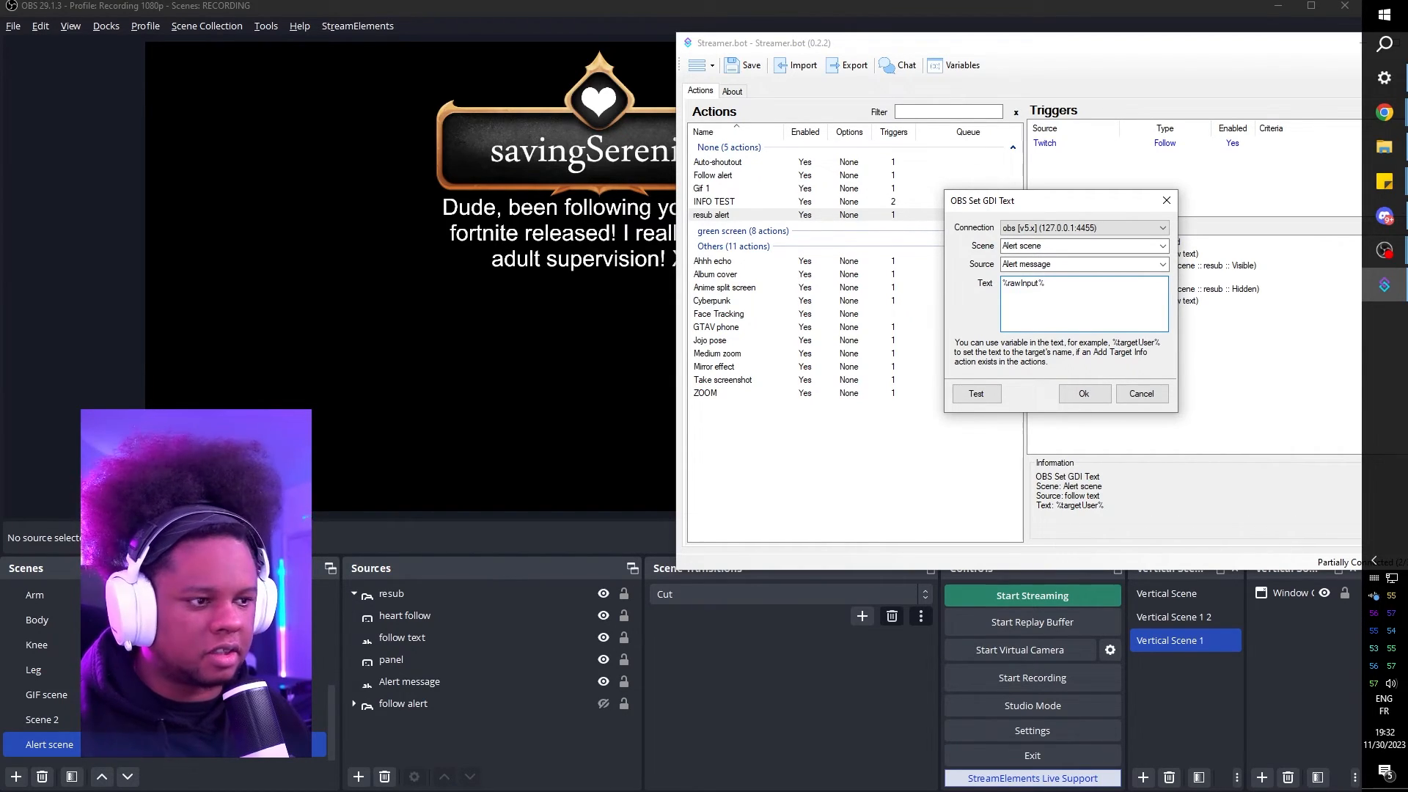
click(1082, 393)
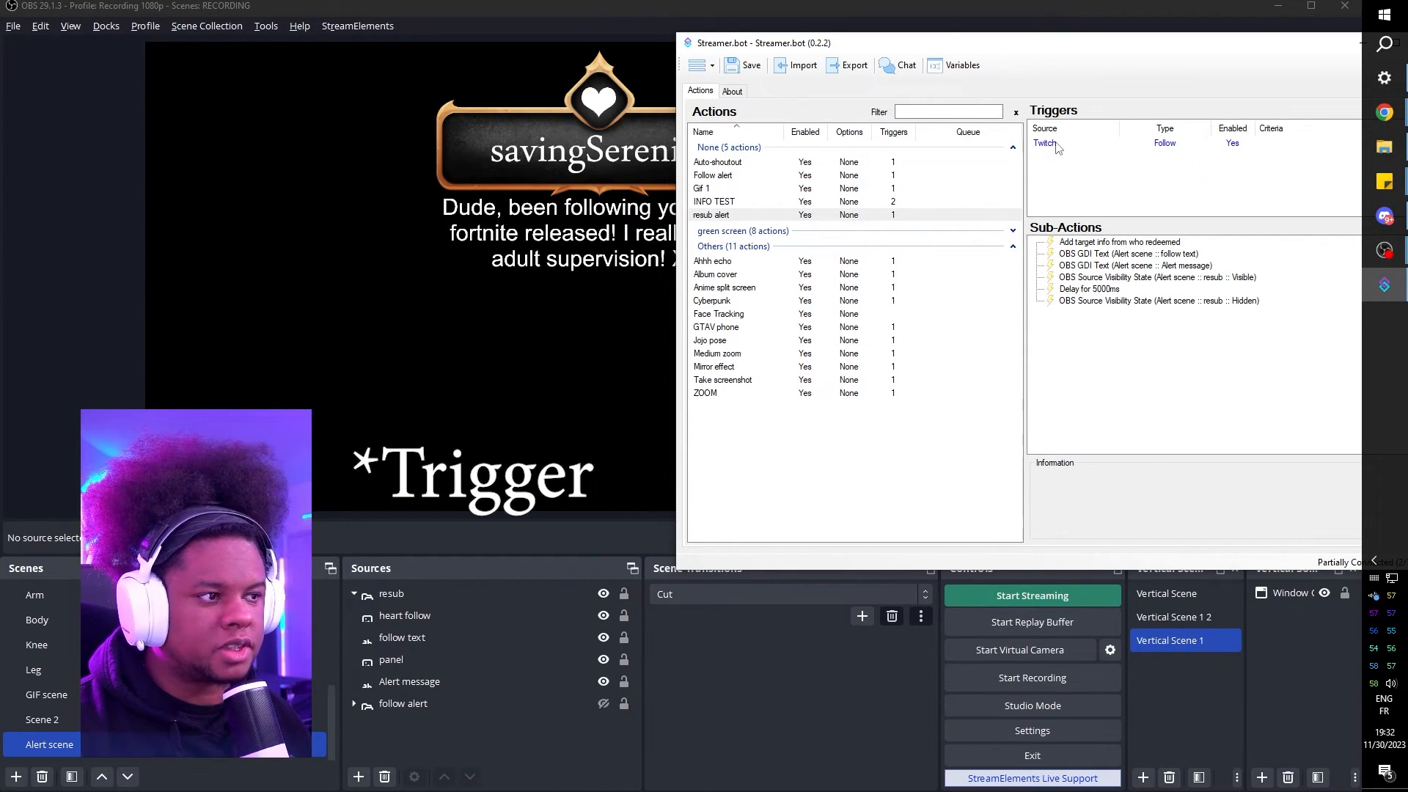
- Add a Twitch > Subscriptions > Resubscription trigger with all tiers checked
right_click(1046, 143)
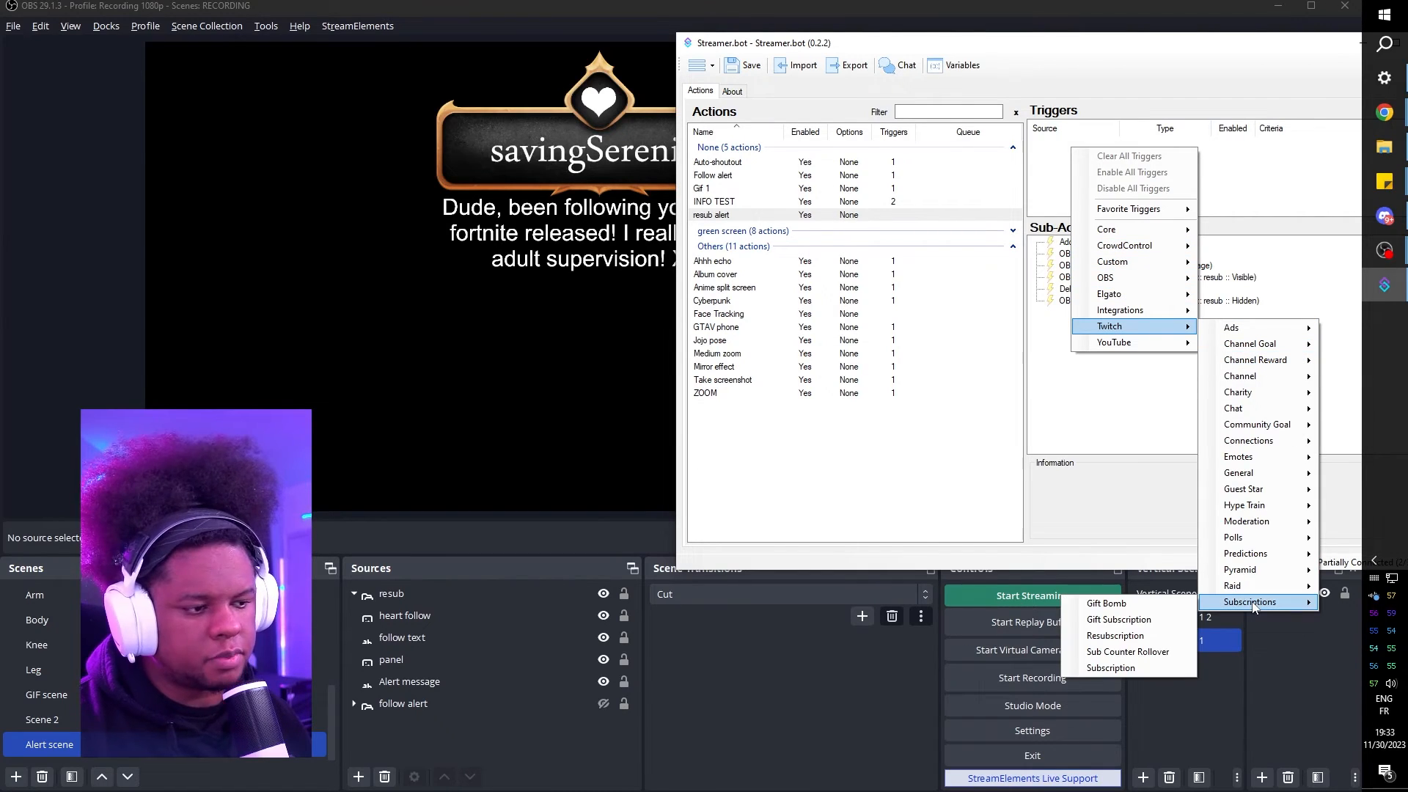
click(1114, 635)
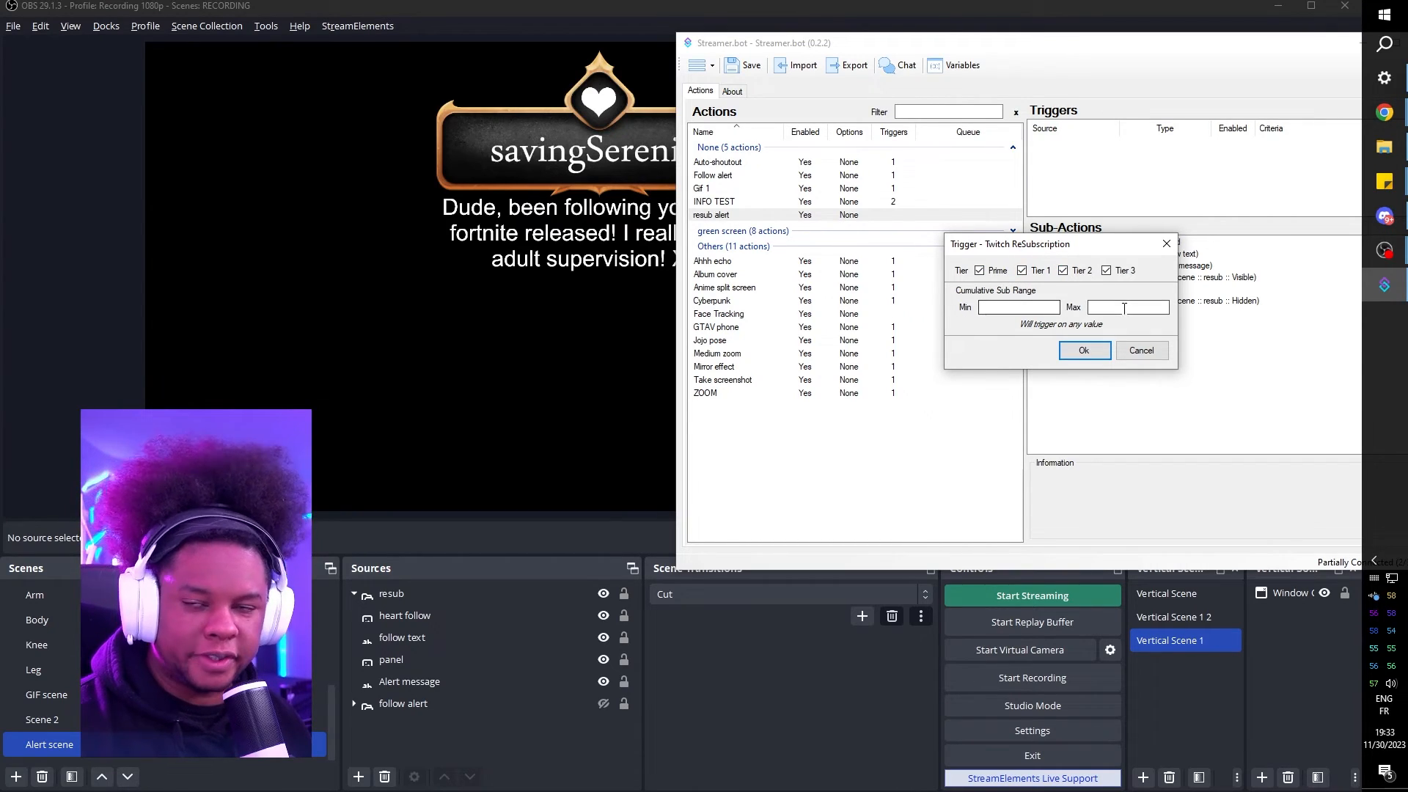
click(1082, 350)
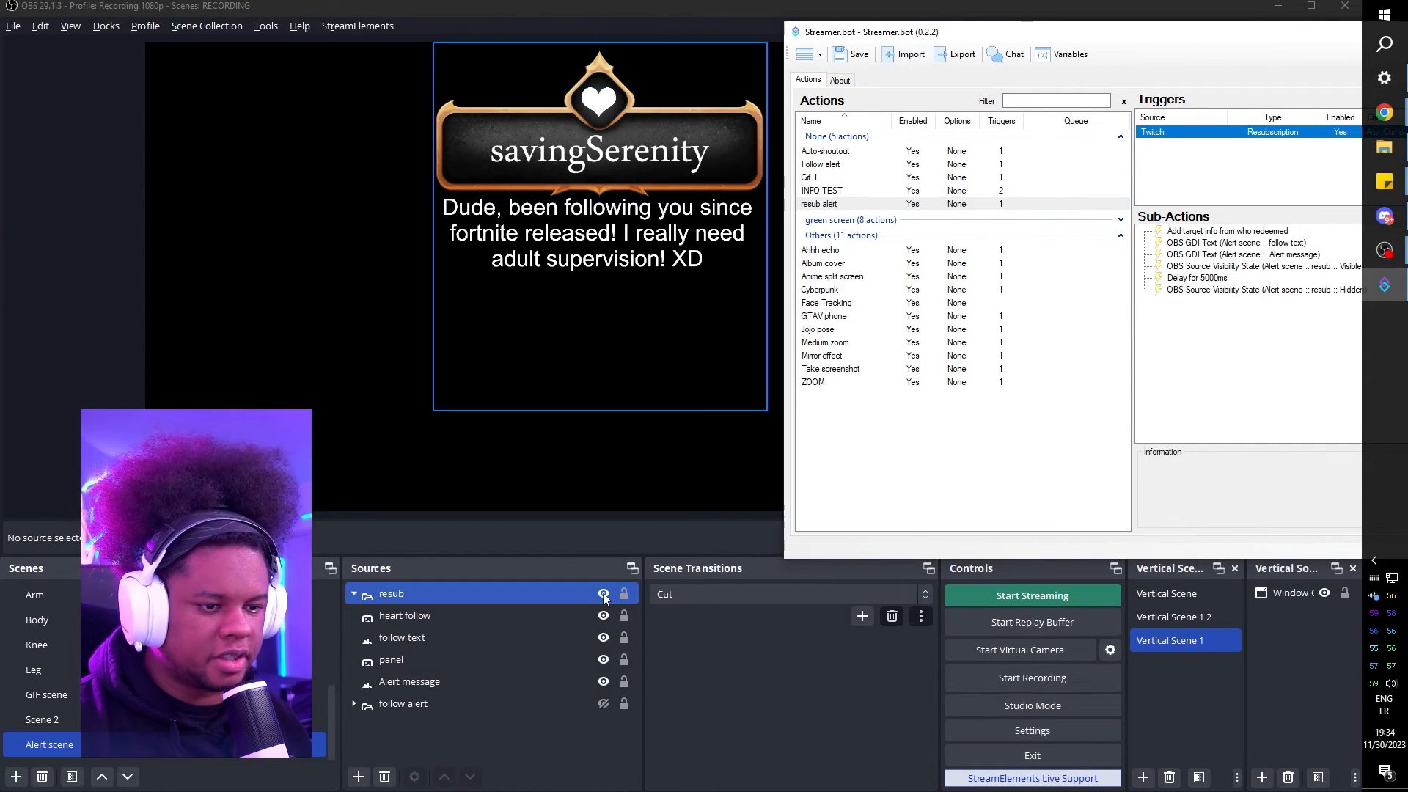
- Hide the resub group in OBS and run Test Trigger on the Resubscription trigger
click(38, 594)
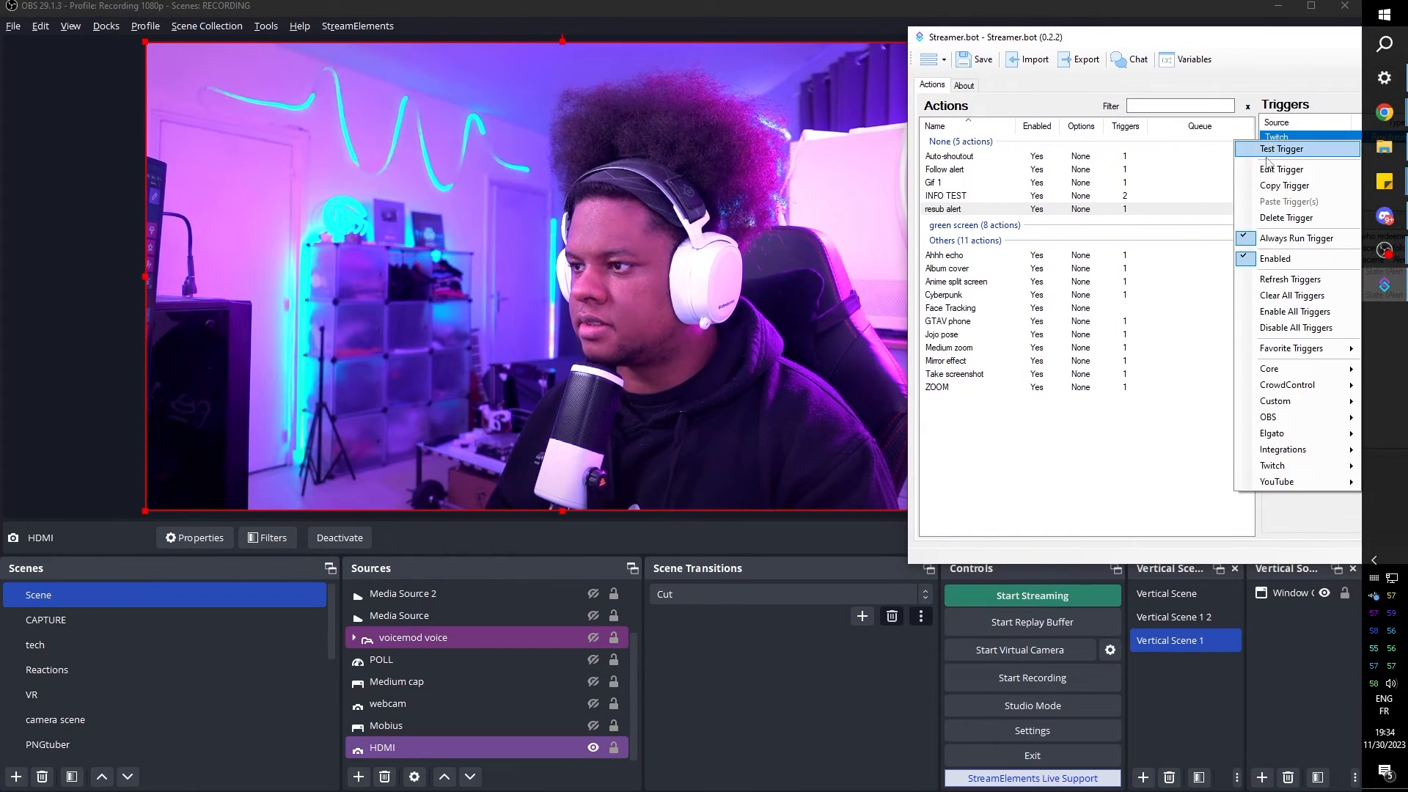
click(1281, 148)
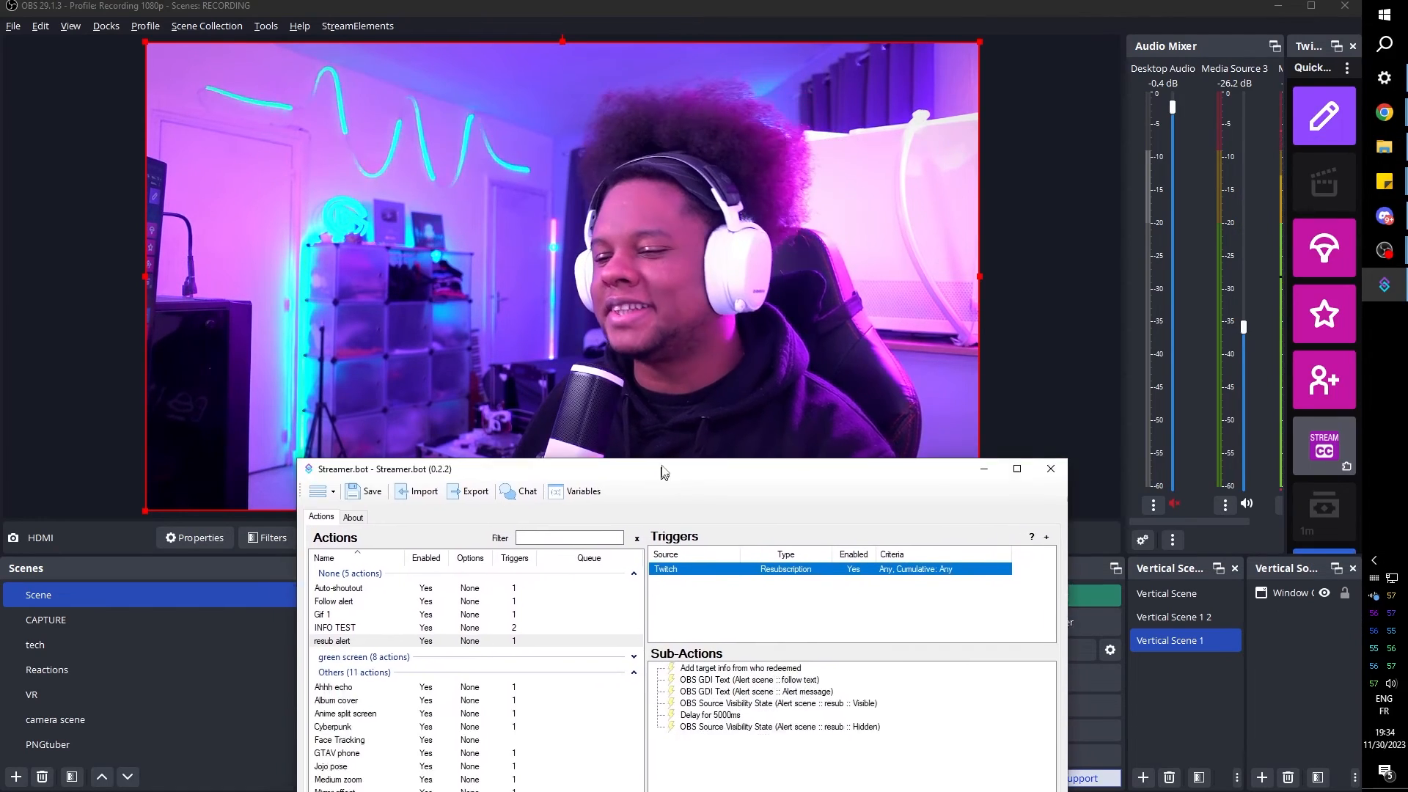
- Show the Integrations section and view its VoiceMod and Pulsoid pages
click(393, 114)
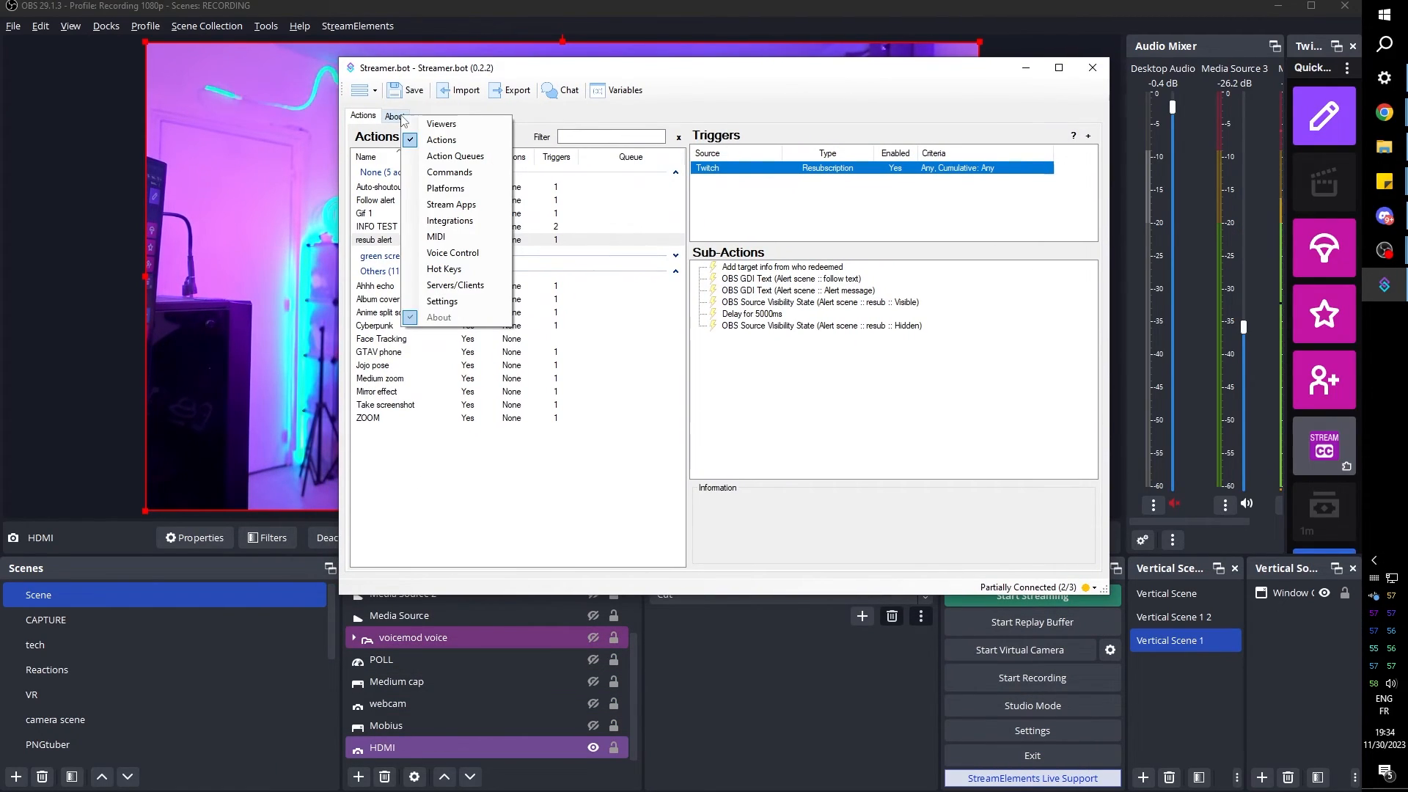
mouse_move(449, 172)
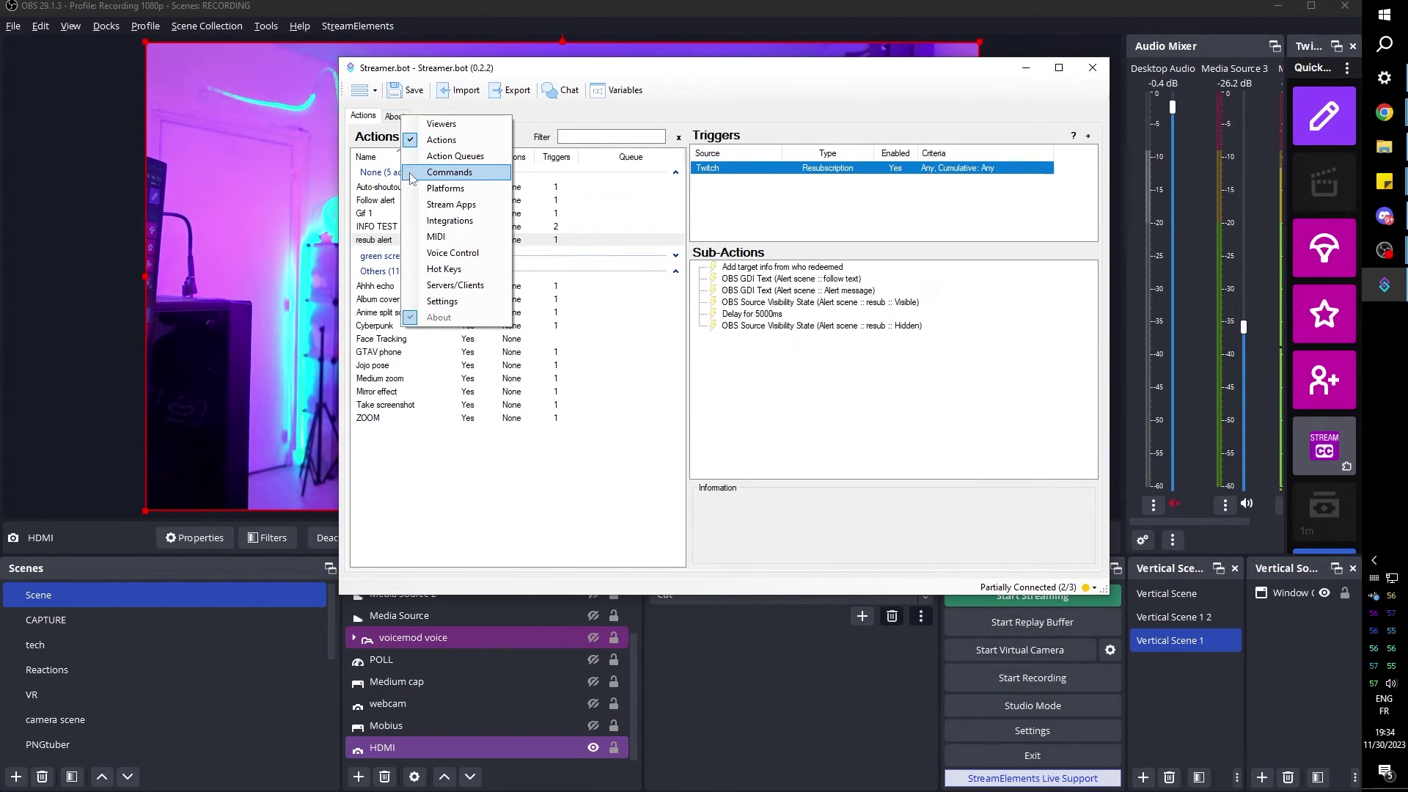
mouse_move(446, 188)
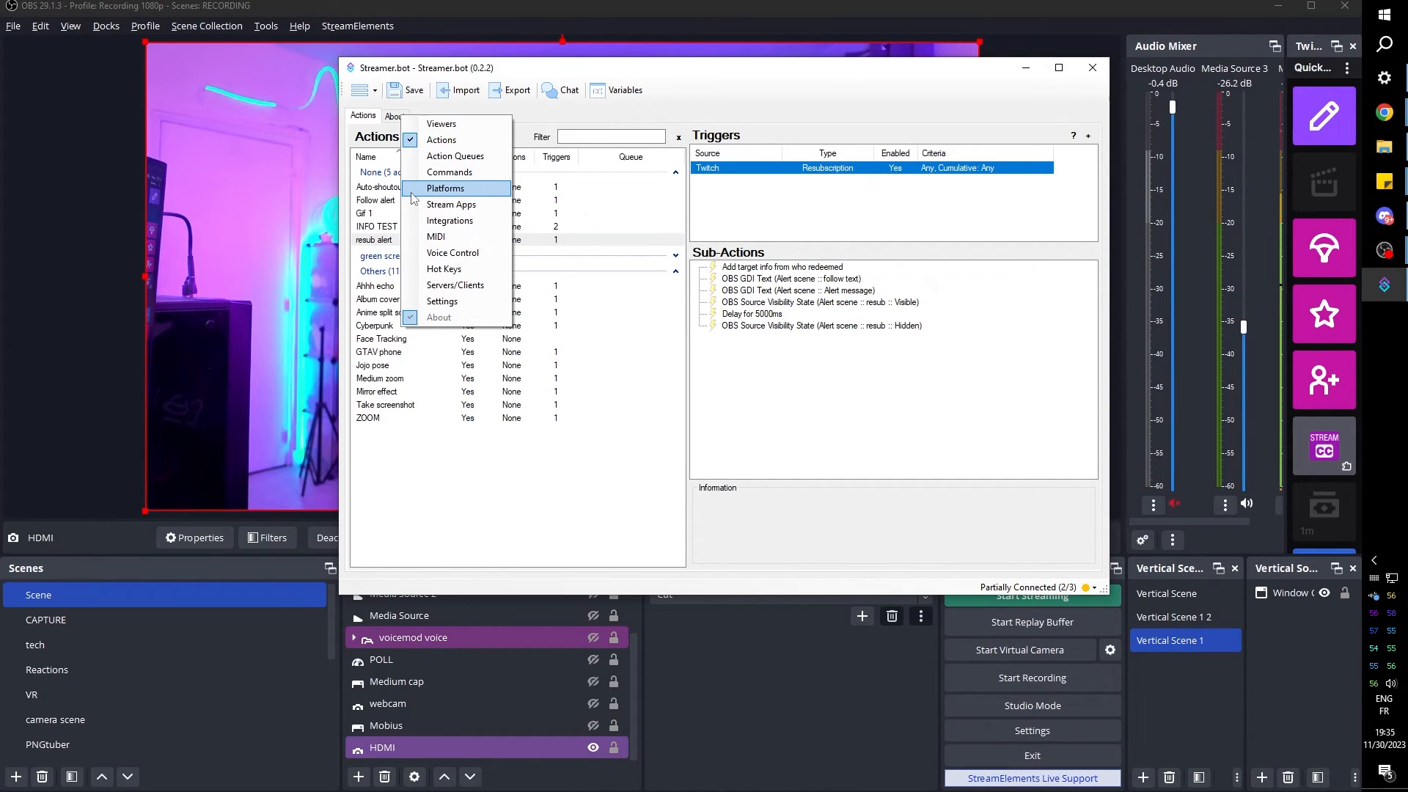
click(449, 220)
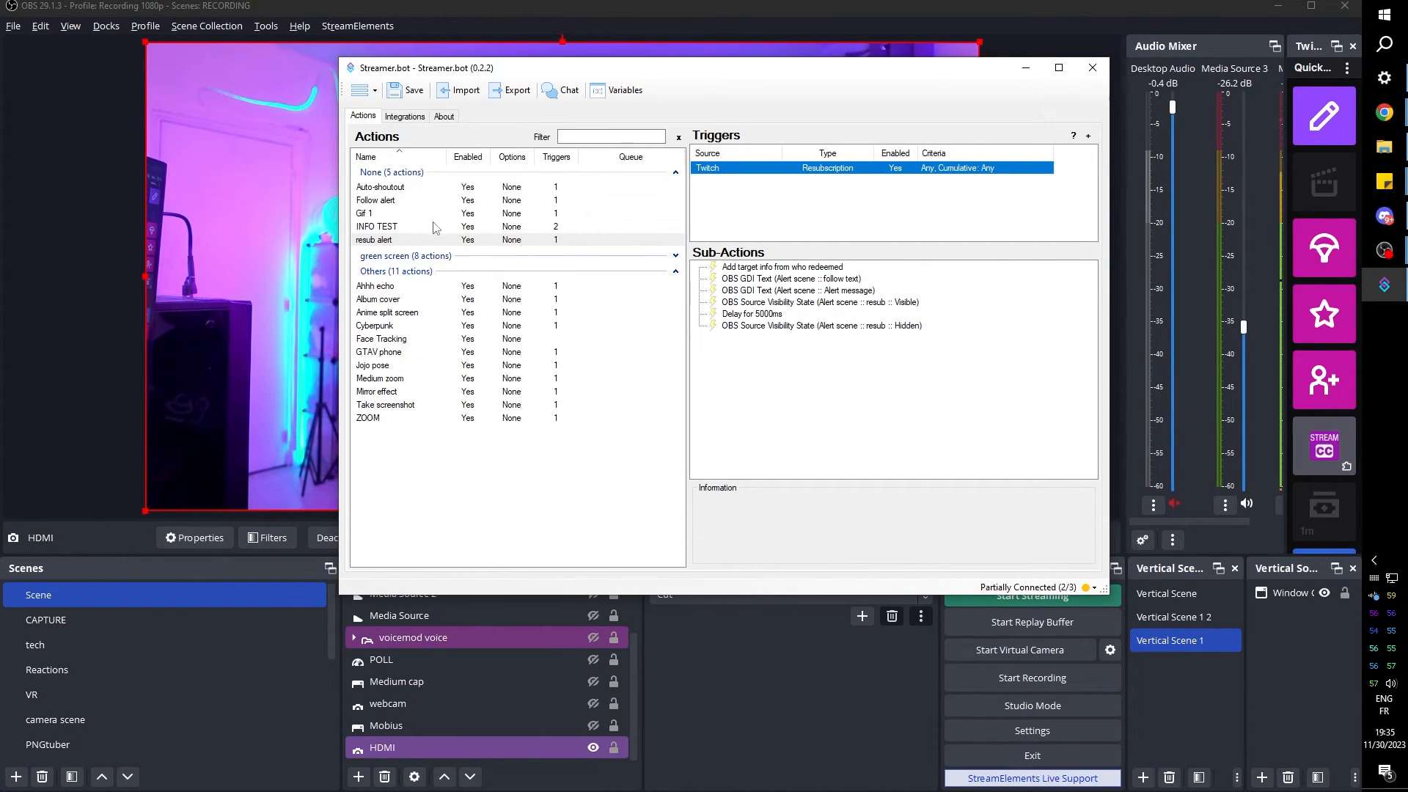
click(405, 115)
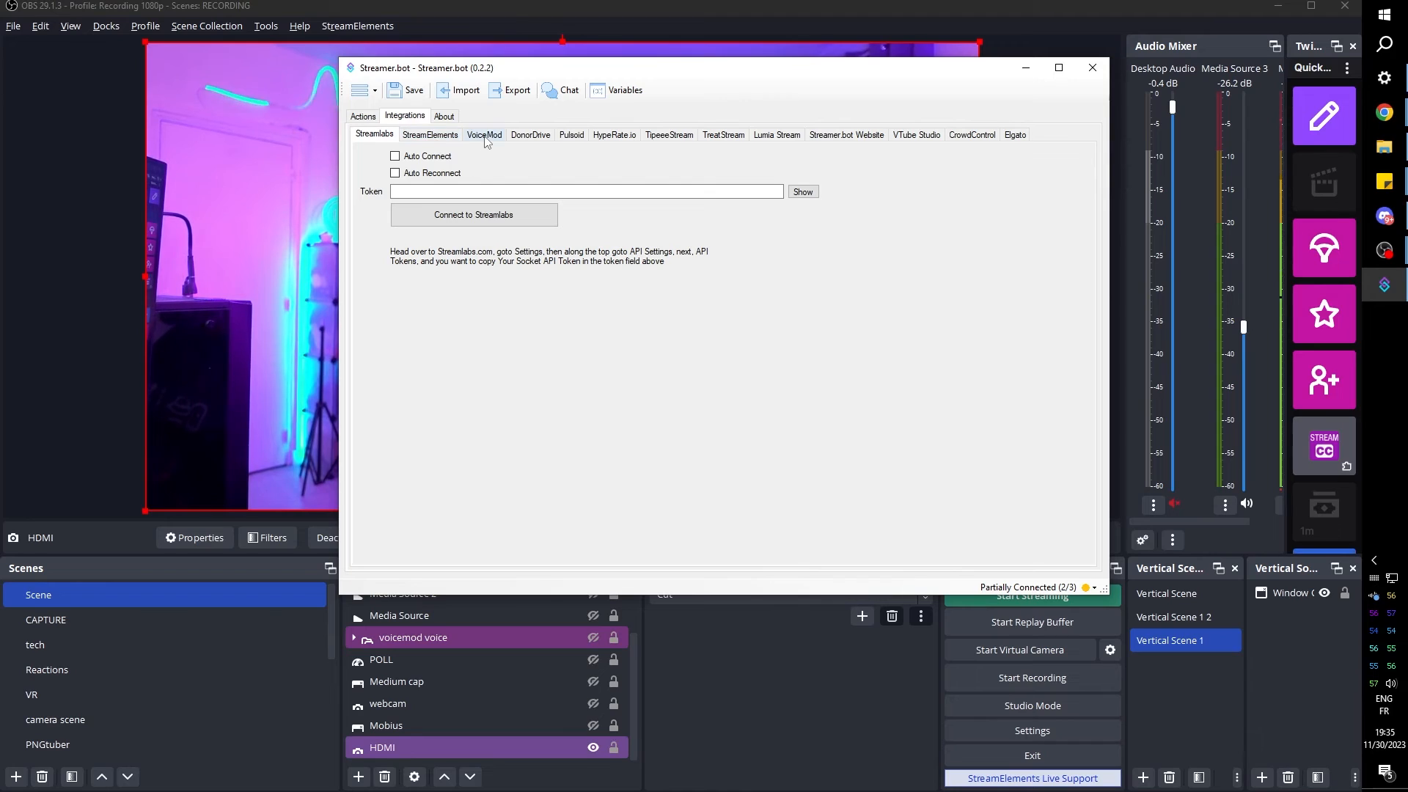
click(484, 133)
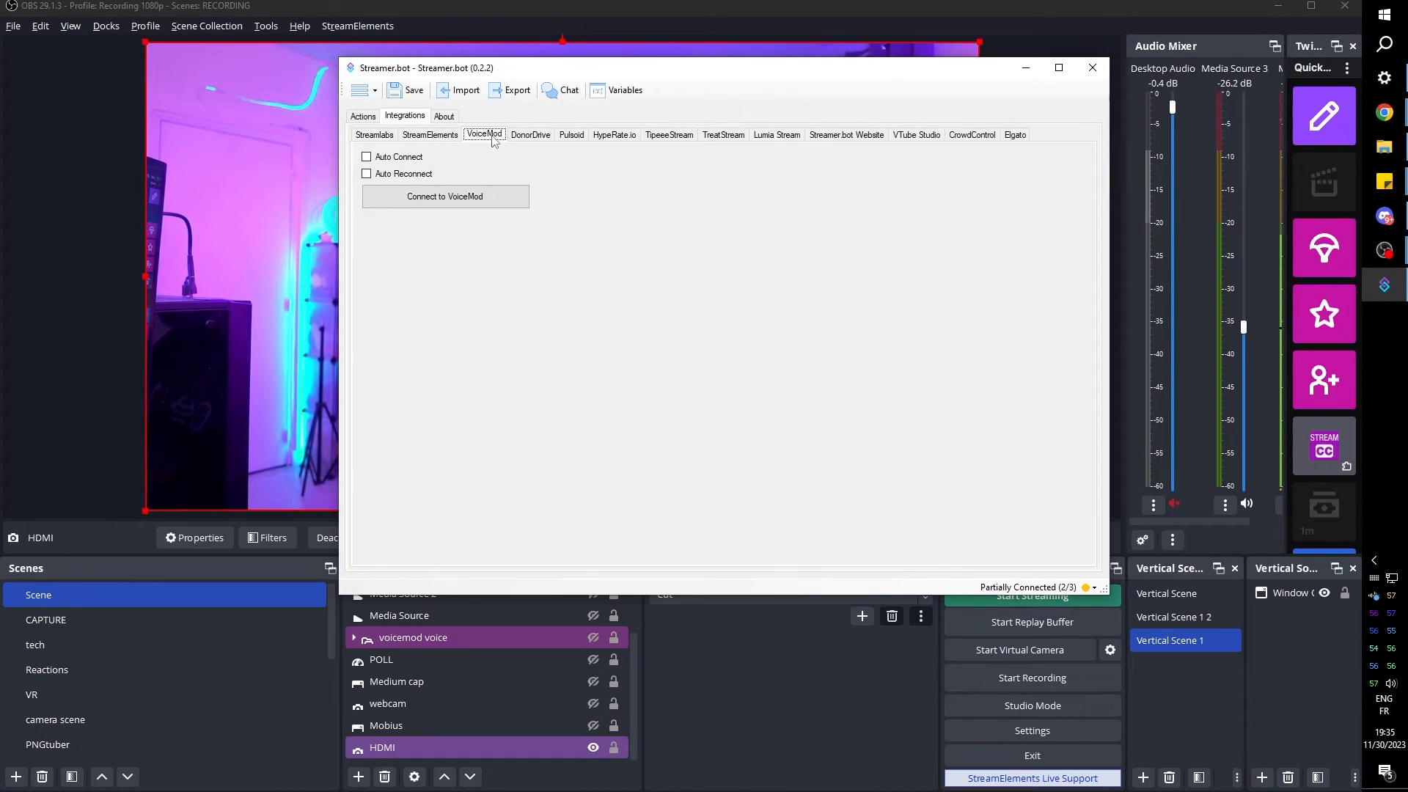
click(570, 135)
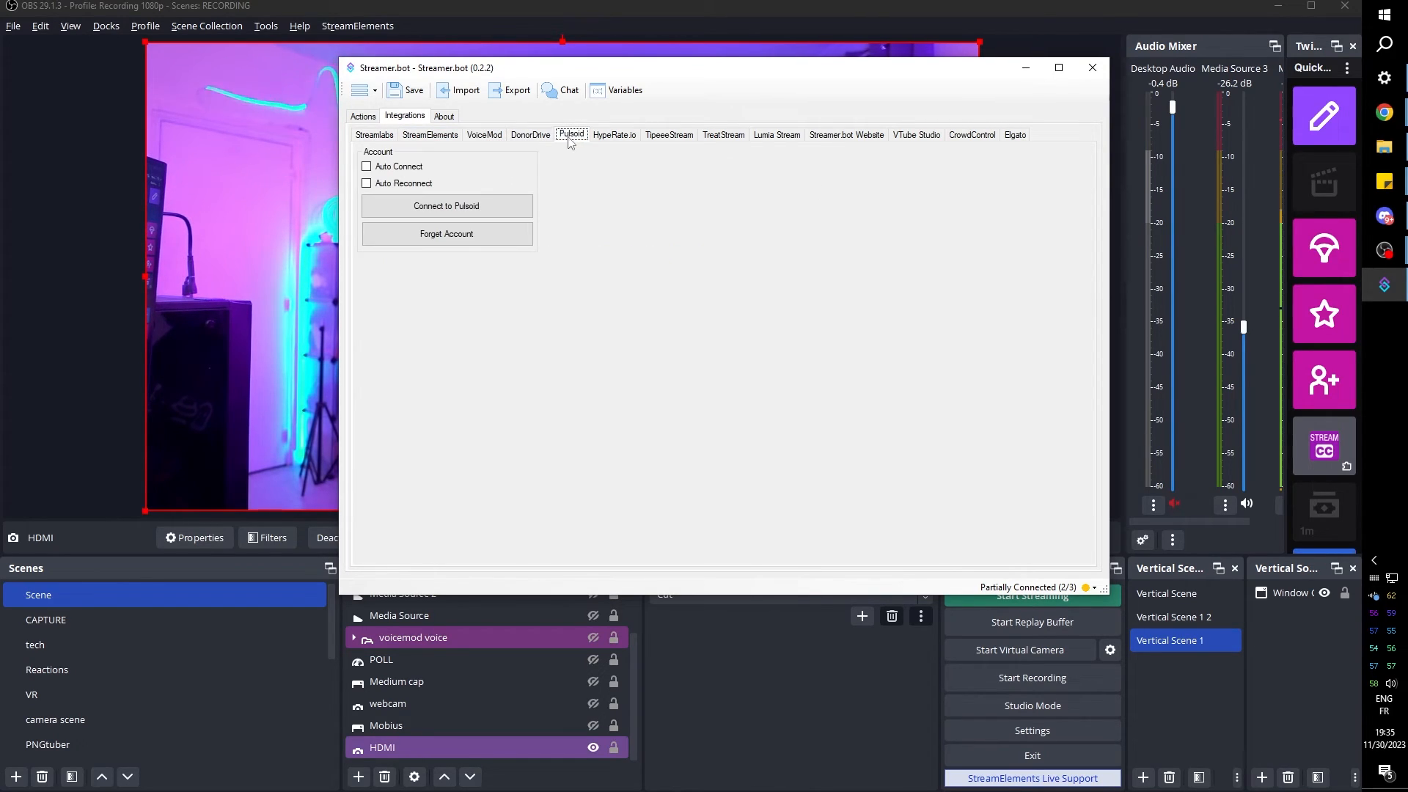
mouse_move(598, 141)
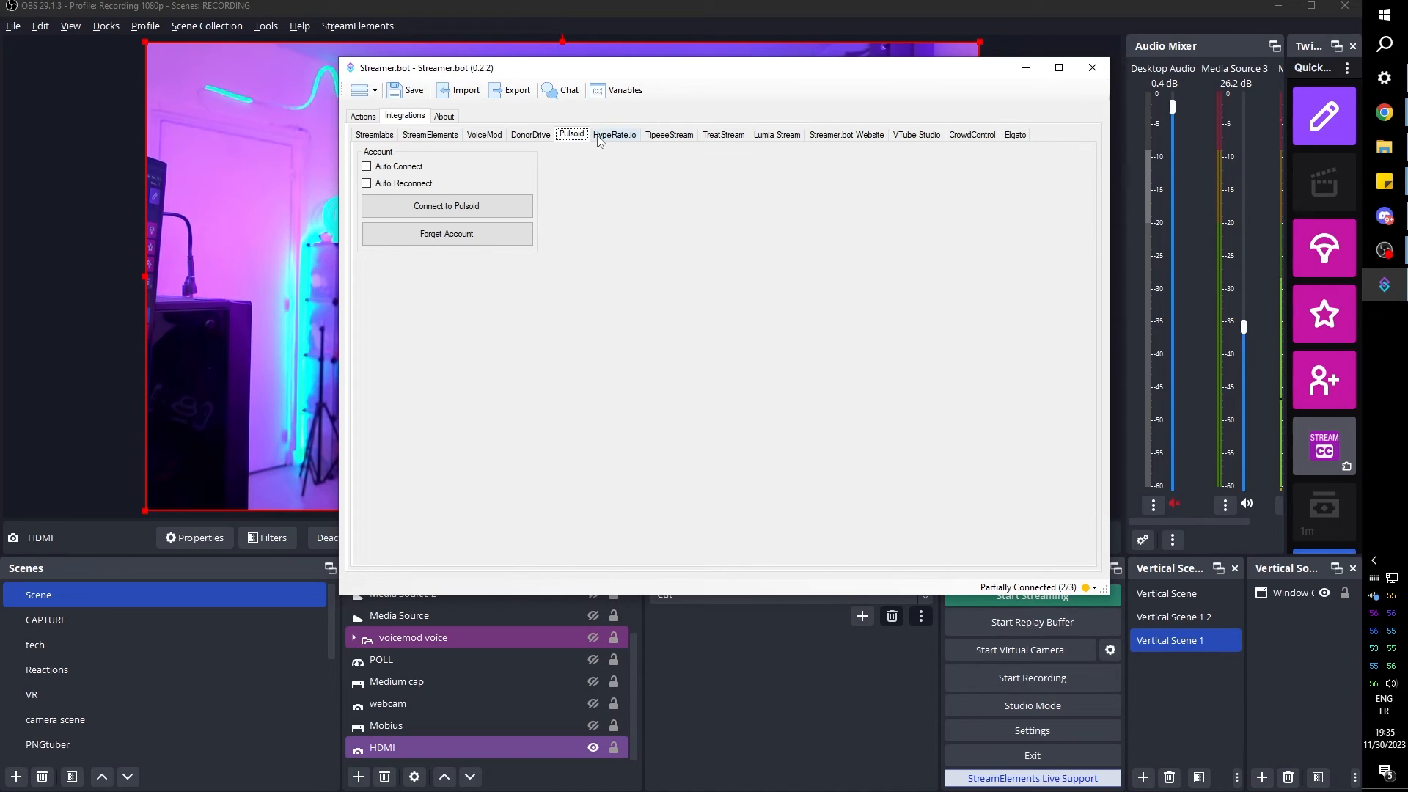
- View the TreatStream, VTube Studio and Elgato integration pages, then hide the Integrations section
click(723, 135)
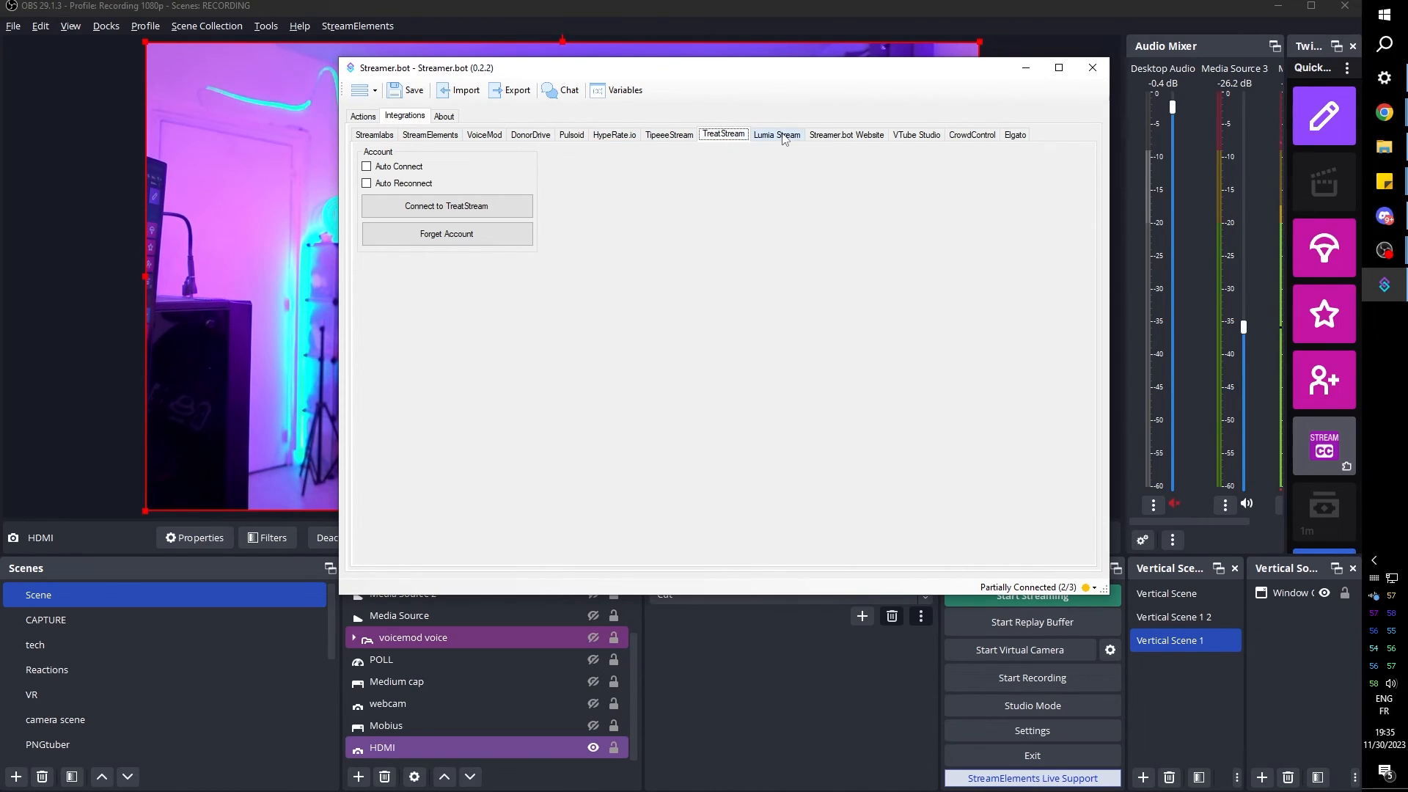
click(915, 134)
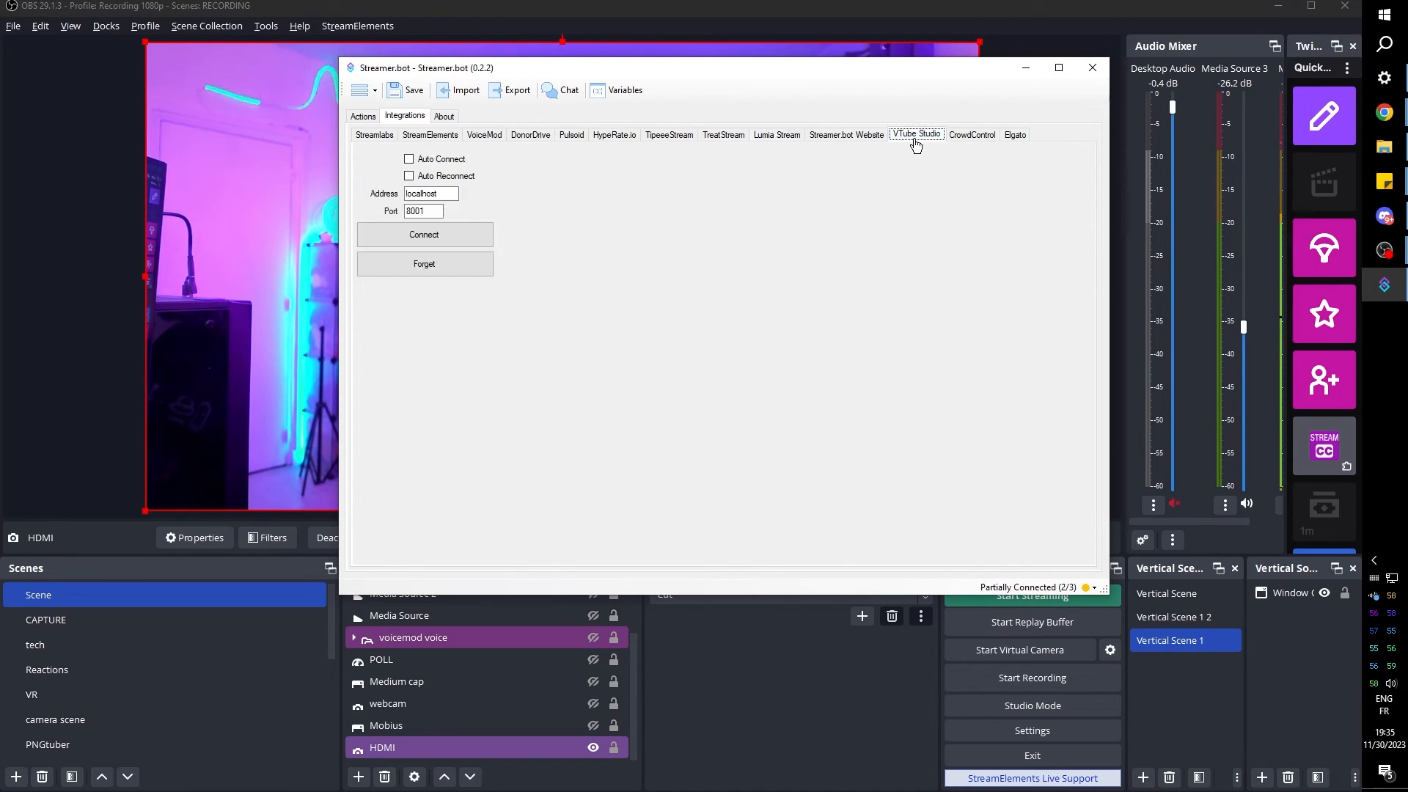
click(1014, 133)
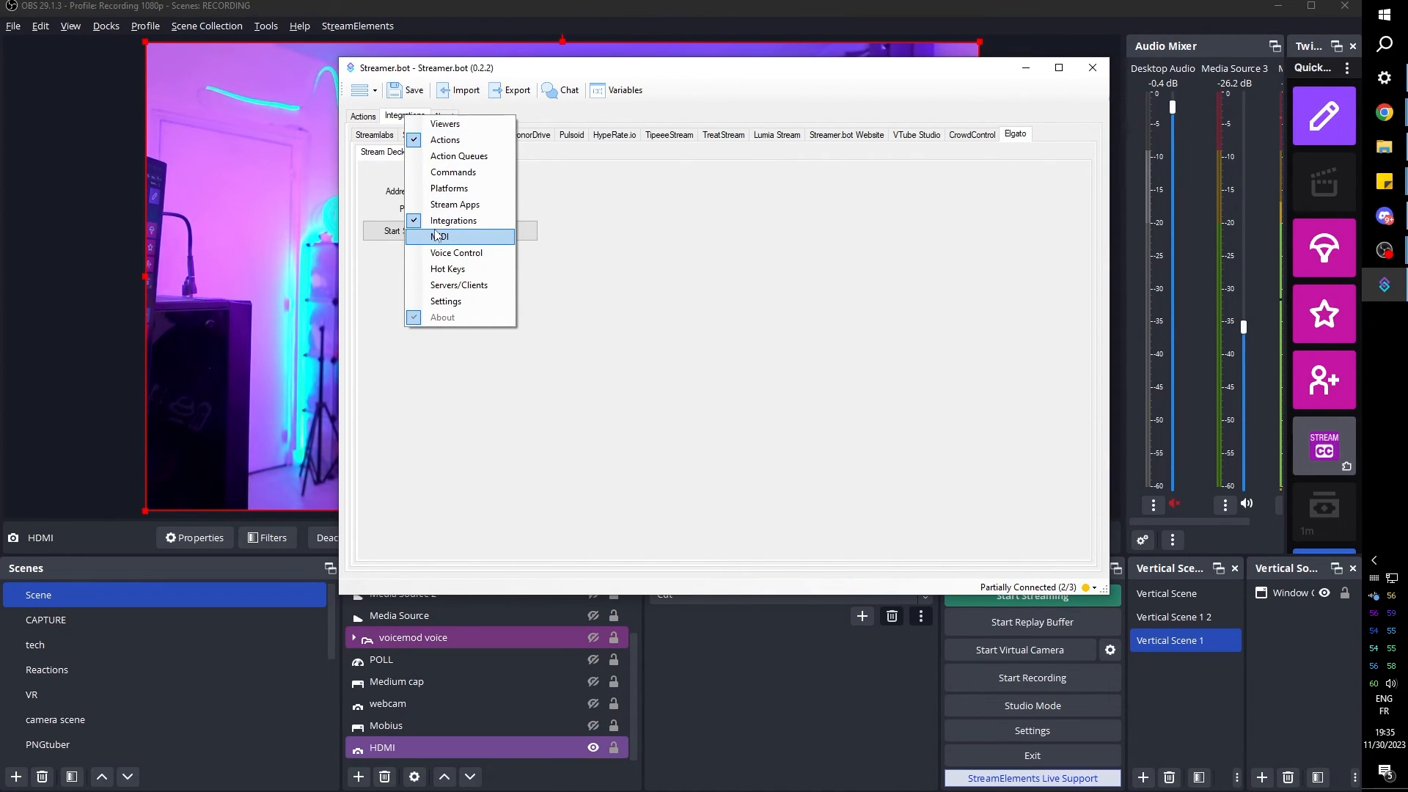
click(445, 139)
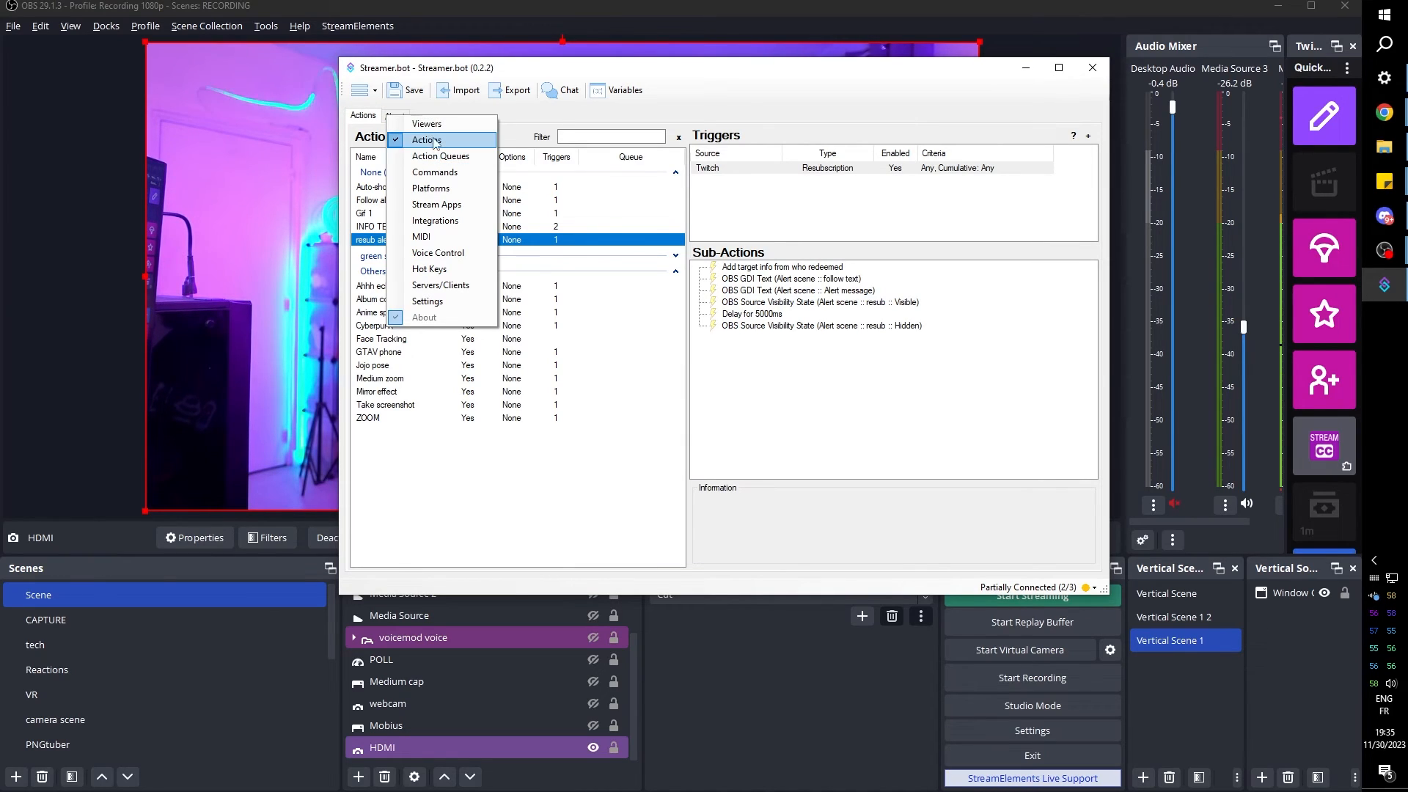
- Show the Platforms section, browse Twitch Channel Point Rewards, Predictions and Accounts, then return to Actions
click(427, 140)
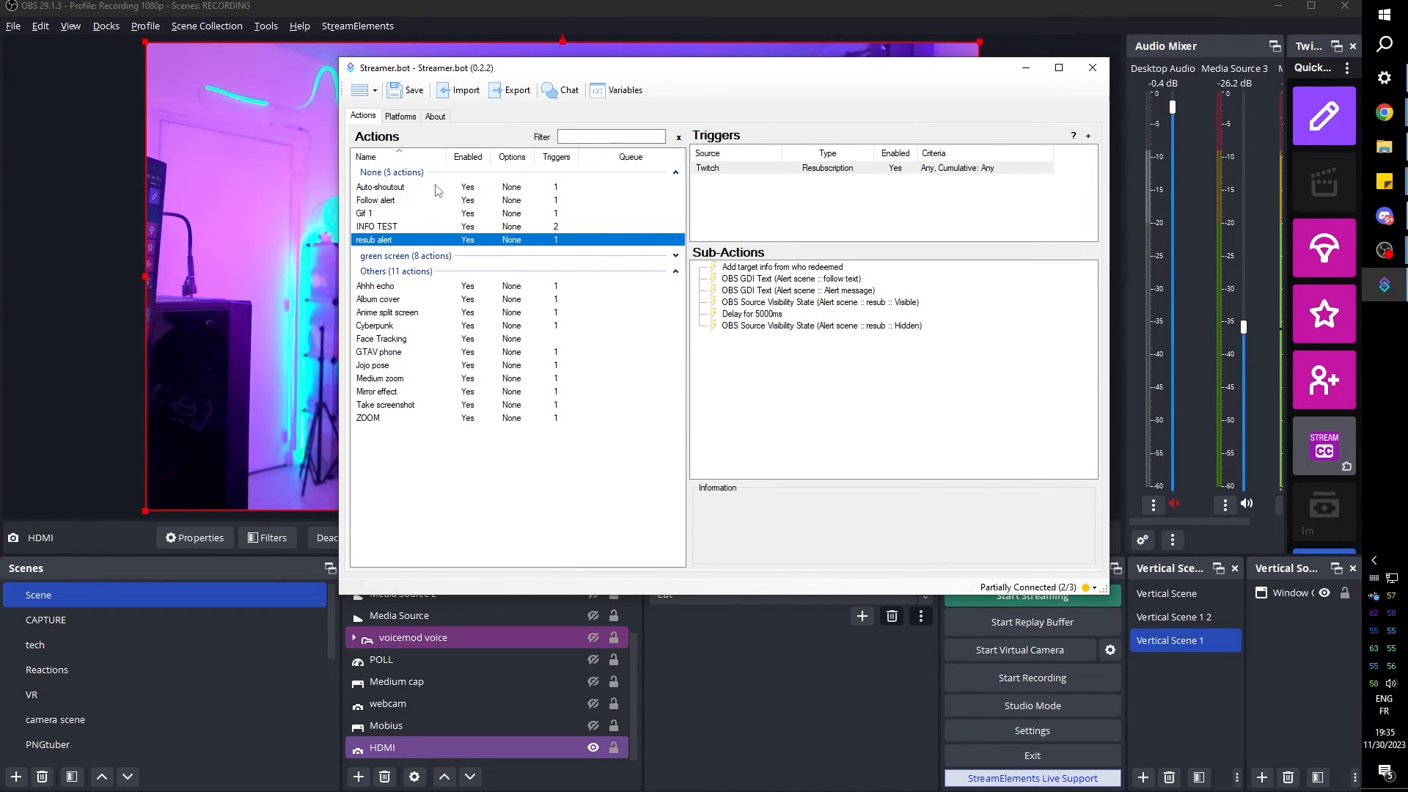
click(399, 114)
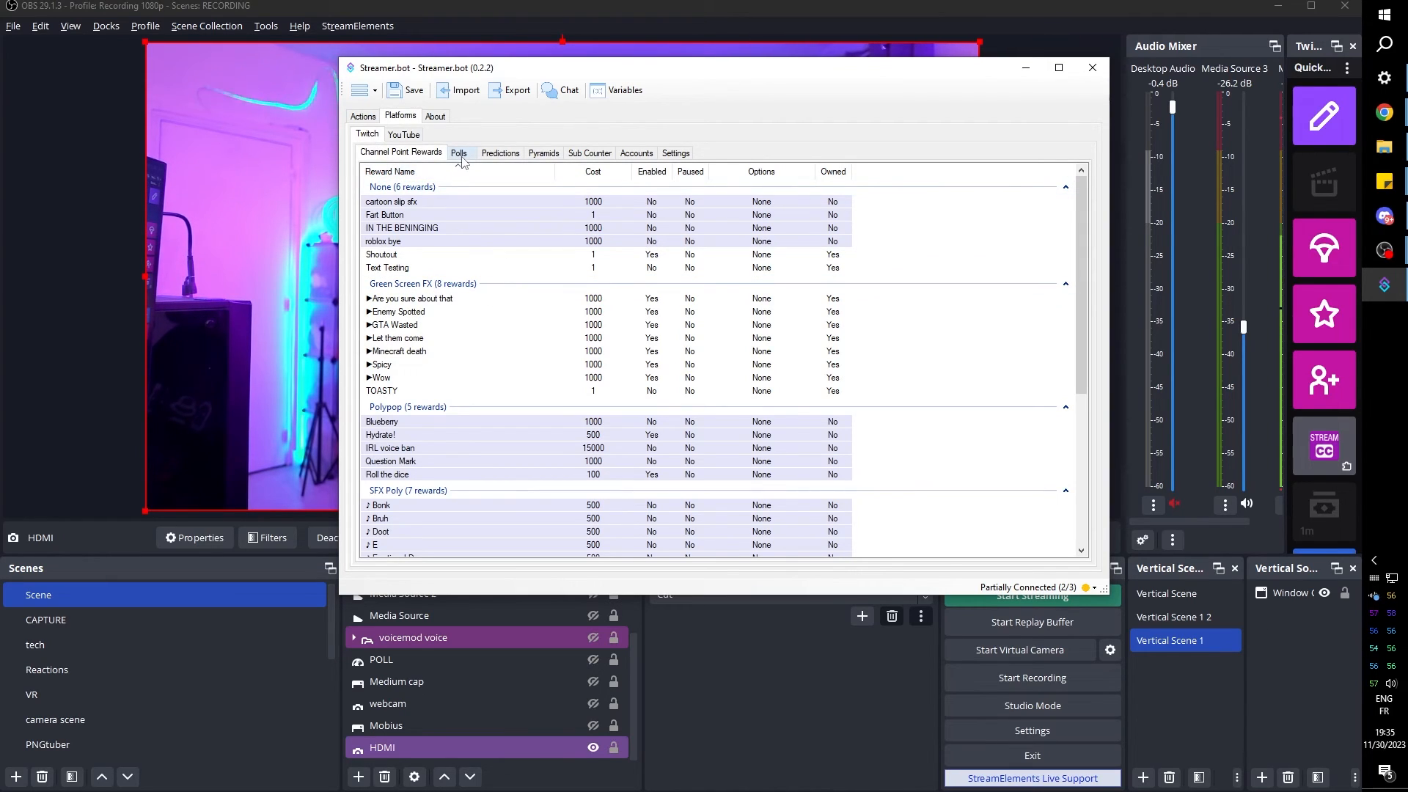
click(500, 153)
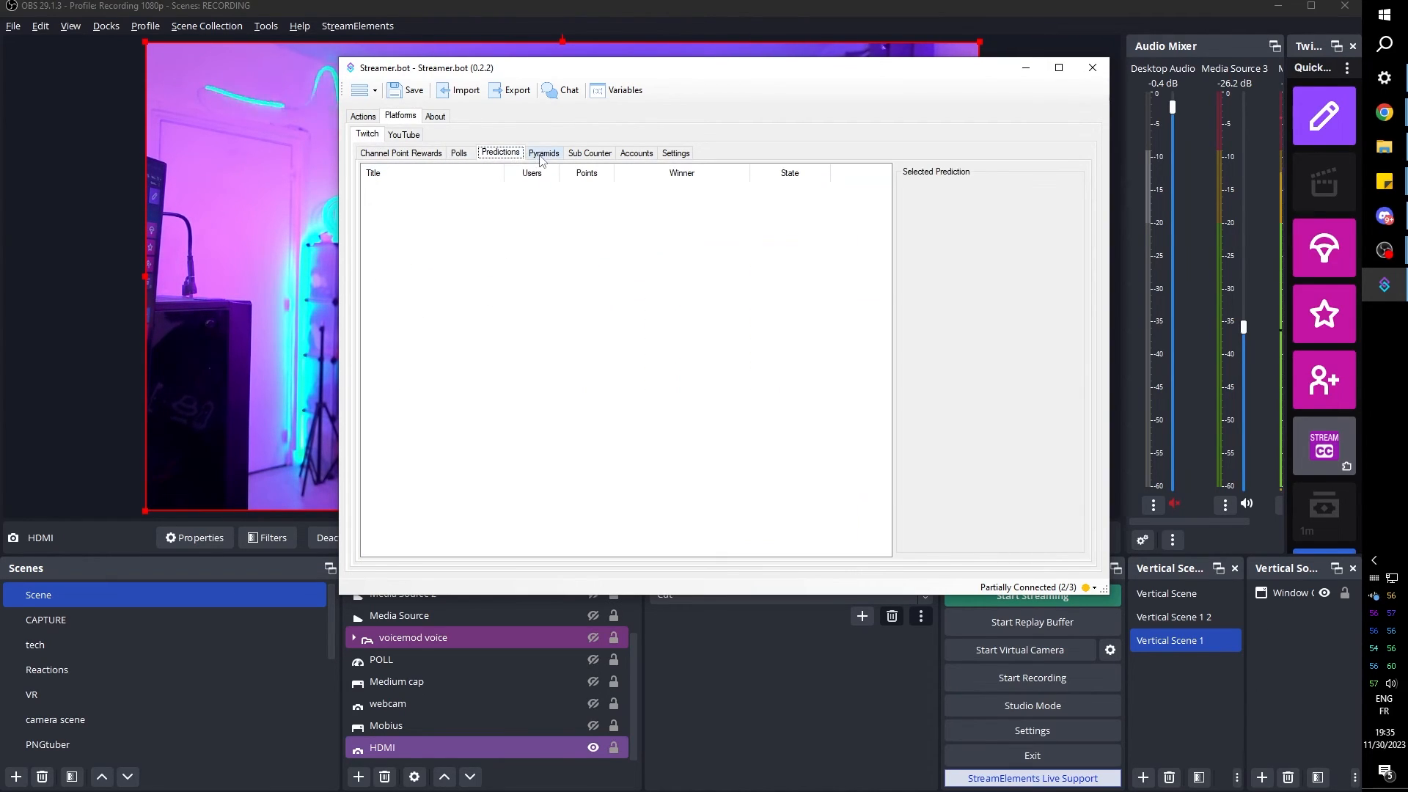
click(635, 152)
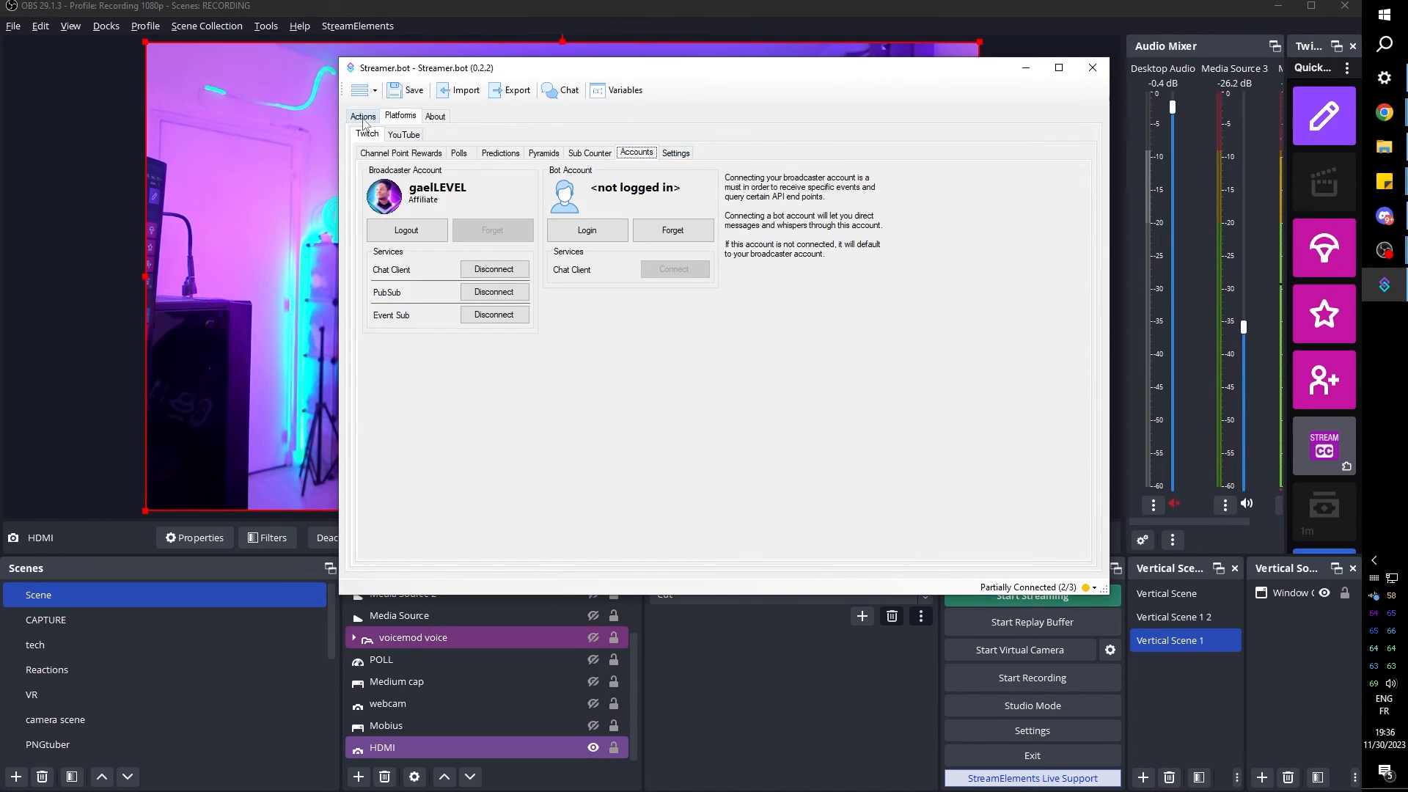
click(363, 115)
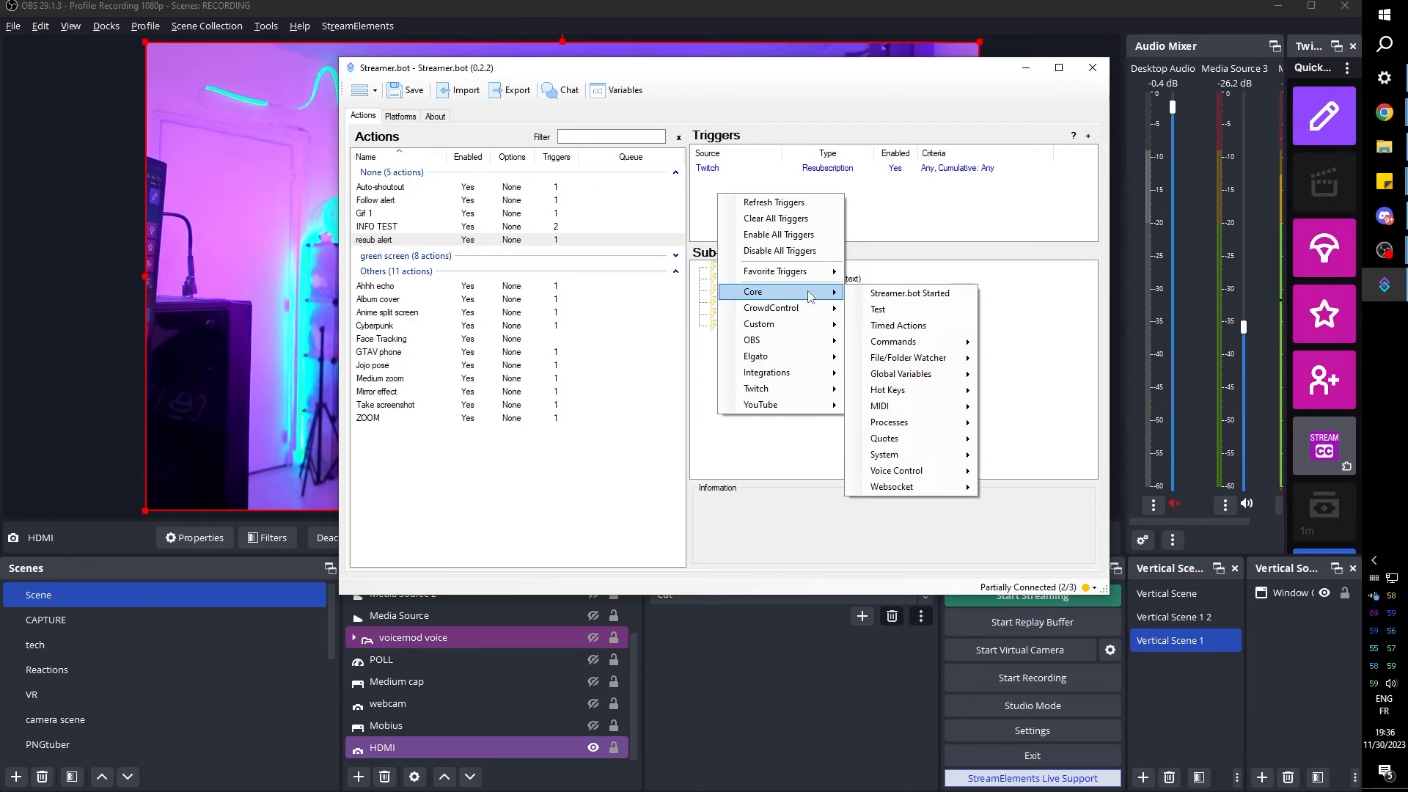
mouse_move(893, 341)
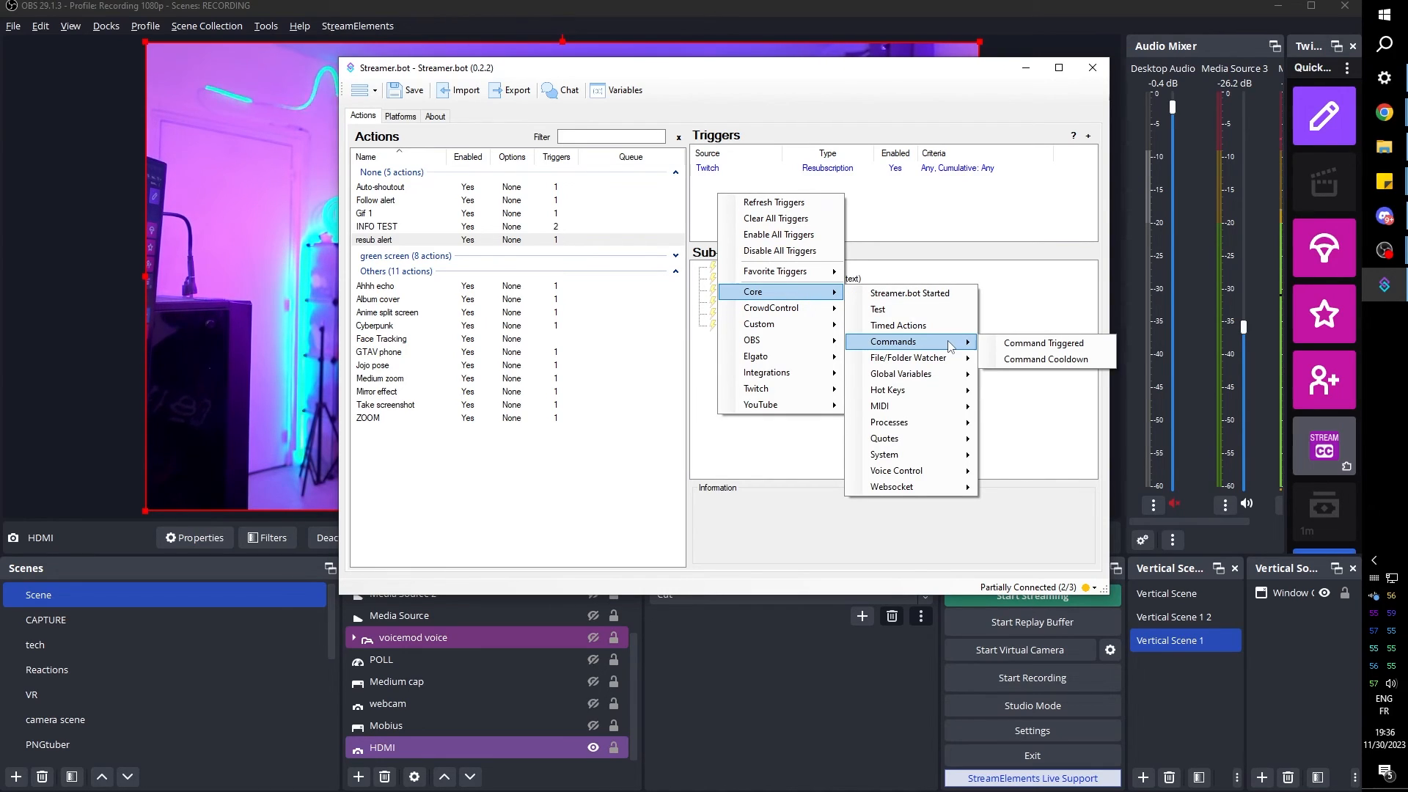
mouse_move(887, 390)
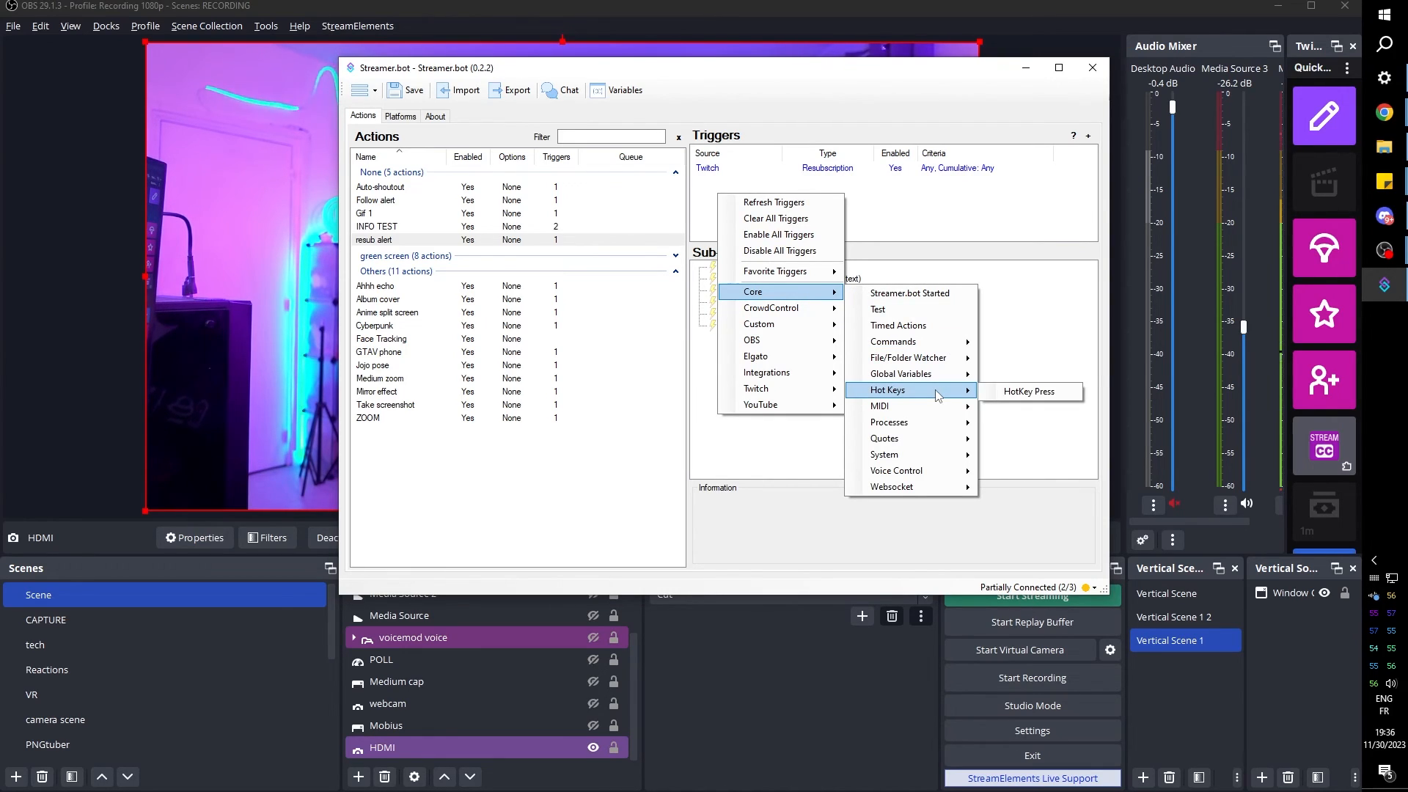
mouse_move(882, 438)
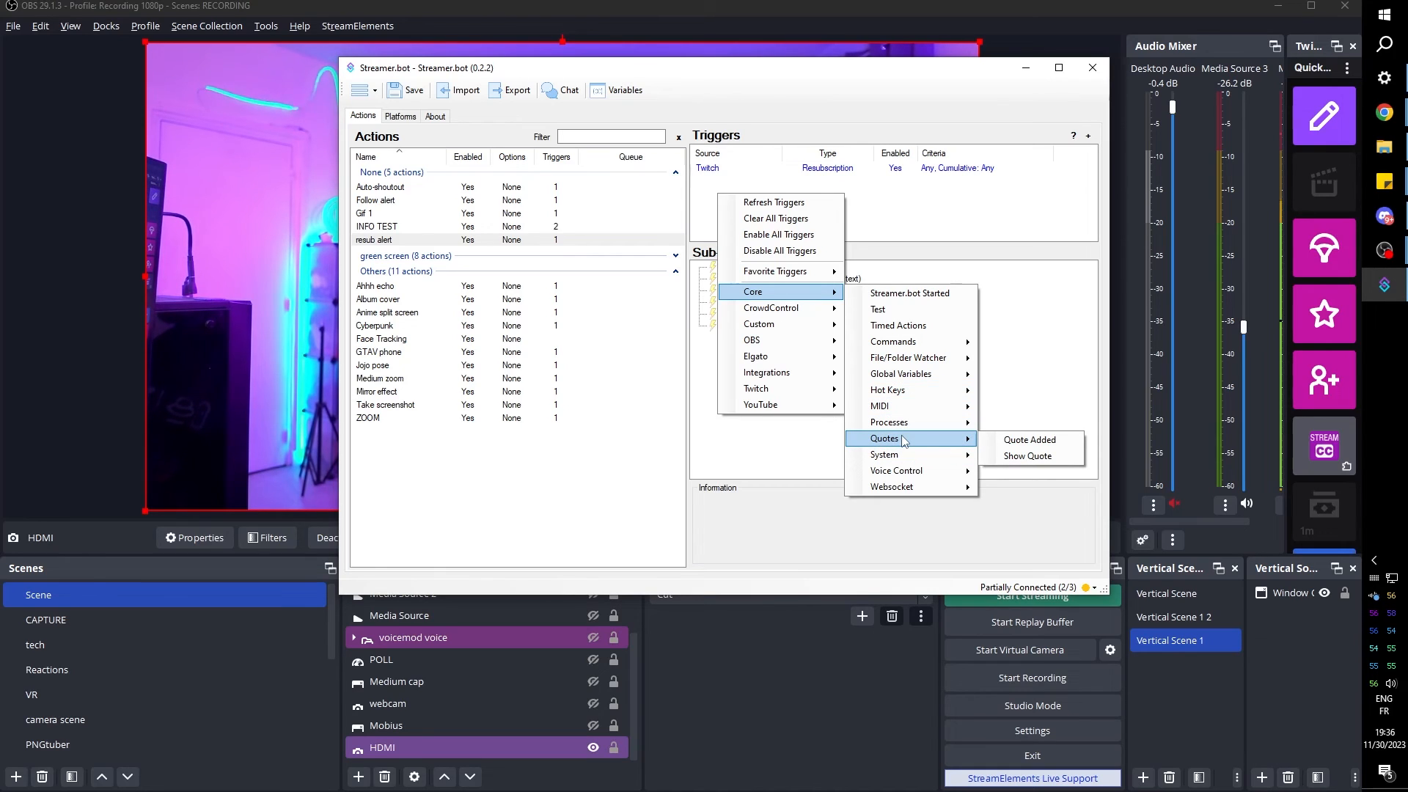
mouse_move(880, 406)
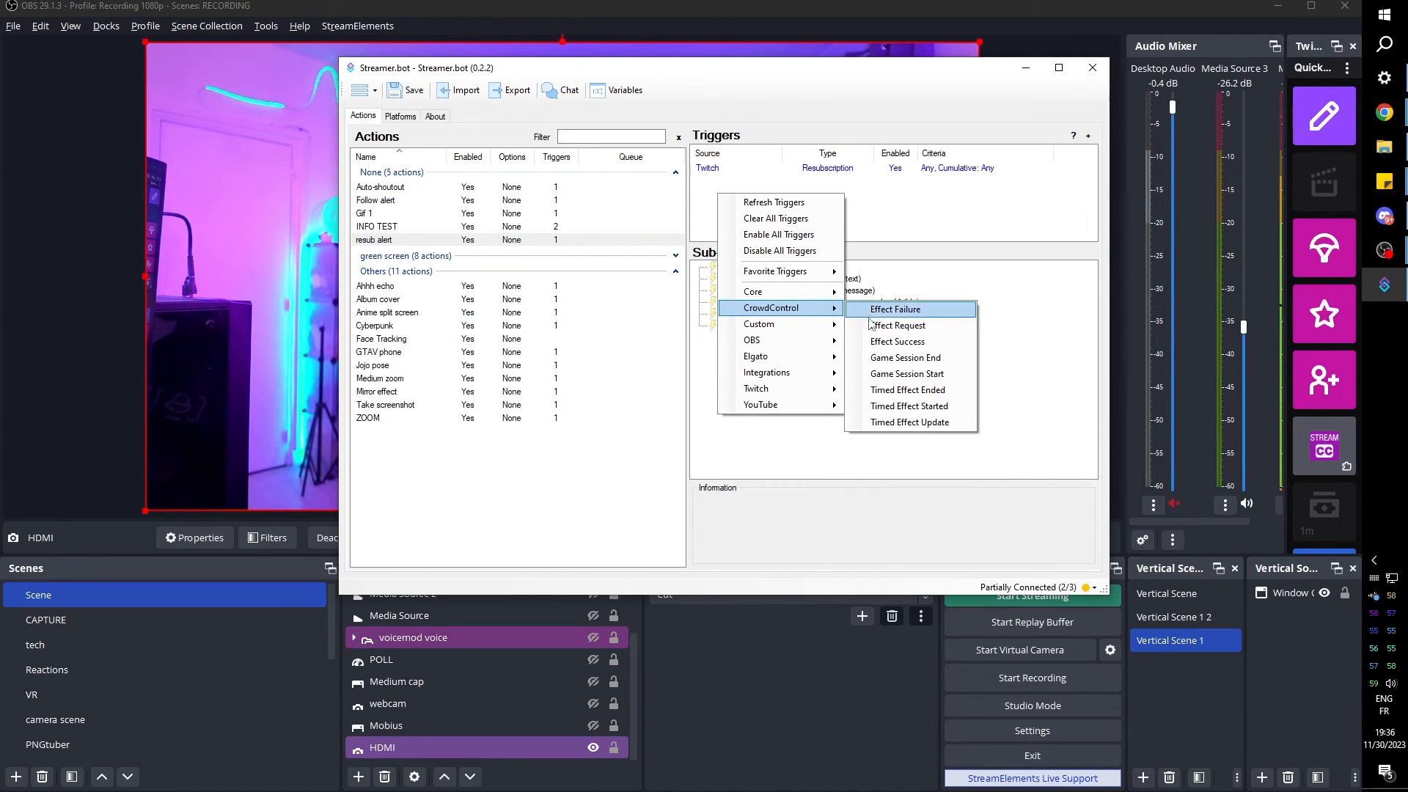
mouse_move(896, 342)
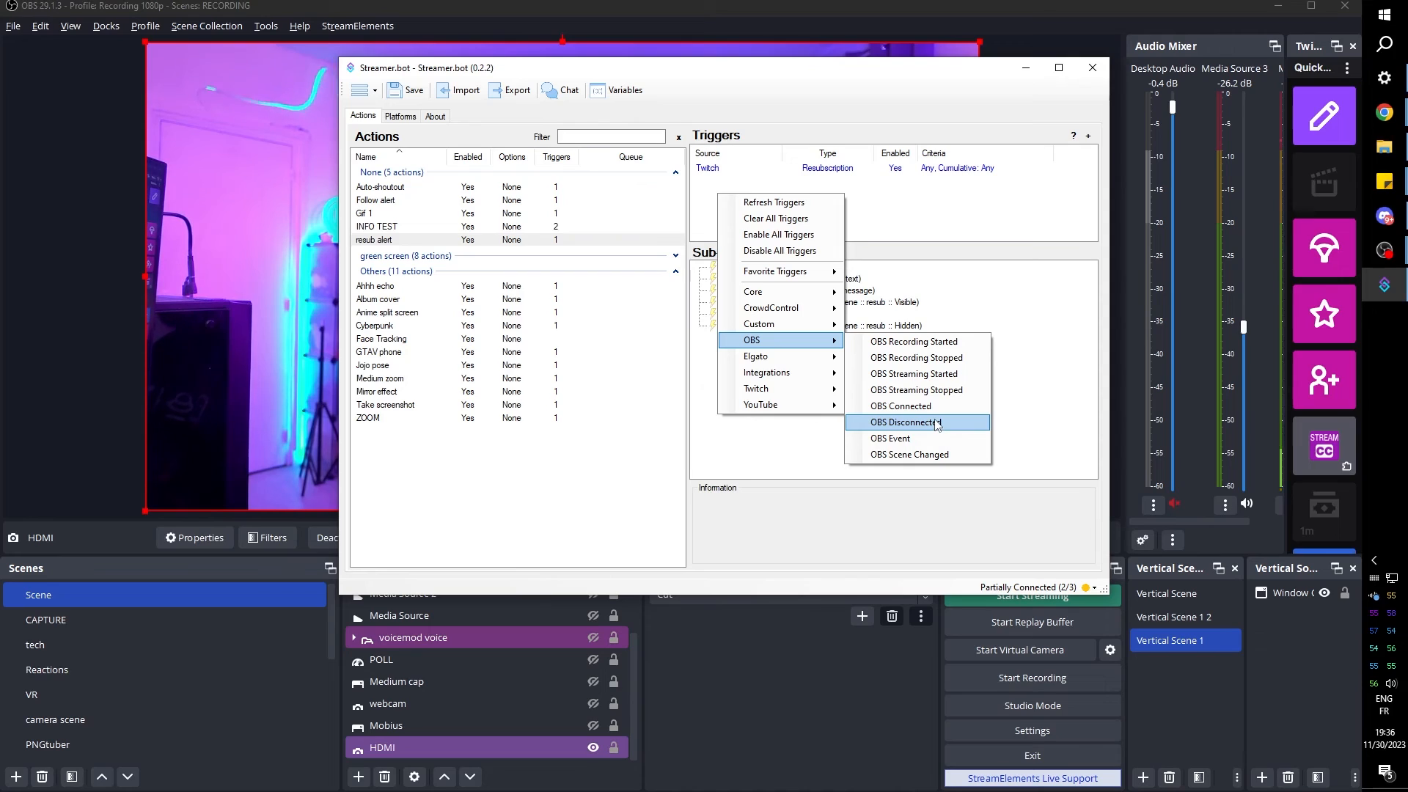
- Expand the Twitch trigger categories in the trigger types menu
click(755, 387)
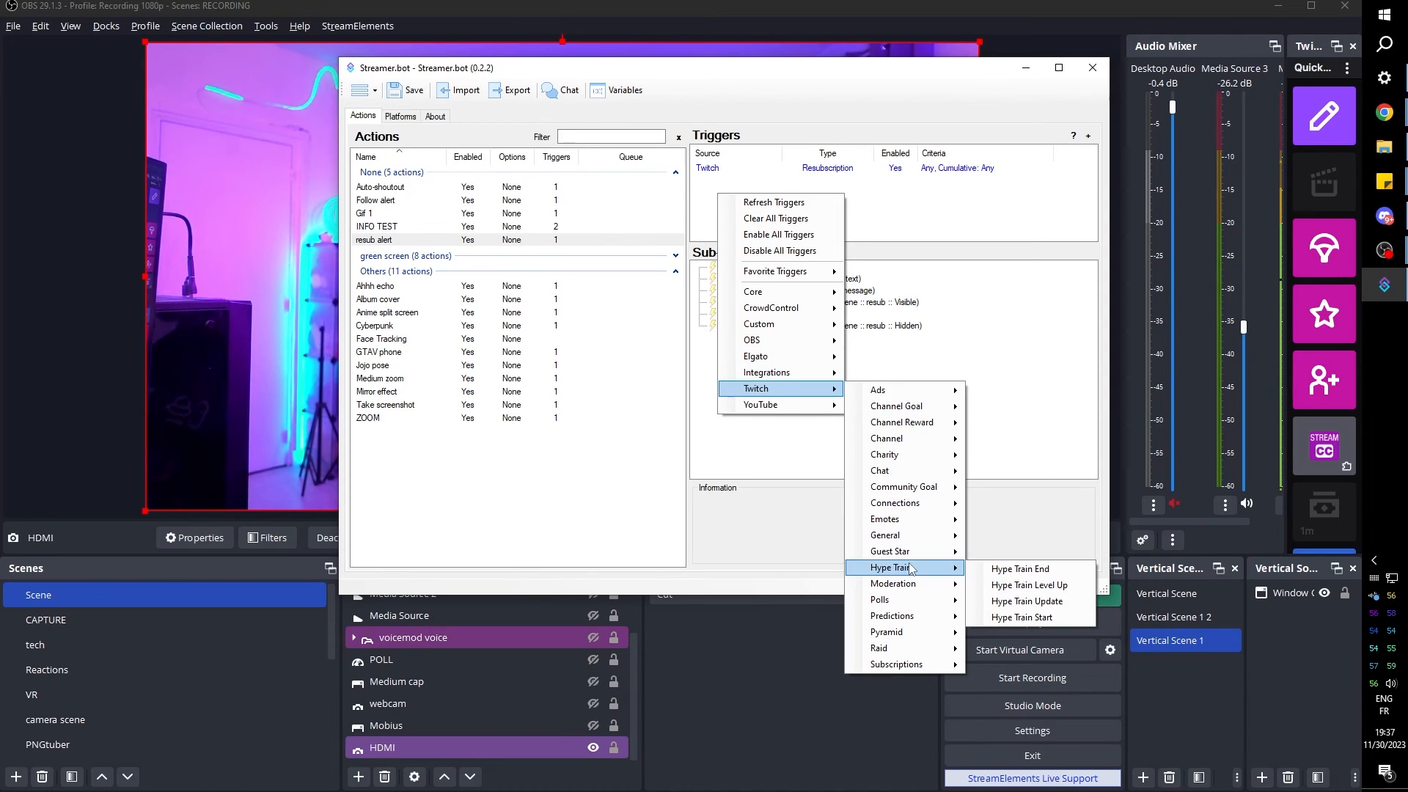
mouse_move(888, 551)
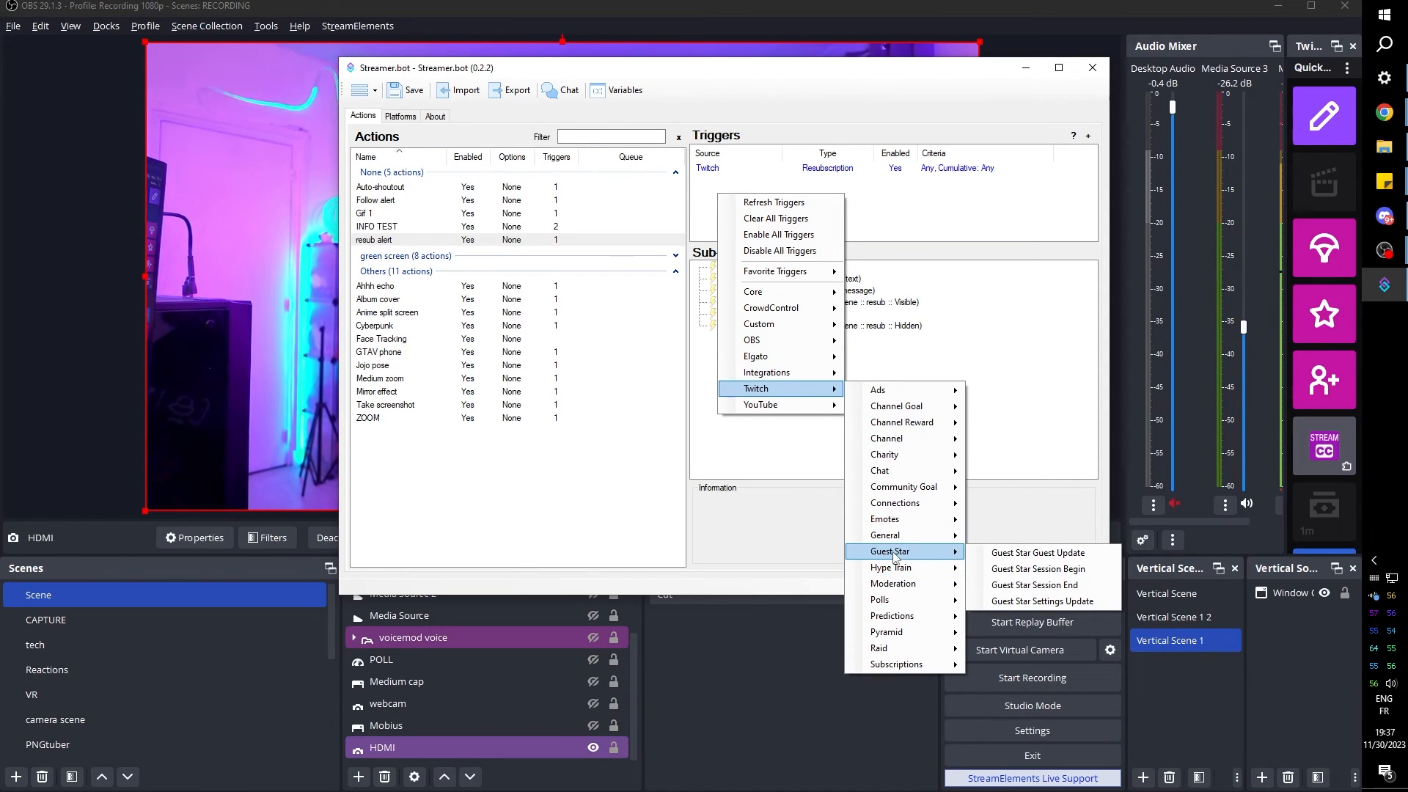
mouse_move(902, 487)
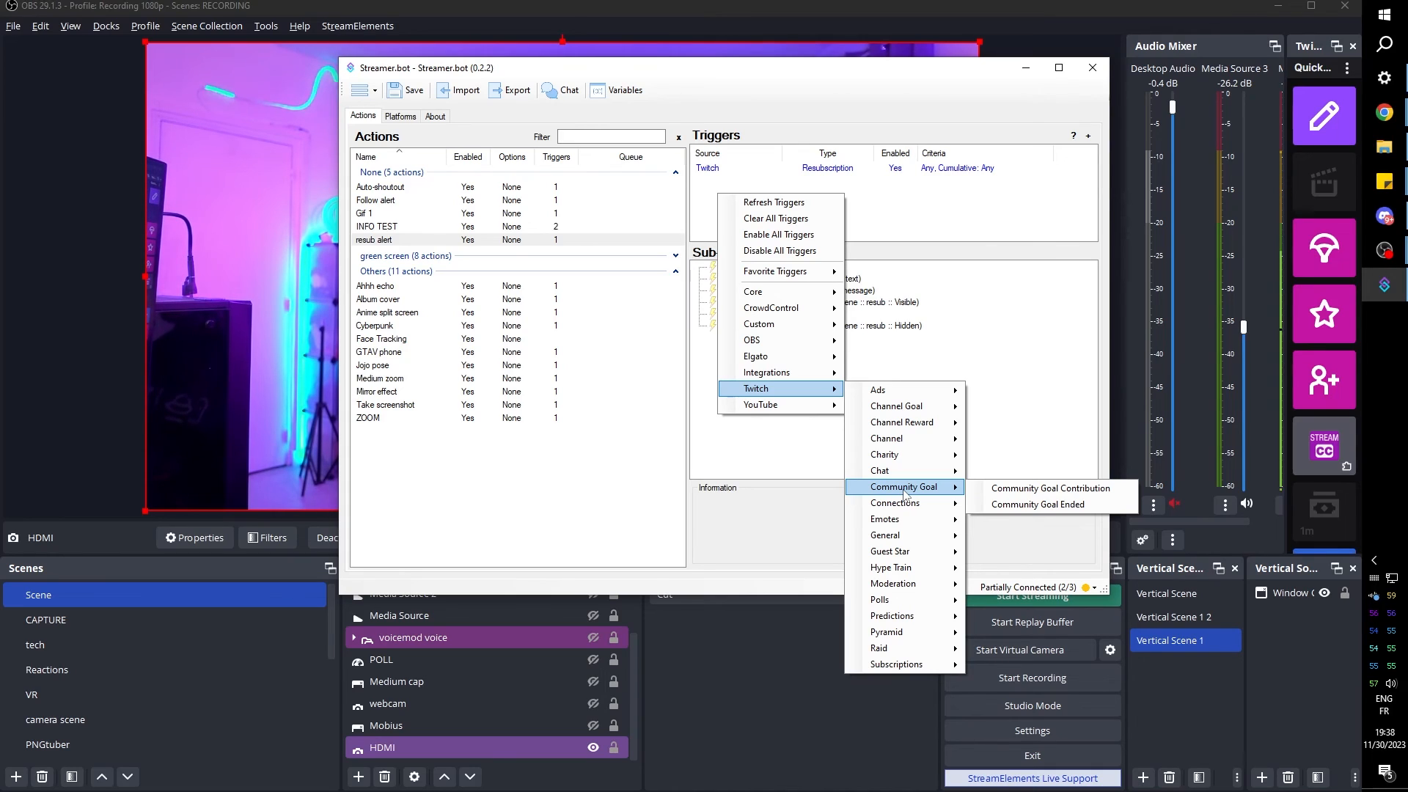
mouse_move(897, 647)
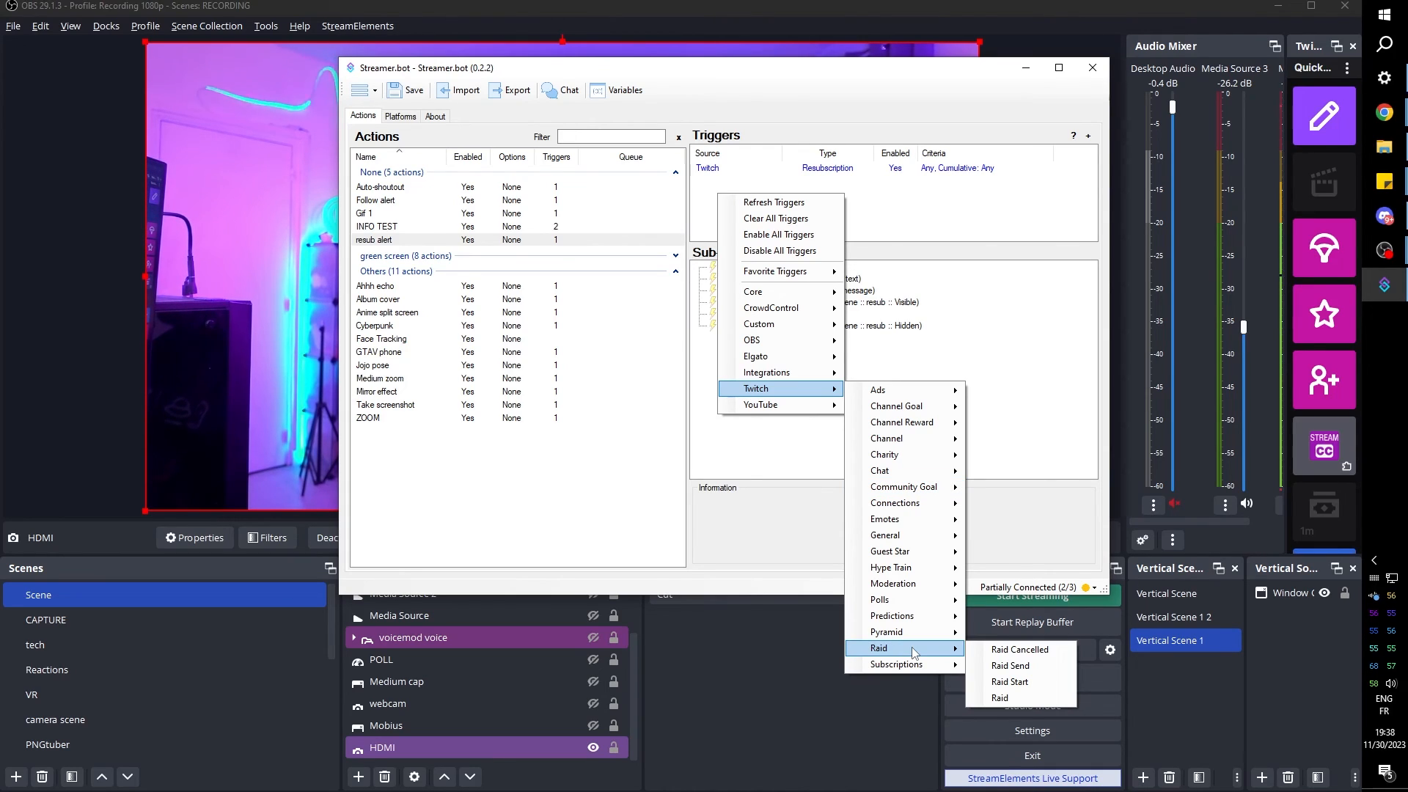
mouse_move(896, 406)
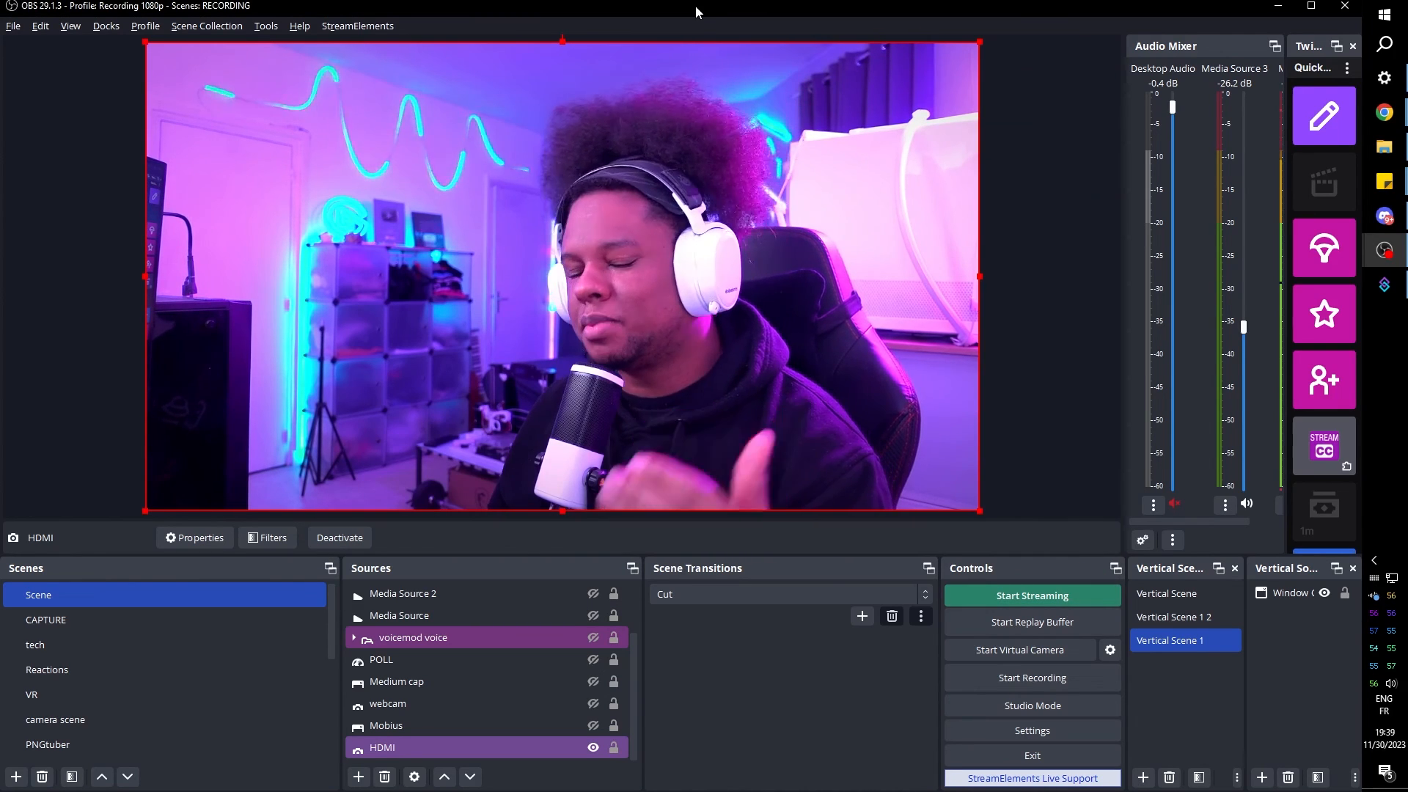
- Switch OBS to the Alert scene and make the resub group visible to show the test alert
click(50, 744)
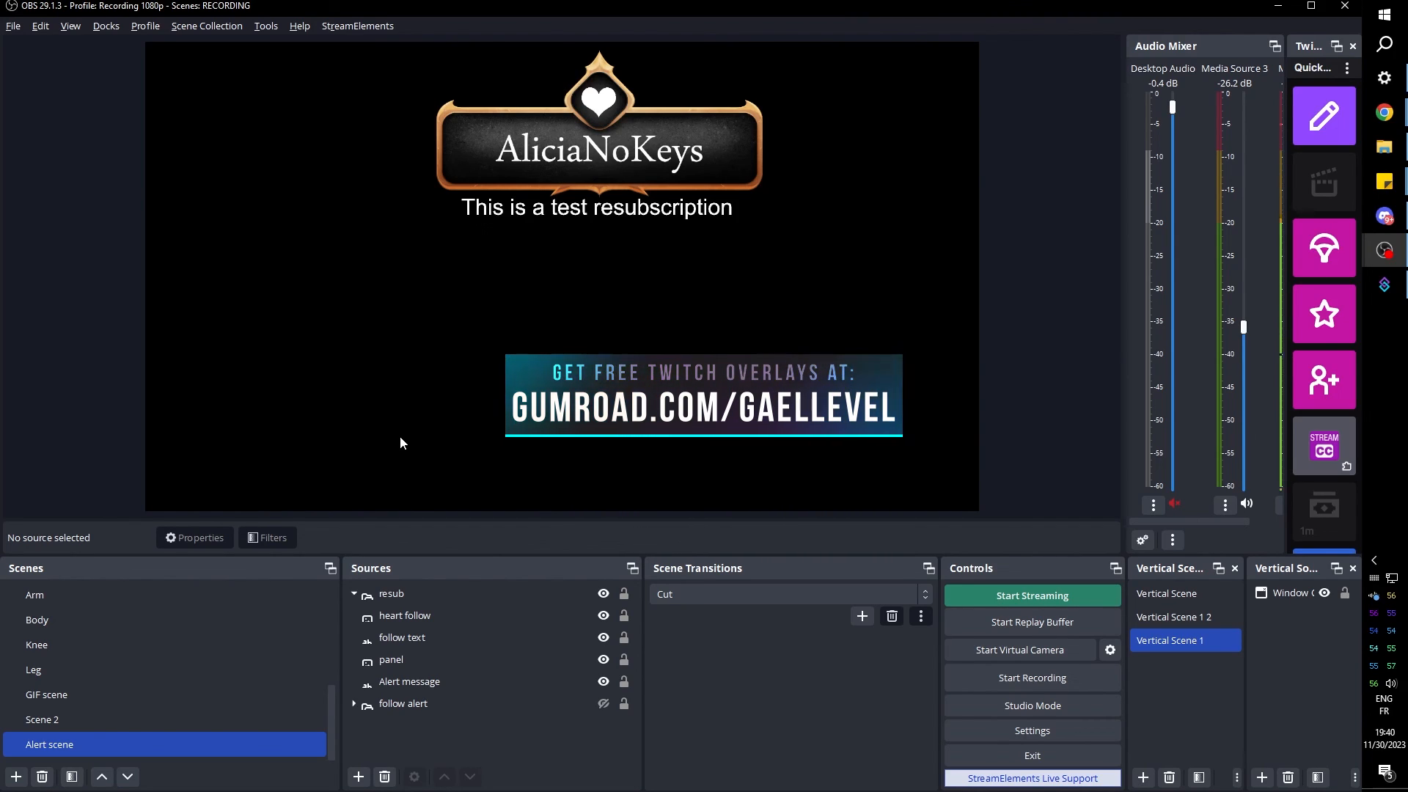
click(391, 593)
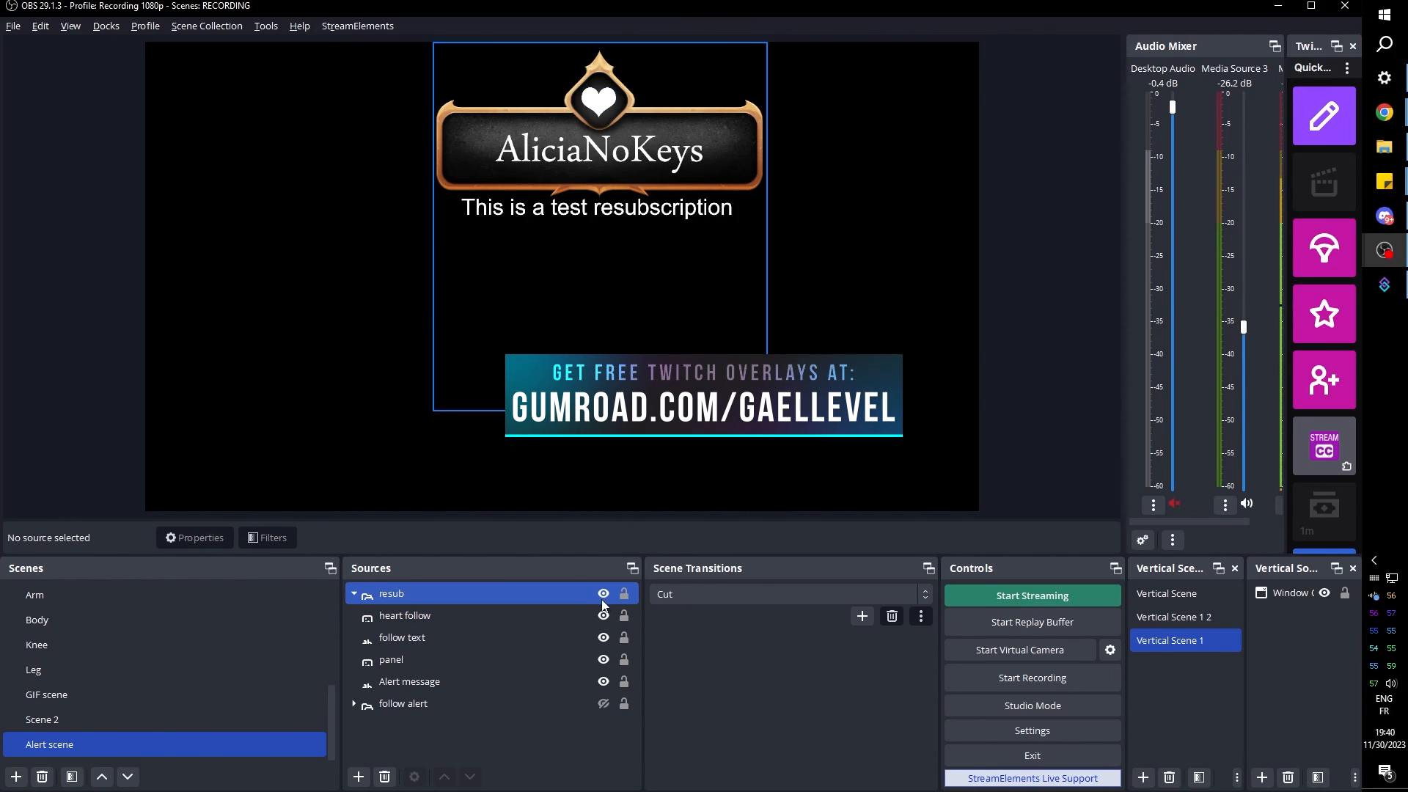
click(603, 594)
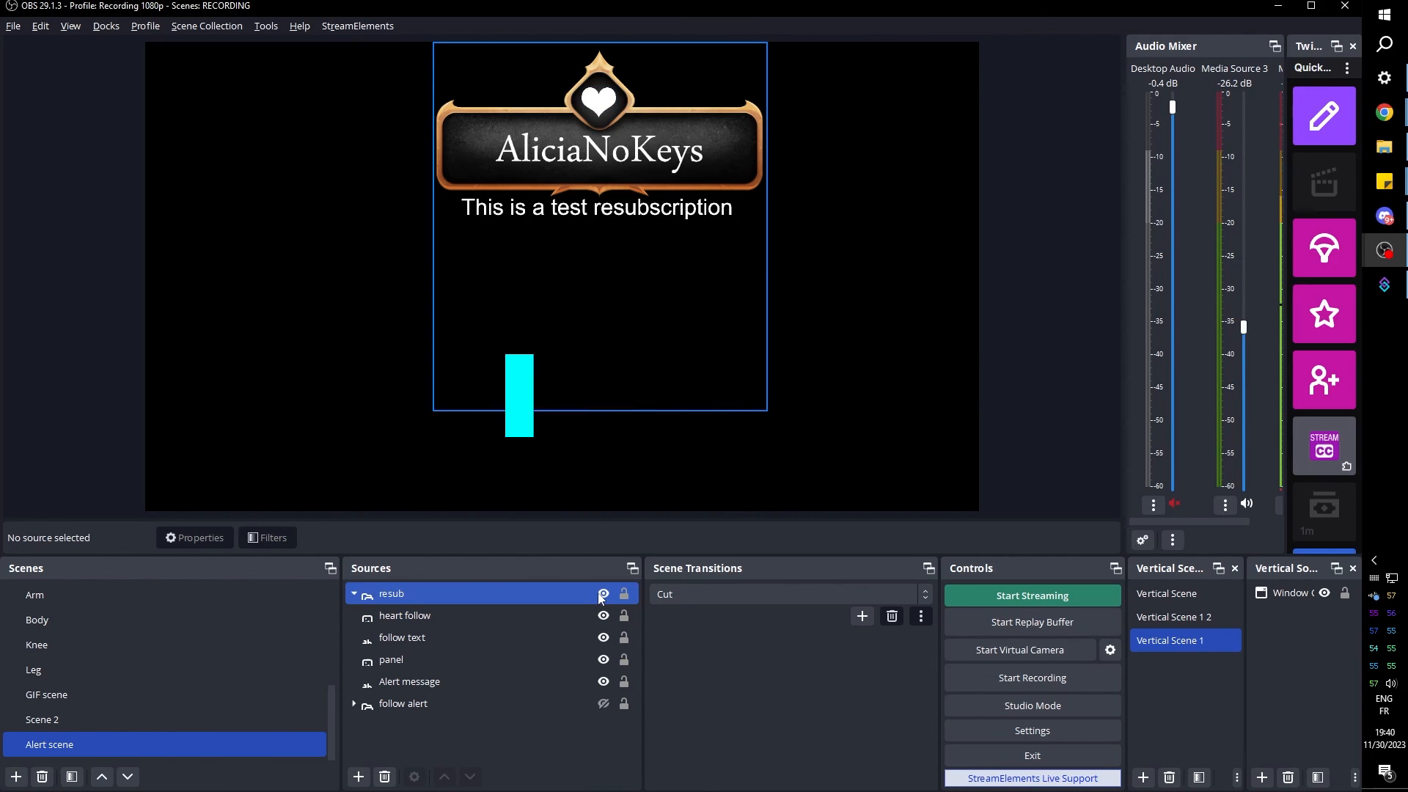